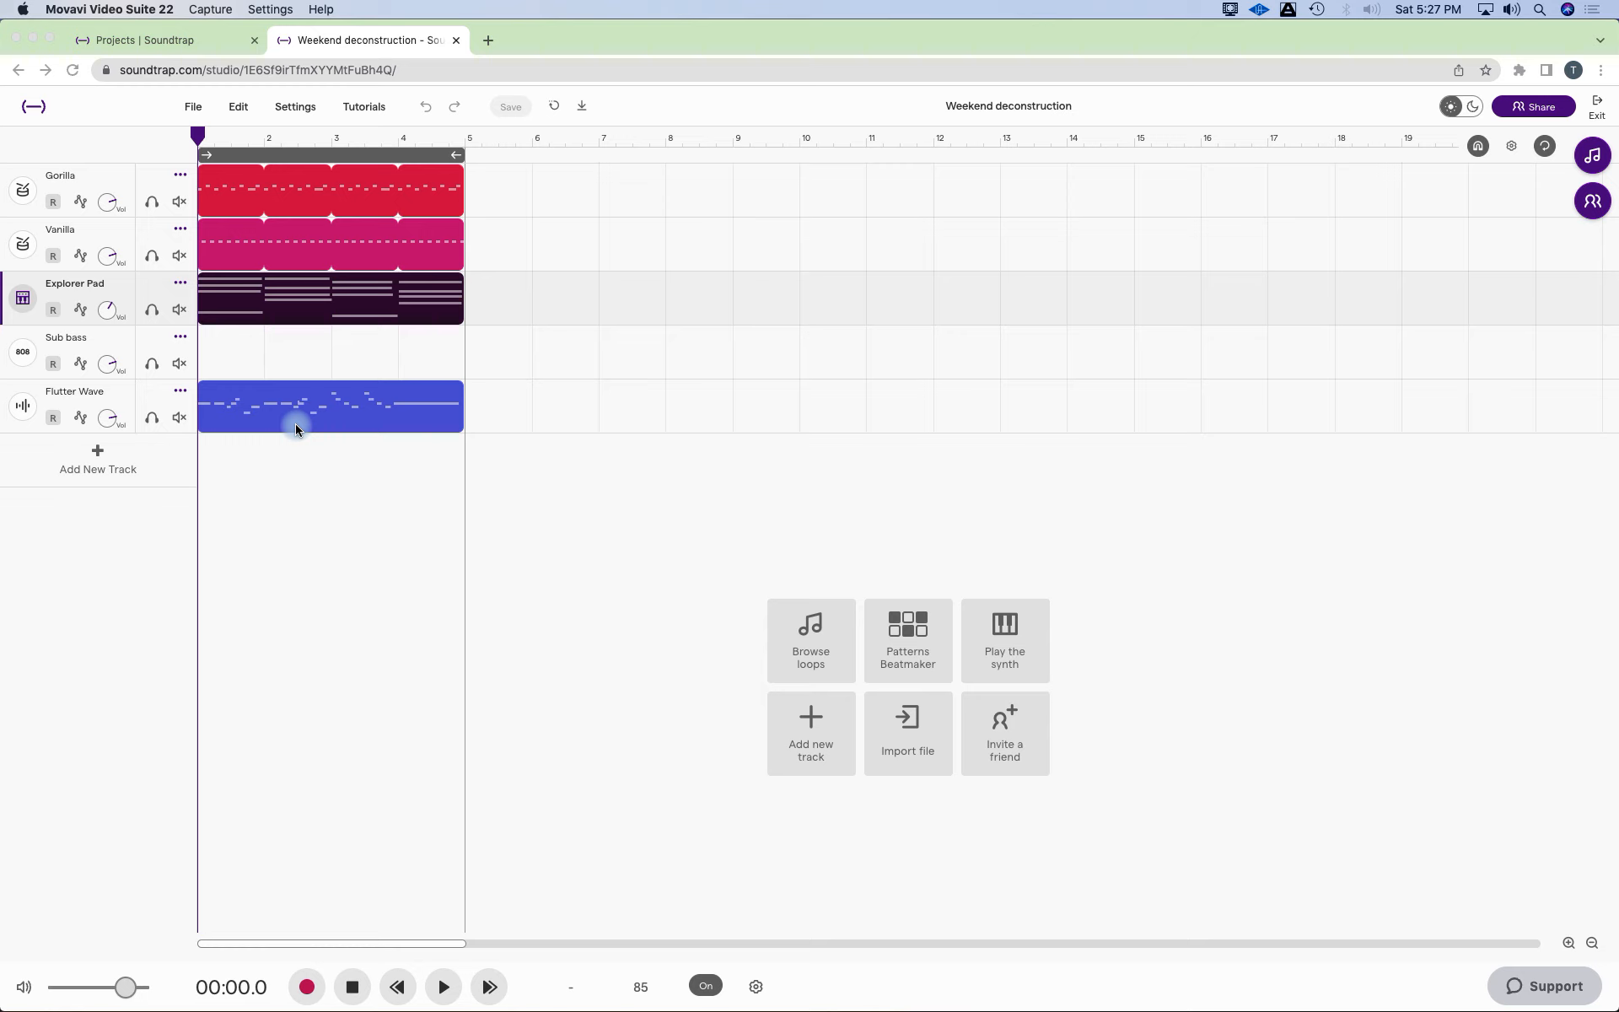
{"action": "mouse_move", "coordinate": [301, 313]}
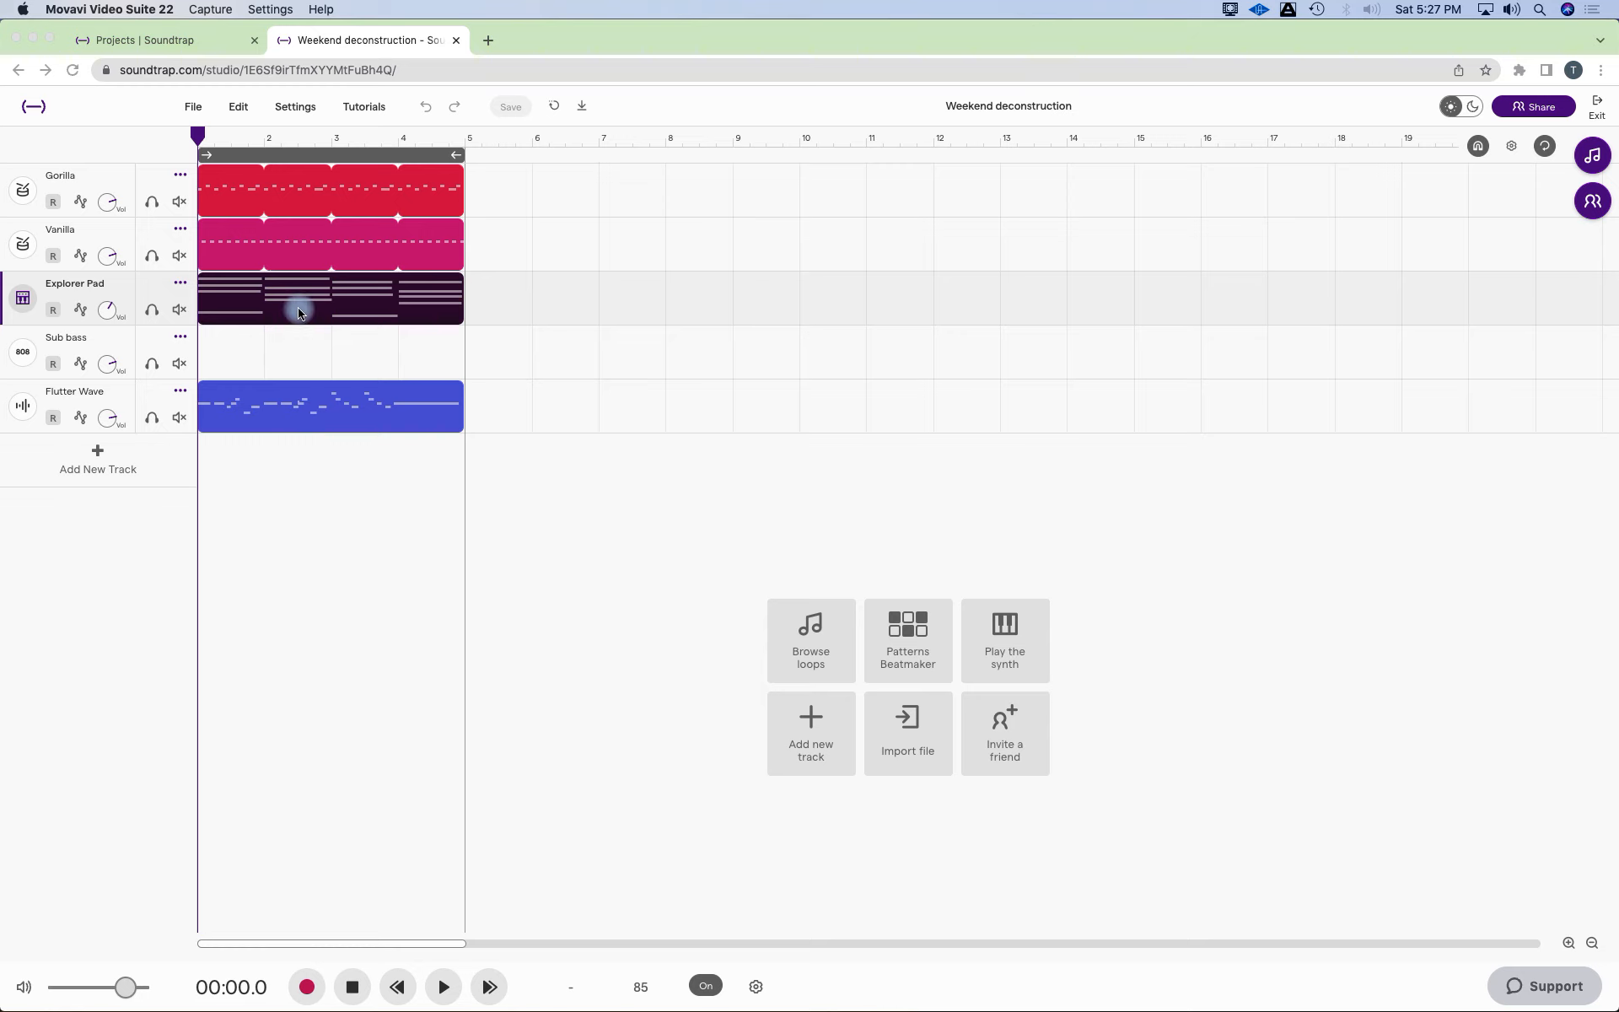
{"action": "mouse_move", "coordinate": [293, 315]}
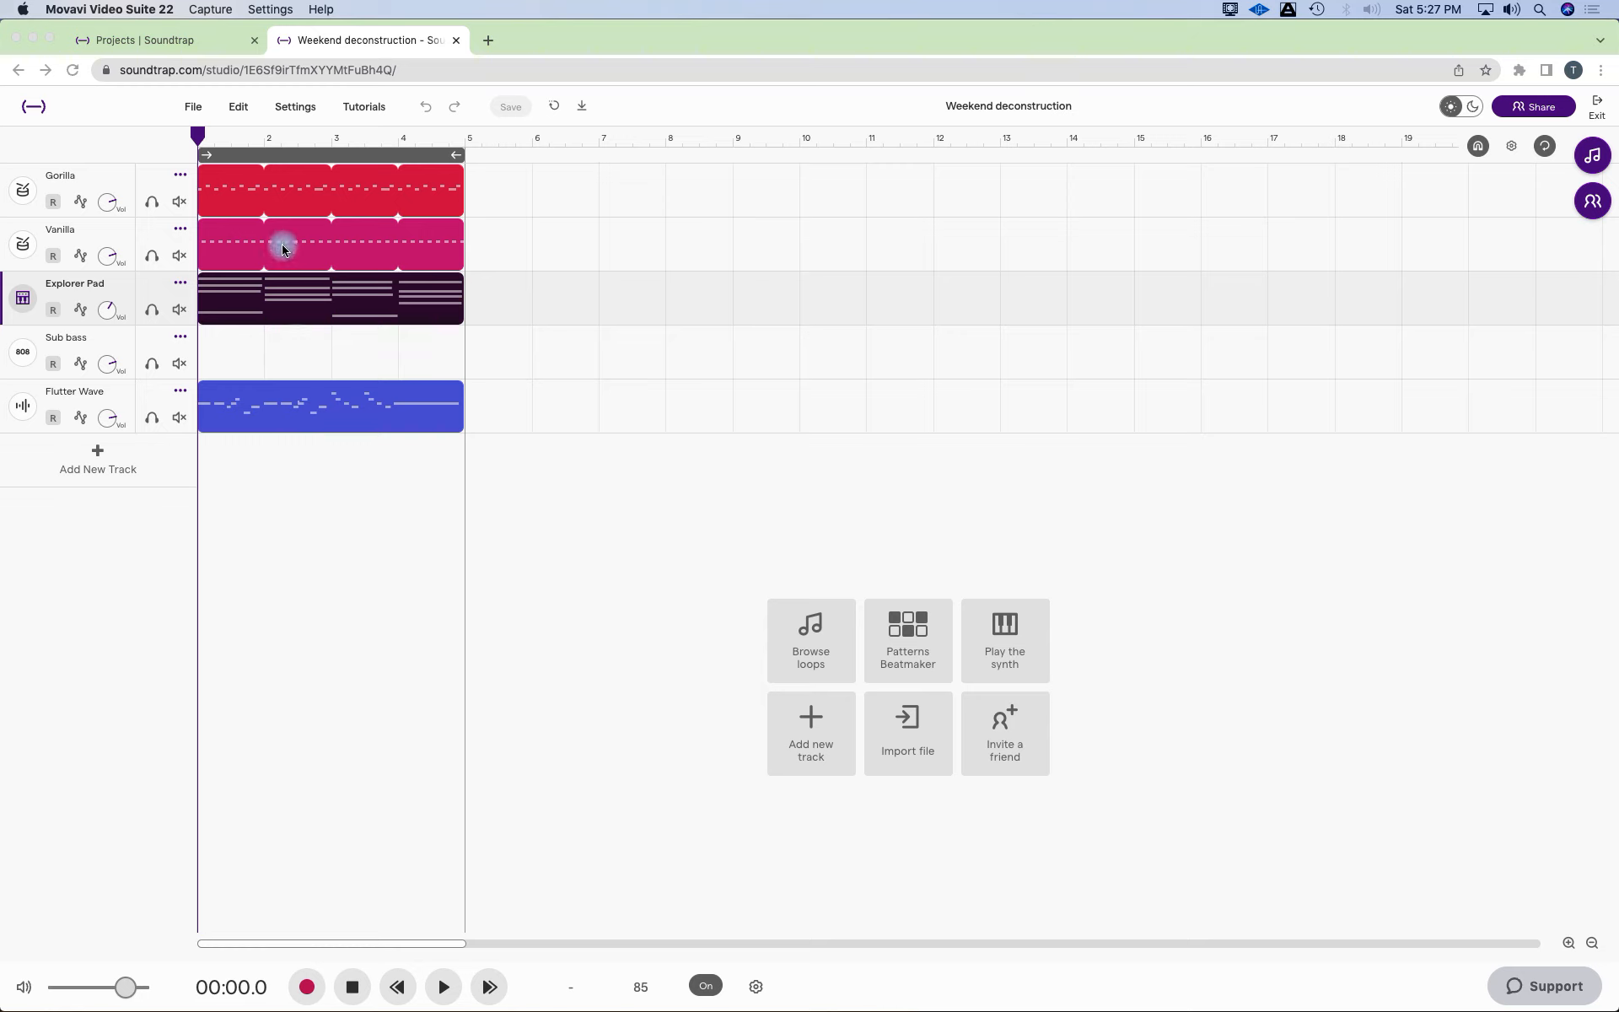
{"action": "mouse_move", "coordinate": [297, 422]}
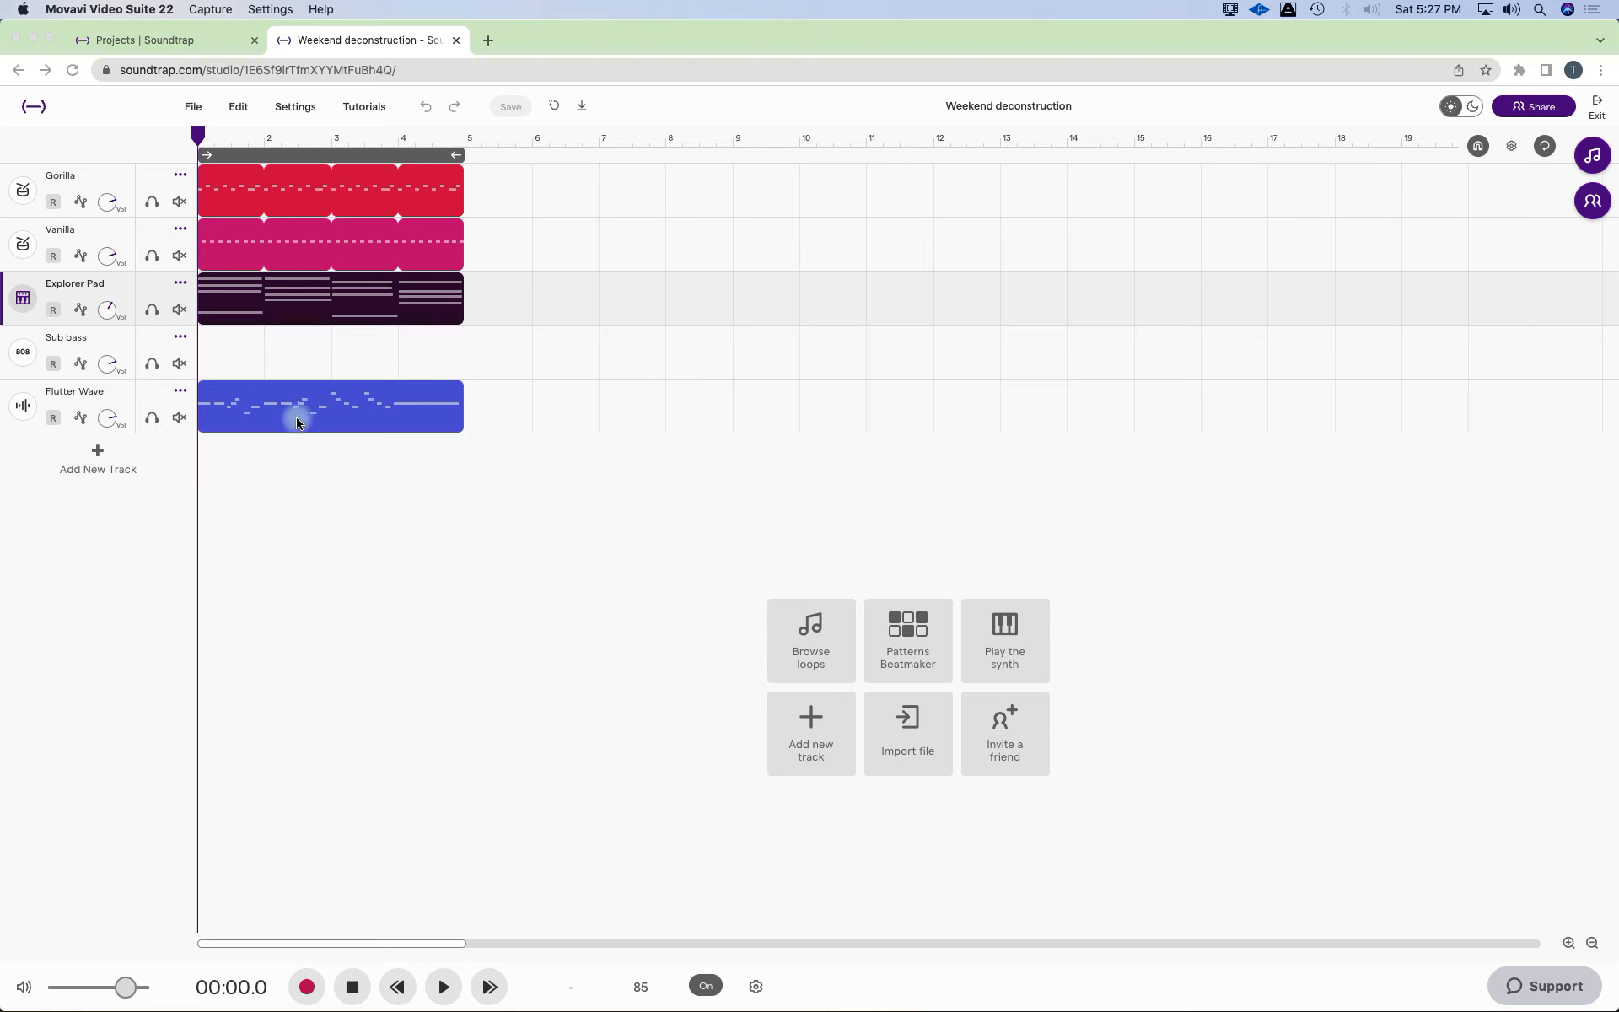
{"action": "mouse_move", "coordinate": [292, 427]}
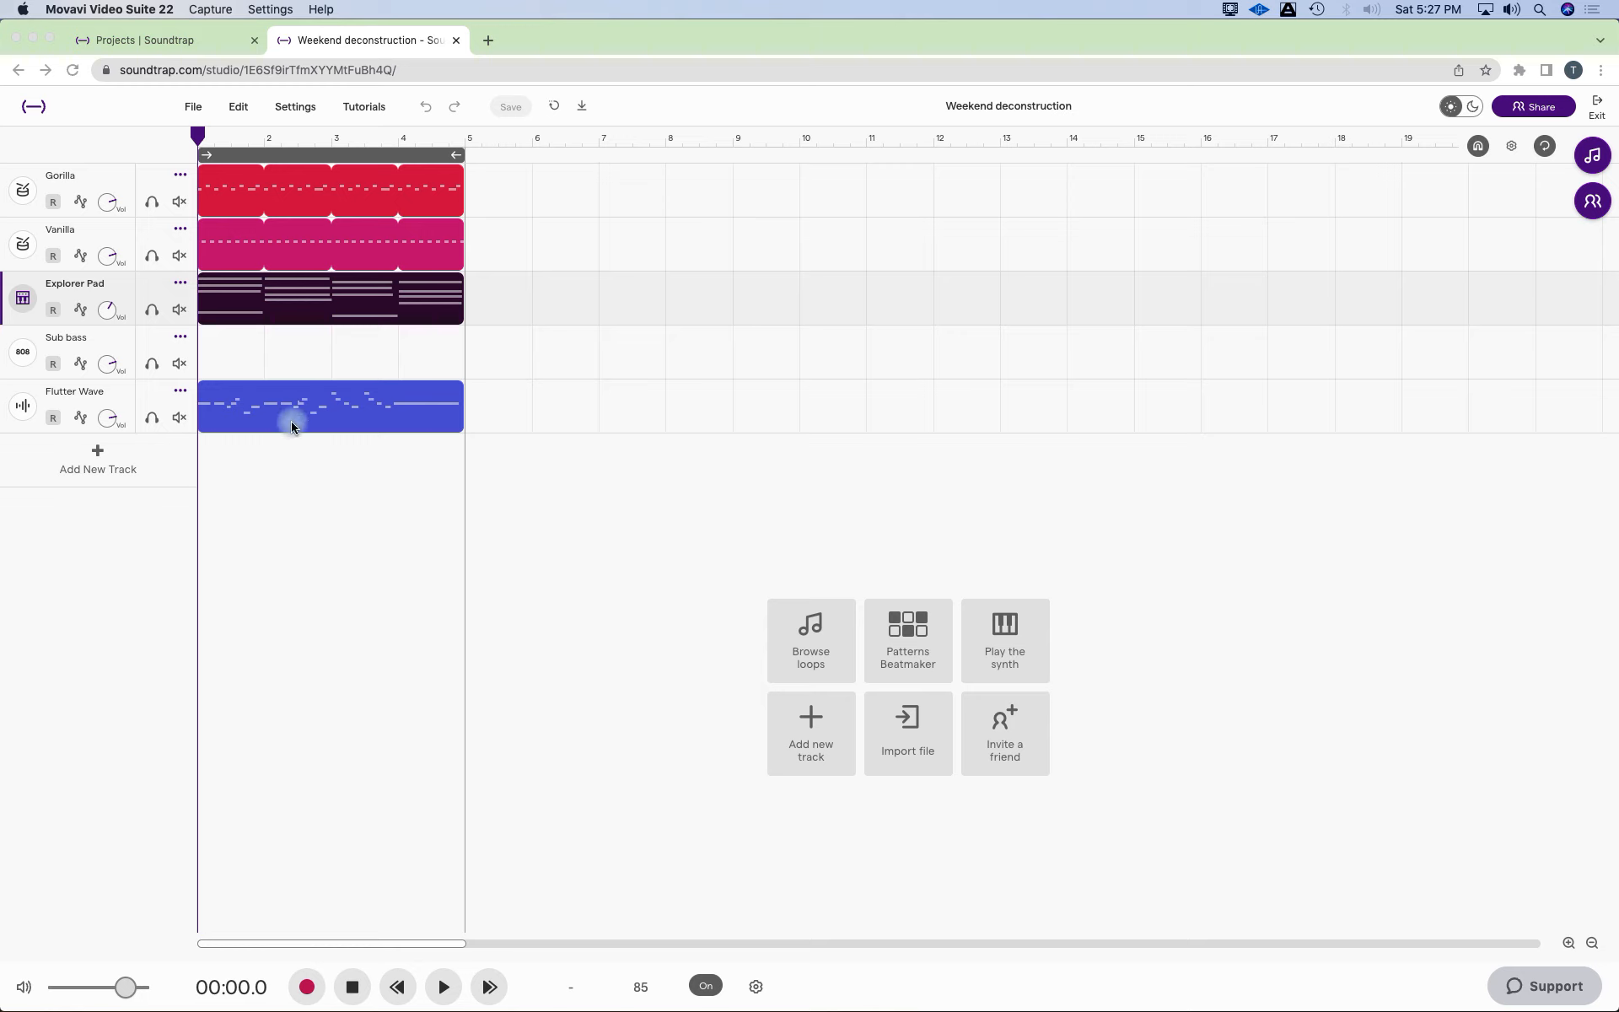
{"action": "mouse_move", "coordinate": [28, 405]}
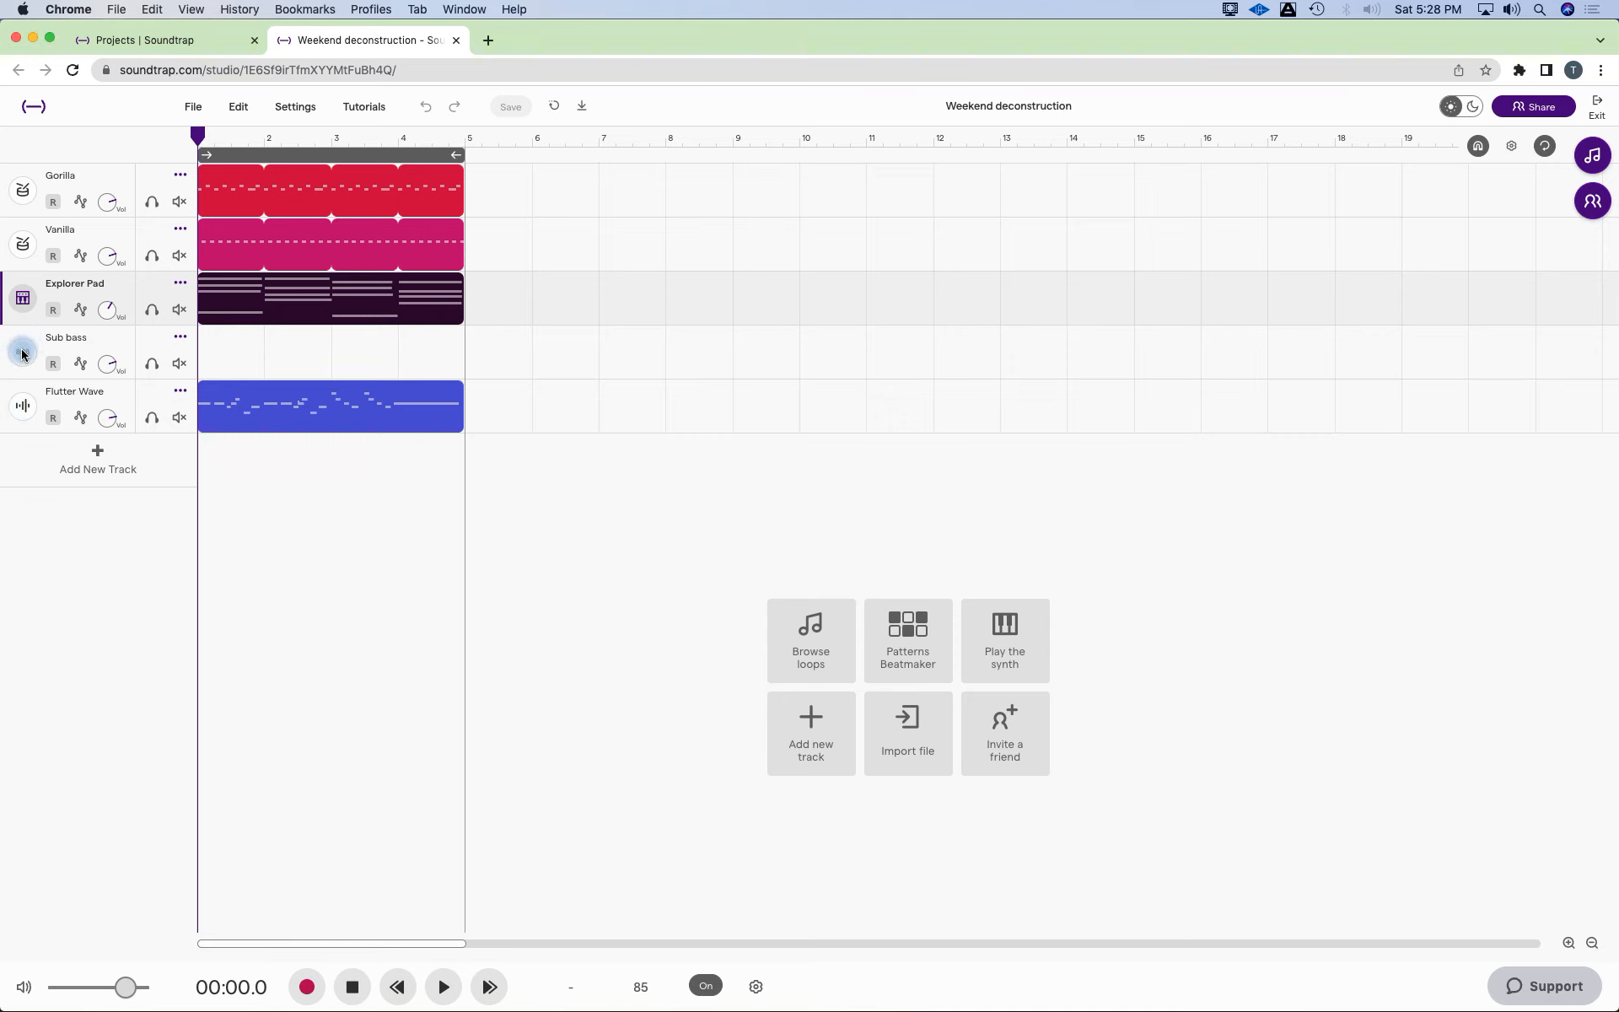
Show the Sub bass Clean Sub keyboard, arm the track, and lower the keyboard to start at C0.
{"action": "left_click", "coordinate": [22, 357]}
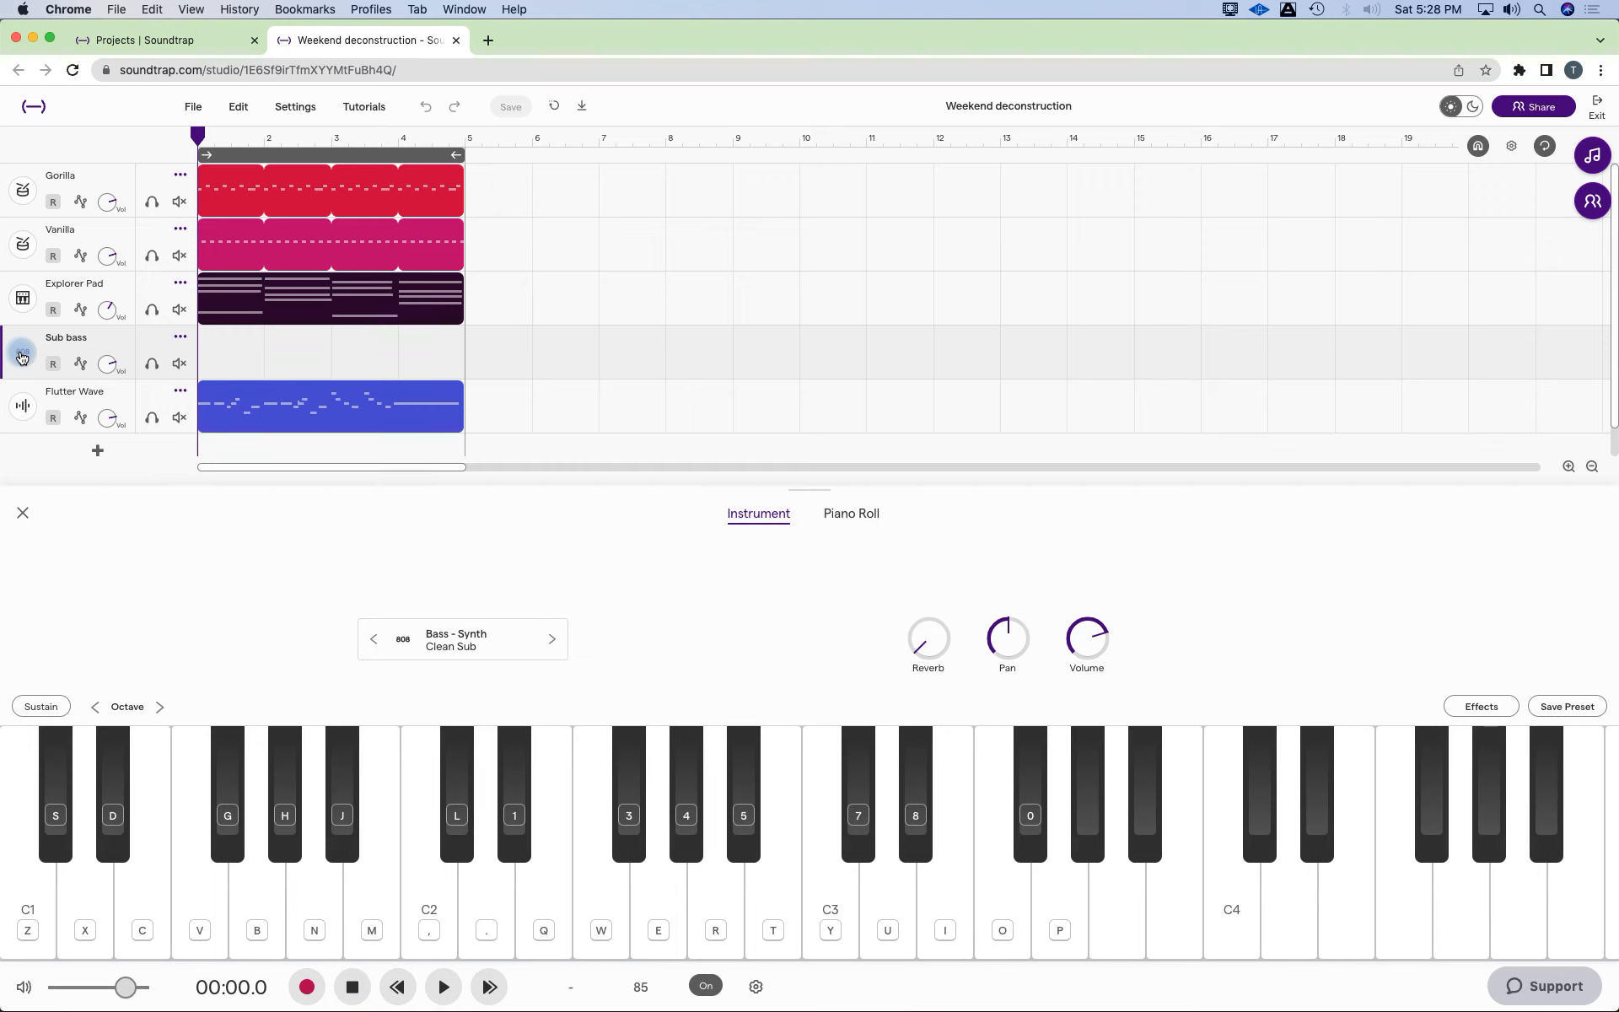
{"action": "left_click", "coordinate": [52, 362]}
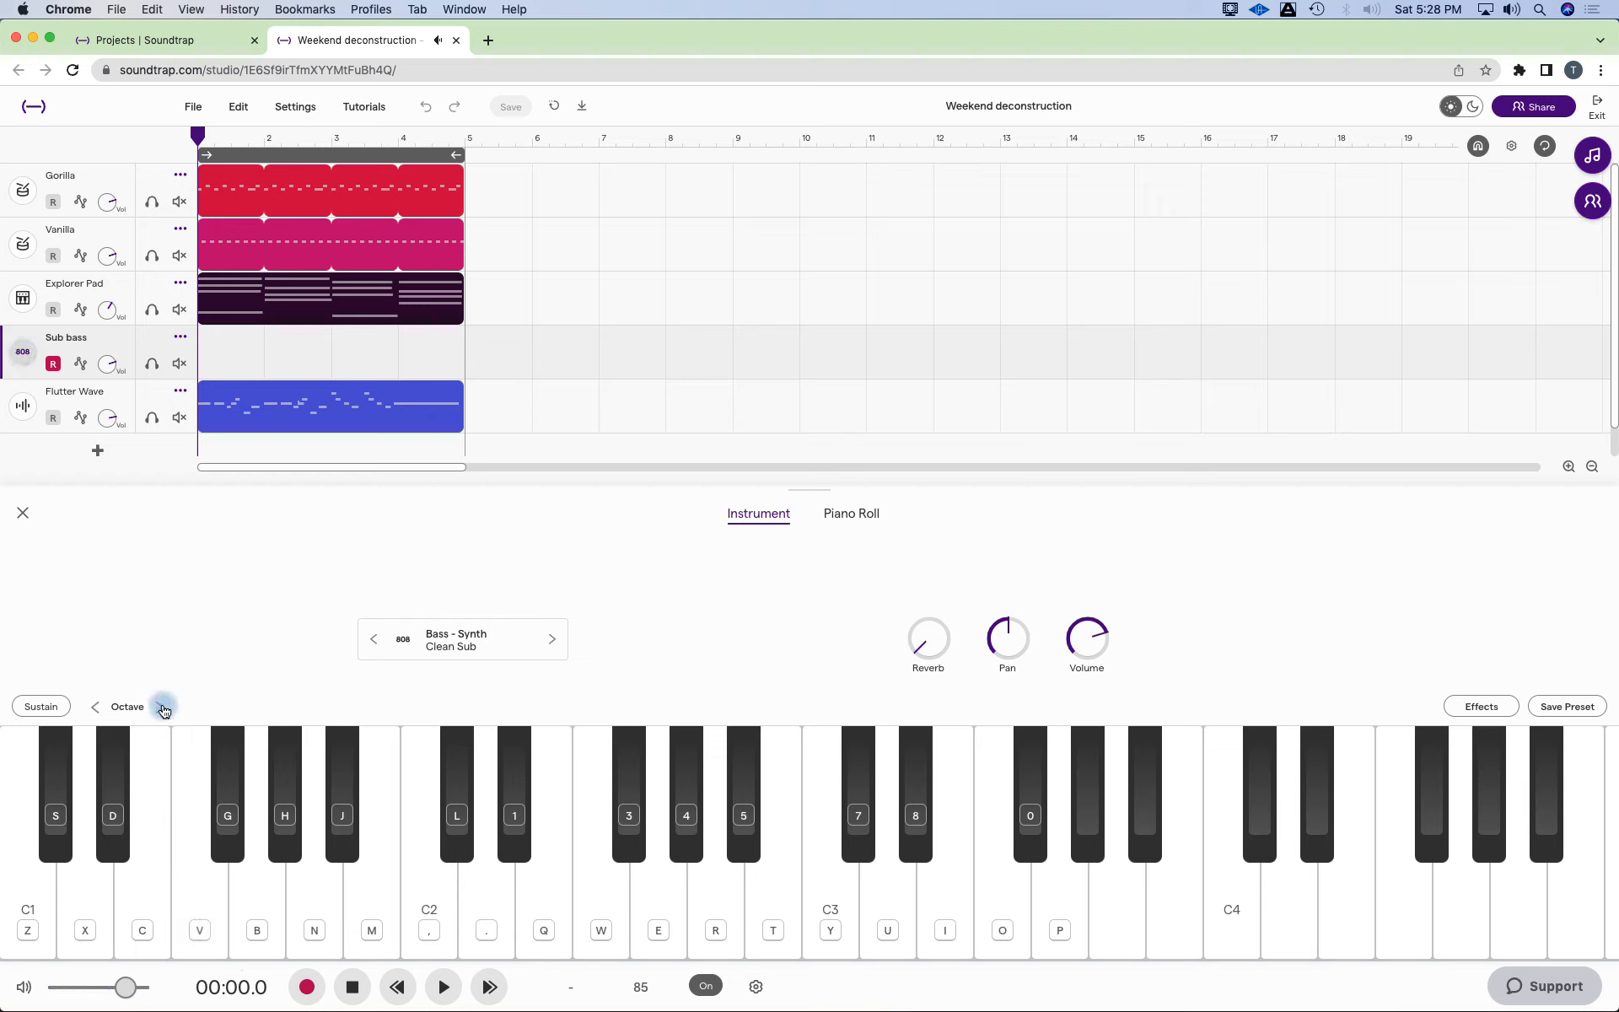
{"action": "left_click", "coordinate": [162, 706]}
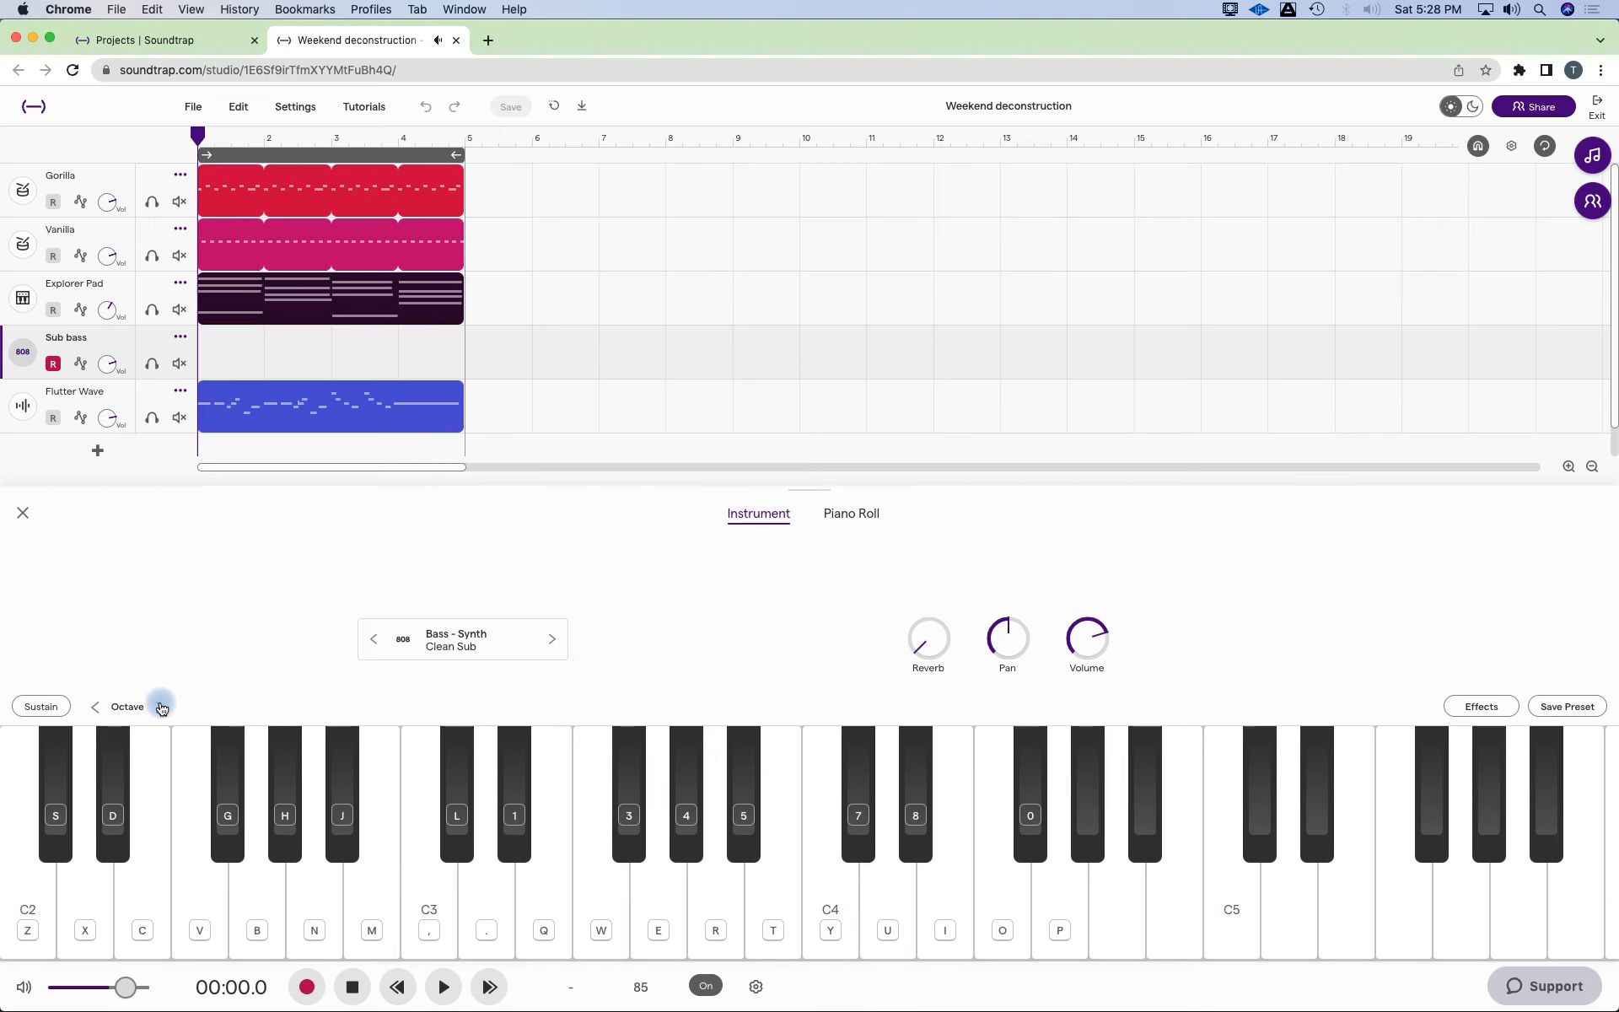
{"action": "left_click", "coordinate": [95, 707]}
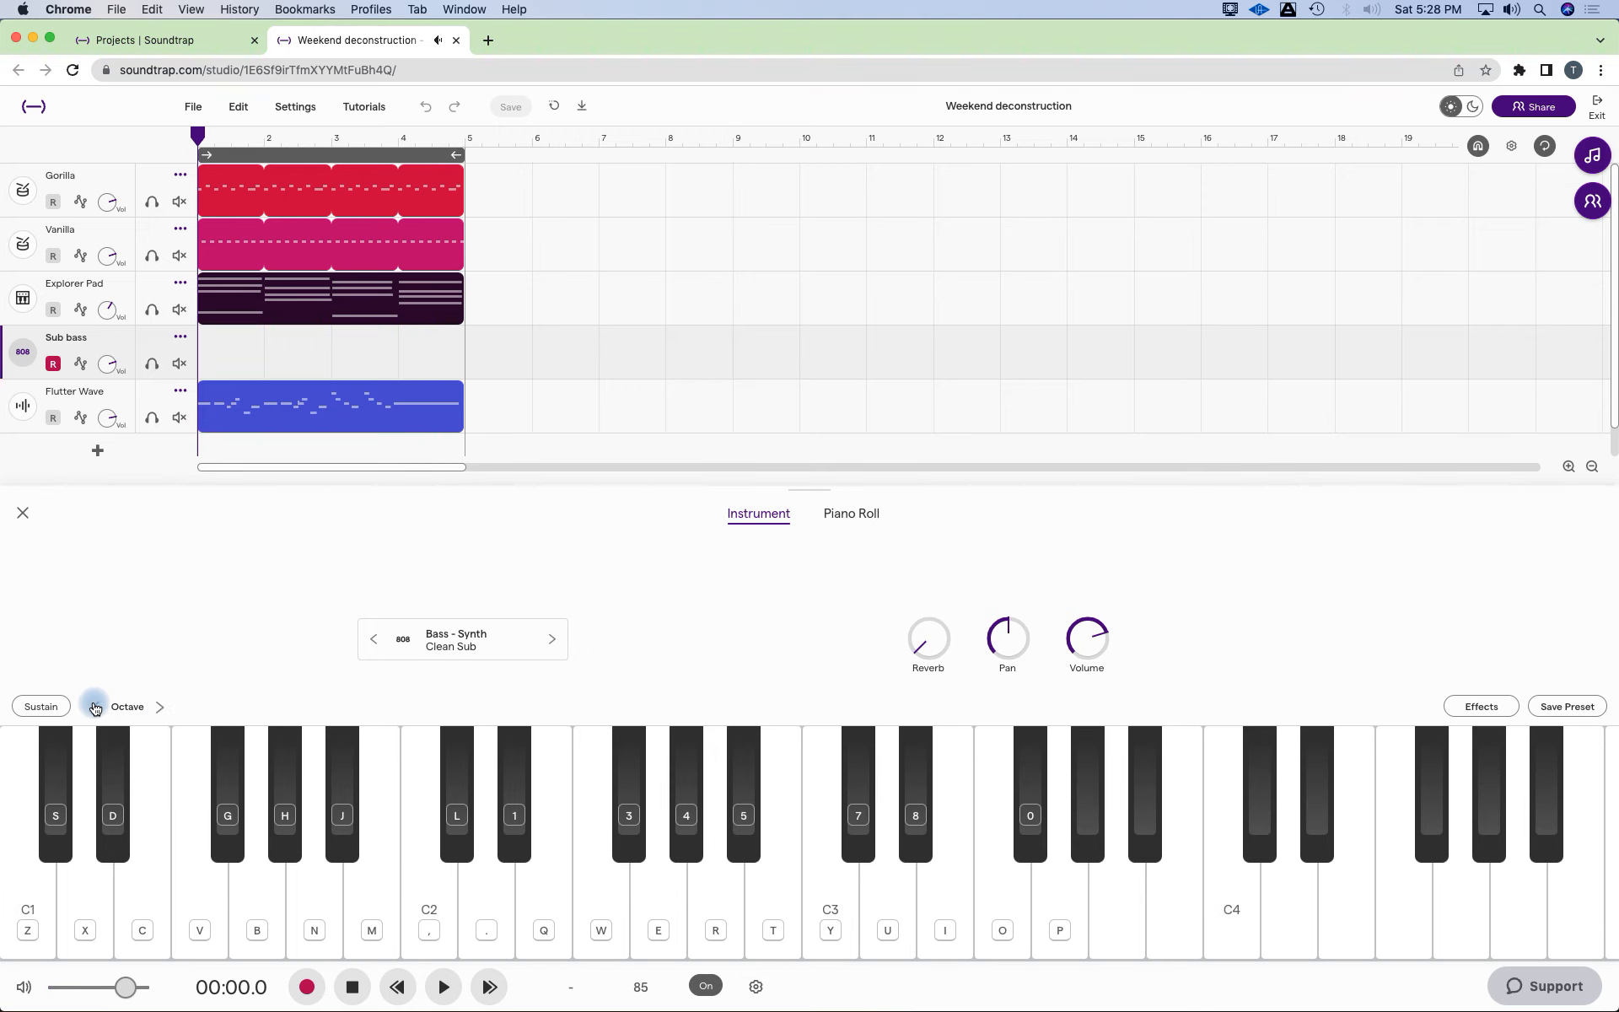
{"action": "left_click", "coordinate": [94, 708]}
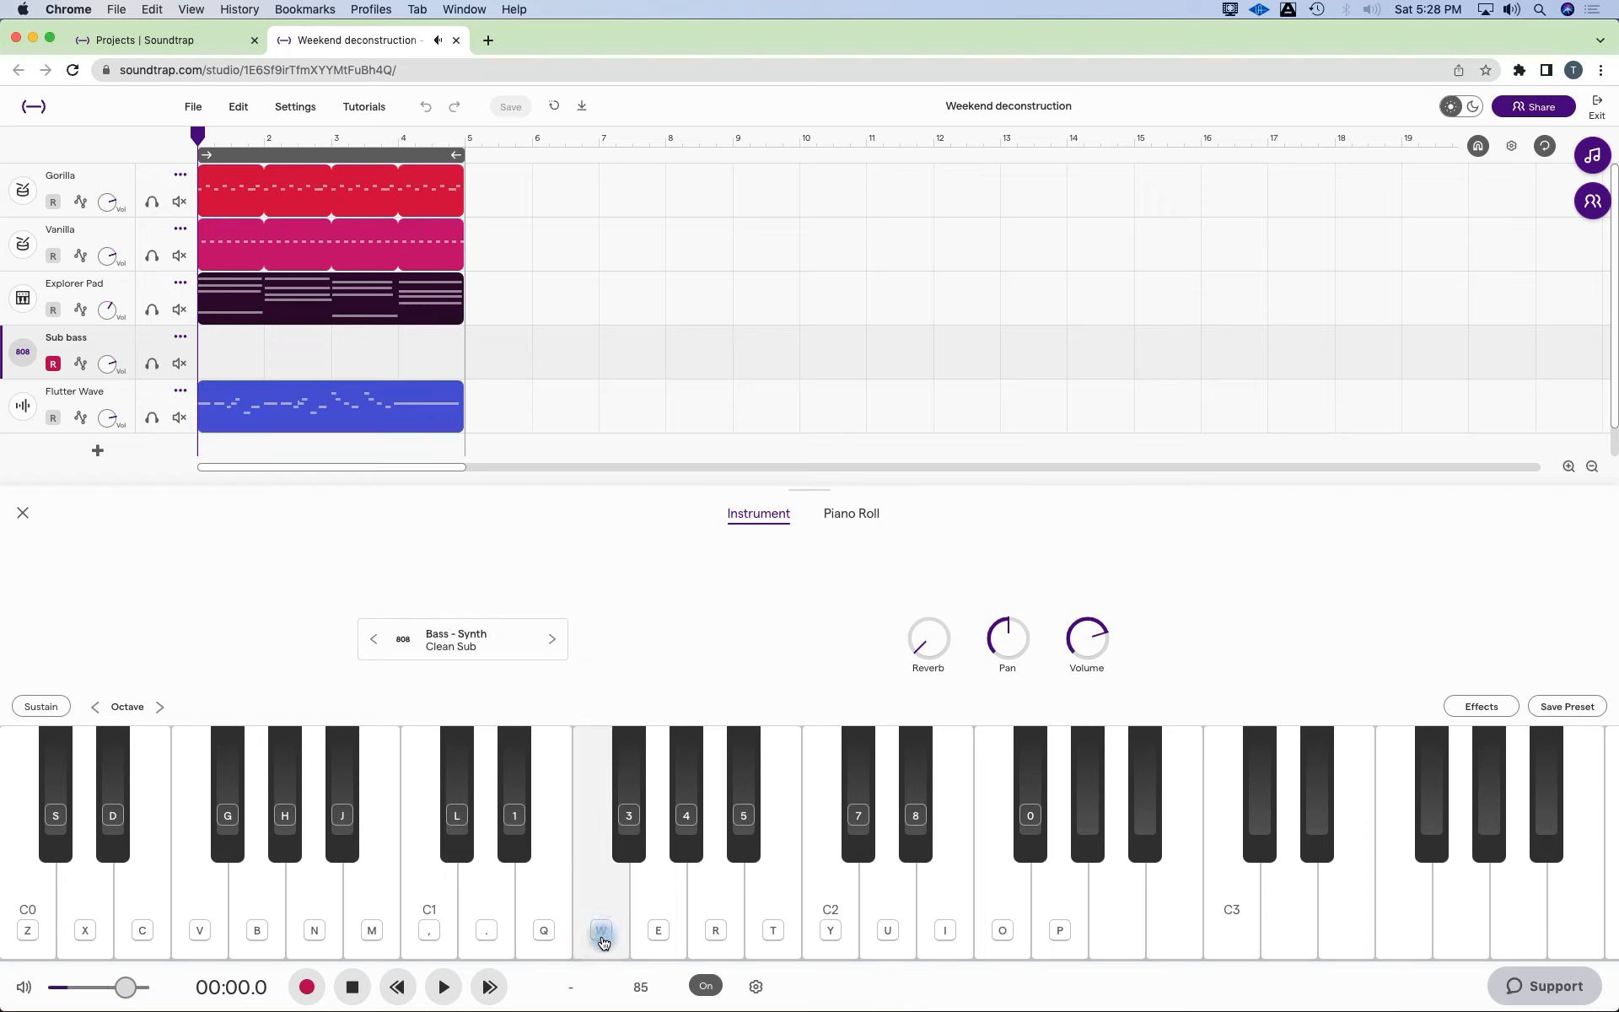
{"action": "left_click", "coordinate": [600, 836]}
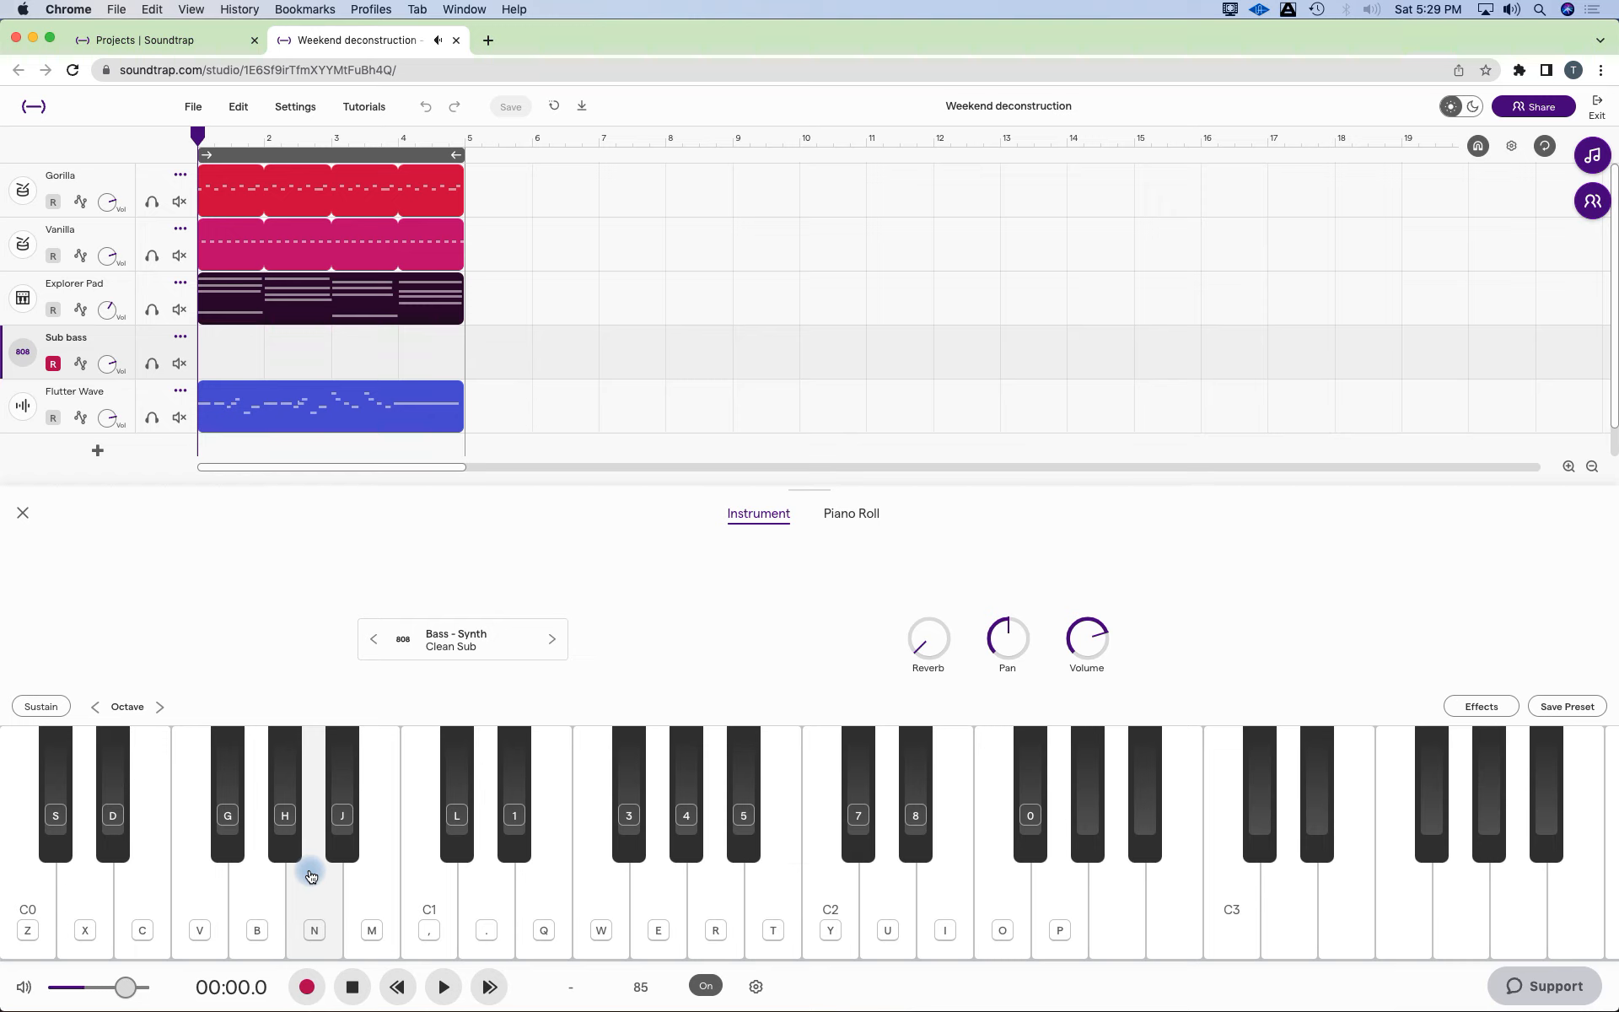
{"action": "left_click", "coordinate": [829, 856]}
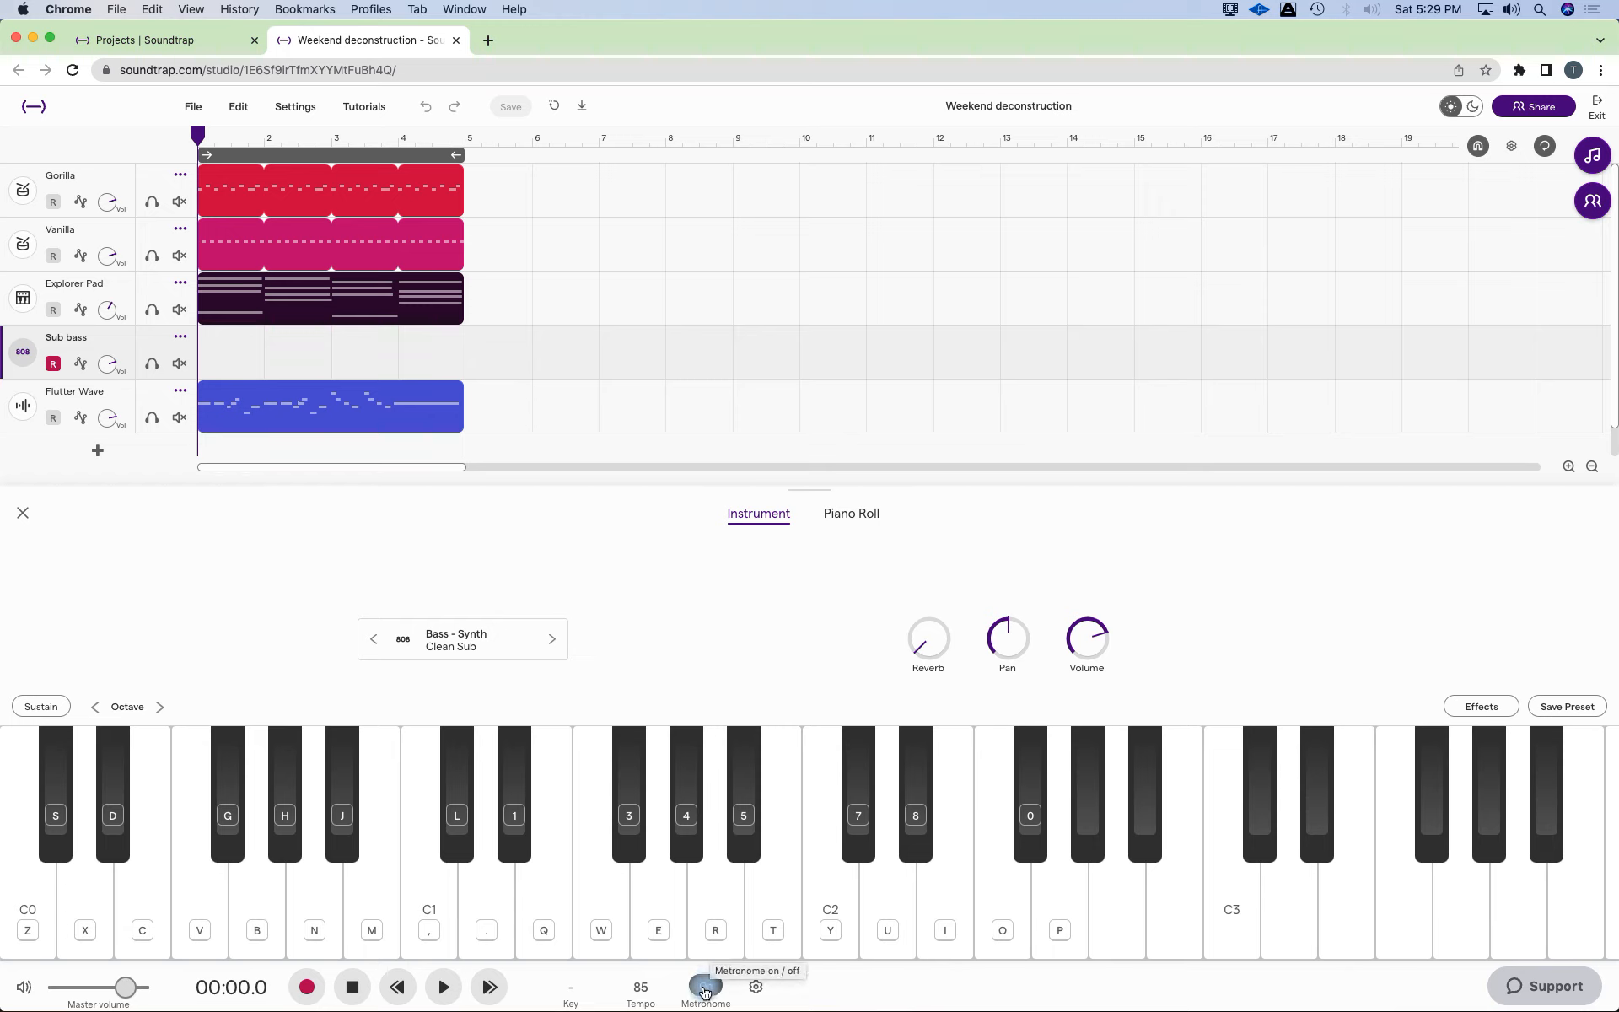
{"action": "mouse_move", "coordinate": [705, 987]}
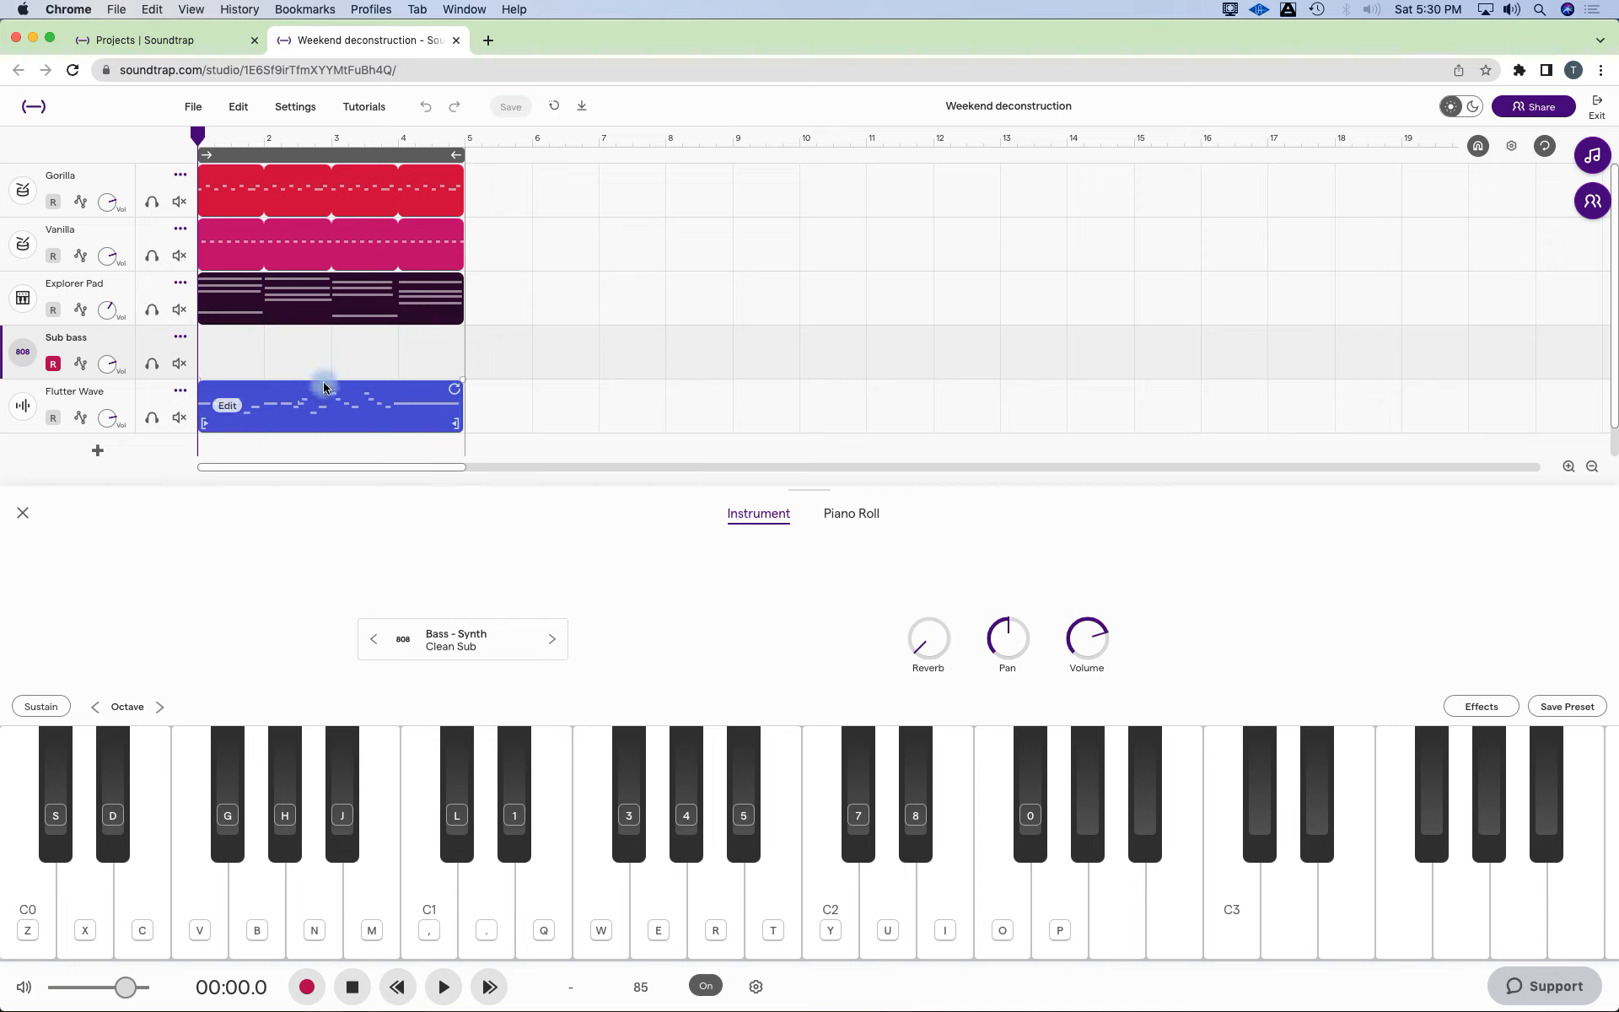
{"action": "mouse_move", "coordinate": [330, 413]}
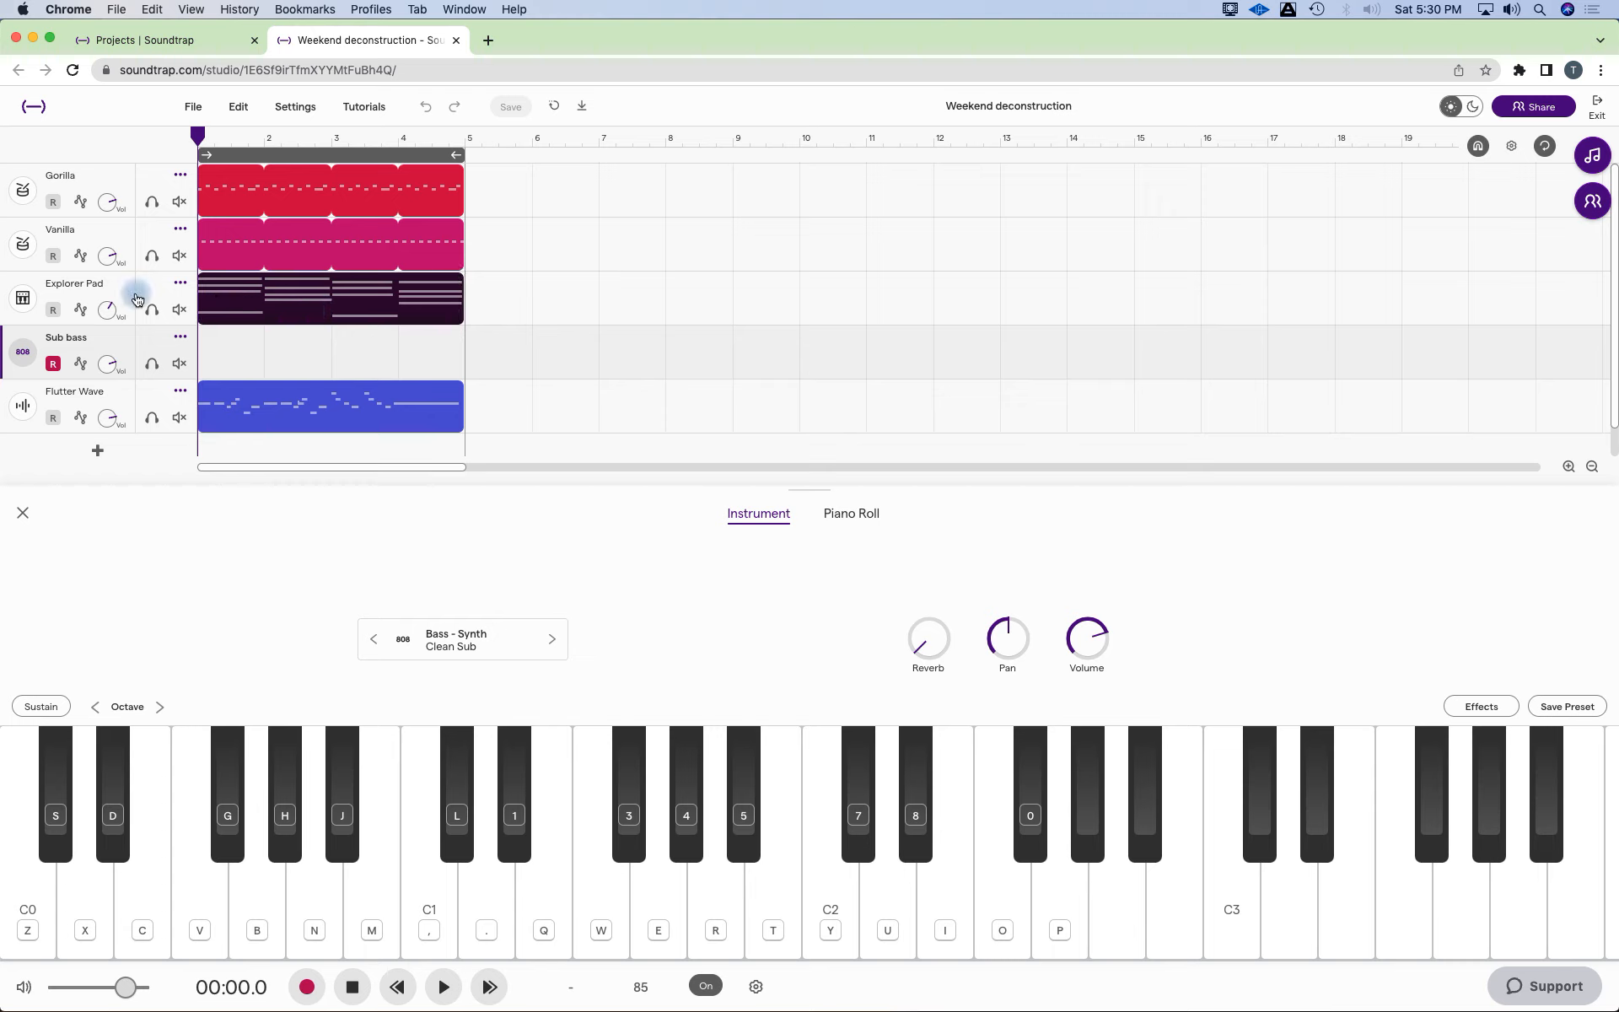
{"action": "mouse_move", "coordinate": [152, 314]}
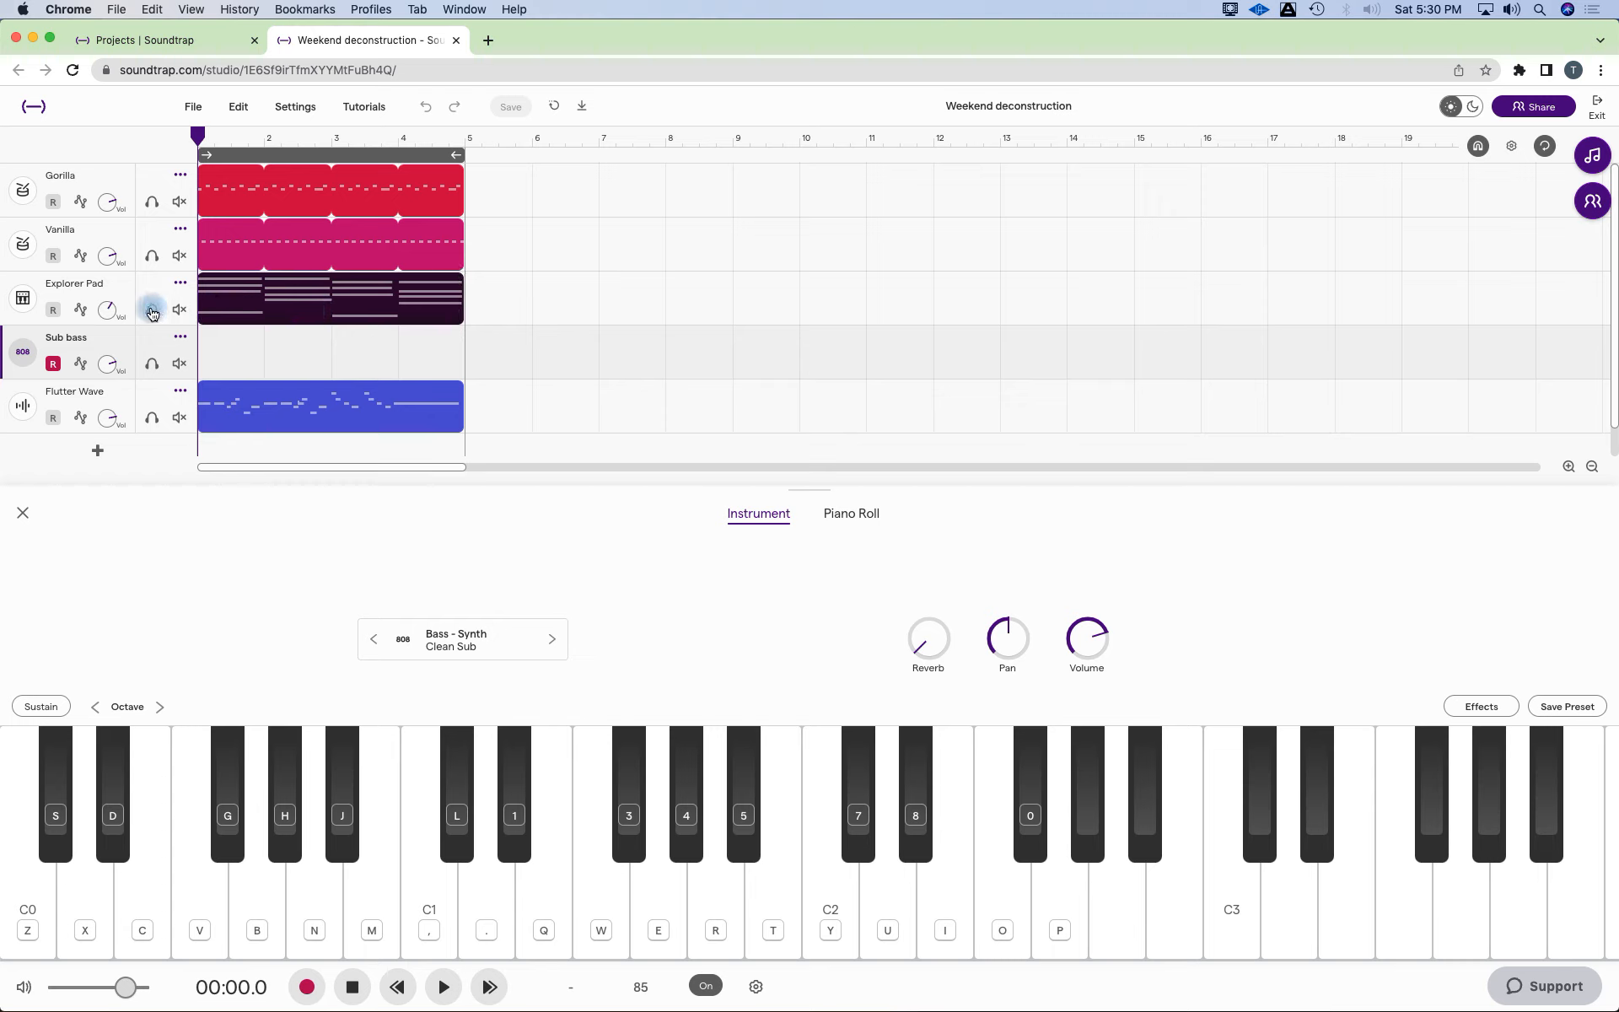
Select the Explorer Pad track so it becomes the armed track.
{"action": "left_click", "coordinate": [22, 299]}
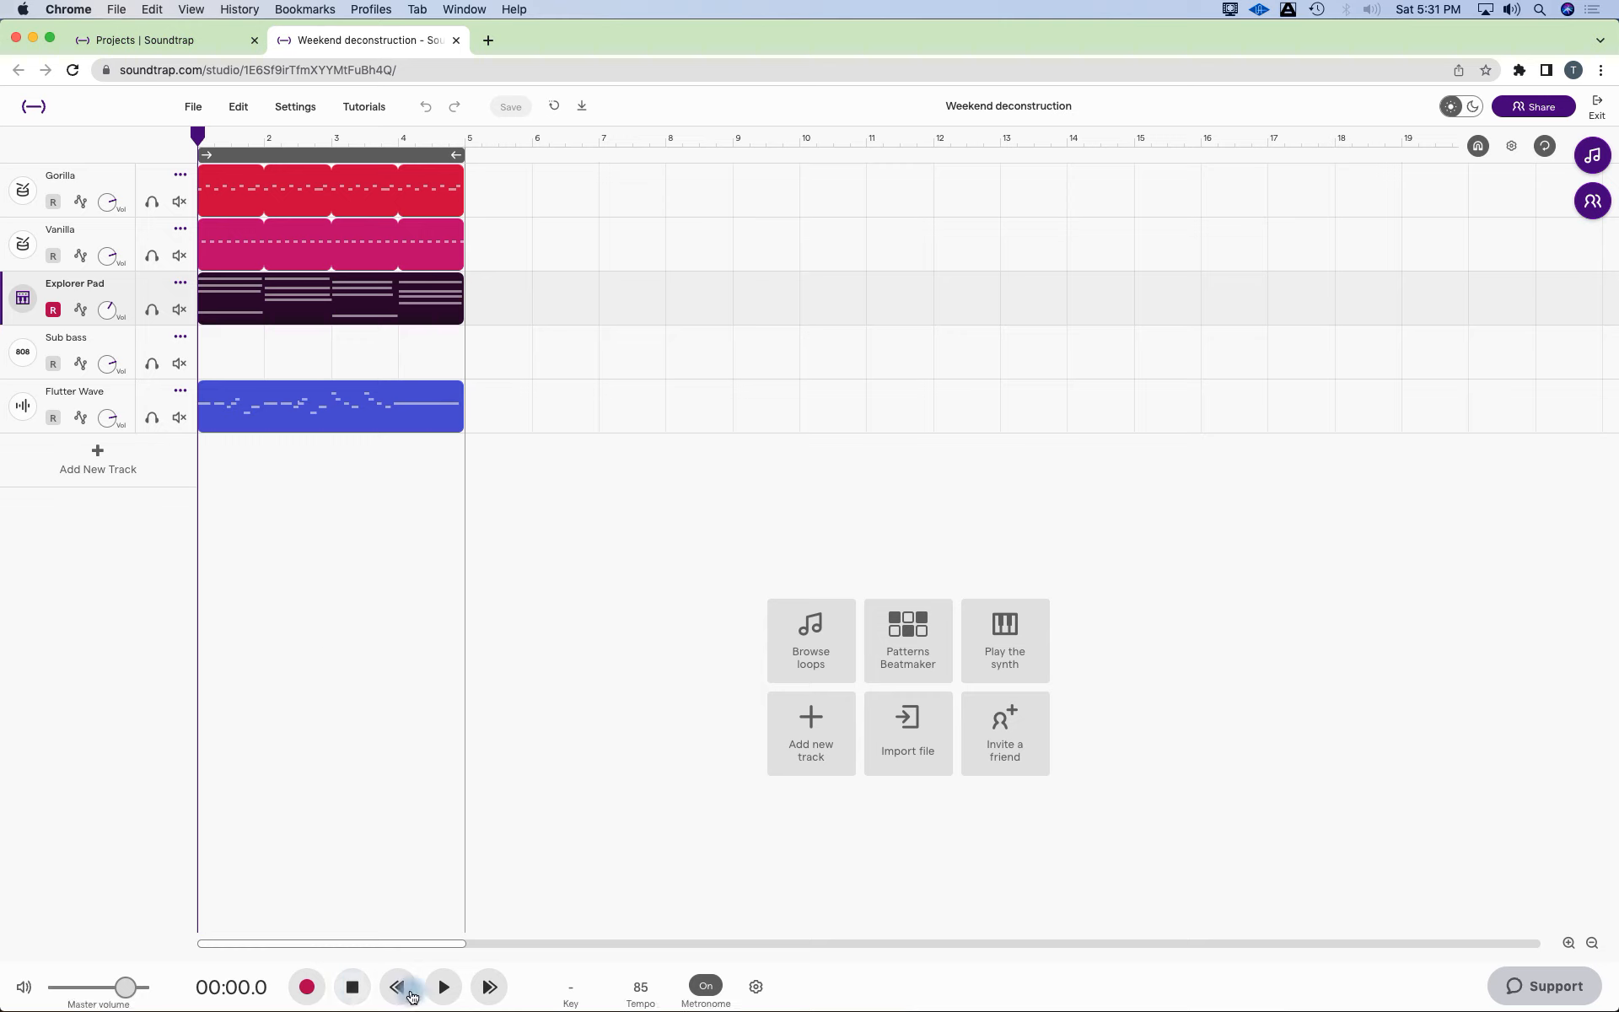
Play the arrangement through, stop, and return the playhead to 00:00.0.
{"action": "left_click", "coordinate": [444, 987]}
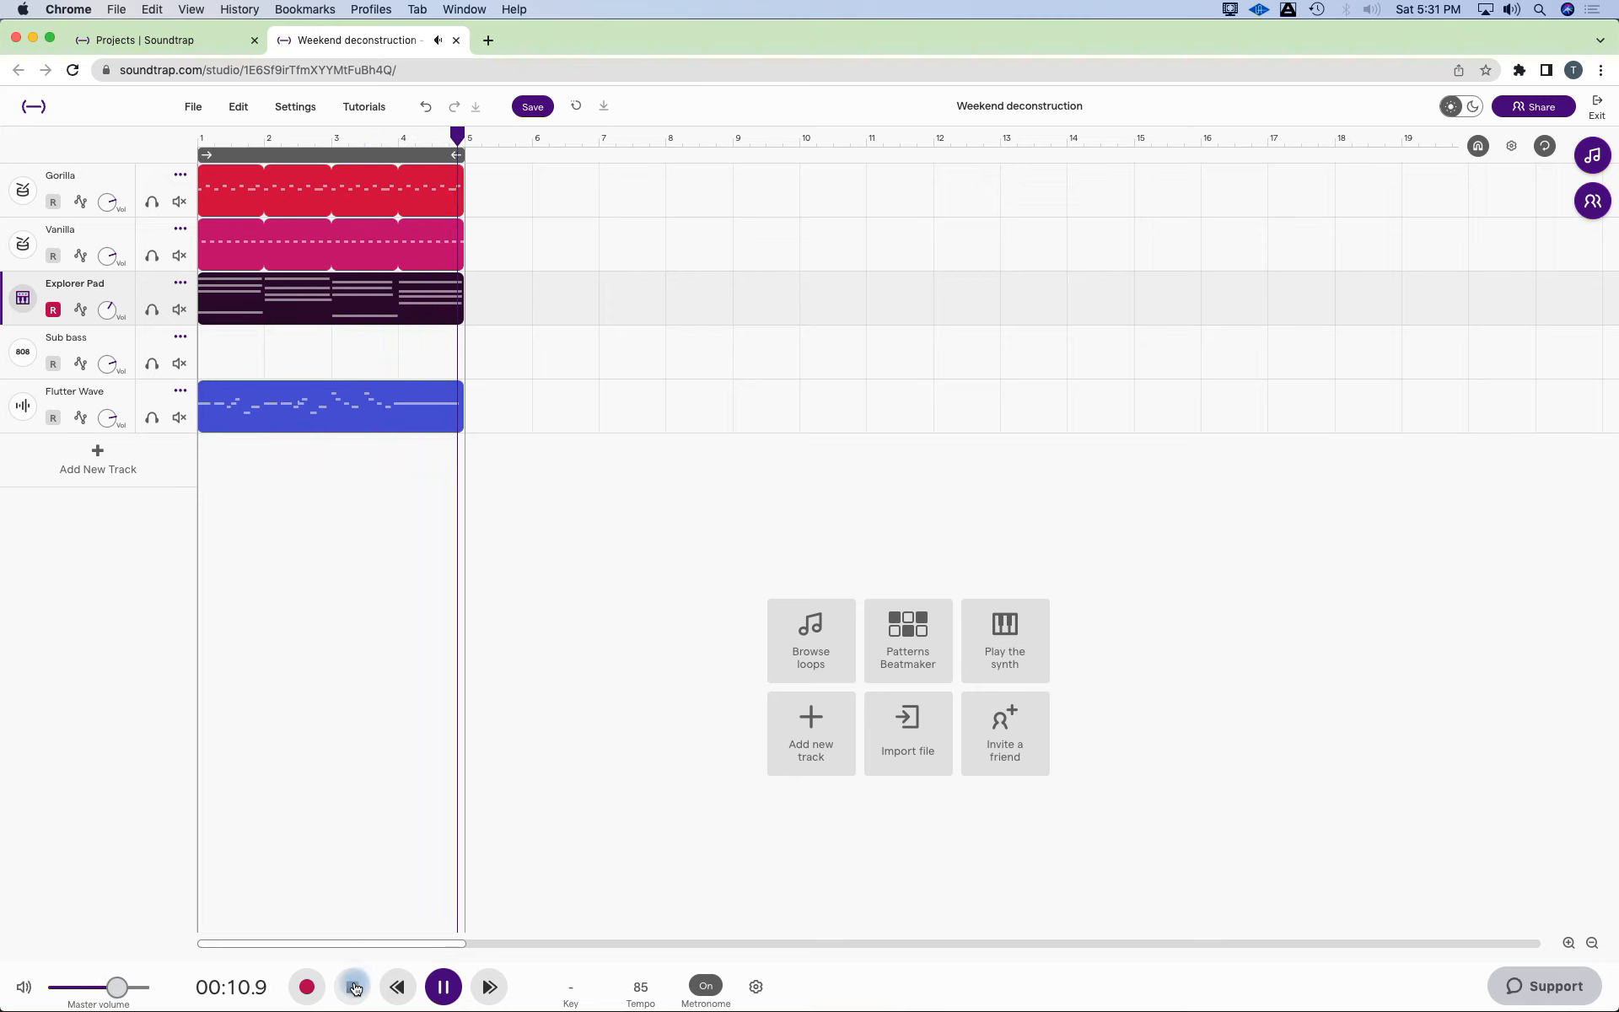
{"action": "left_click", "coordinate": [353, 987]}
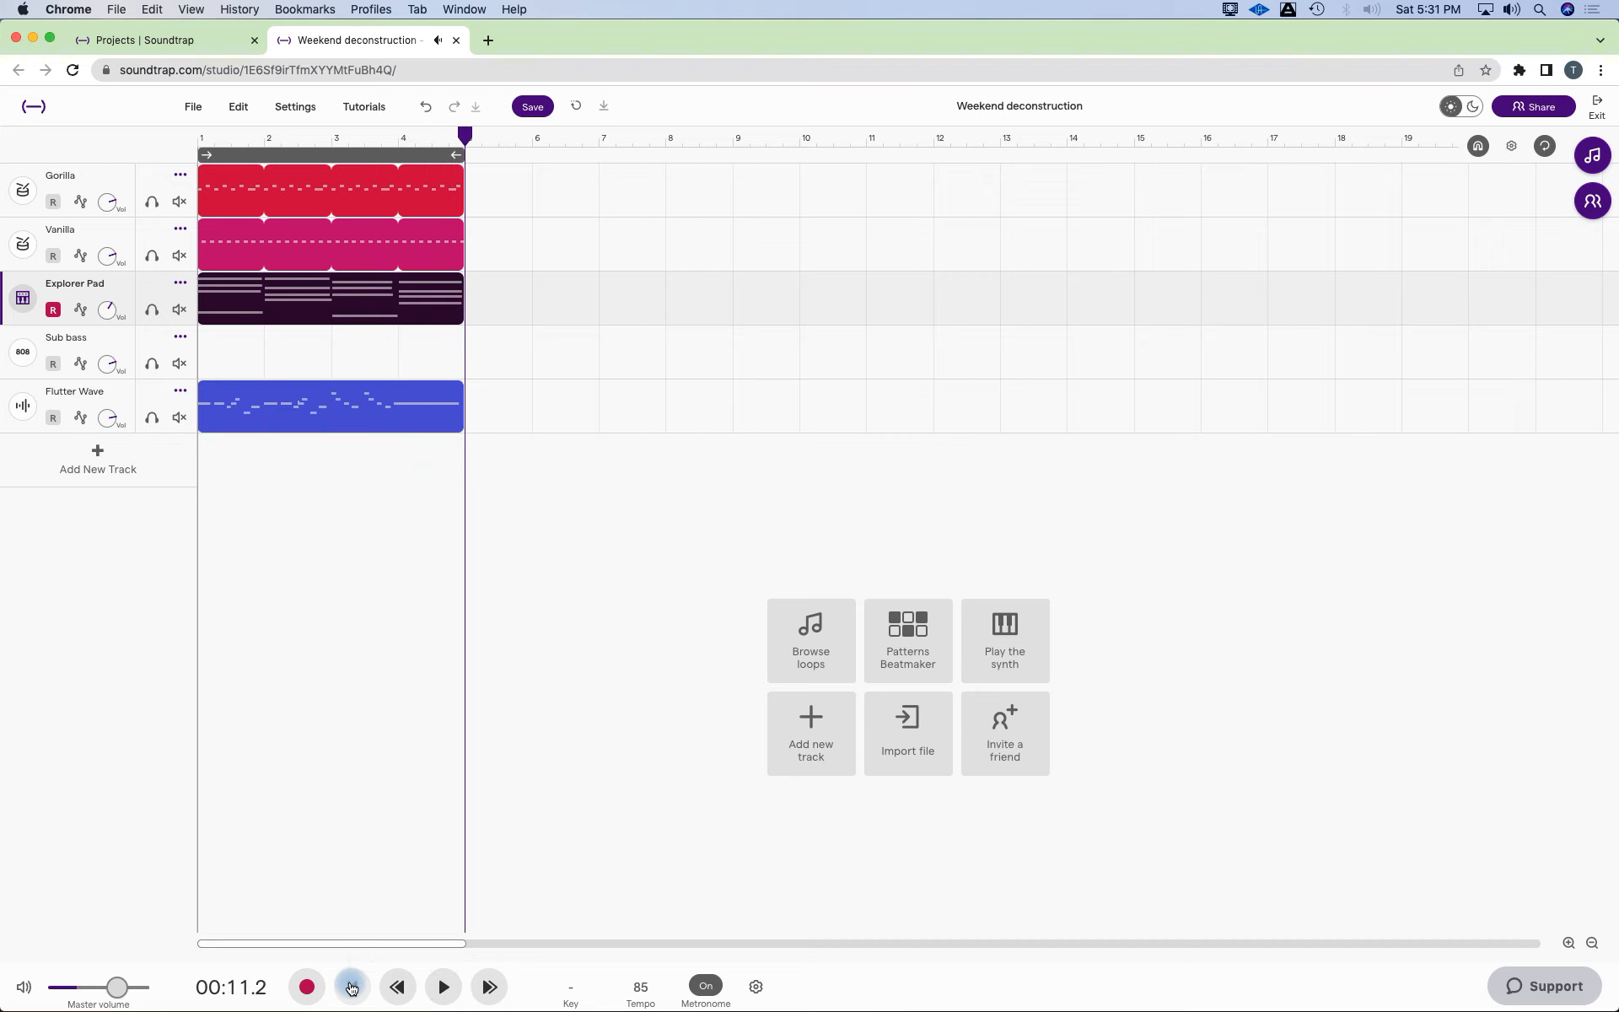
{"action": "left_click", "coordinate": [396, 987]}
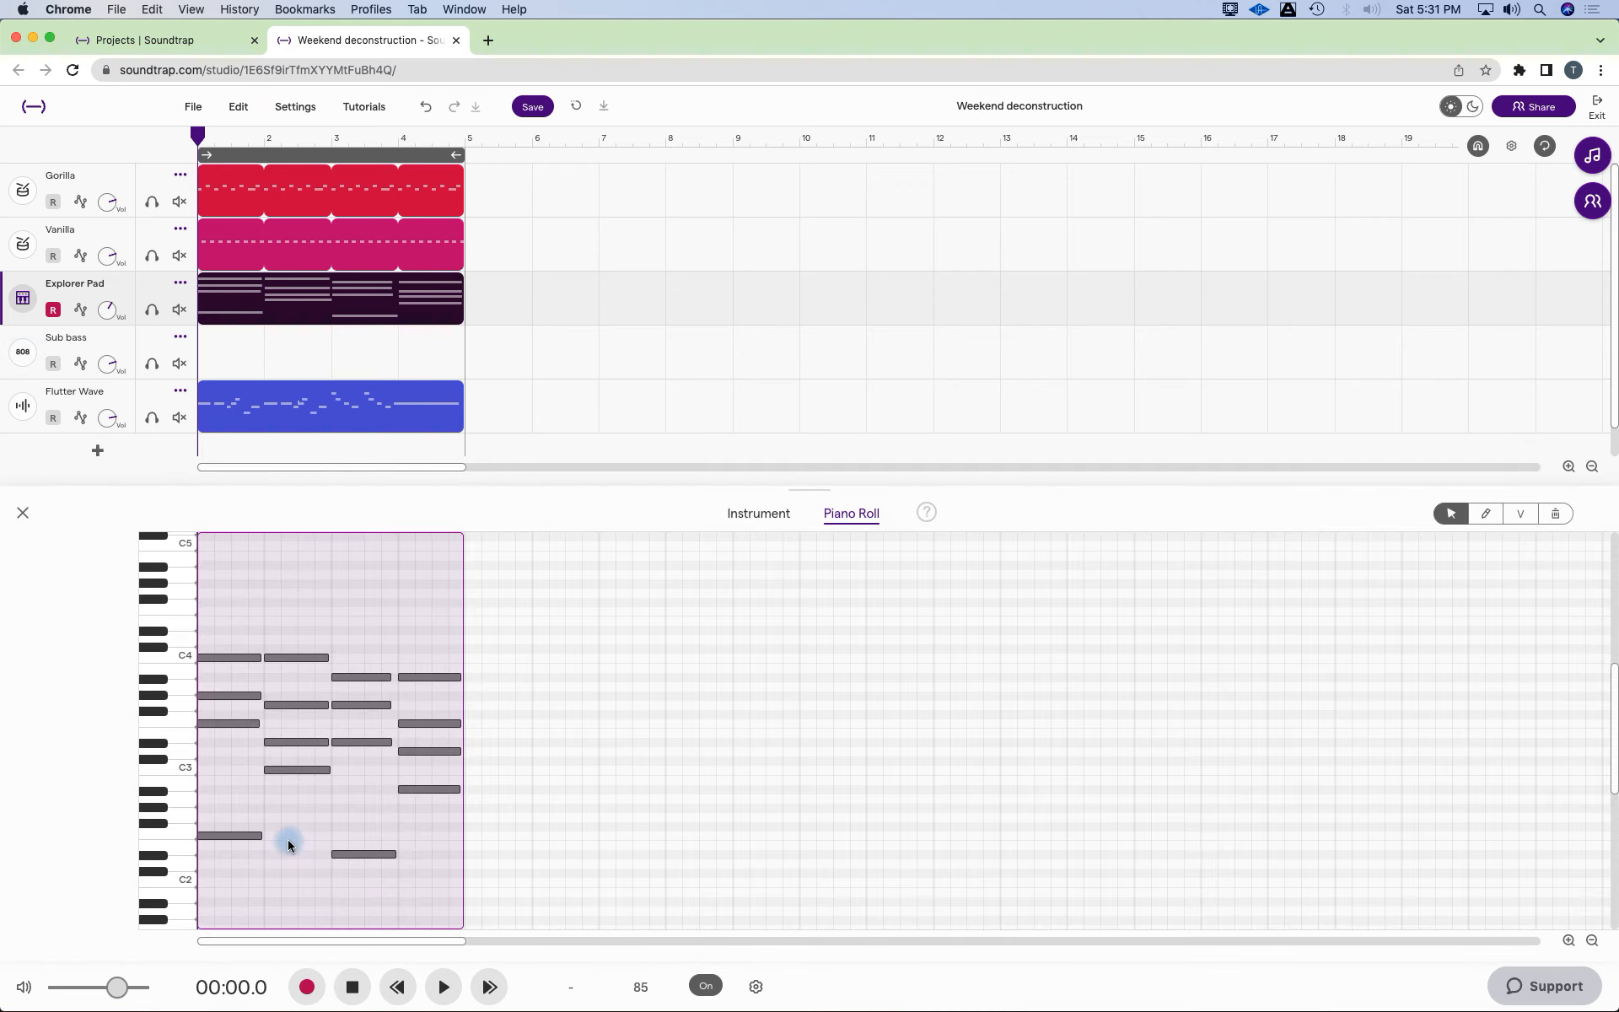
Inspect the lowest Explorer Pad chord notes in bars 1 and 4, one reading Bb2 at velocity 83.
{"action": "left_click", "coordinate": [225, 835]}
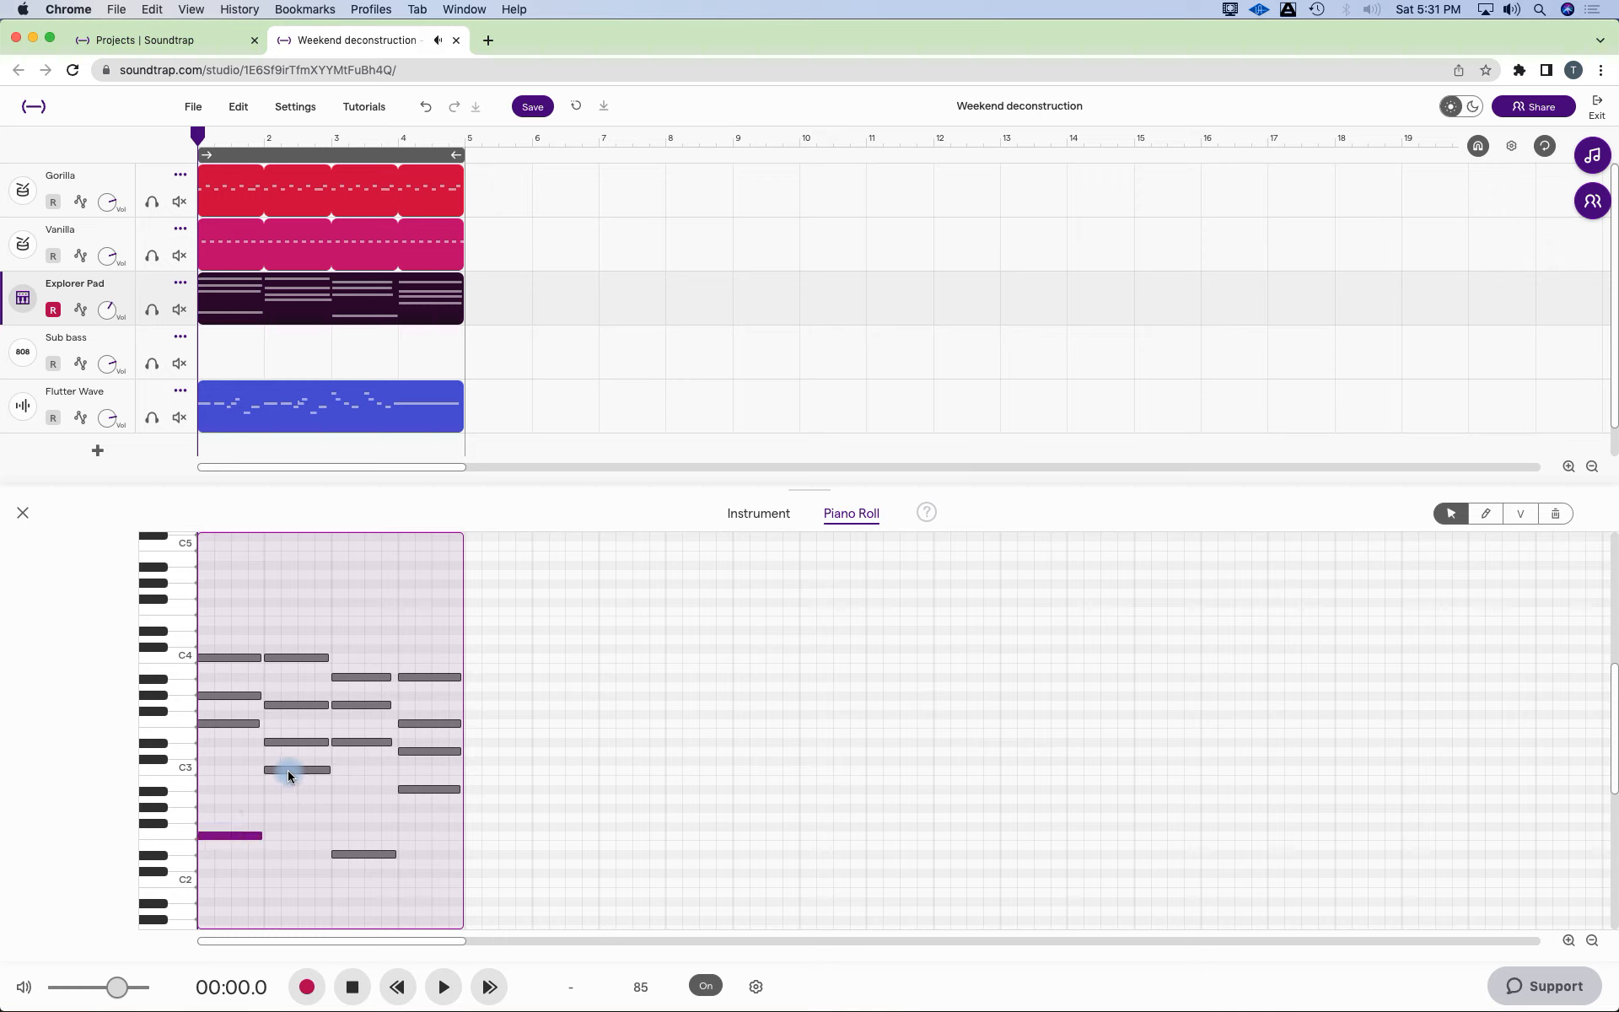
{"action": "left_click", "coordinate": [297, 771]}
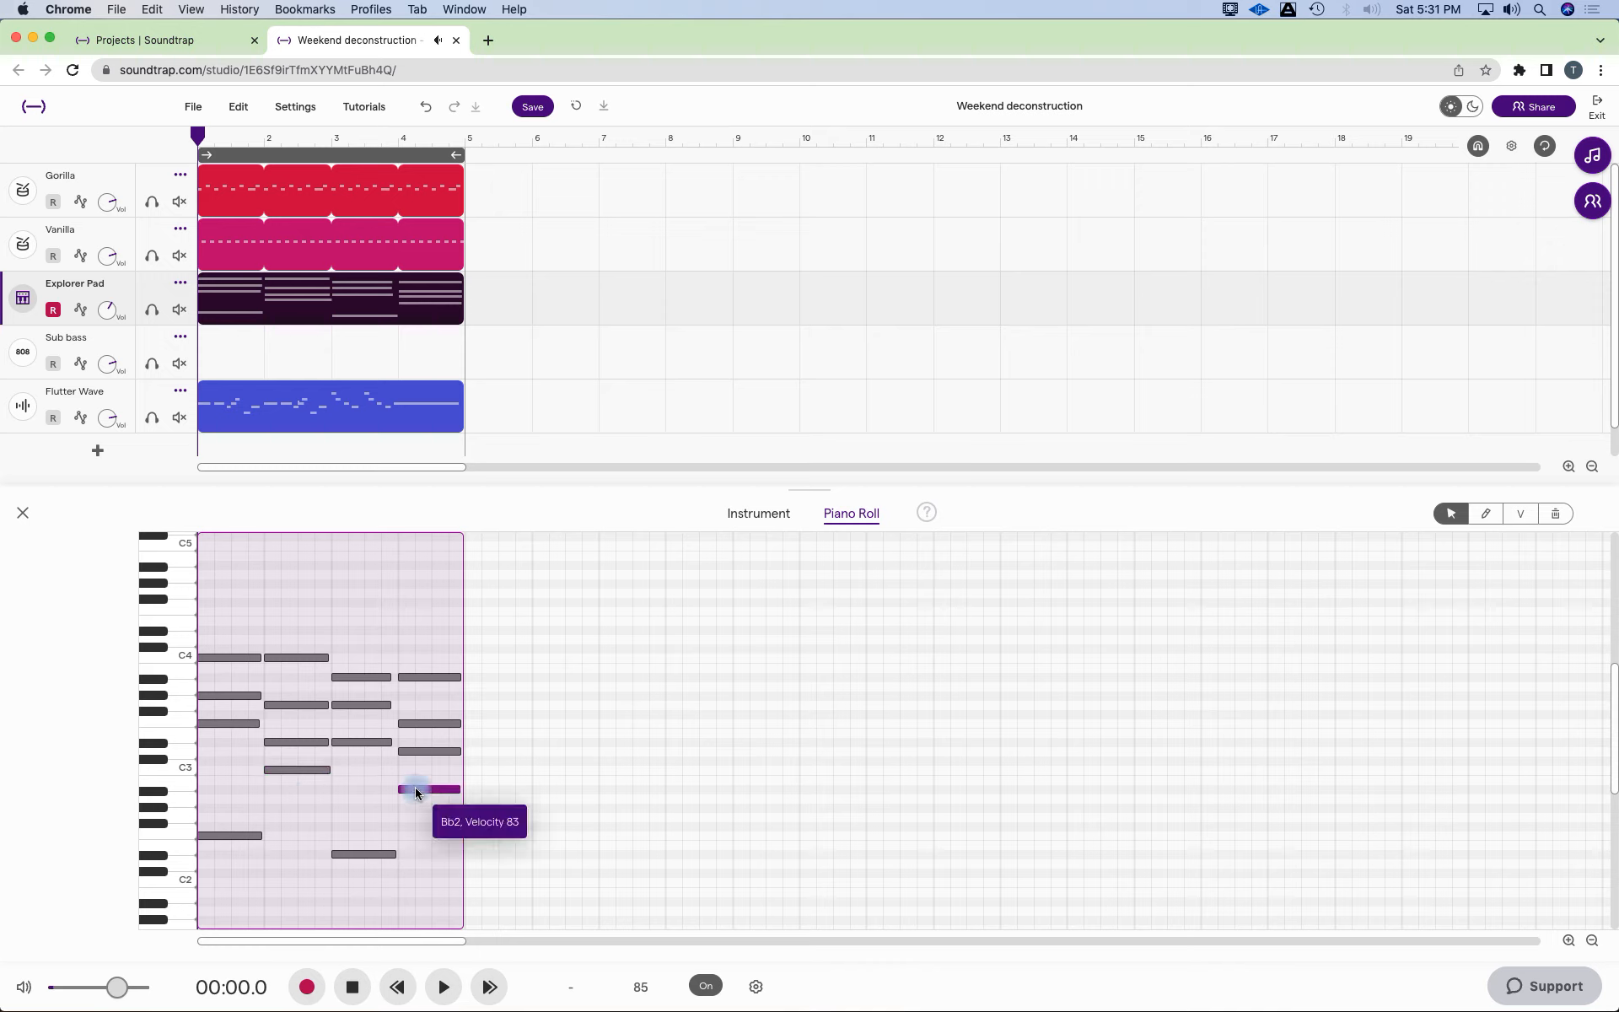
{"action": "mouse_move", "coordinate": [21, 516]}
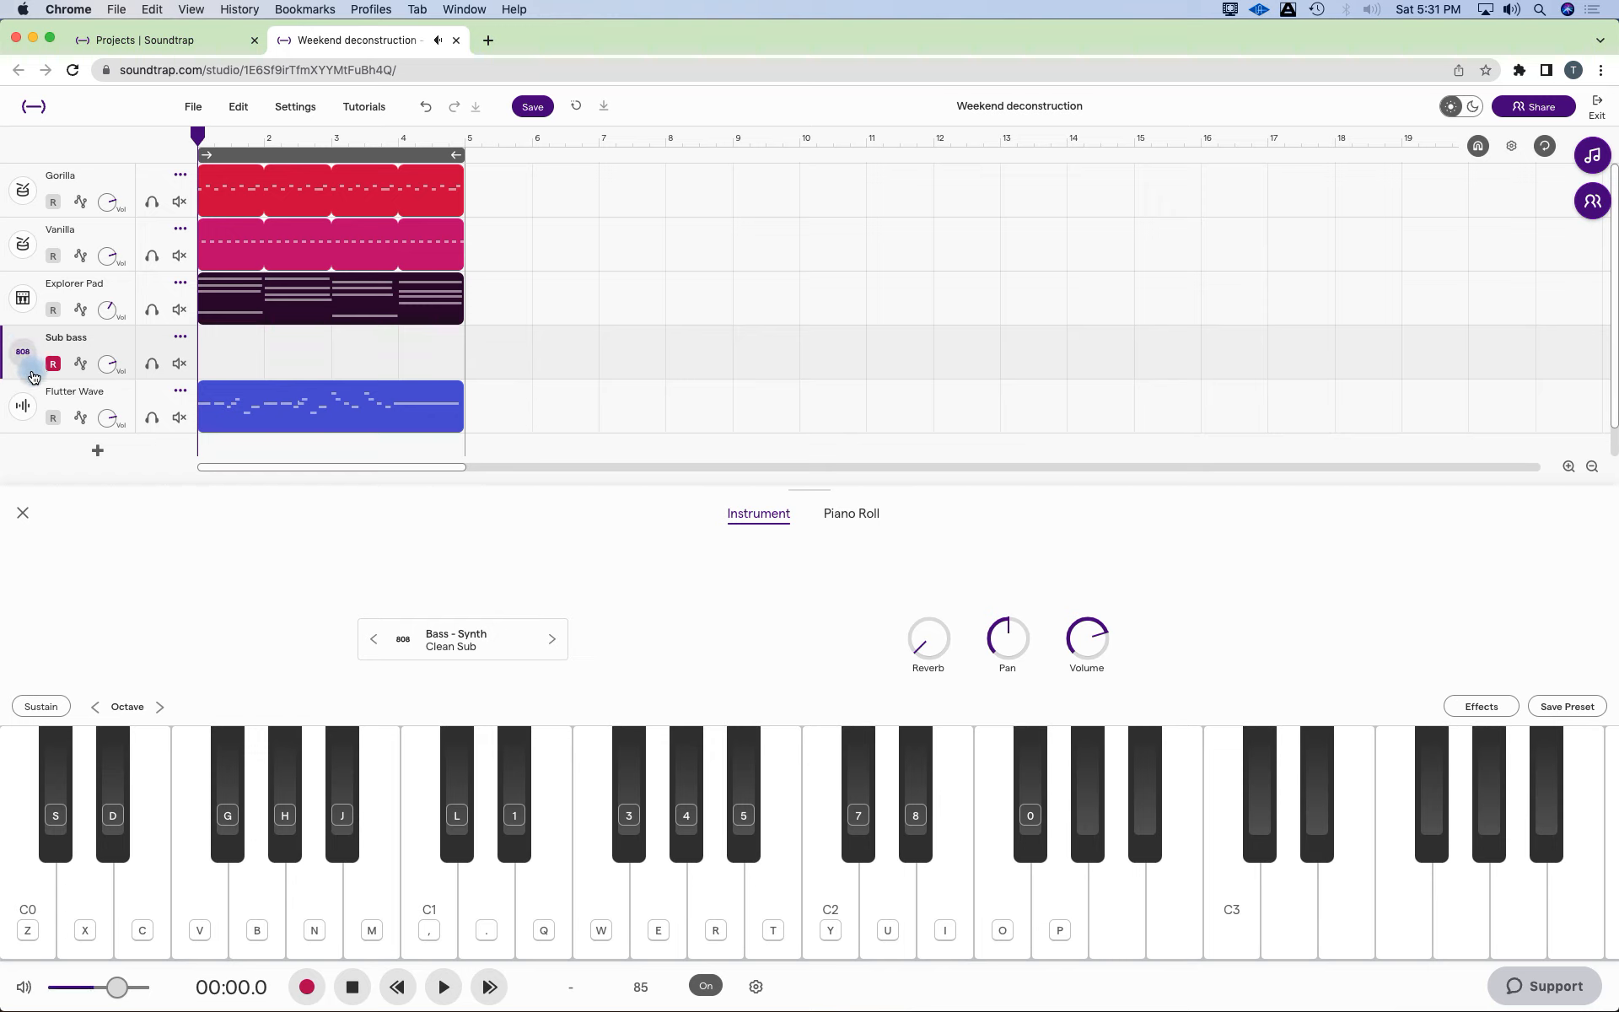
{"action": "left_click", "coordinate": [429, 856]}
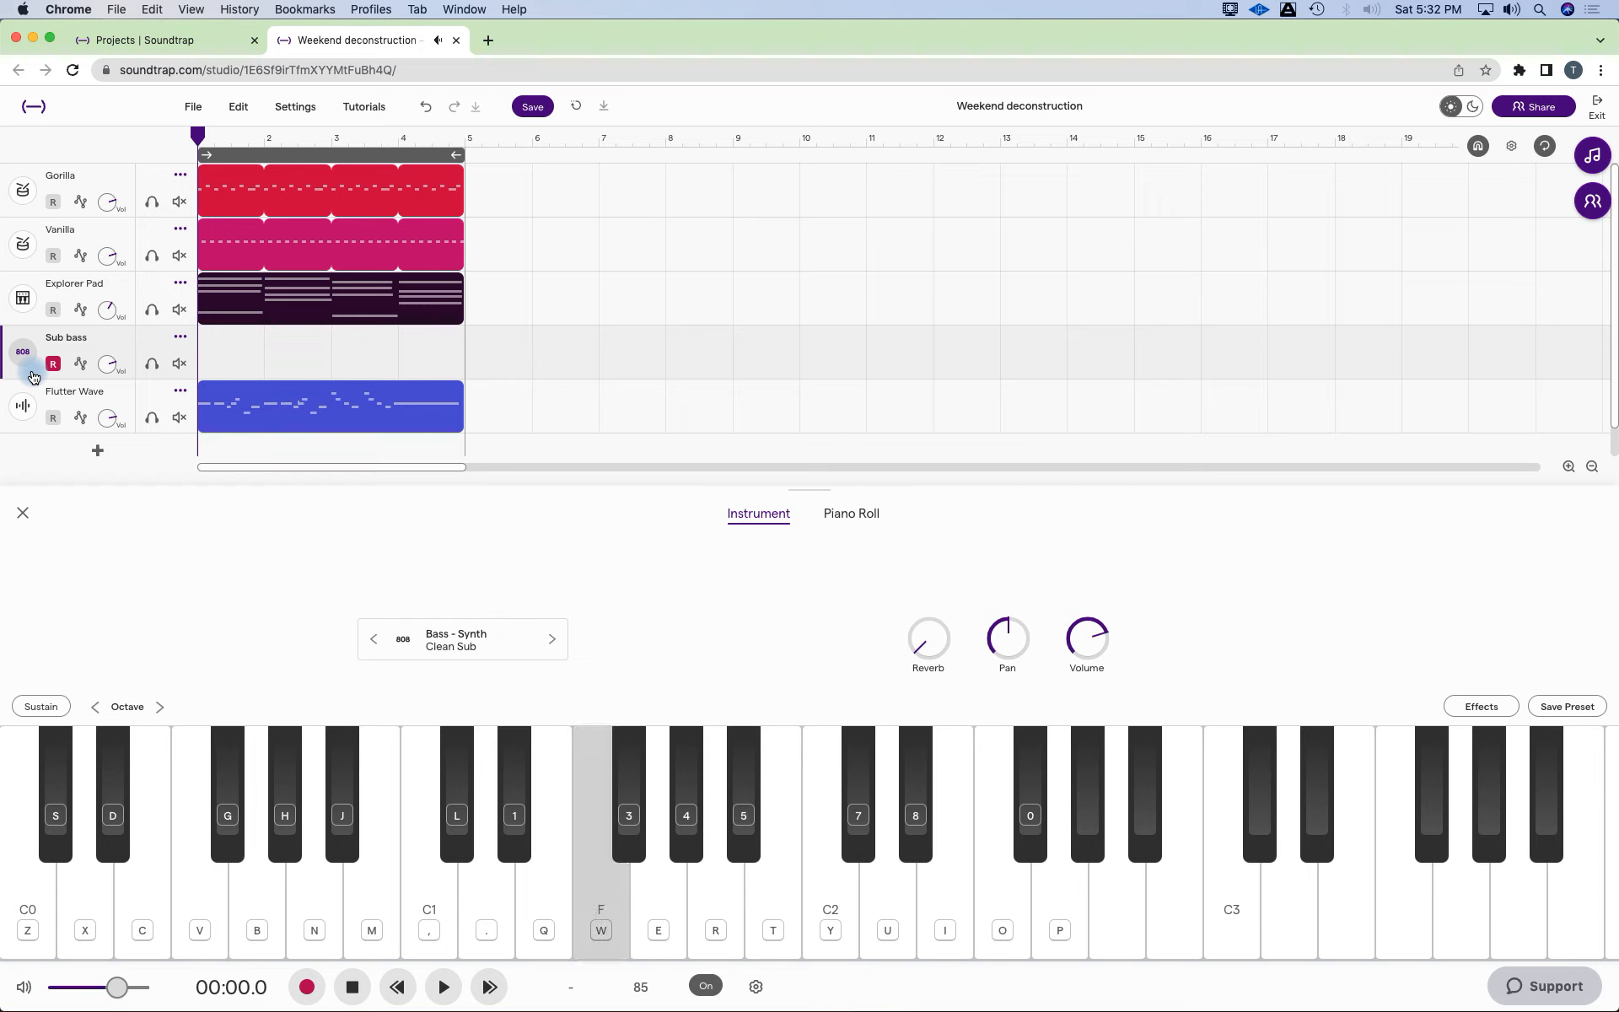
{"action": "left_click", "coordinate": [428, 826]}
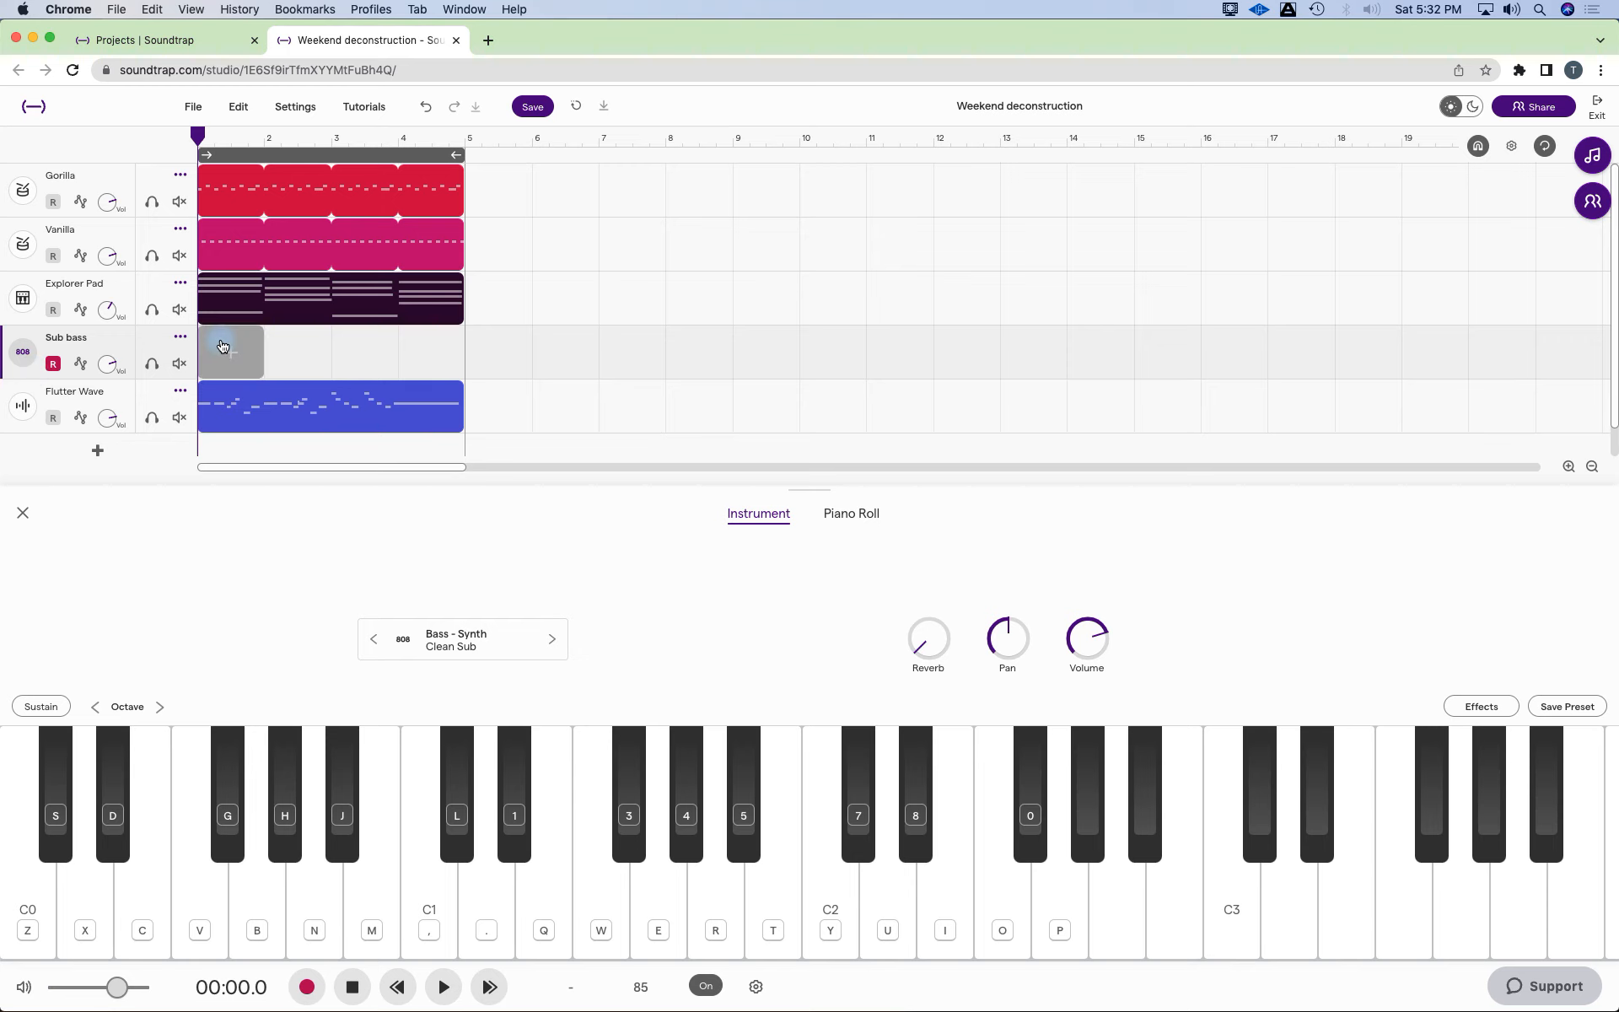
Create a Sub bass clip, draw its first bass note, and reopen the Sub bass instrument panel.
{"action": "left_click", "coordinate": [850, 513]}
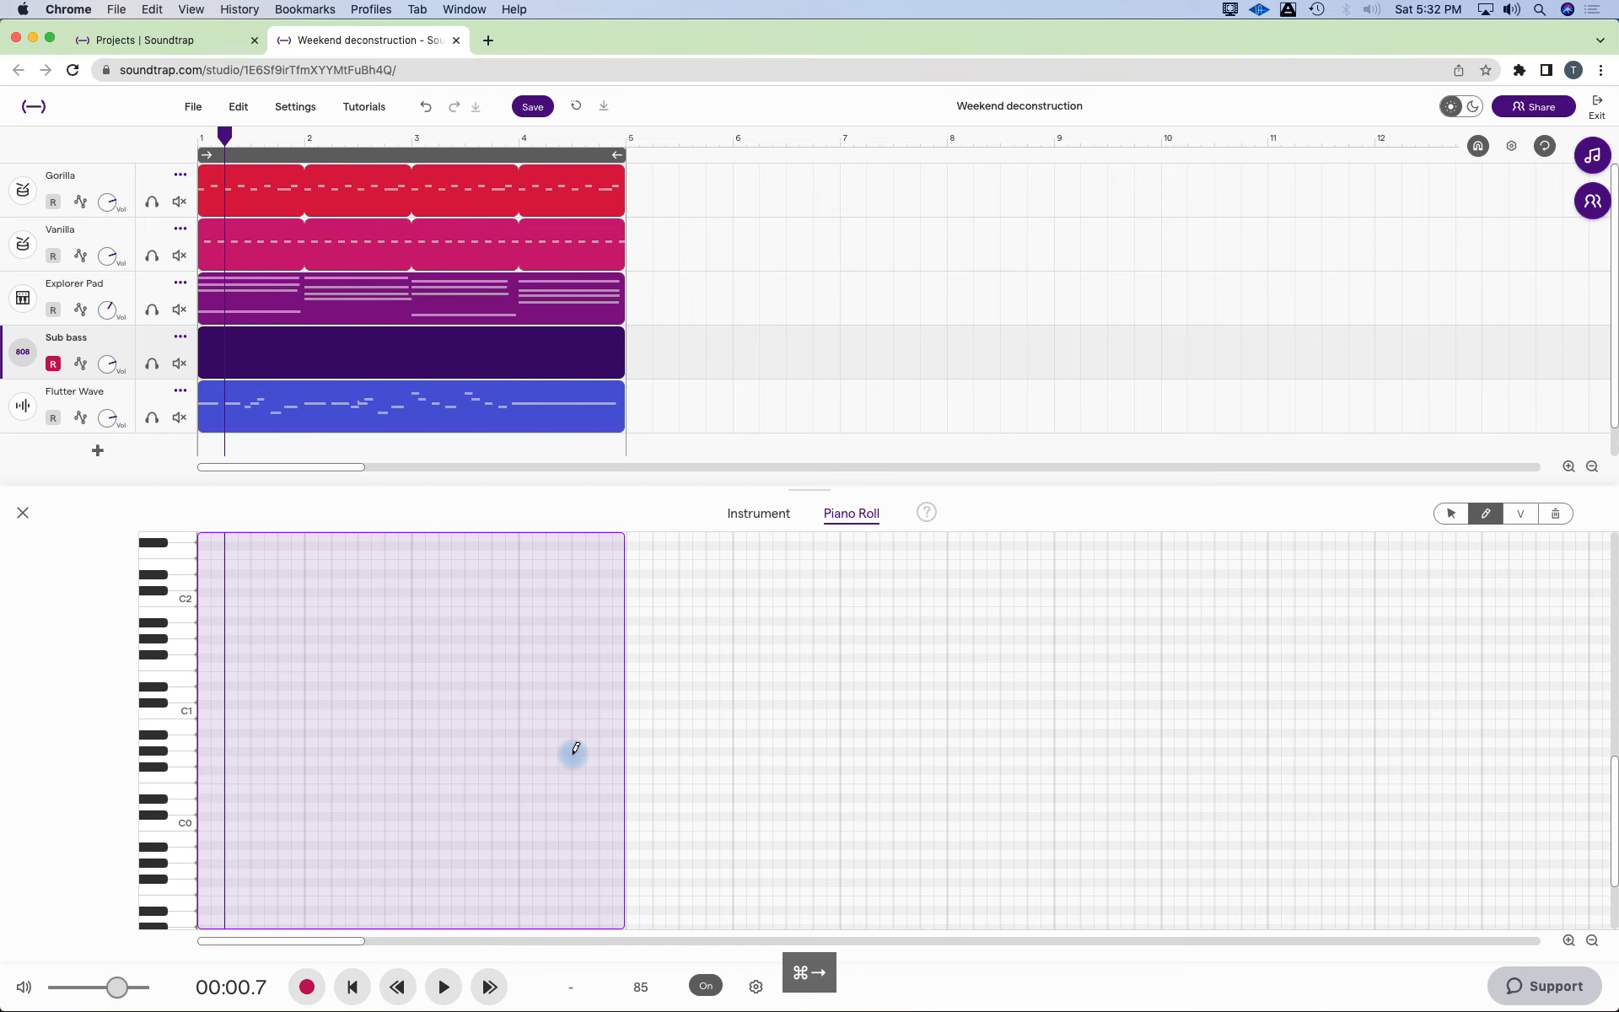
{"action": "left_click", "coordinate": [1567, 466]}
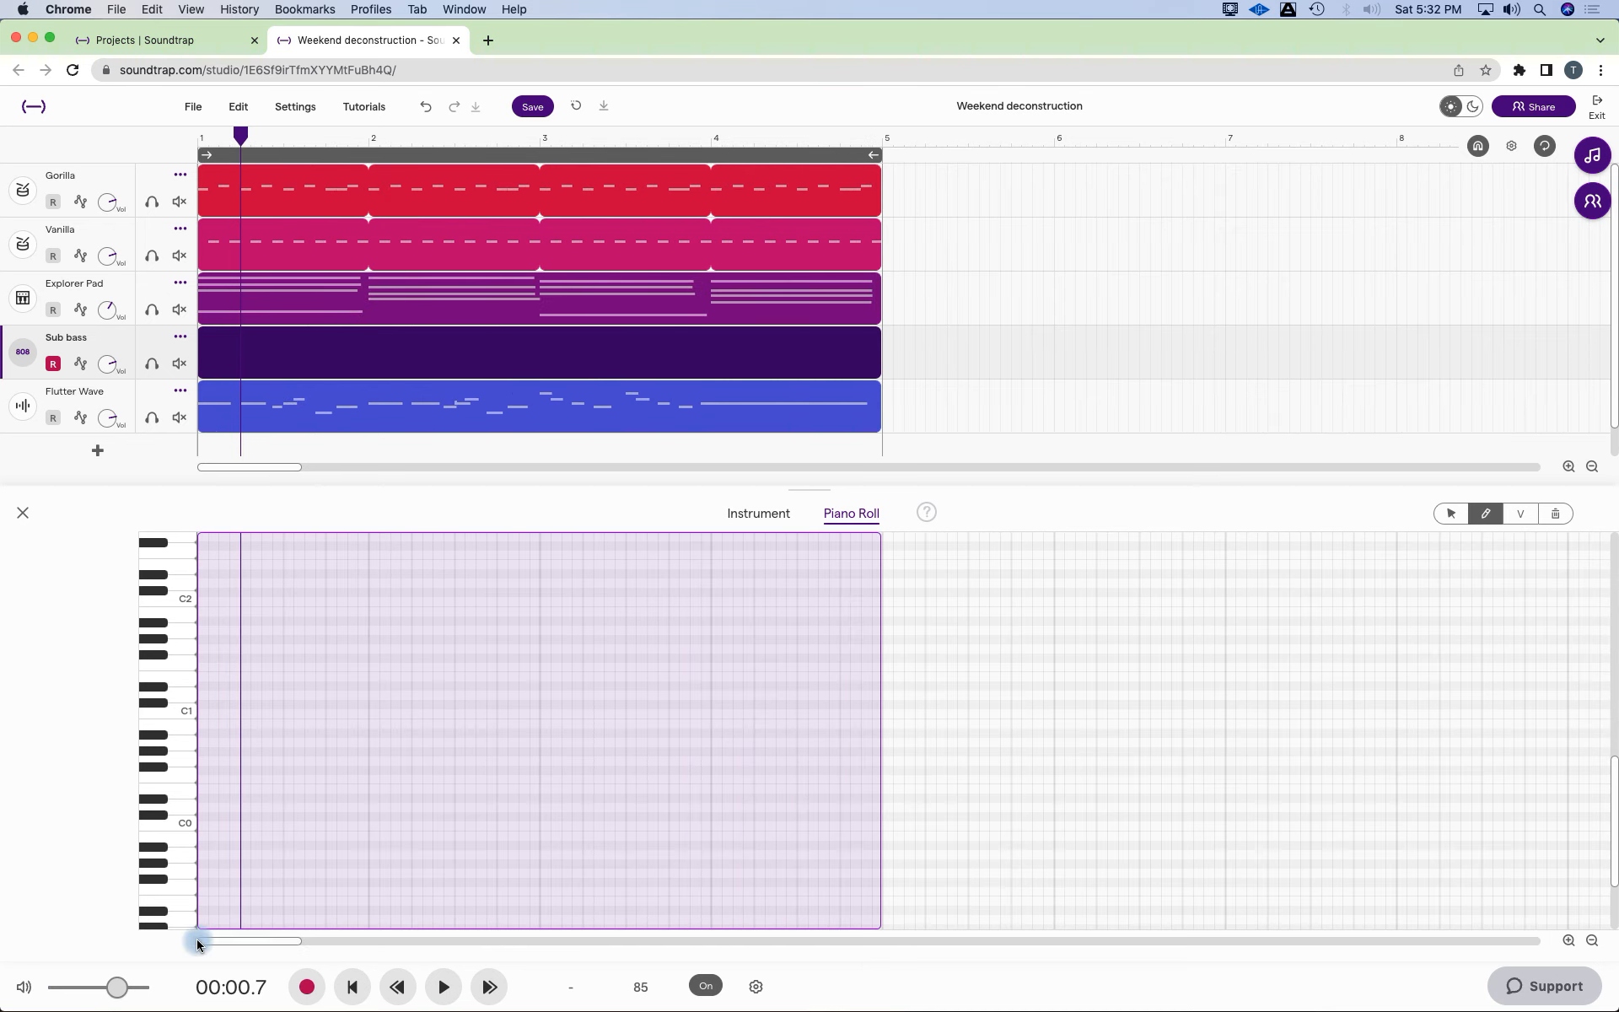
{"action": "left_click", "coordinate": [397, 987]}
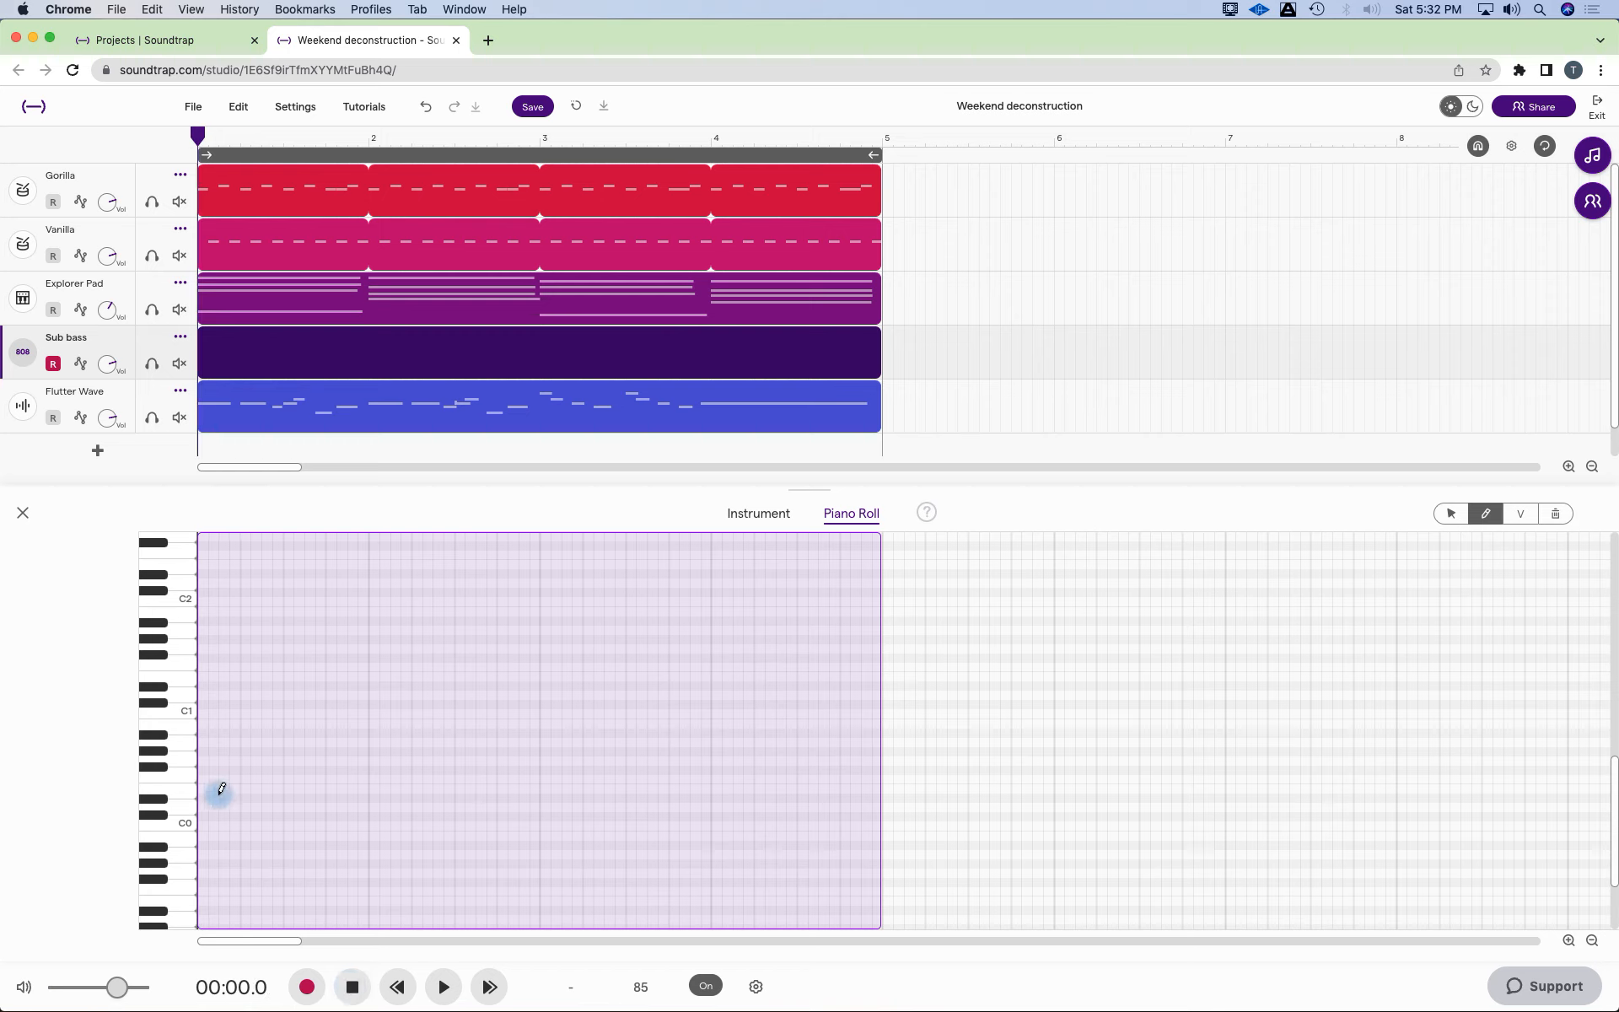
{"action": "mouse_move", "coordinate": [210, 776]}
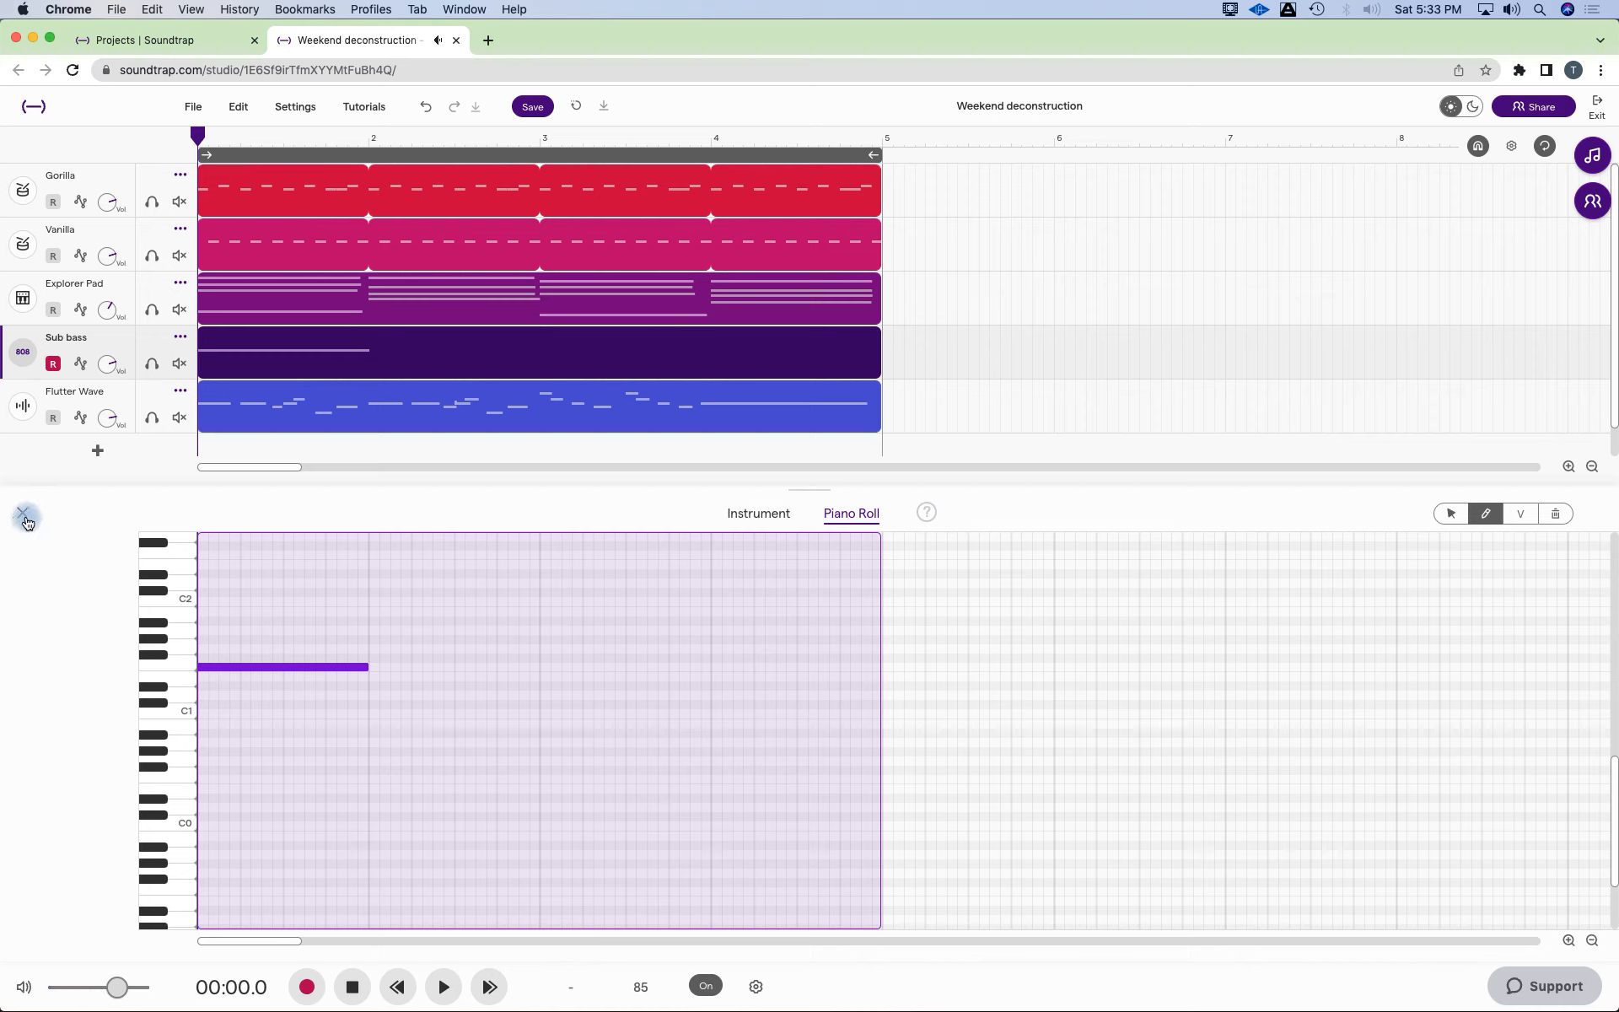
{"action": "left_click", "coordinate": [757, 513]}
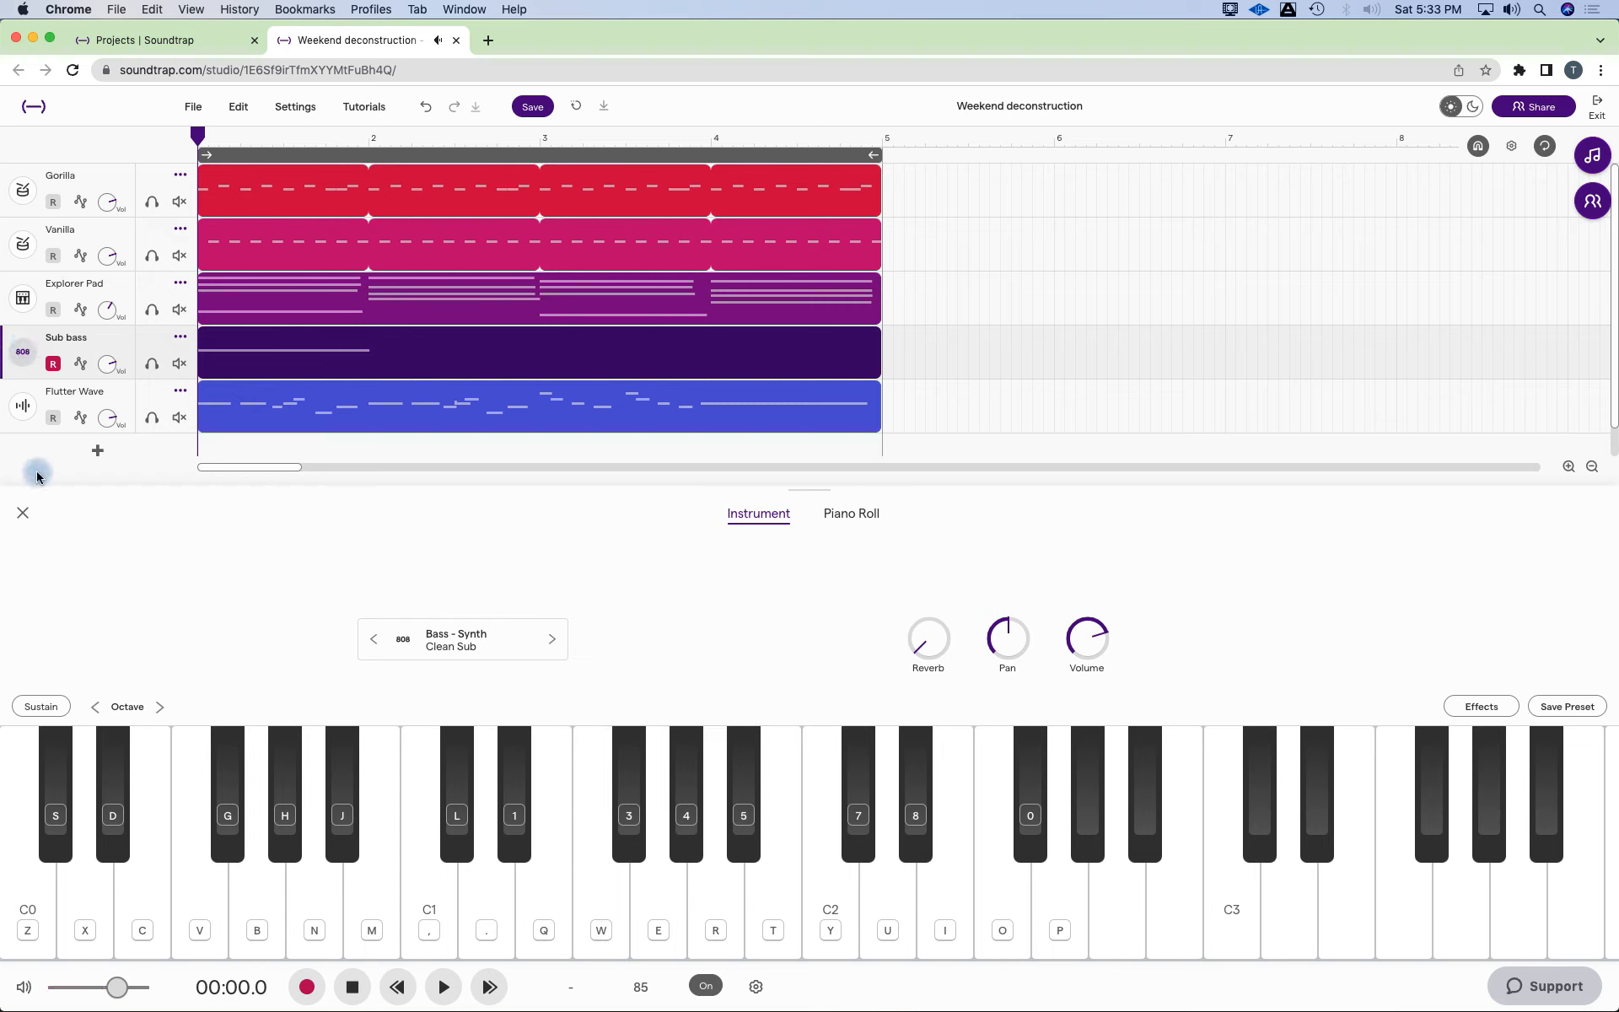
{"action": "left_click", "coordinate": [22, 513]}
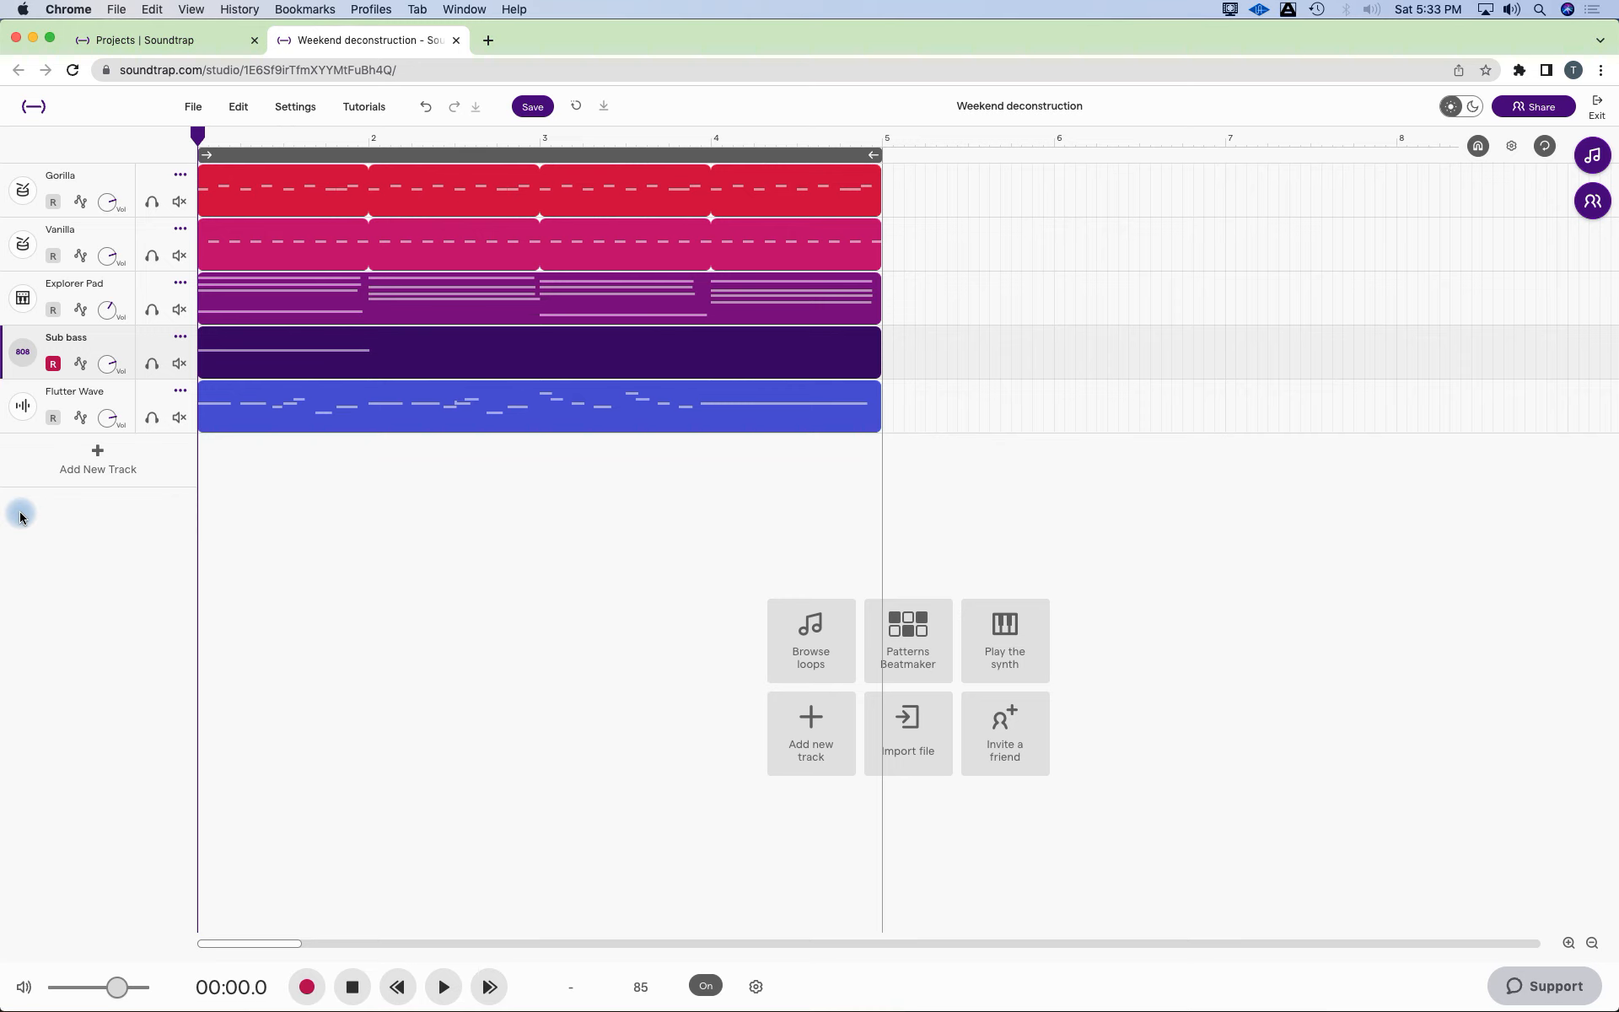
{"action": "left_click", "coordinate": [22, 353]}
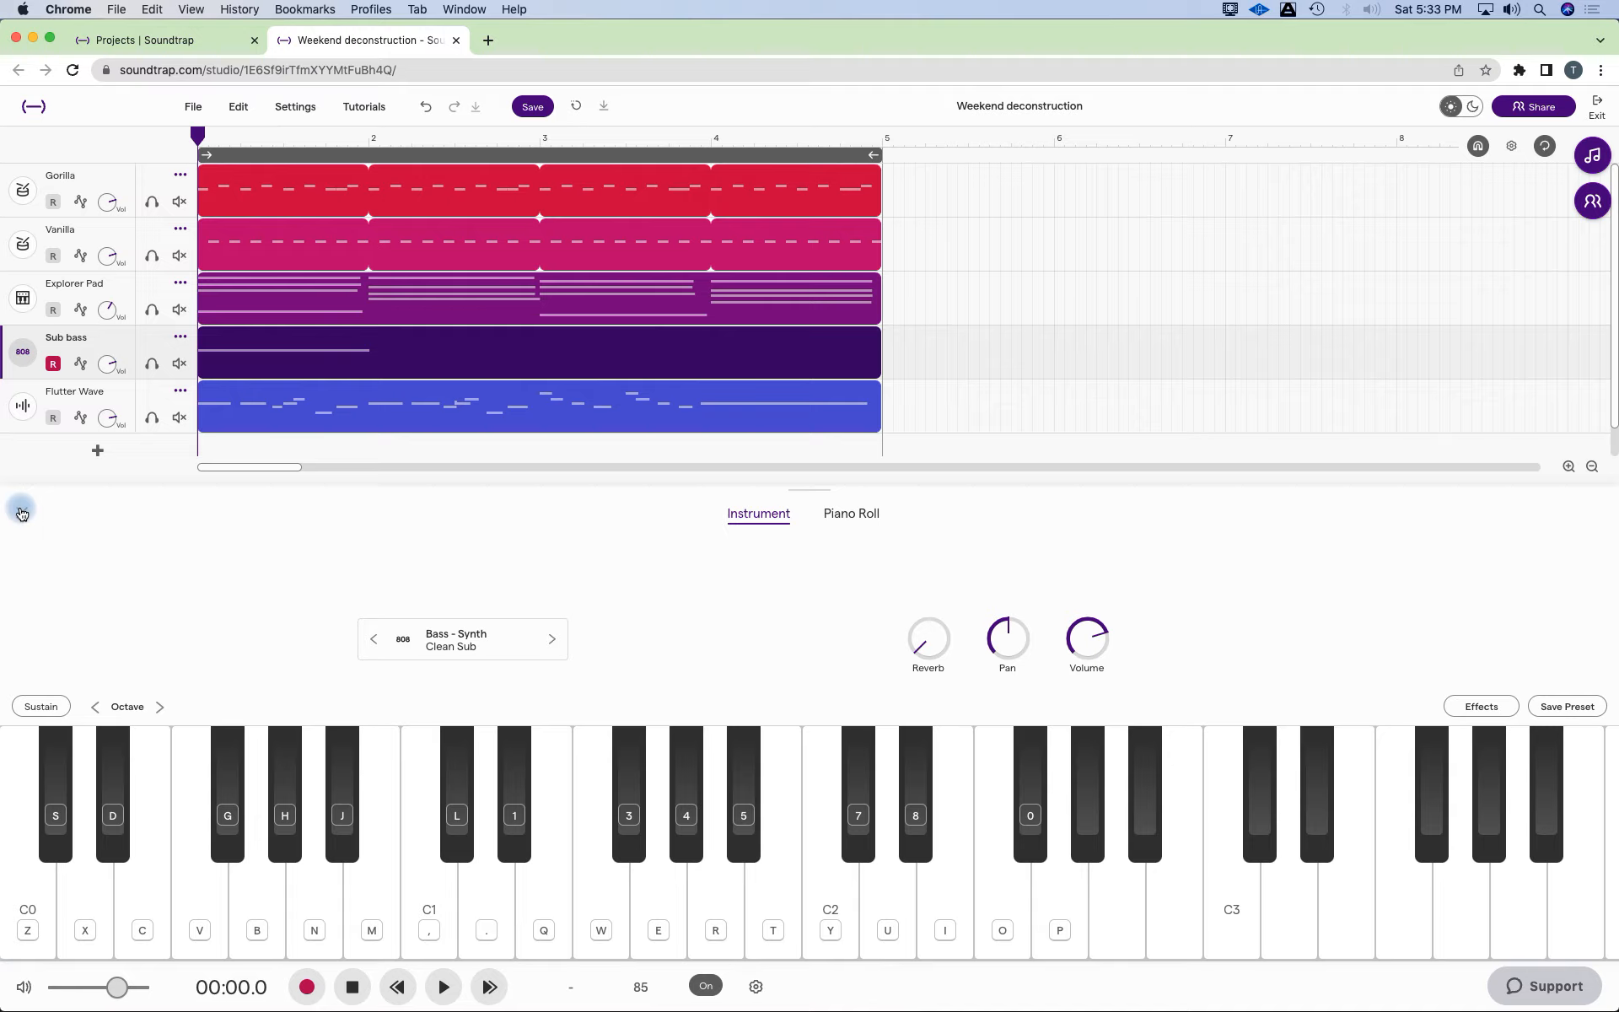
{"action": "left_click", "coordinate": [21, 513]}
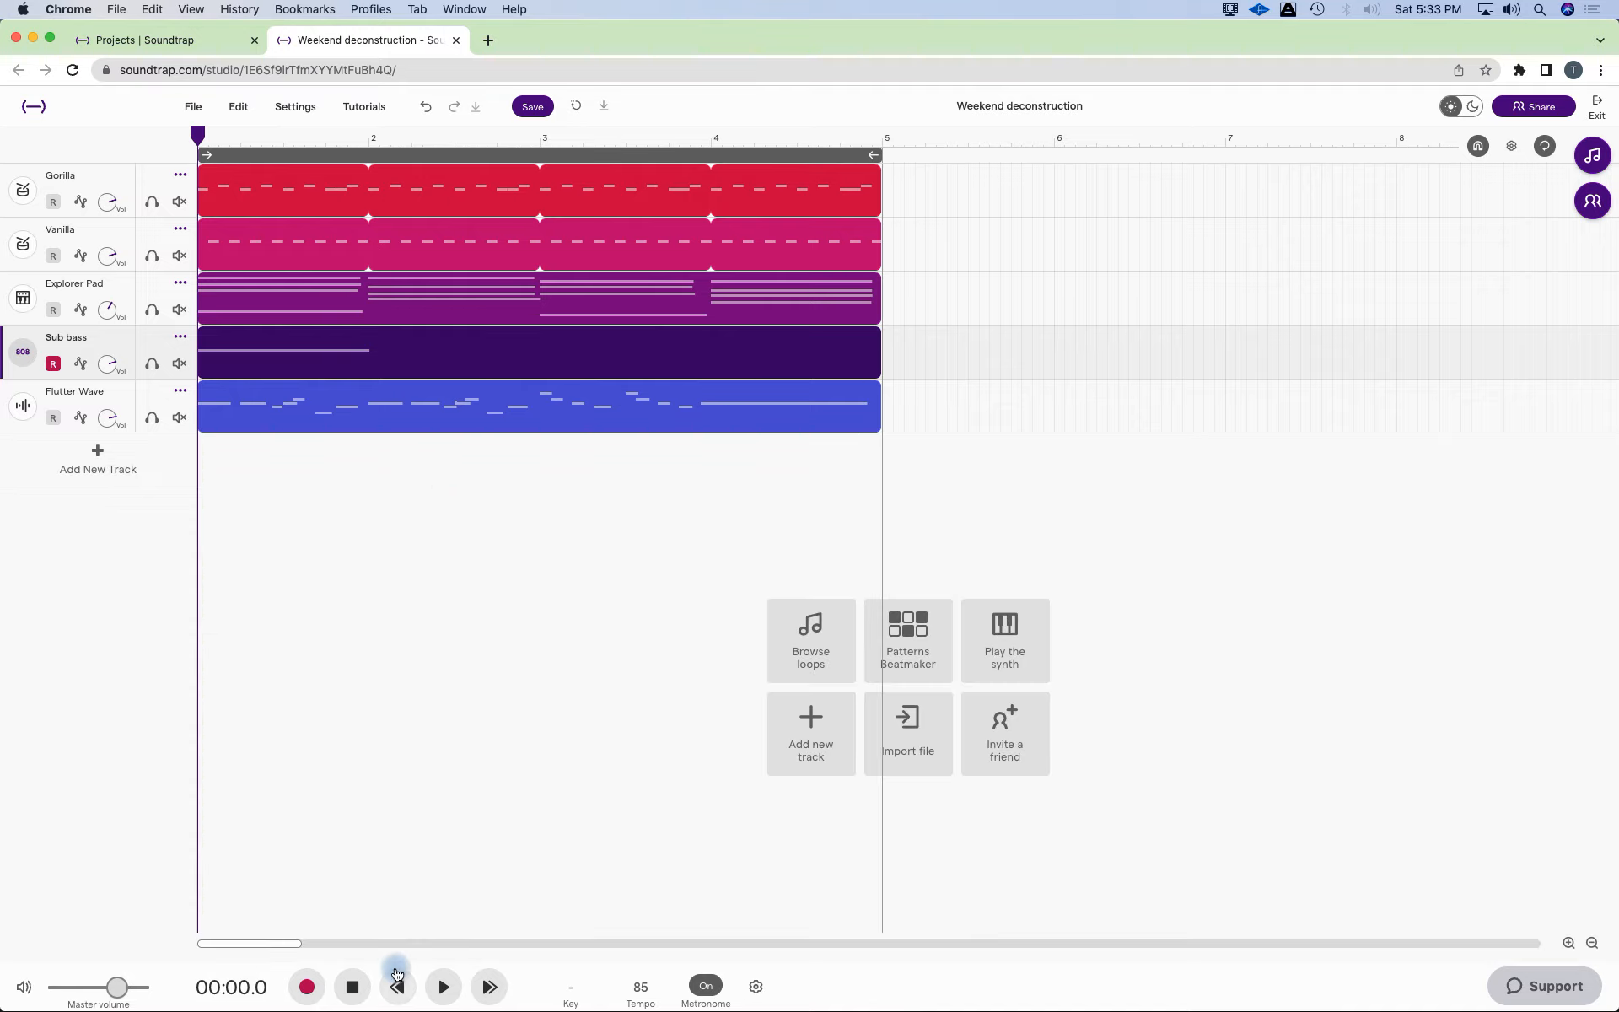
{"action": "mouse_move", "coordinate": [17, 416]}
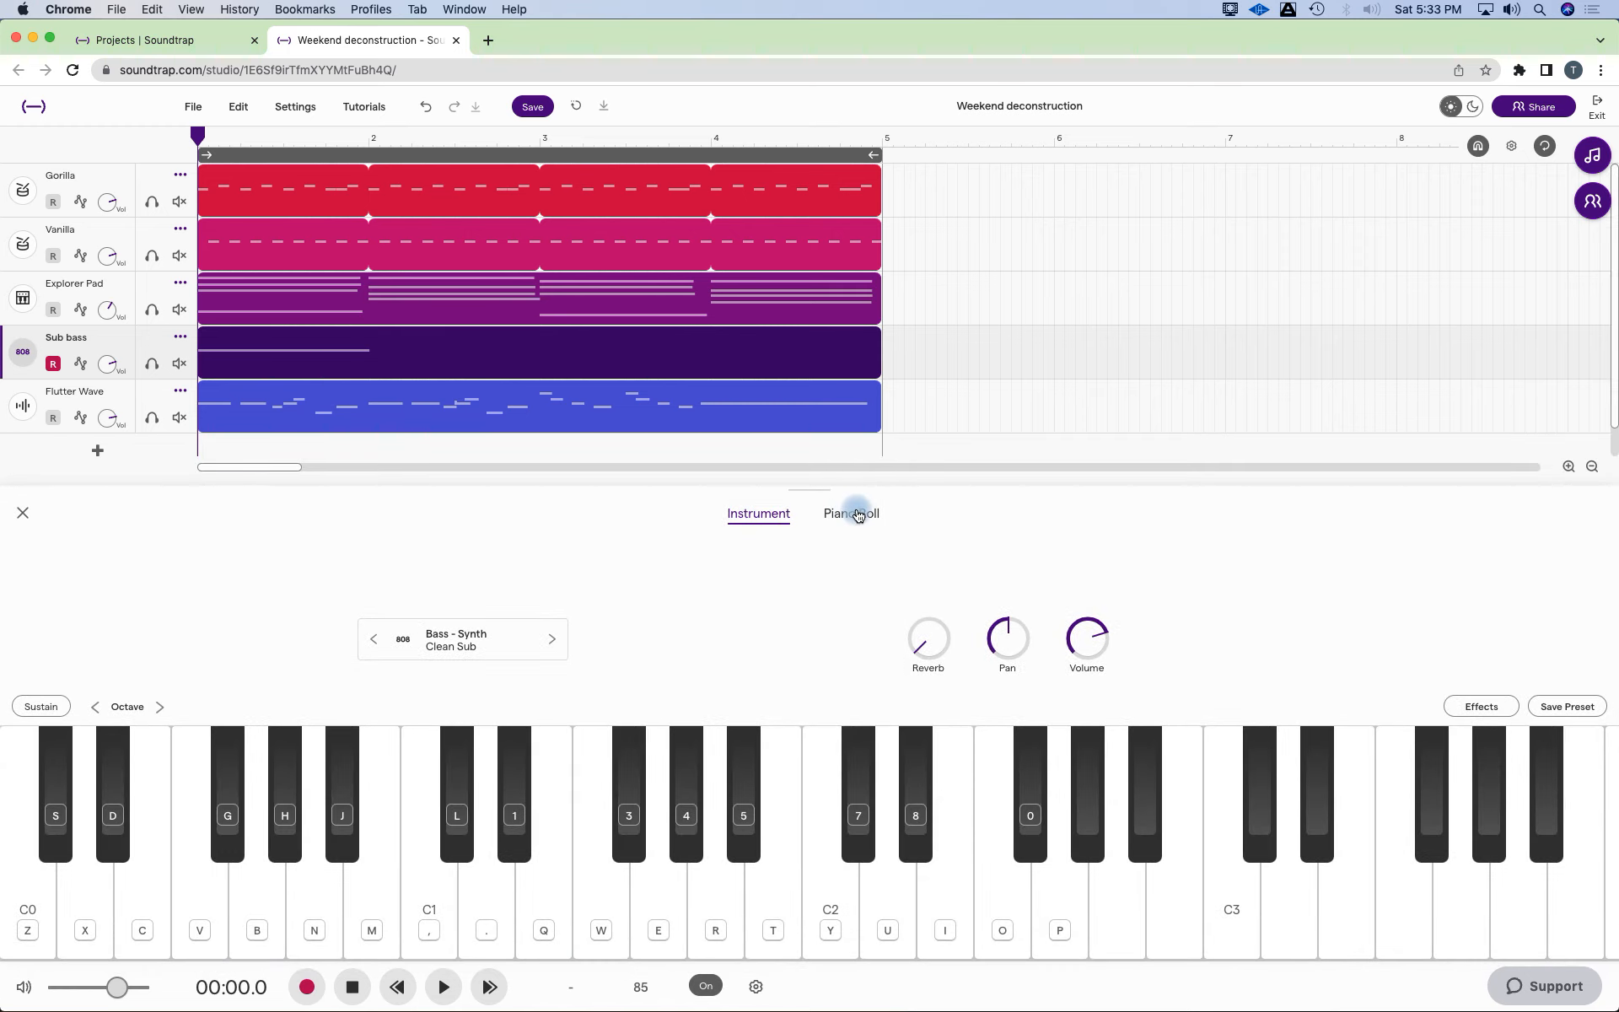
With the Pencil tool, draw the remaining bass notes in bars 2–4, one sustained note per bar.
{"action": "left_click", "coordinate": [851, 513]}
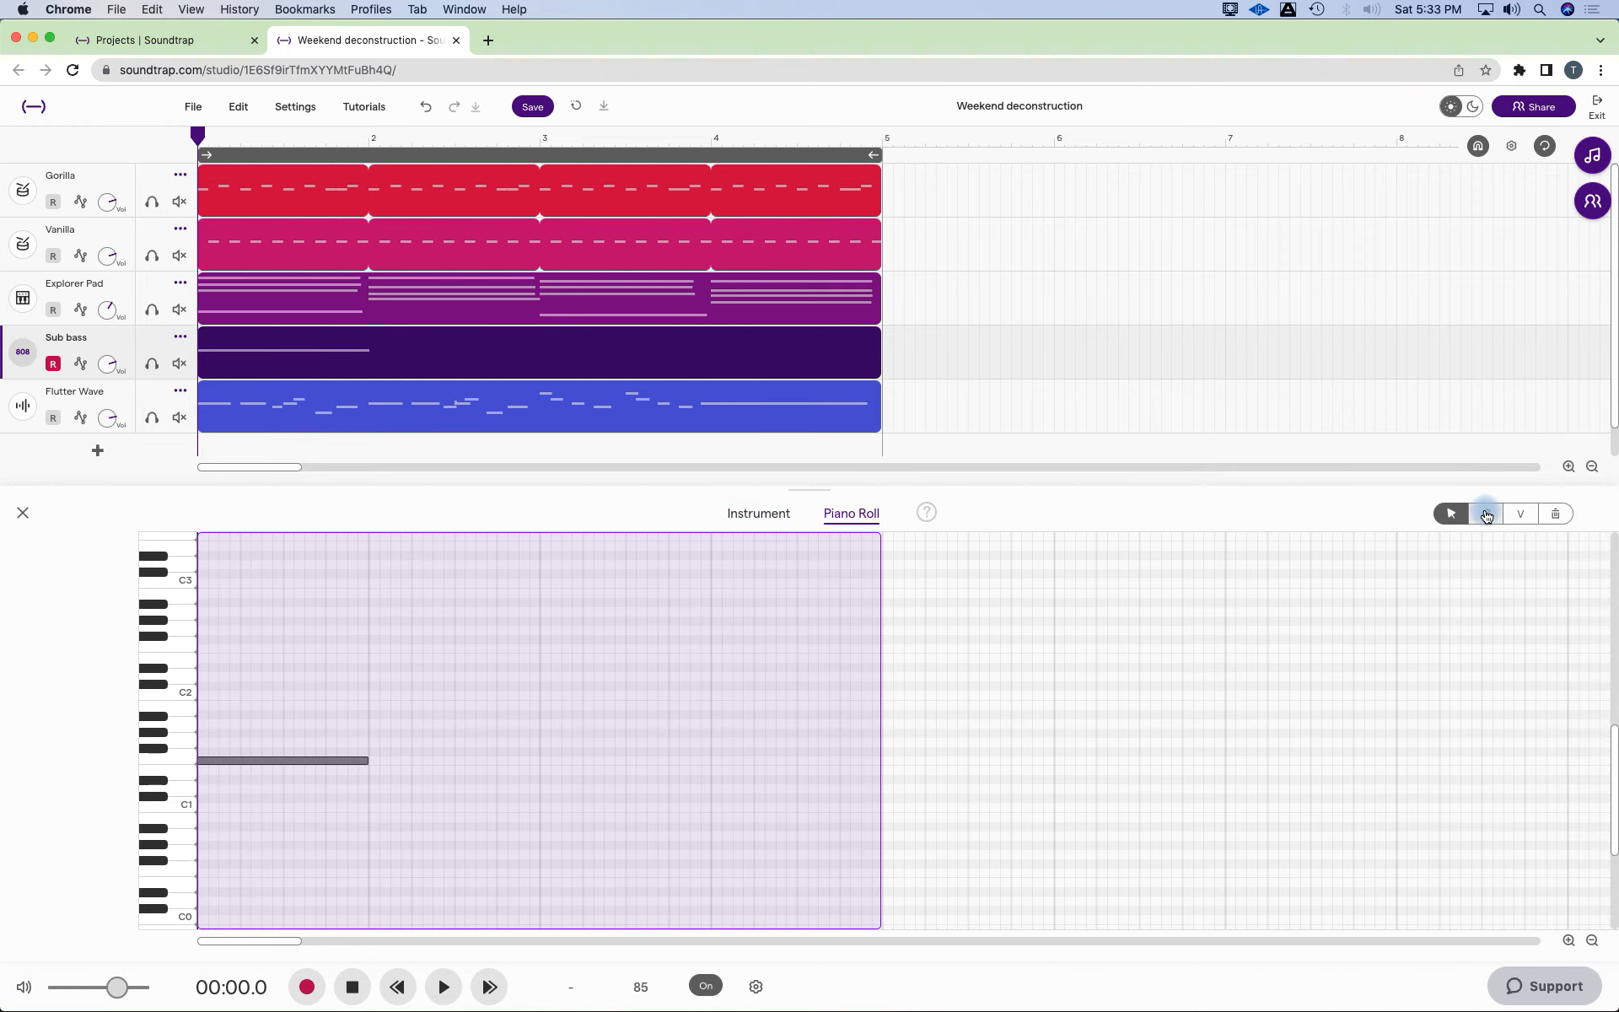
{"action": "left_click", "coordinate": [1484, 512]}
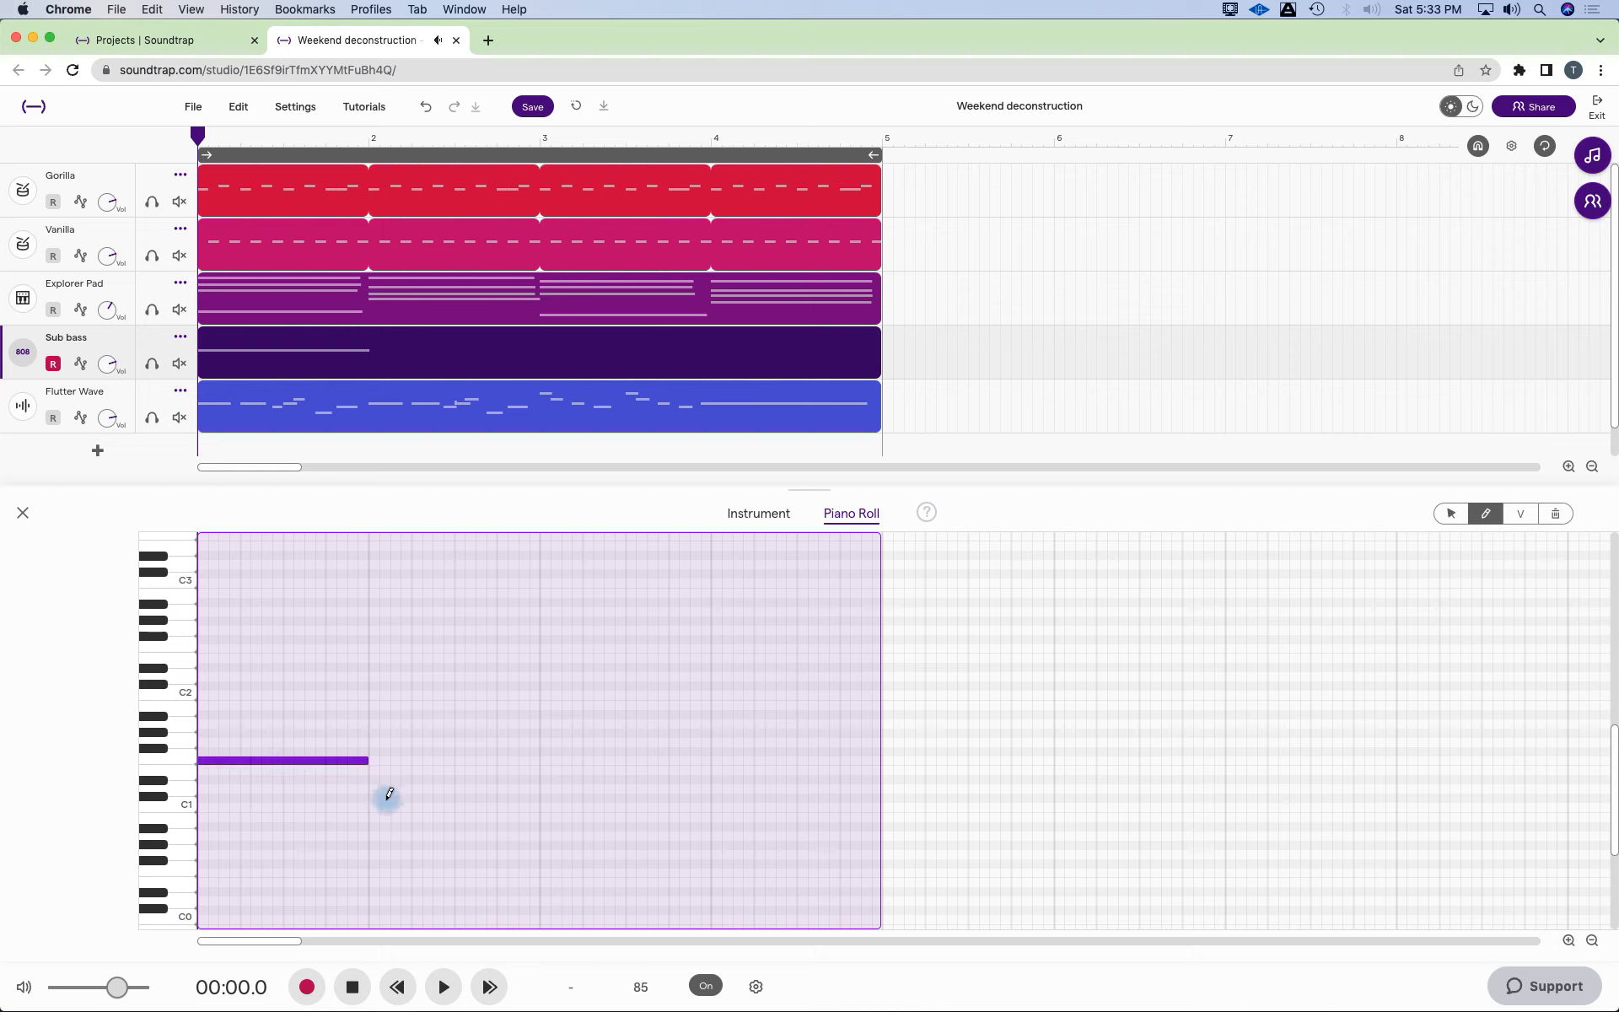
{"action": "mouse_move", "coordinate": [378, 811]}
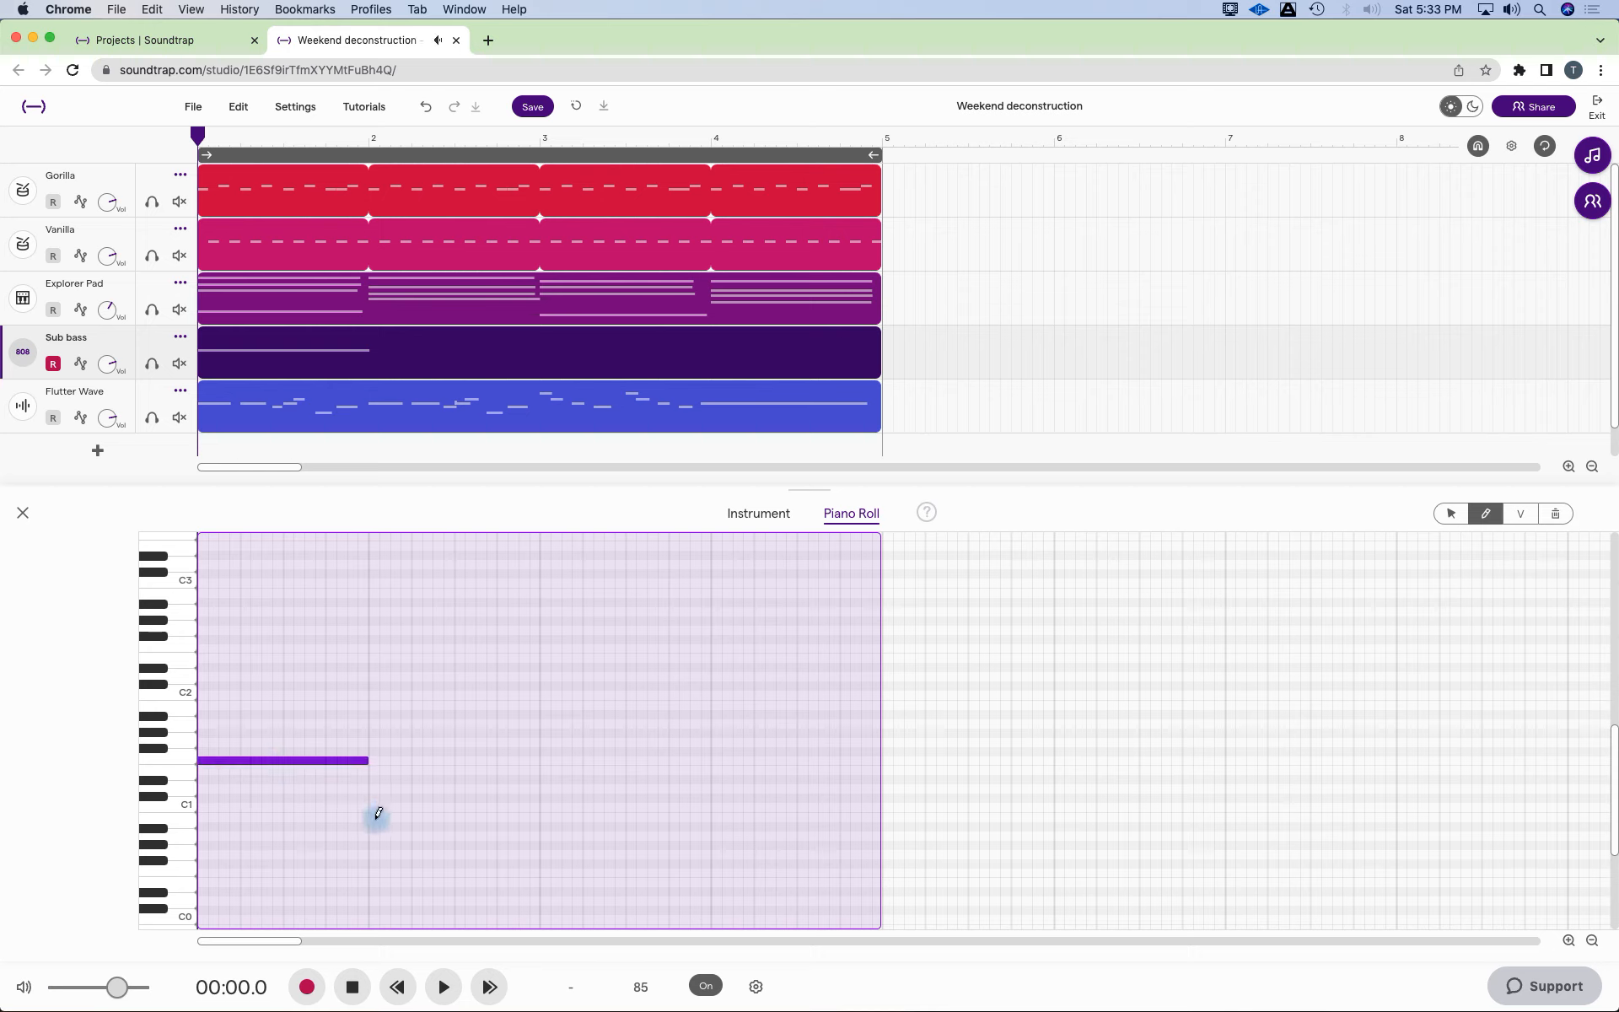
{"action": "left_click", "coordinate": [383, 818]}
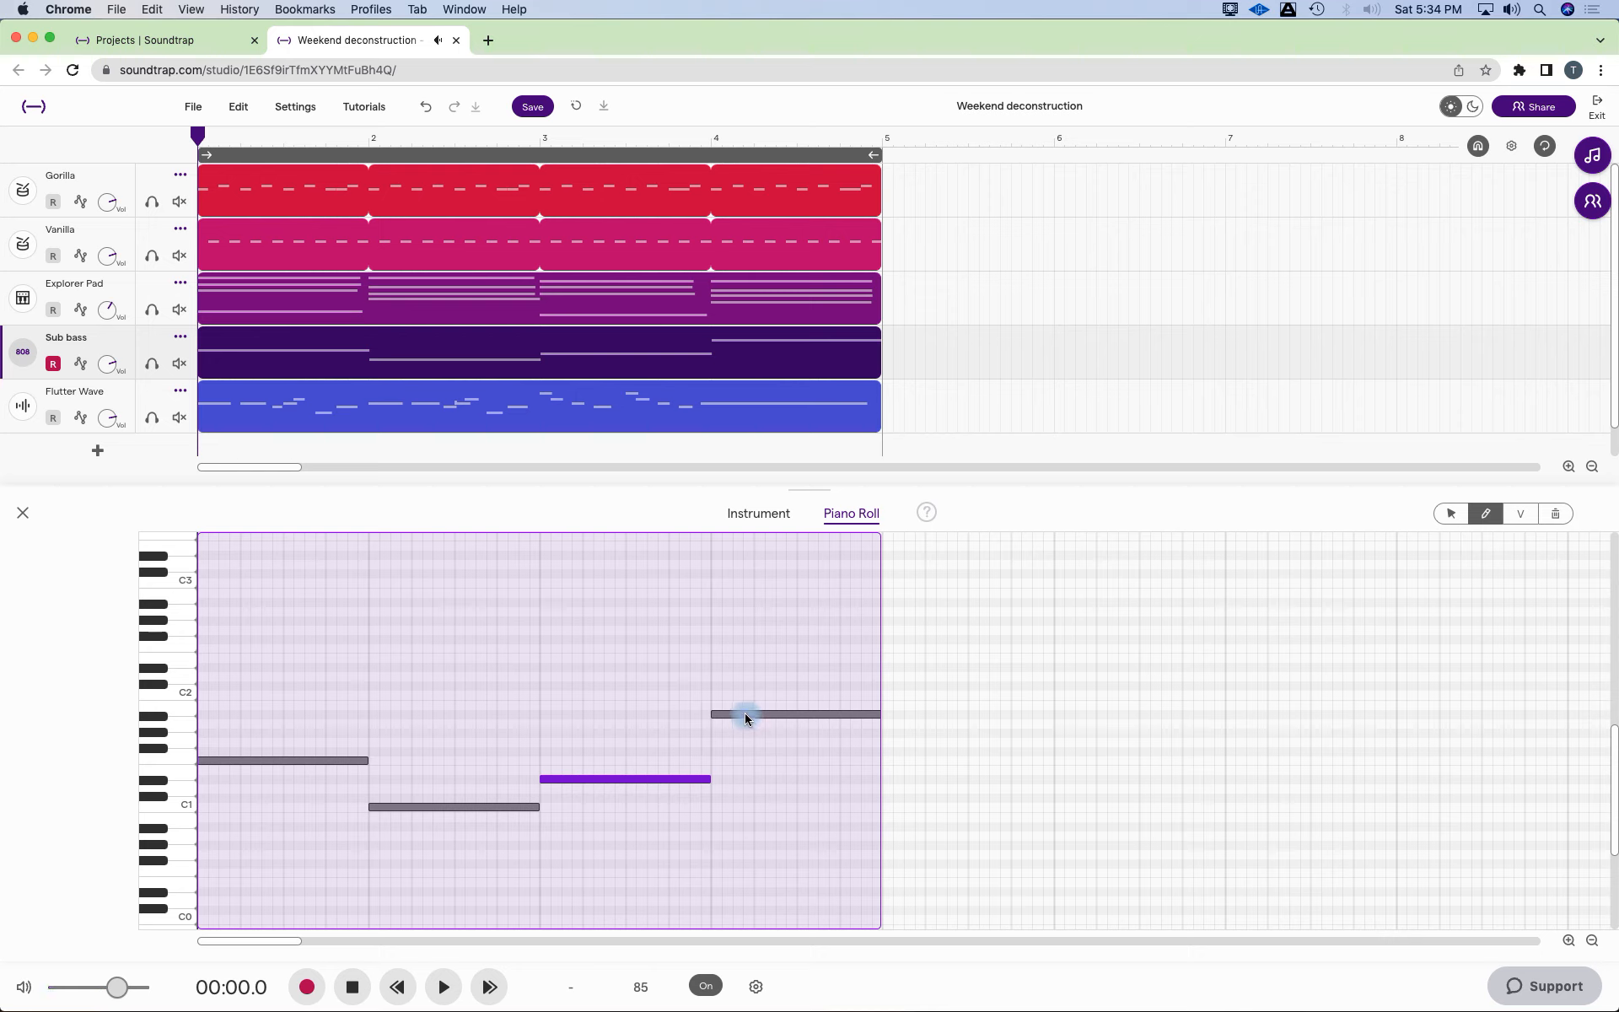
{"action": "left_click", "coordinate": [795, 715]}
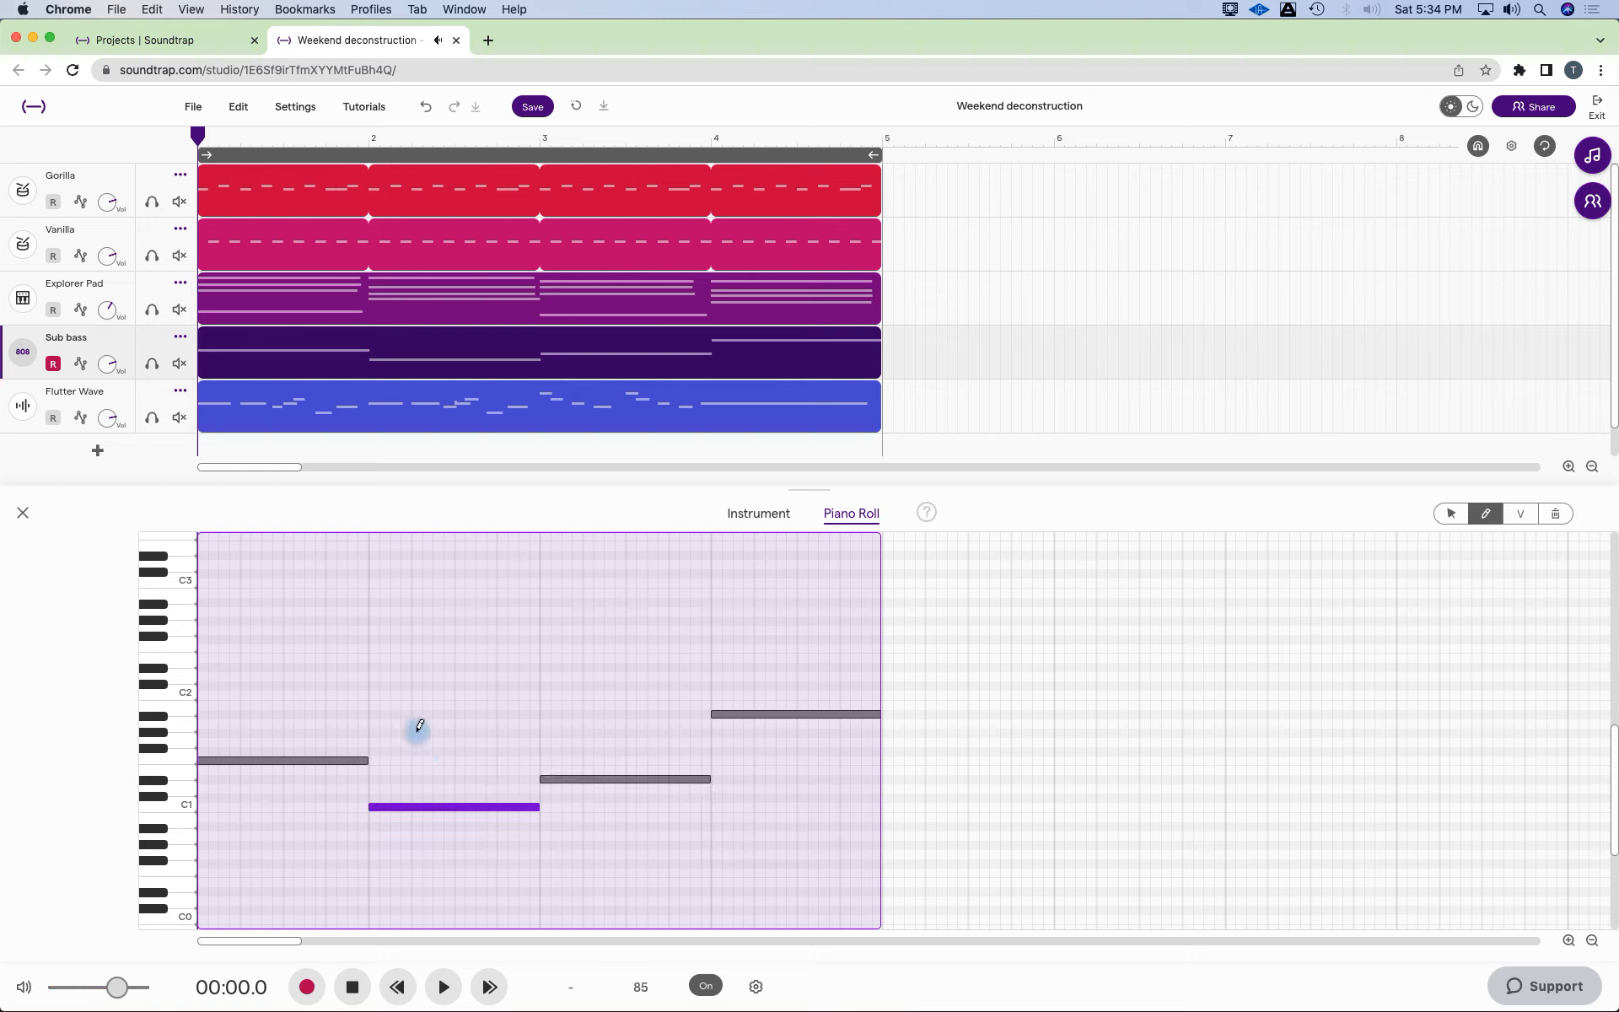
{"action": "mouse_move", "coordinate": [378, 720]}
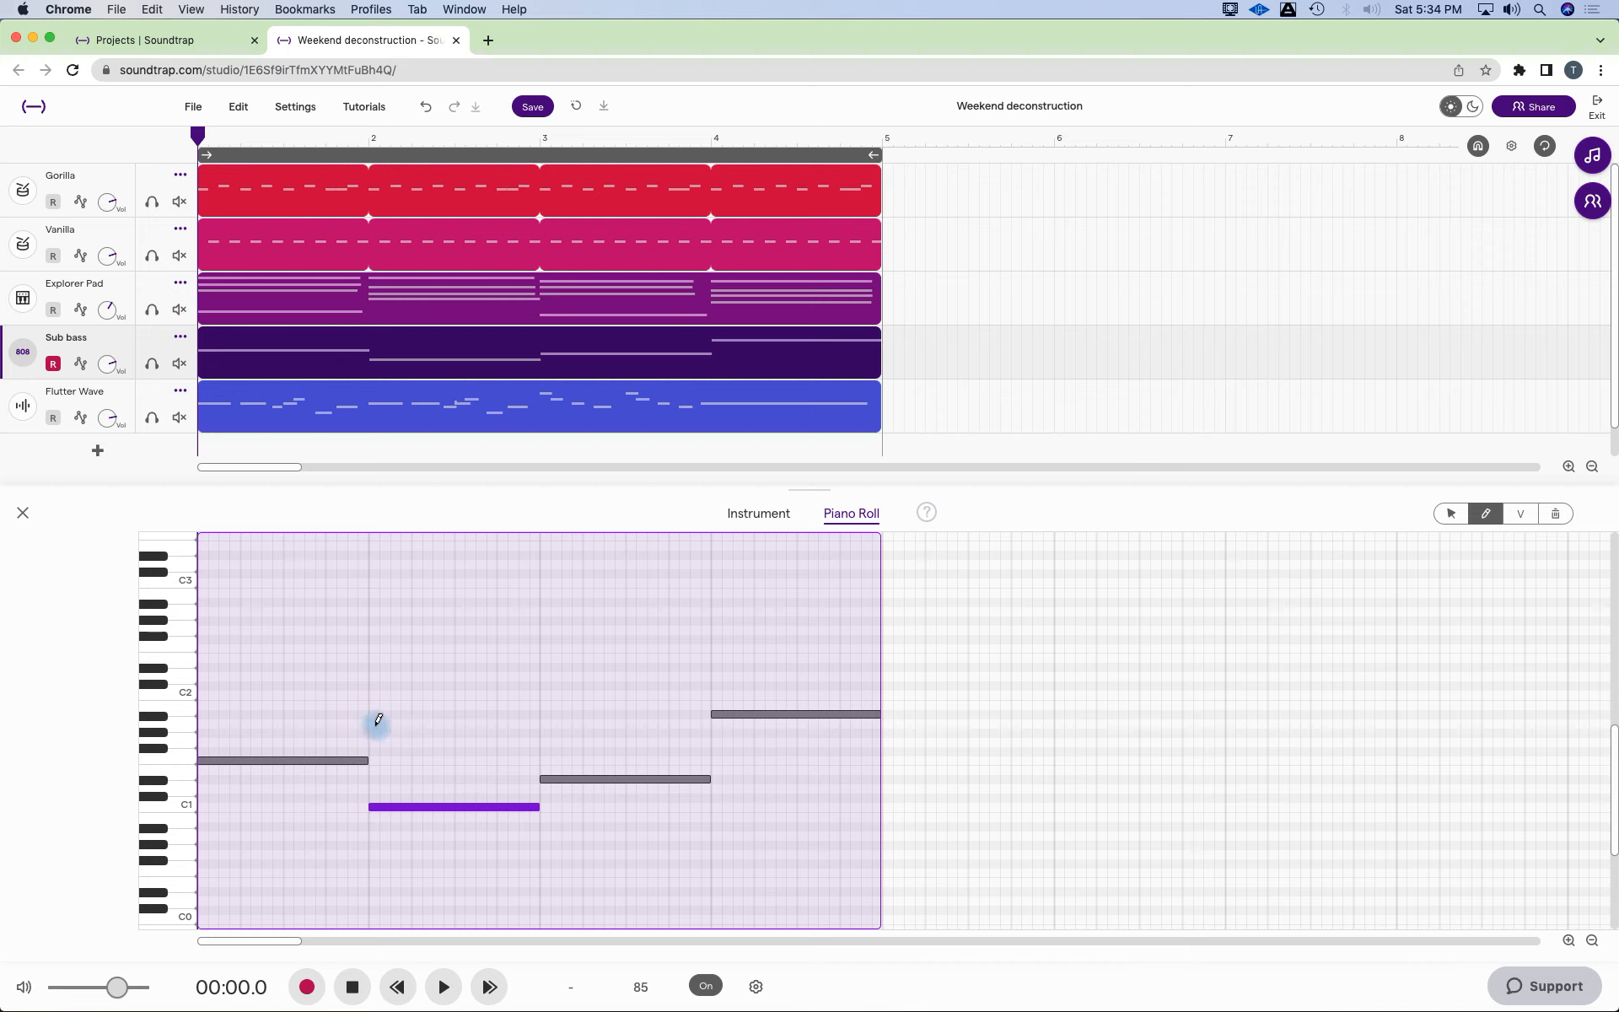
{"action": "mouse_move", "coordinate": [422, 720]}
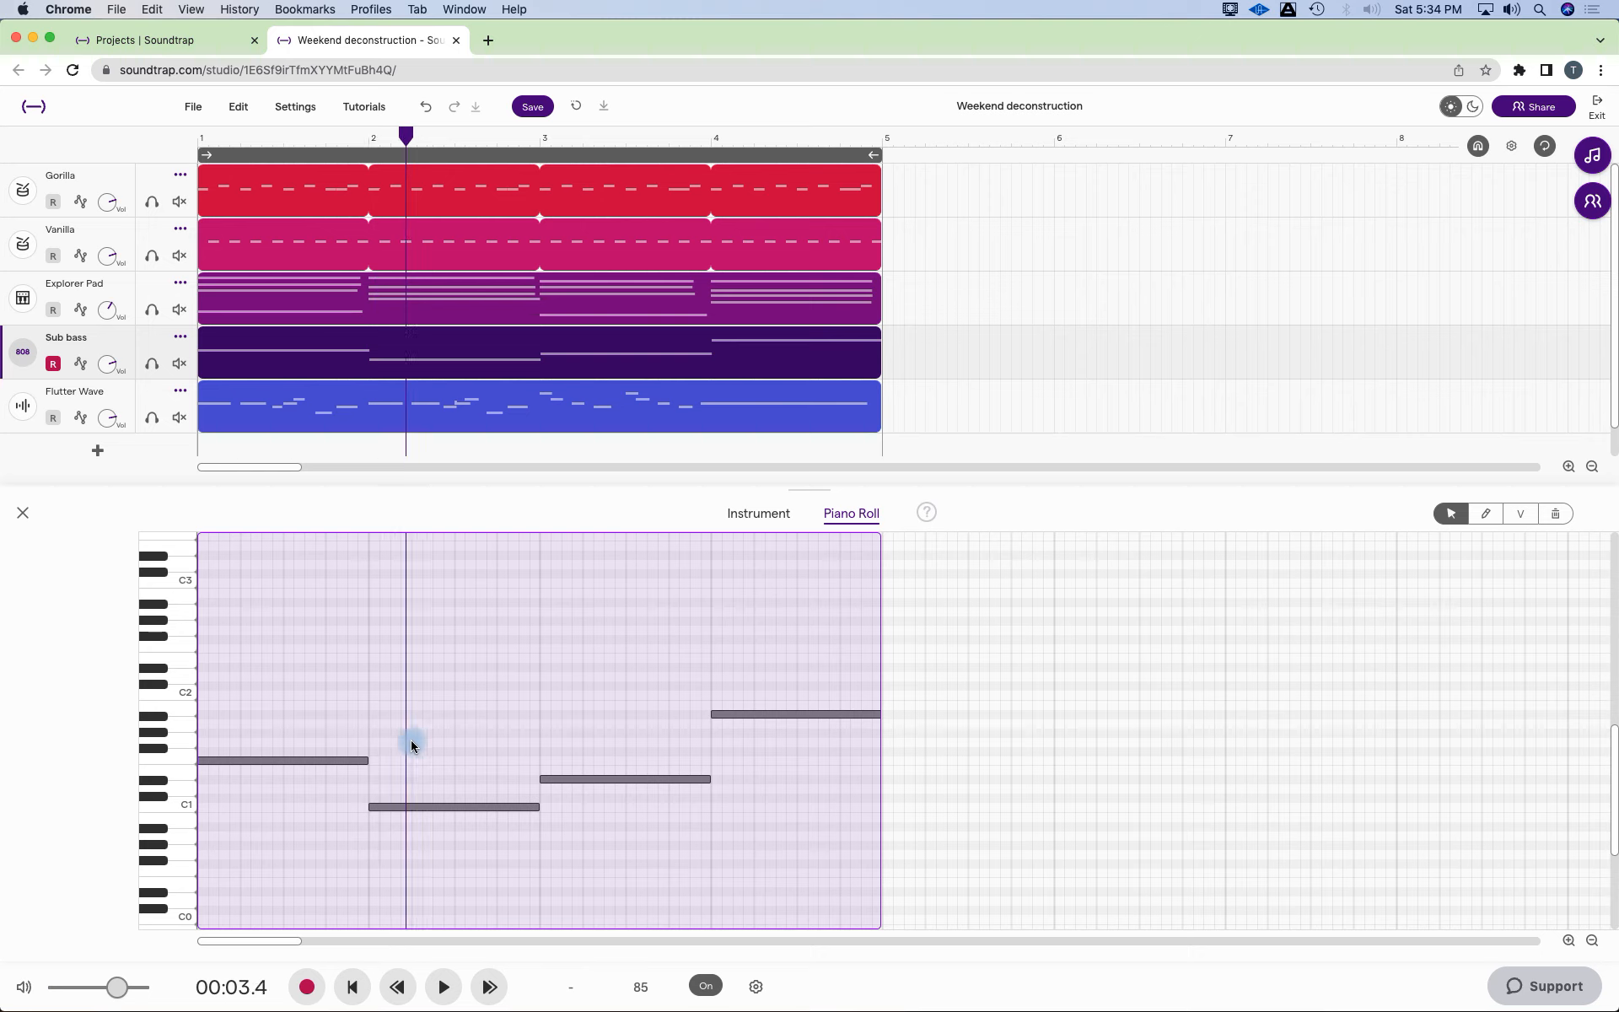
{"action": "mouse_move", "coordinate": [457, 746]}
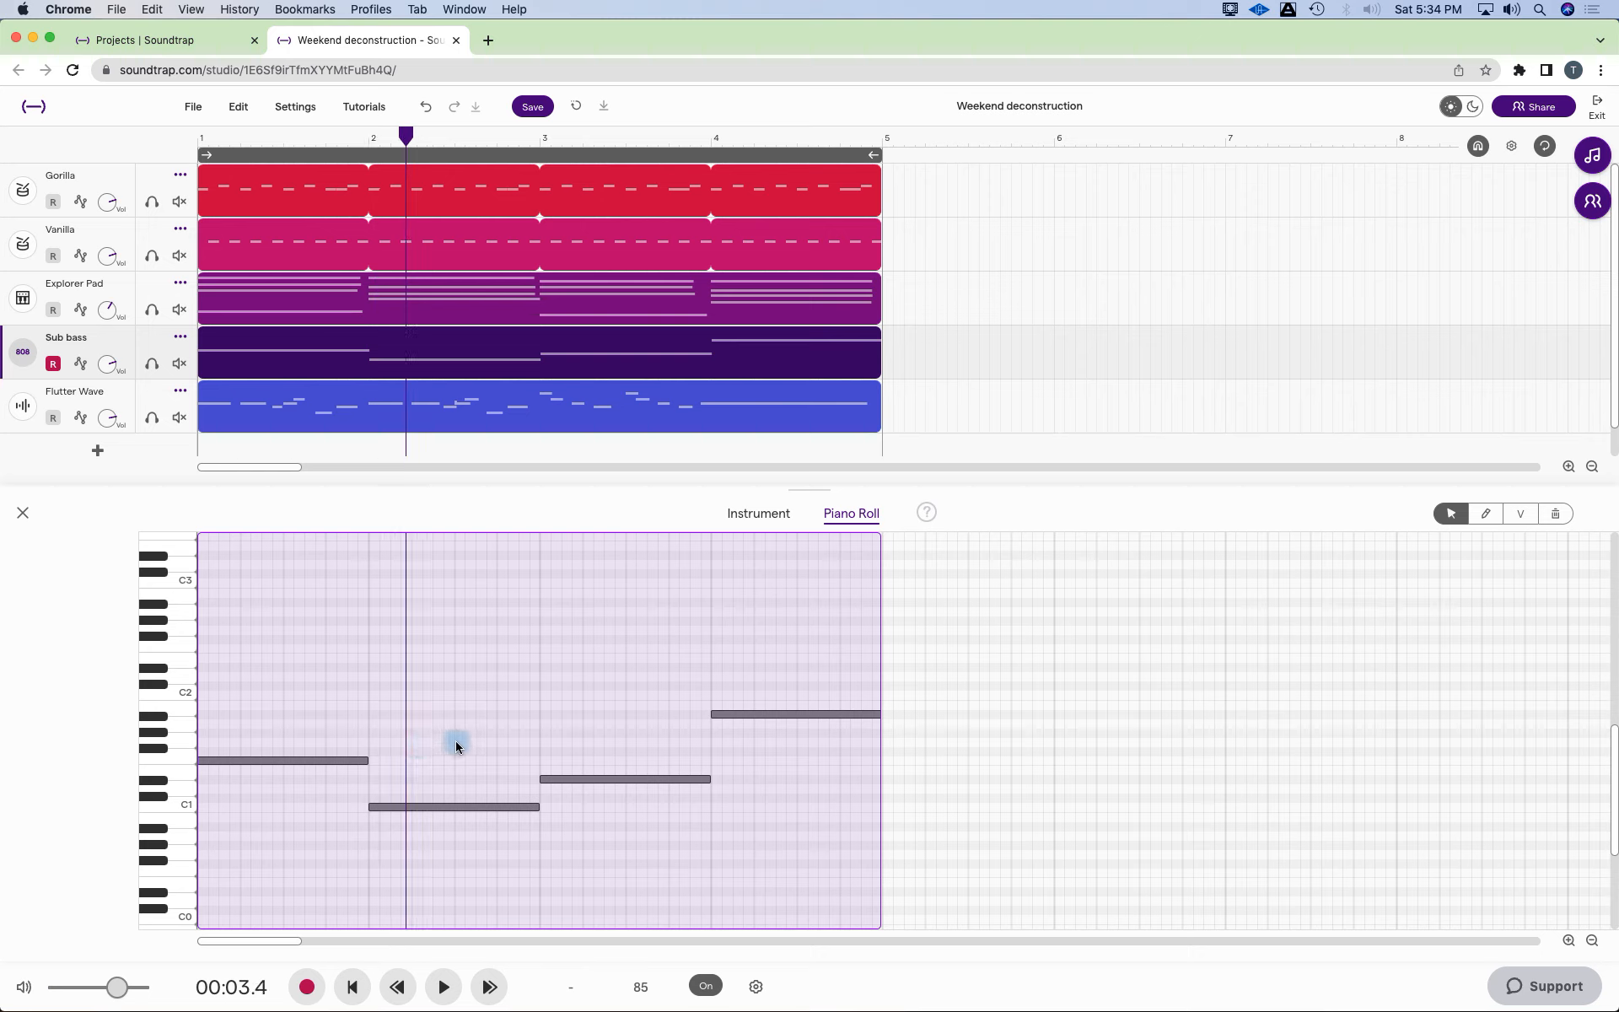
{"action": "mouse_move", "coordinate": [302, 693]}
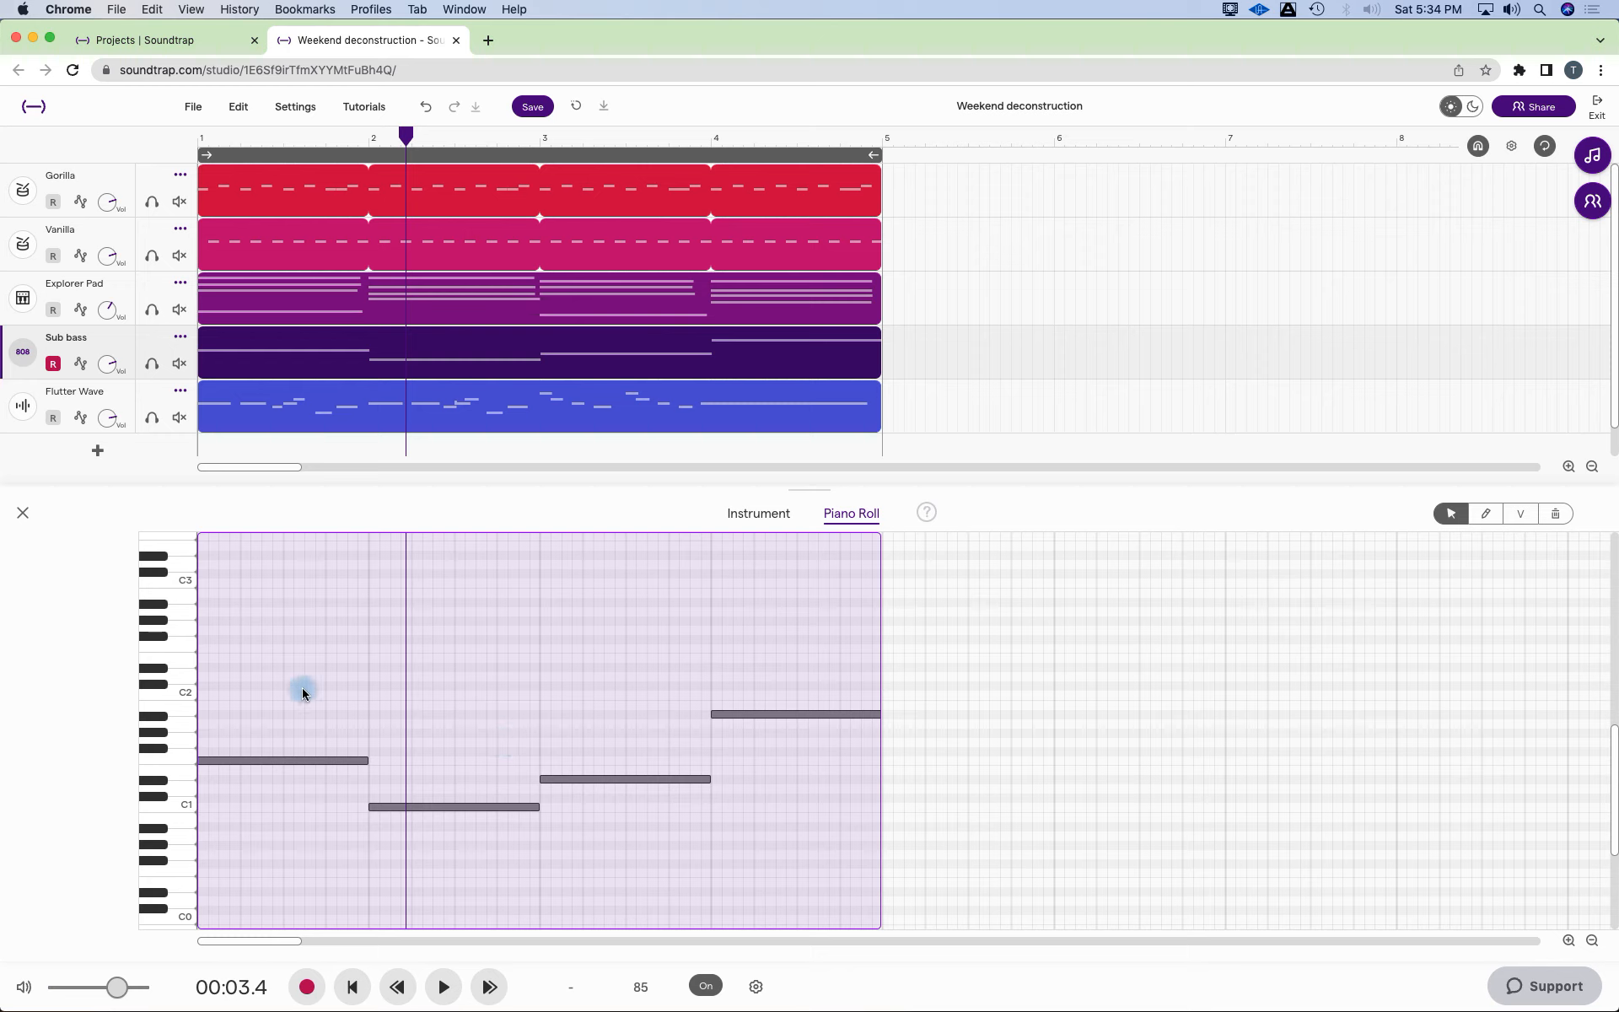
{"action": "mouse_move", "coordinate": [771, 693]}
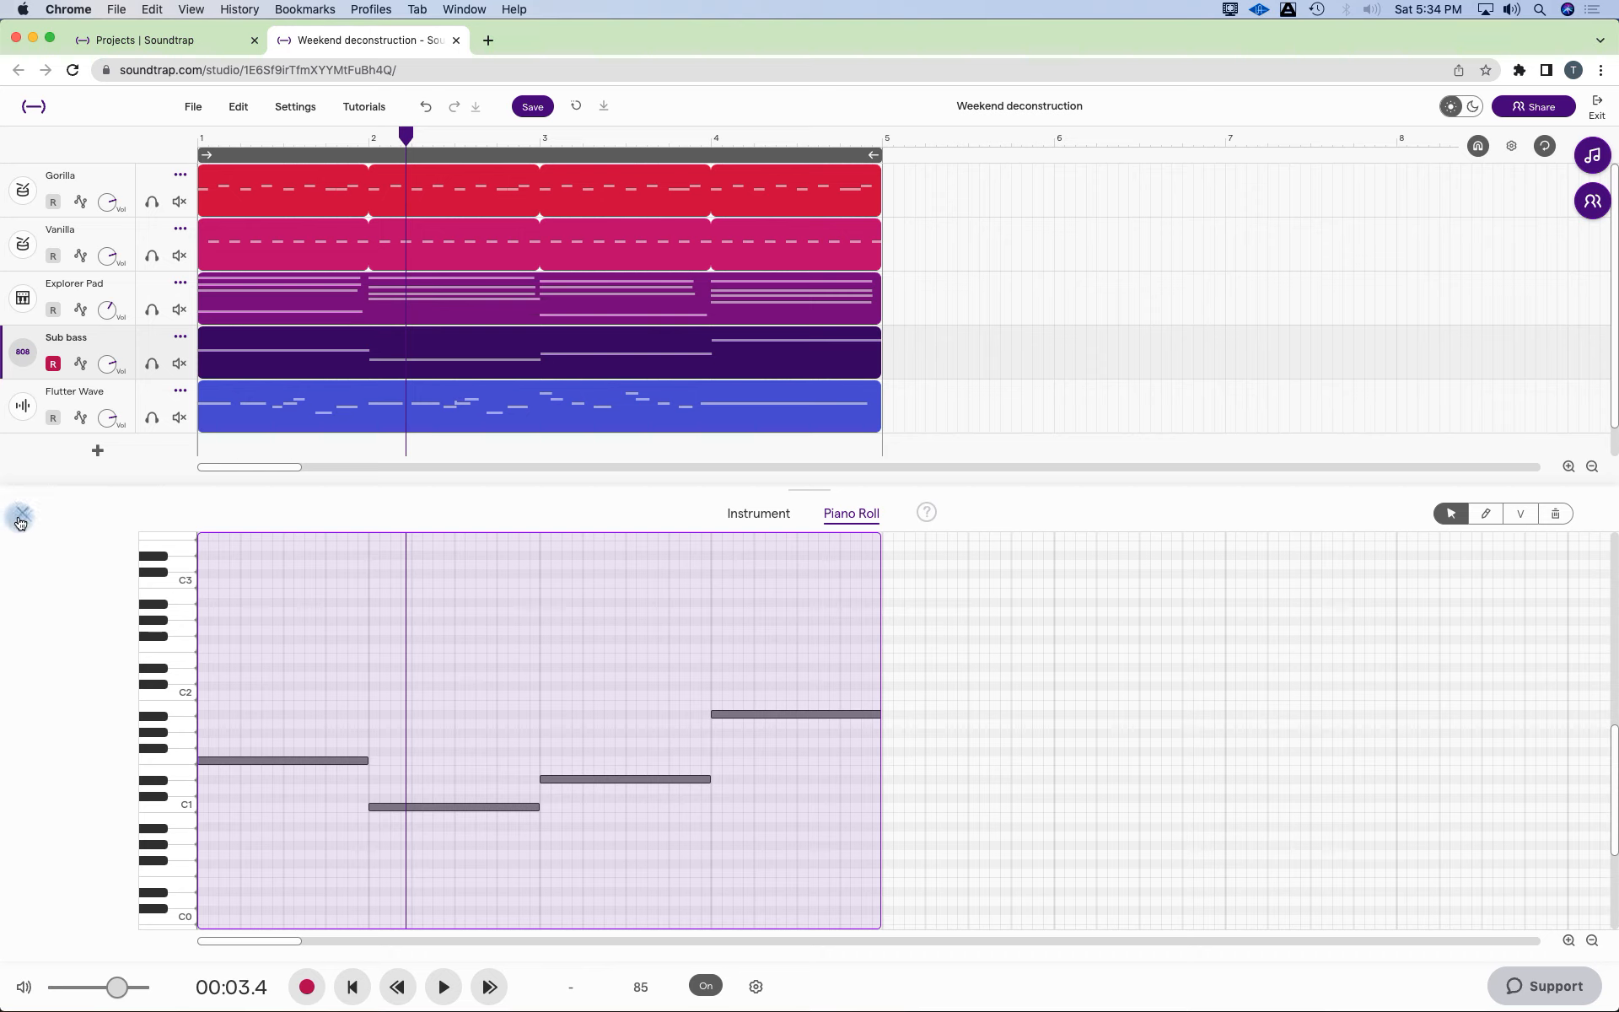
{"action": "mouse_move", "coordinate": [194, 885]}
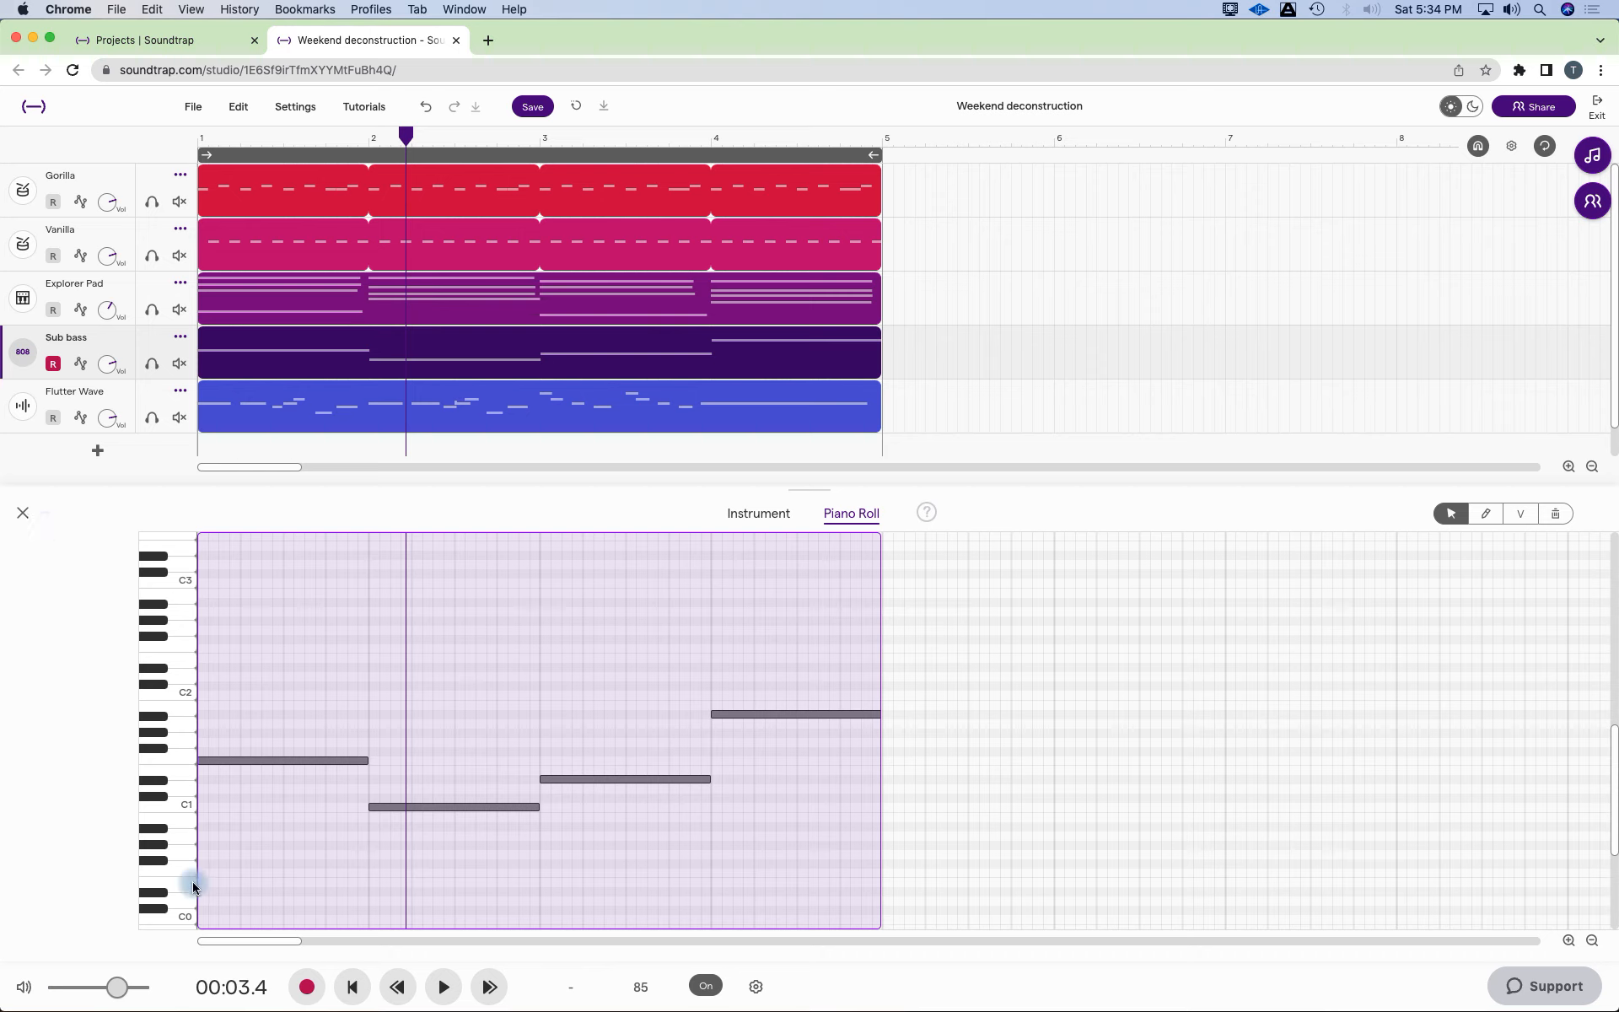
Close the note editor and bring up the Sub bass track's options menu for duplicating it.
{"action": "left_click", "coordinate": [351, 986]}
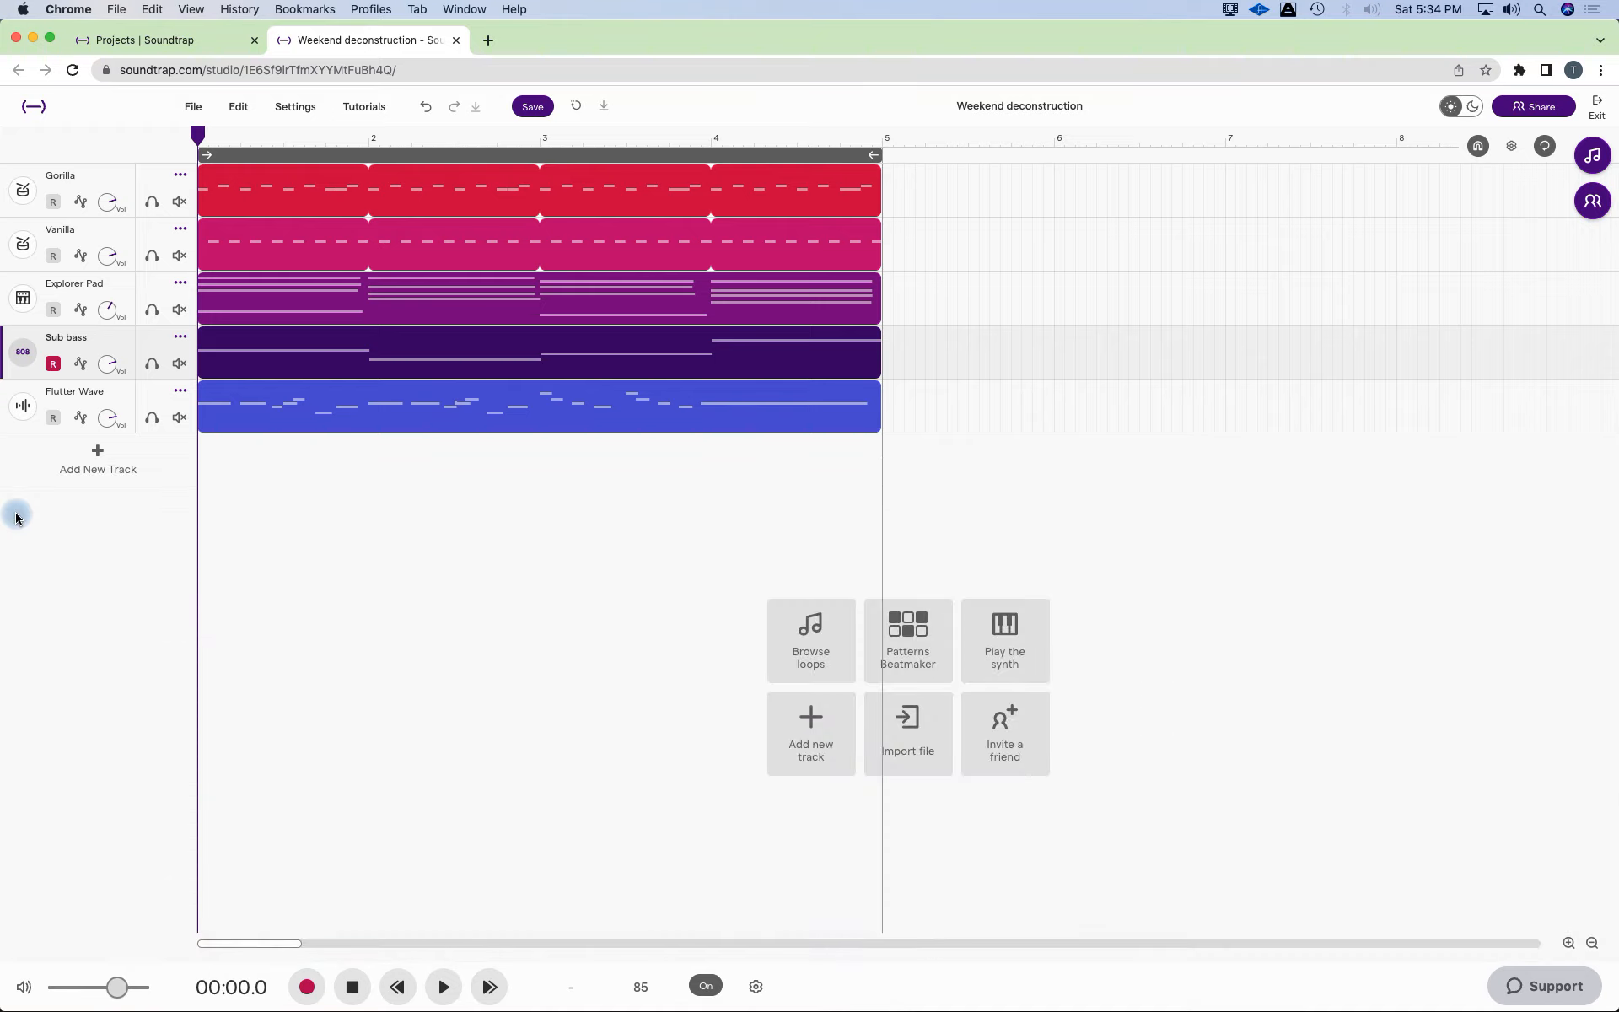
{"action": "mouse_move", "coordinate": [22, 237]}
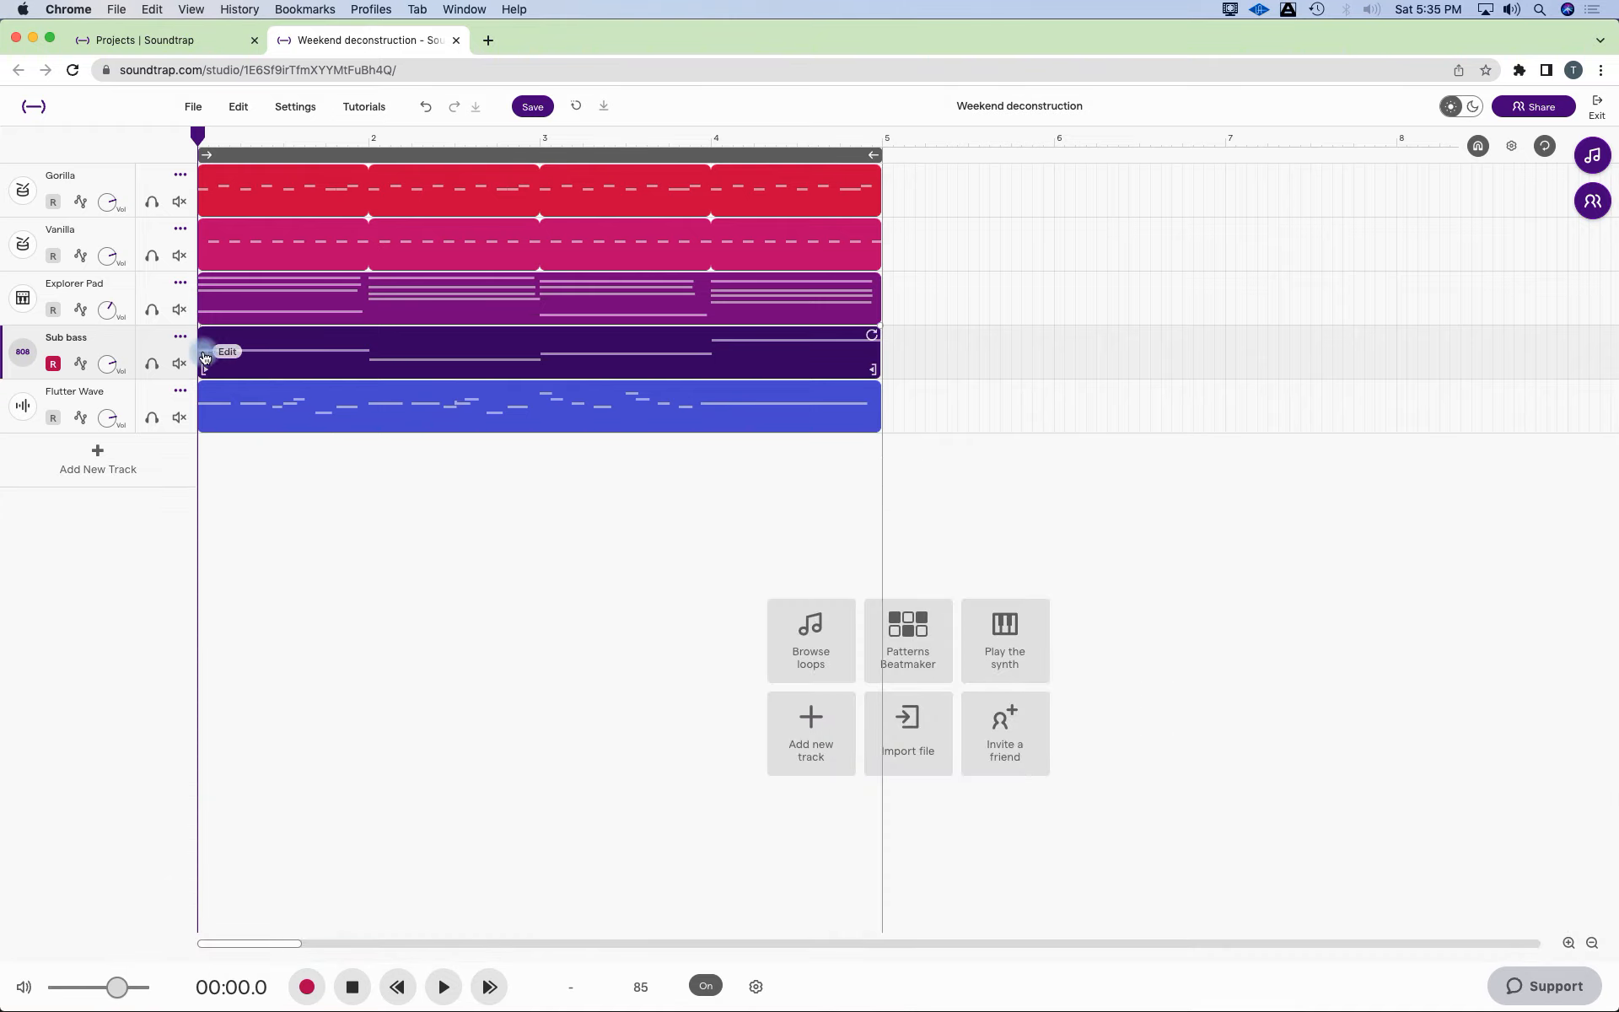
{"action": "left_click", "coordinate": [182, 337]}
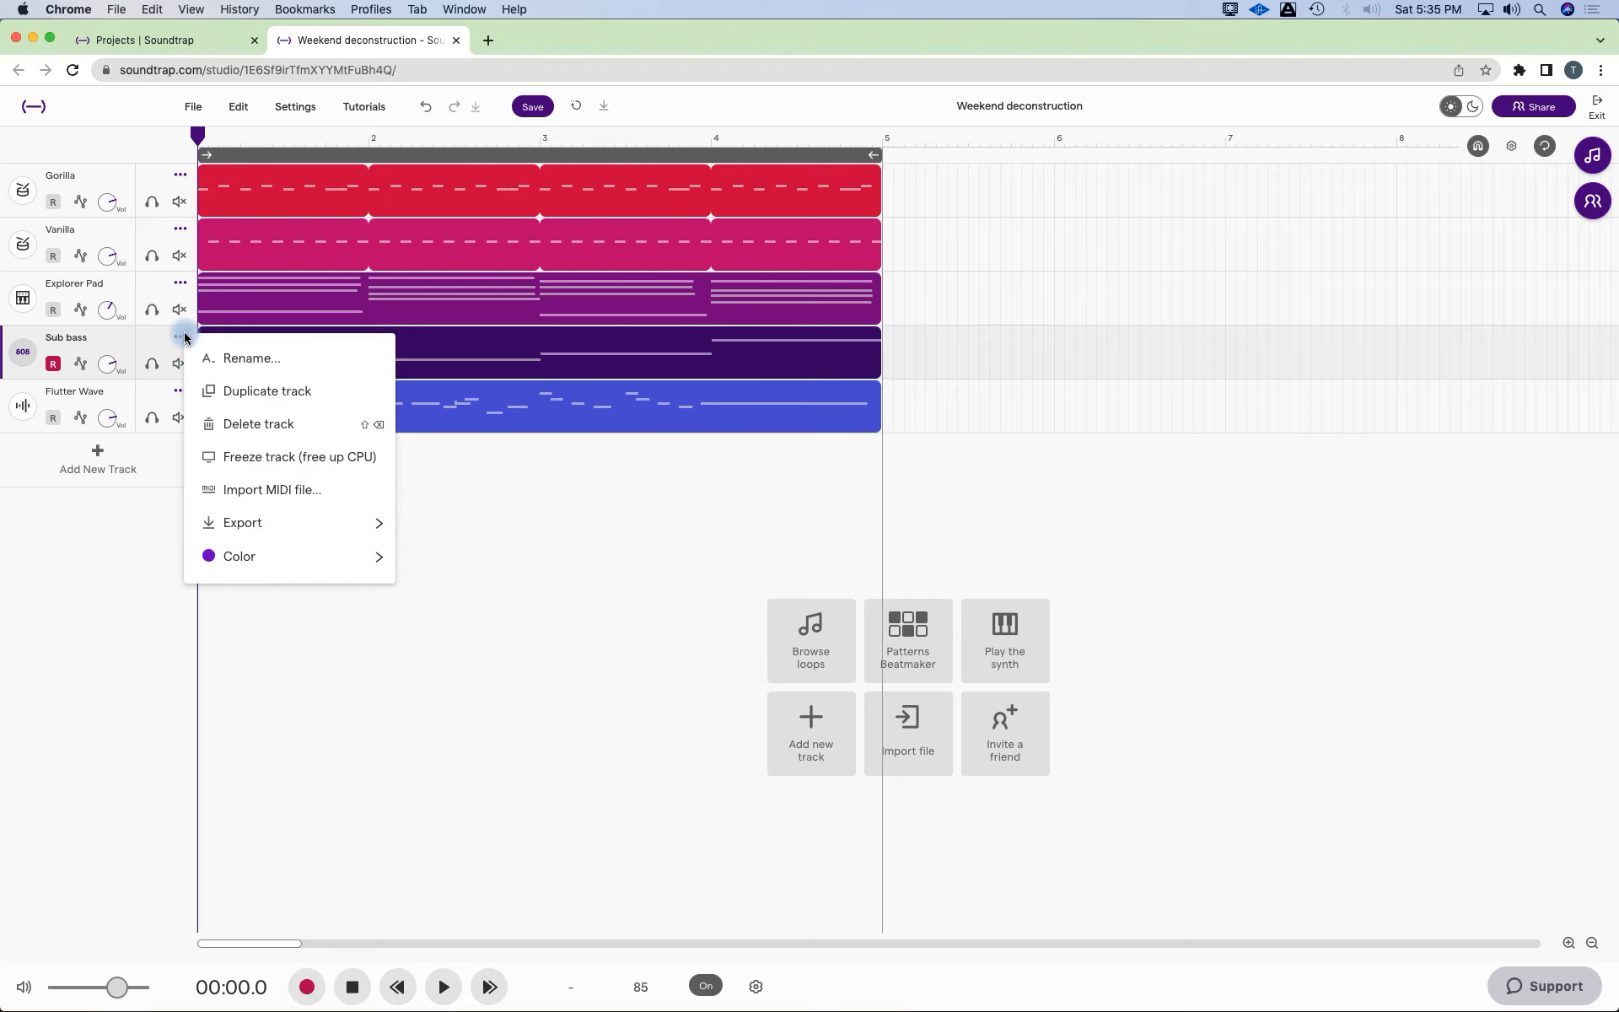
{"action": "left_click", "coordinate": [270, 389]}
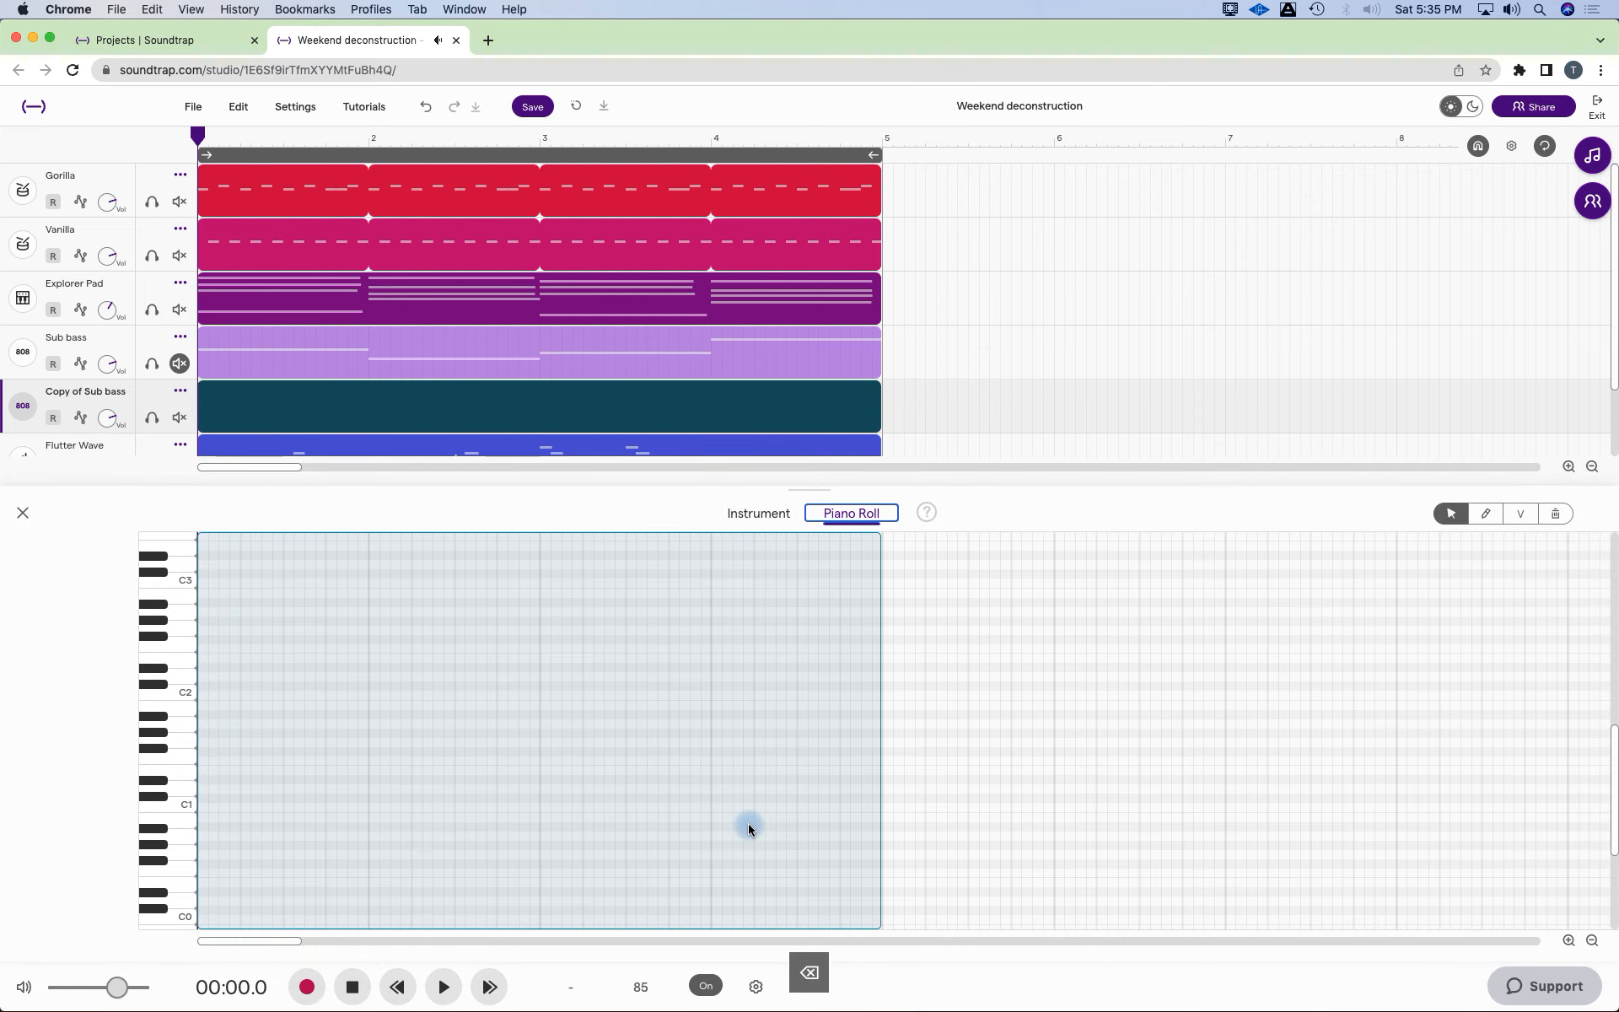
Show the Copy of Sub bass Clean Sub keyboard and lower it one octave to start at C0.
{"action": "left_click", "coordinate": [757, 513]}
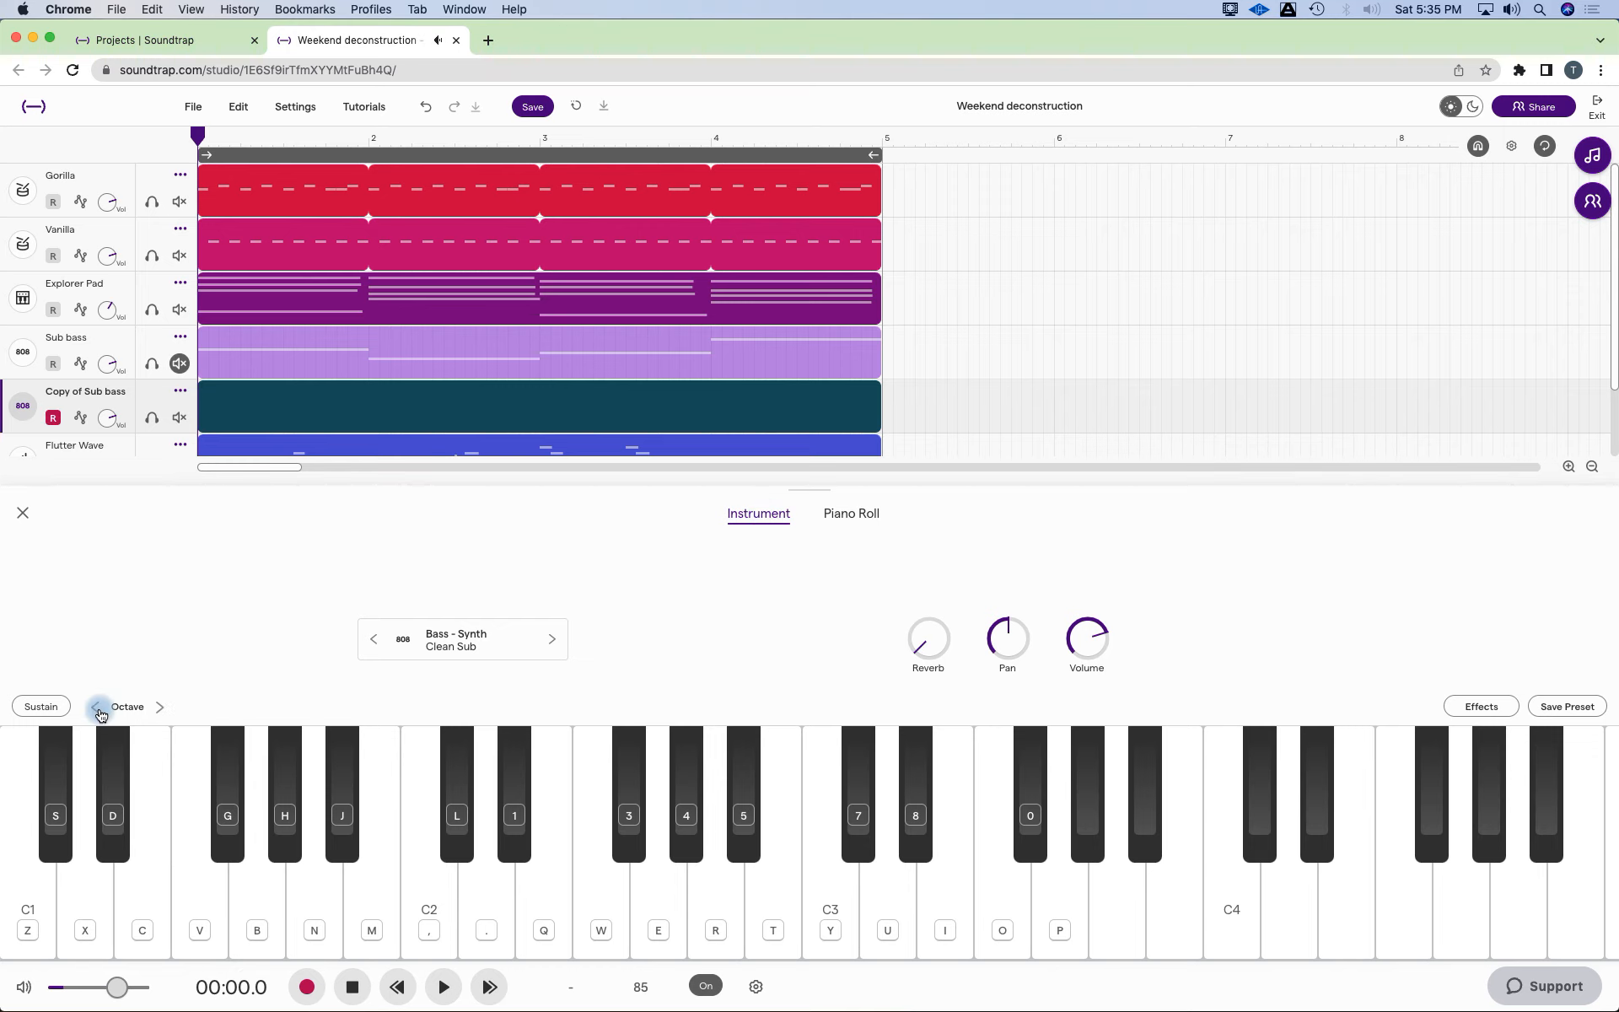
{"action": "left_click", "coordinate": [94, 706]}
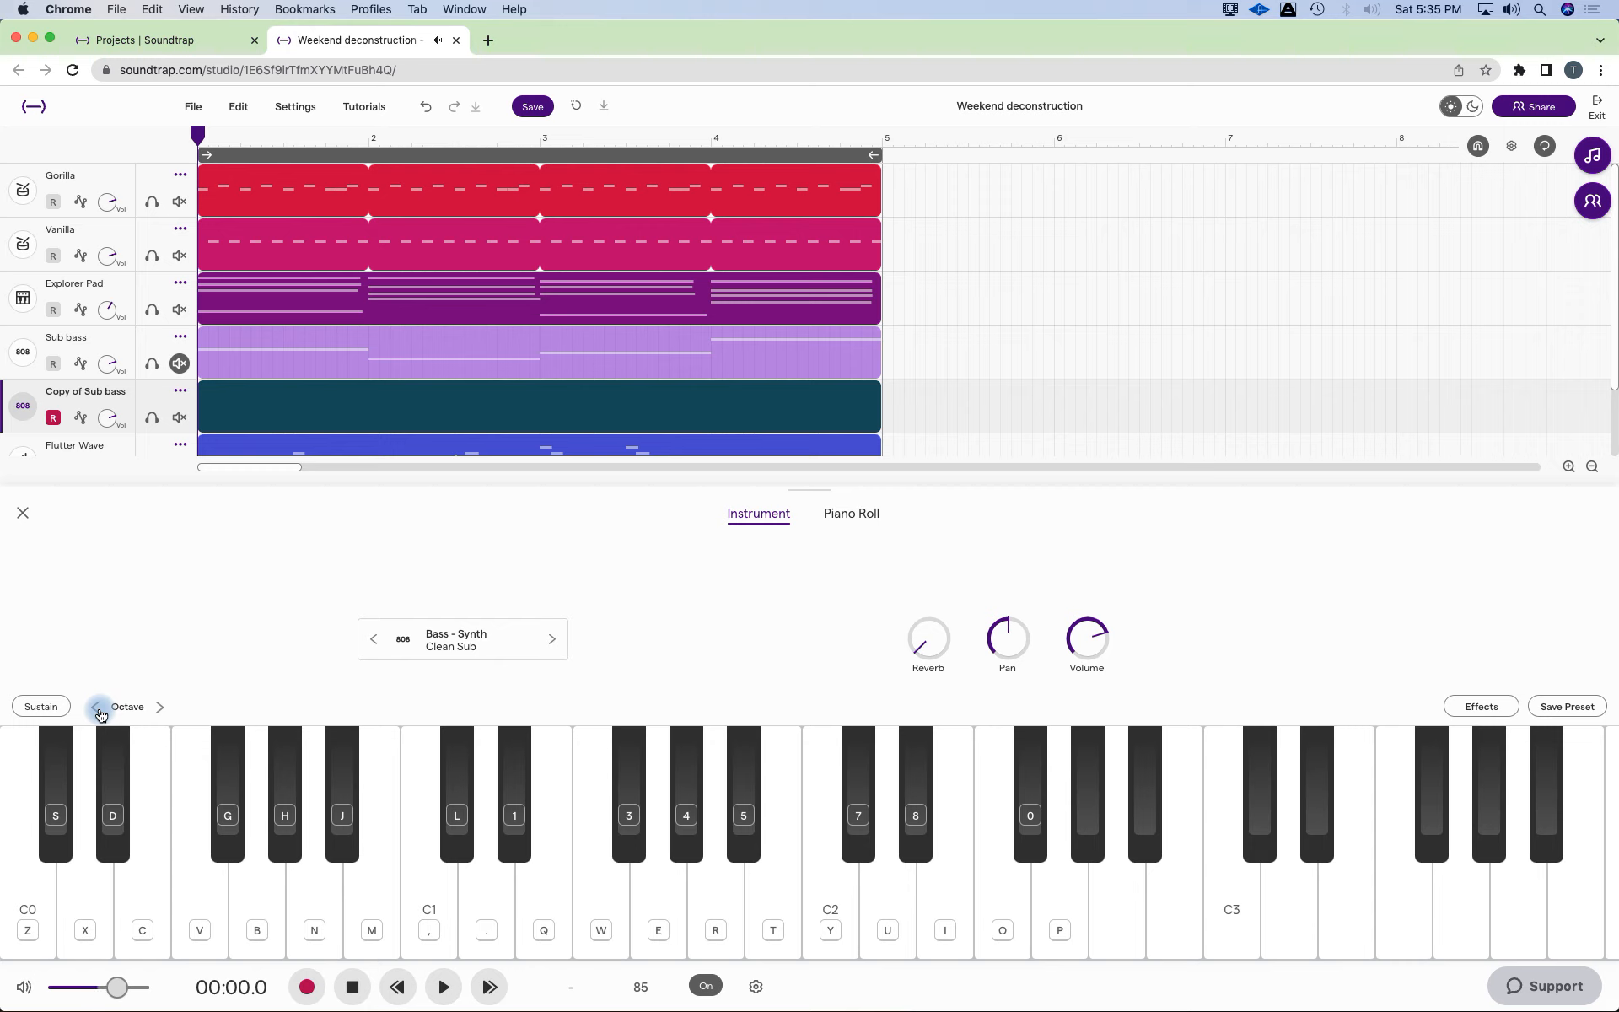
{"action": "left_click", "coordinate": [427, 837]}
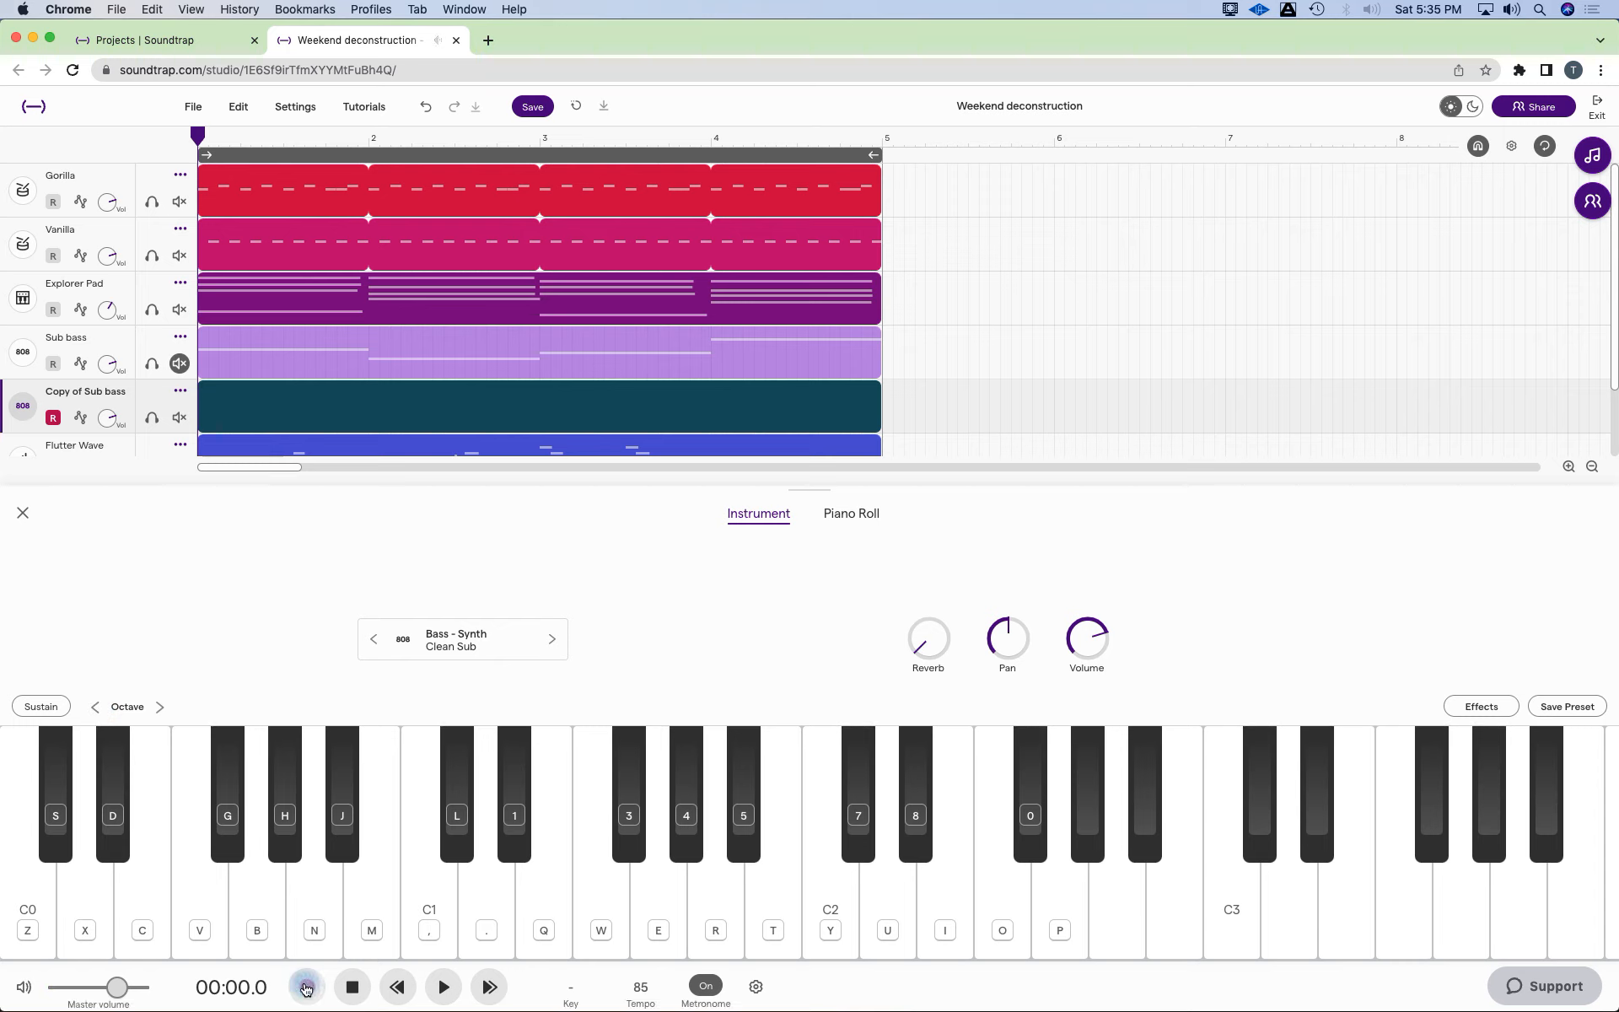
{"action": "mouse_move", "coordinate": [305, 987]}
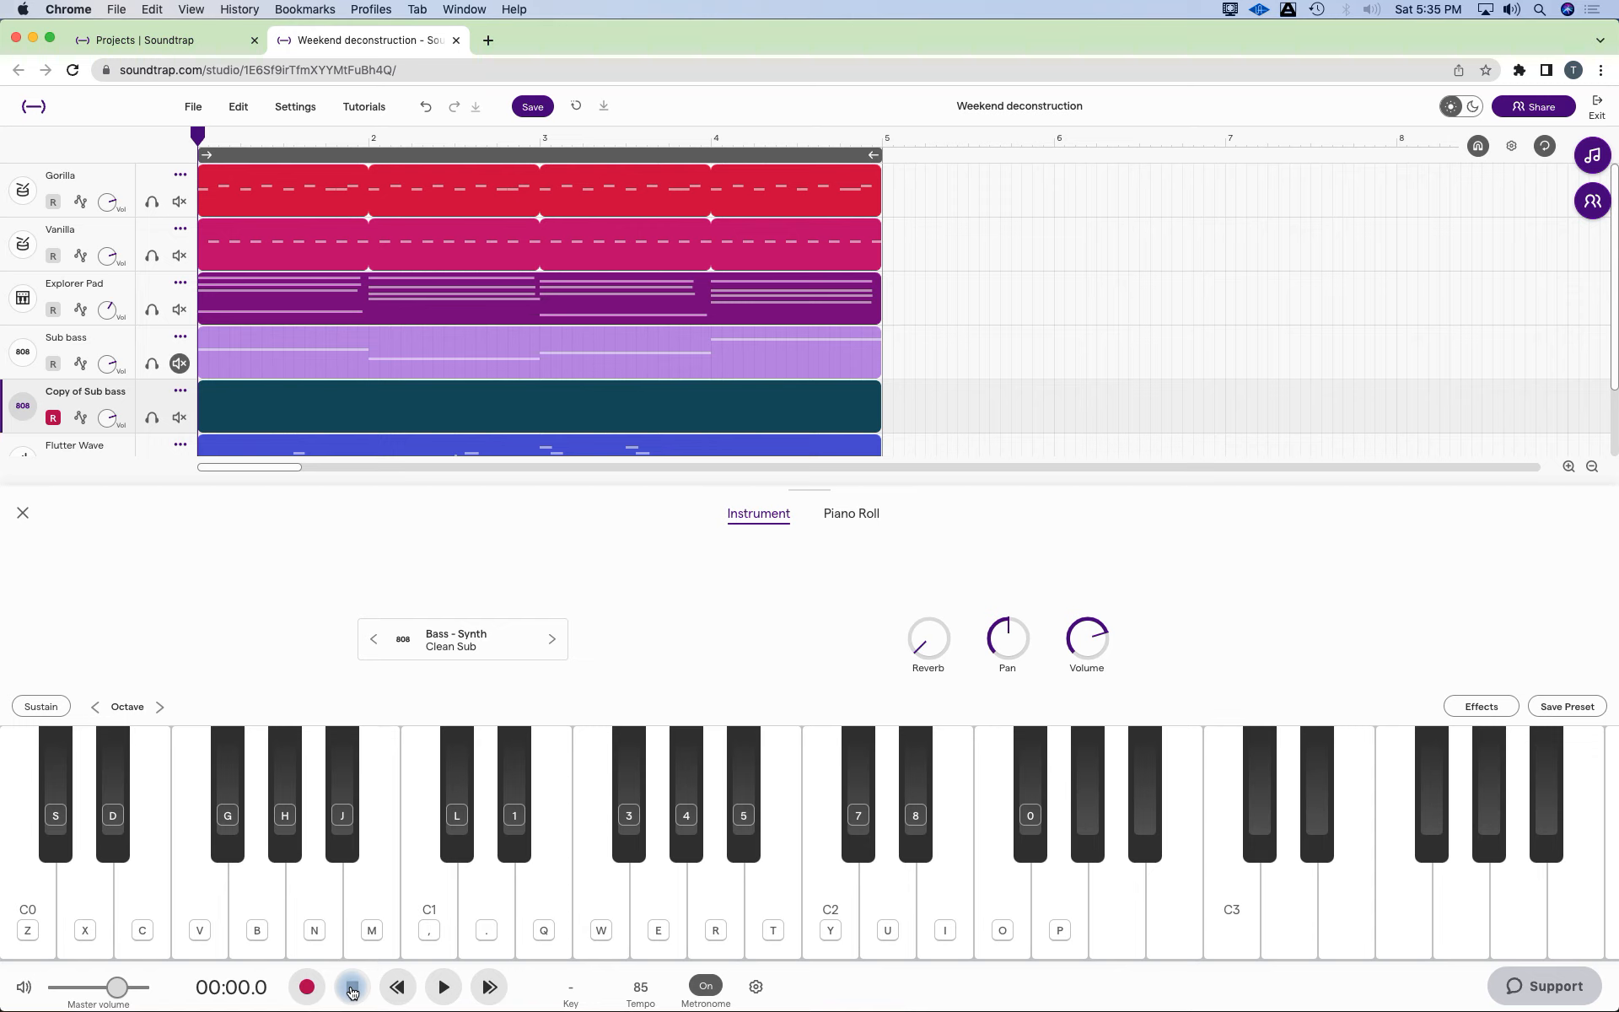
Record a four-bar bass take onto the Copy of Sub bass track from the on-screen keyboard.
{"action": "left_click", "coordinate": [351, 987]}
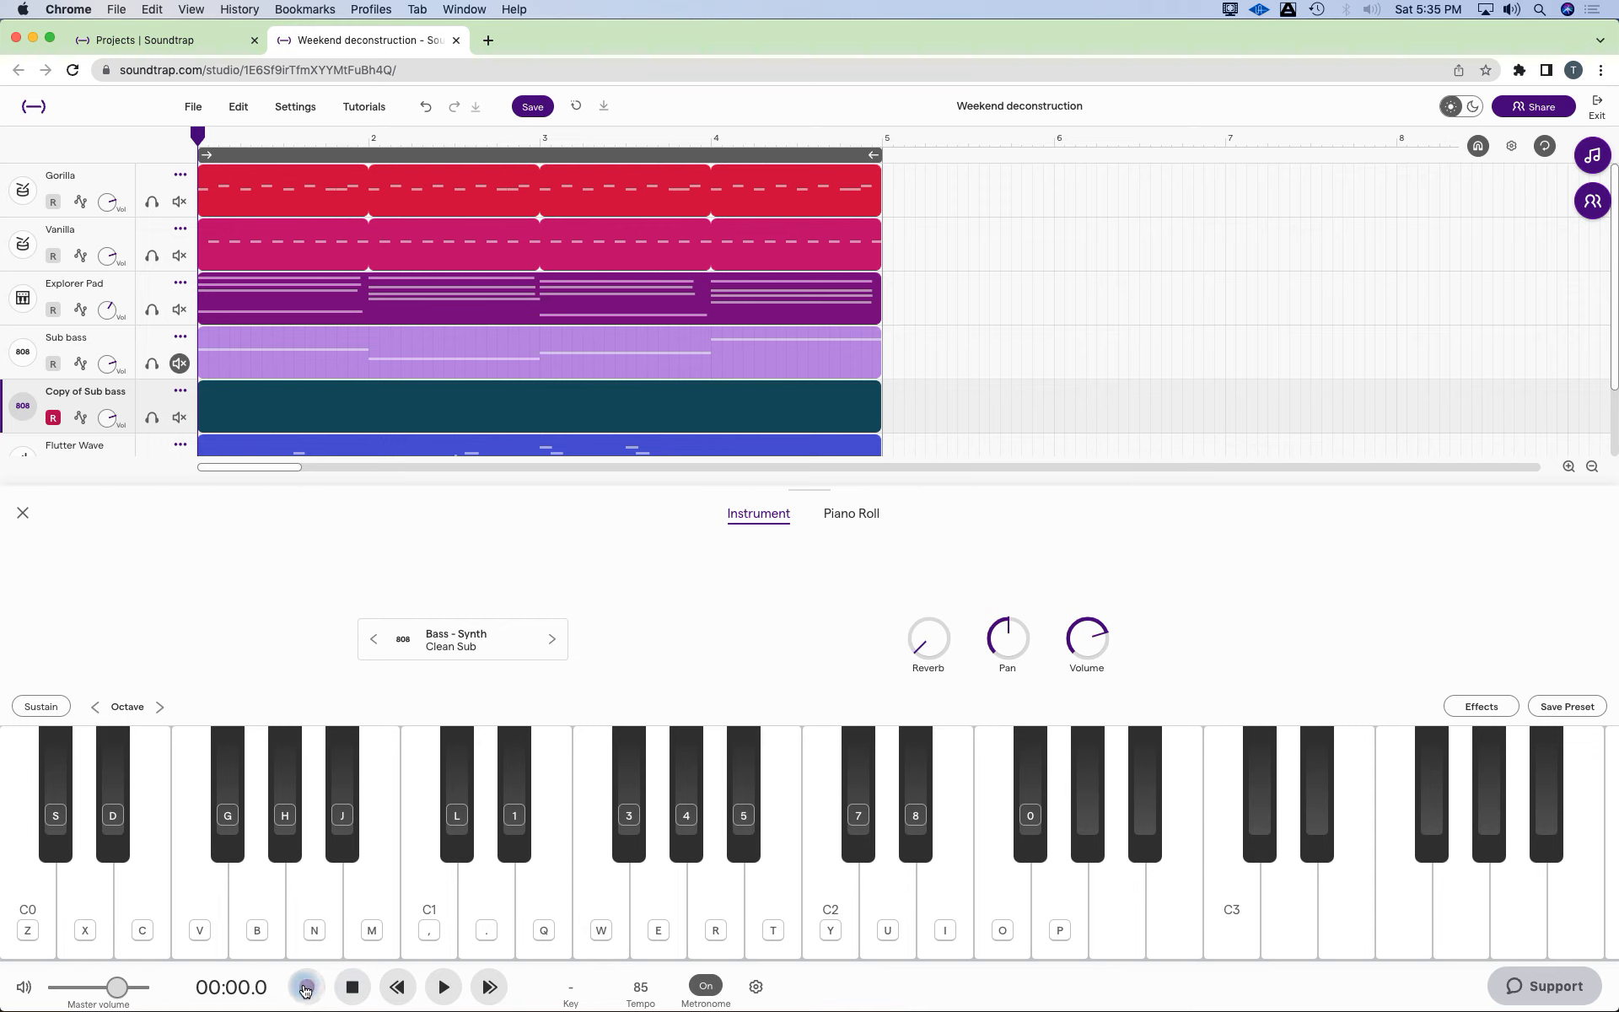
{"action": "left_click", "coordinate": [304, 987]}
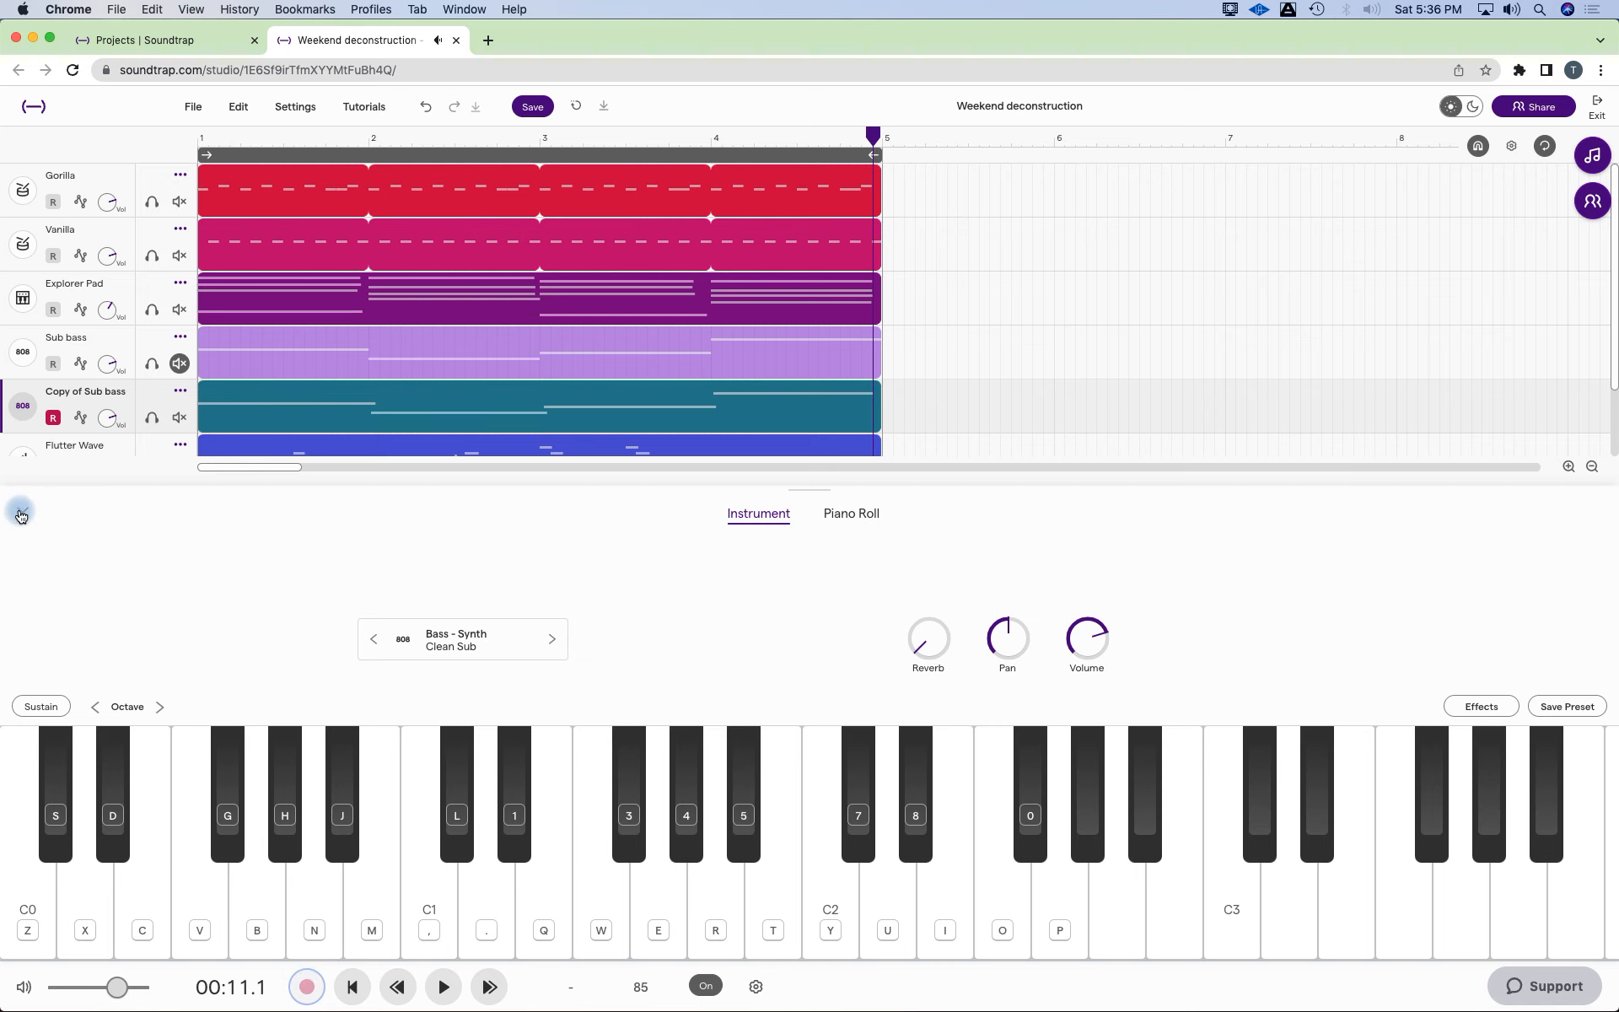
Show the recorded take in the piano roll, return to the start, play it back and stop.
{"action": "left_click", "coordinate": [18, 516]}
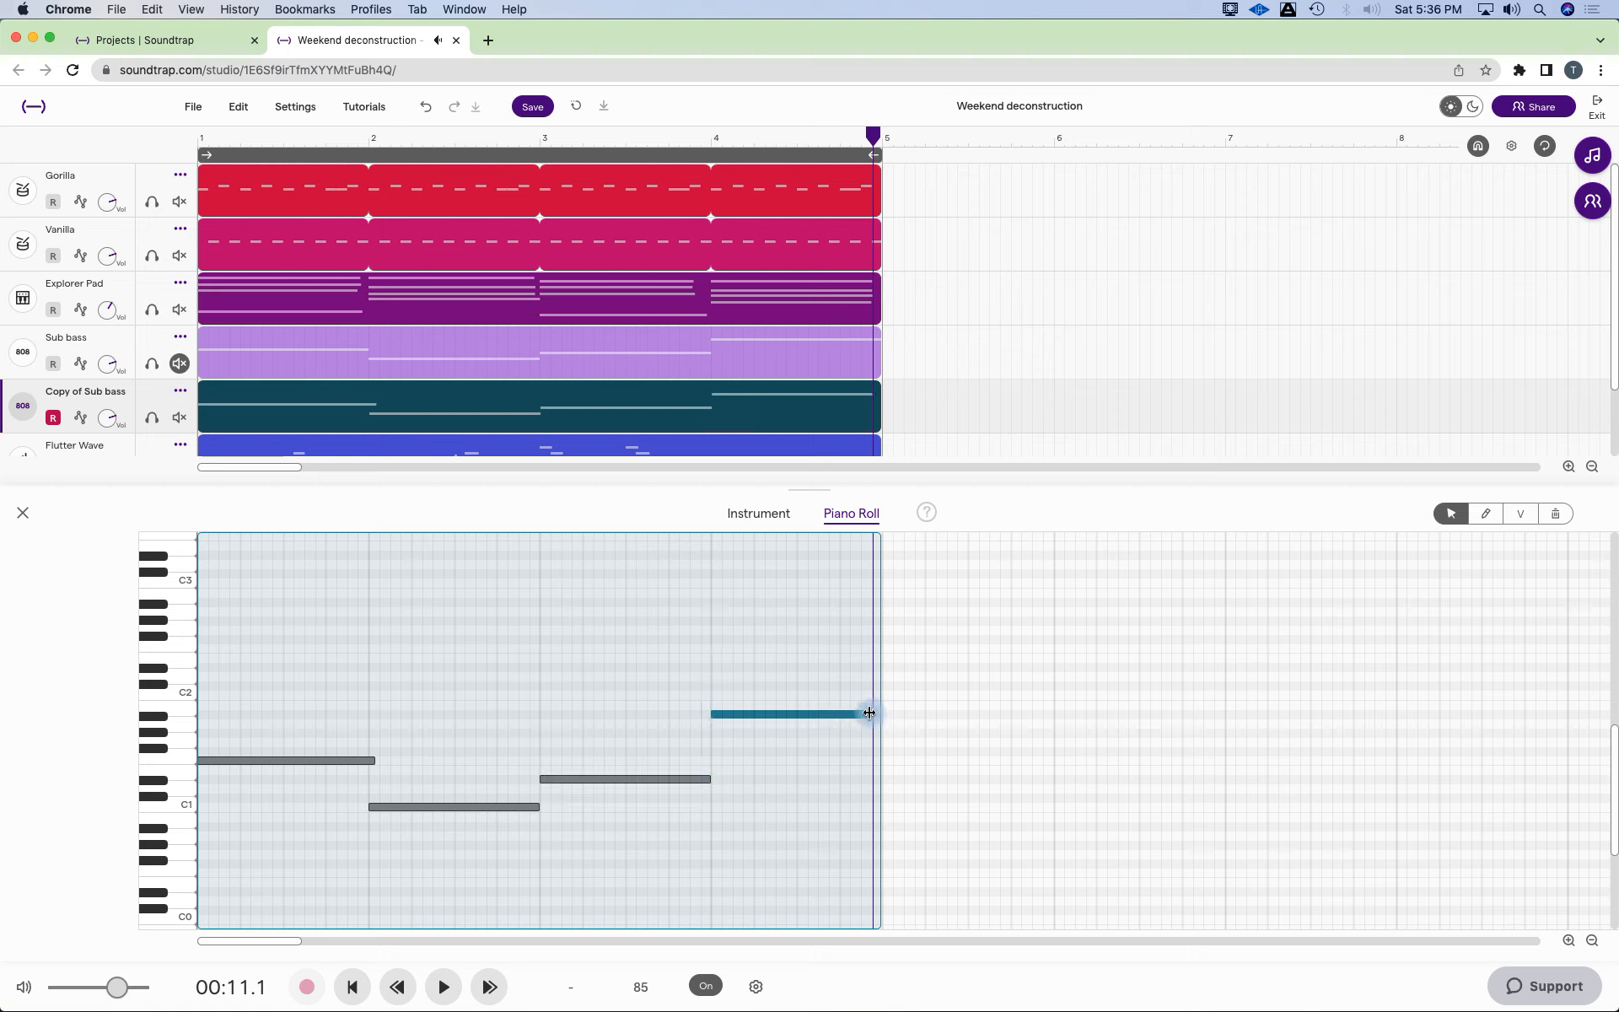
{"action": "left_click", "coordinate": [442, 986]}
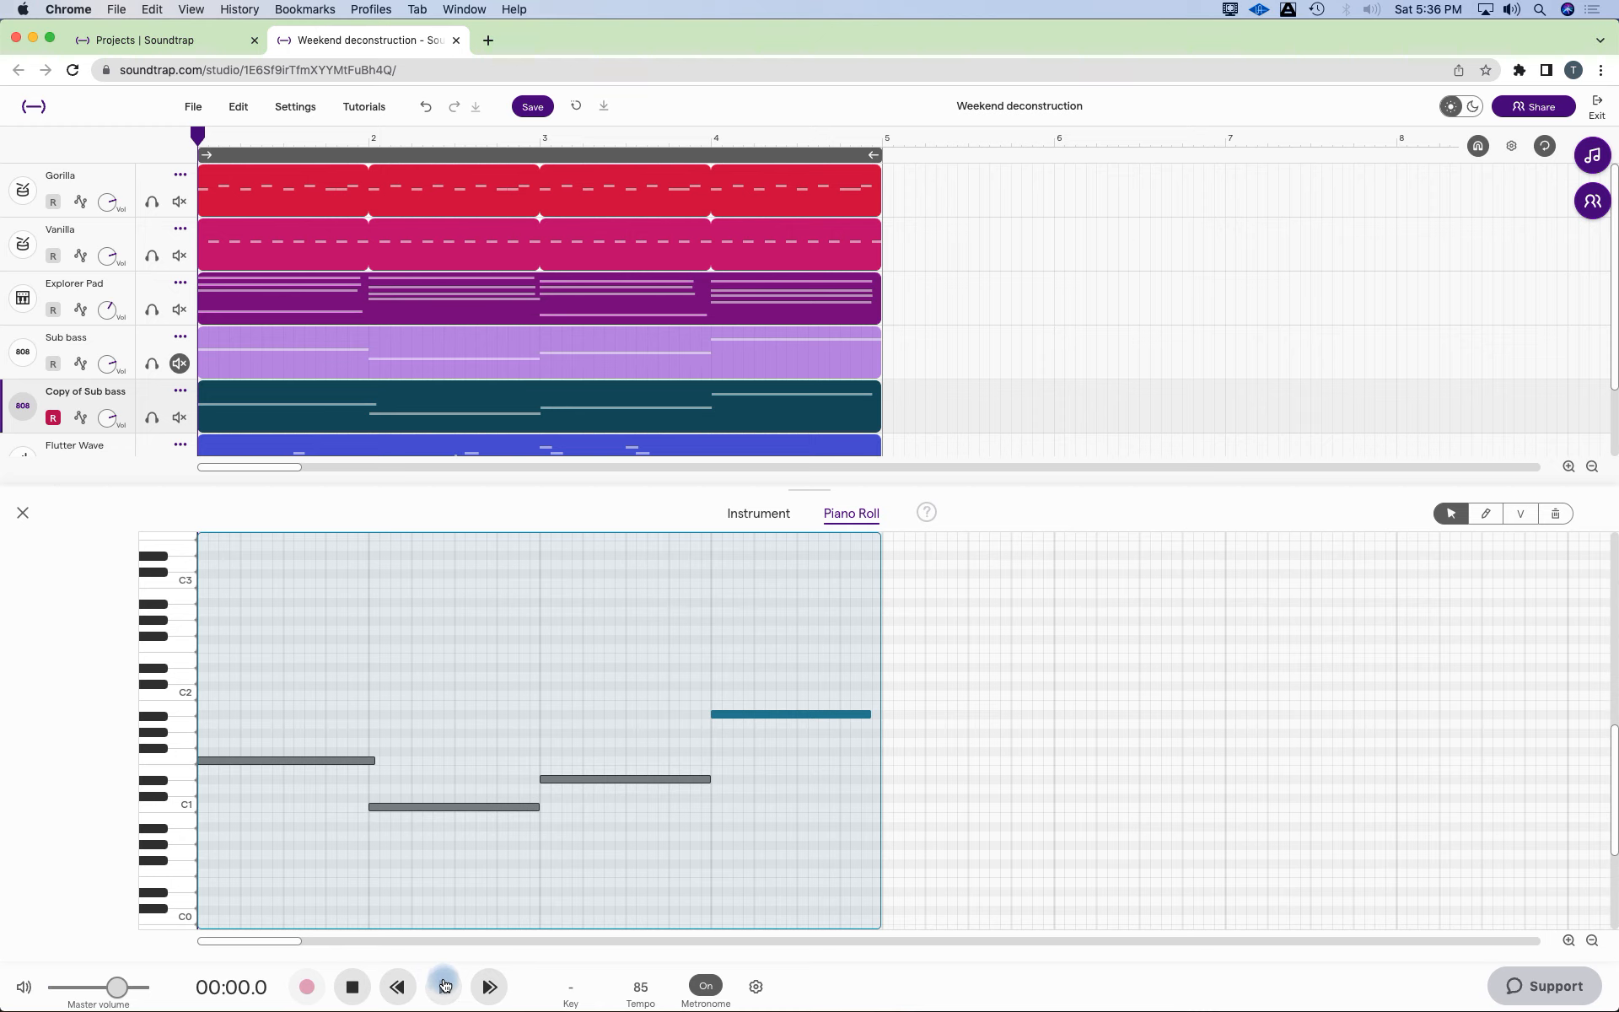
{"action": "left_click", "coordinate": [444, 987]}
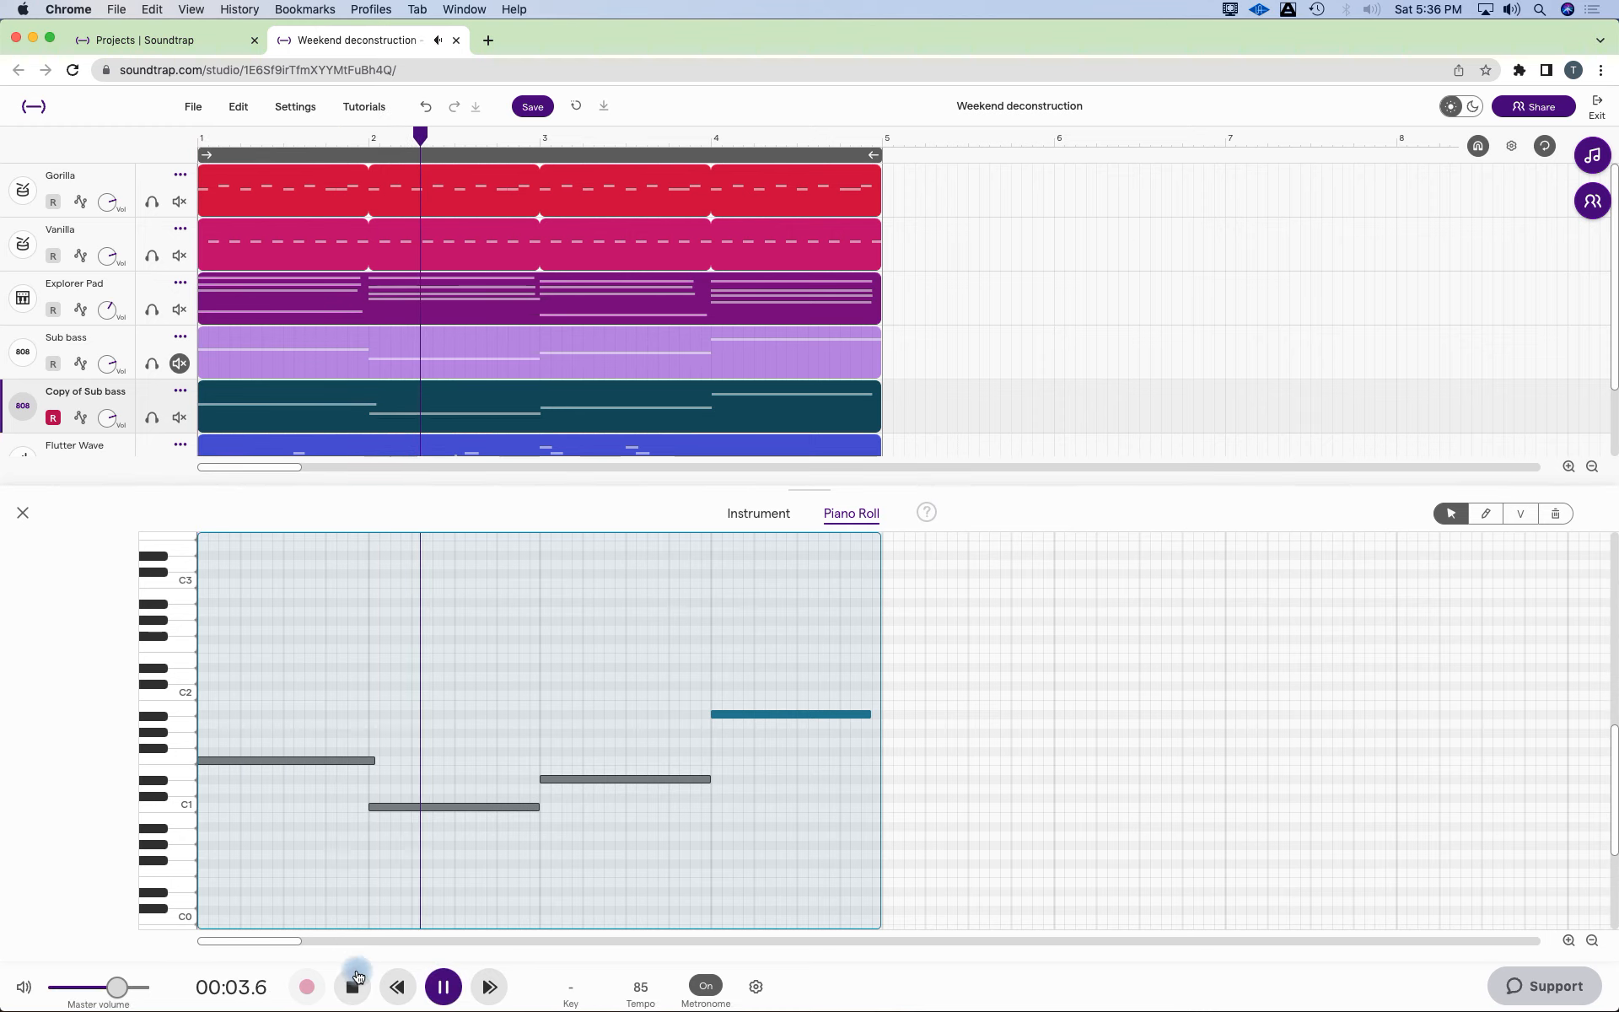
{"action": "left_click", "coordinate": [353, 986]}
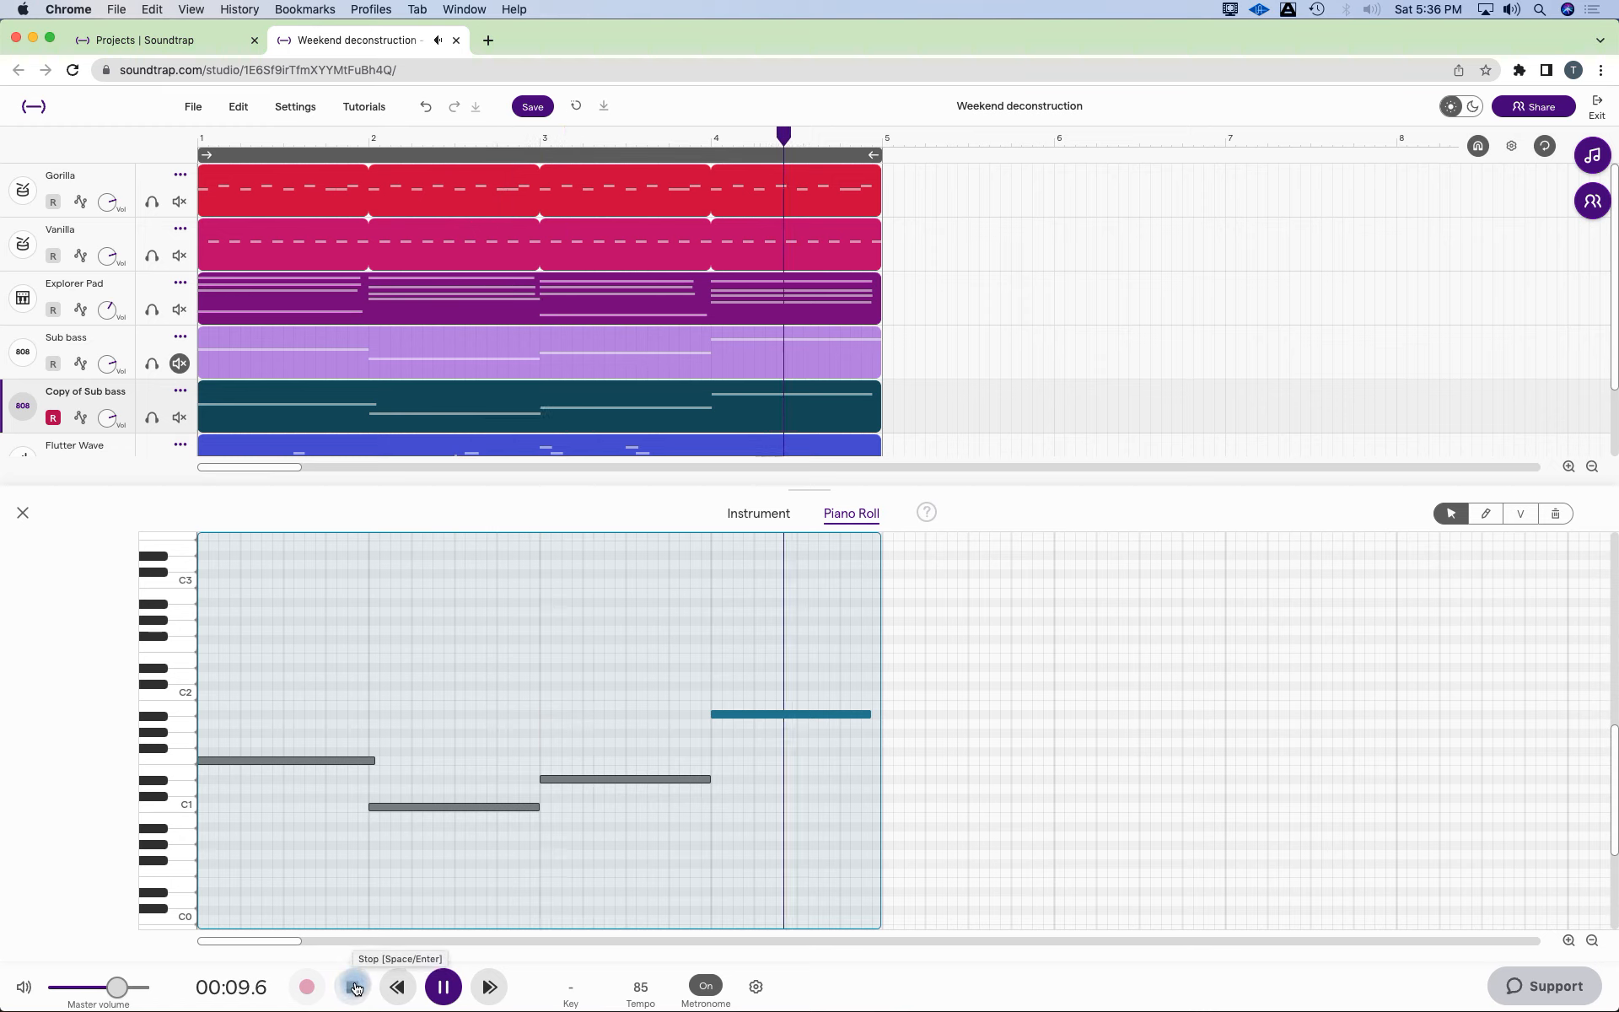
{"action": "left_click", "coordinate": [354, 987]}
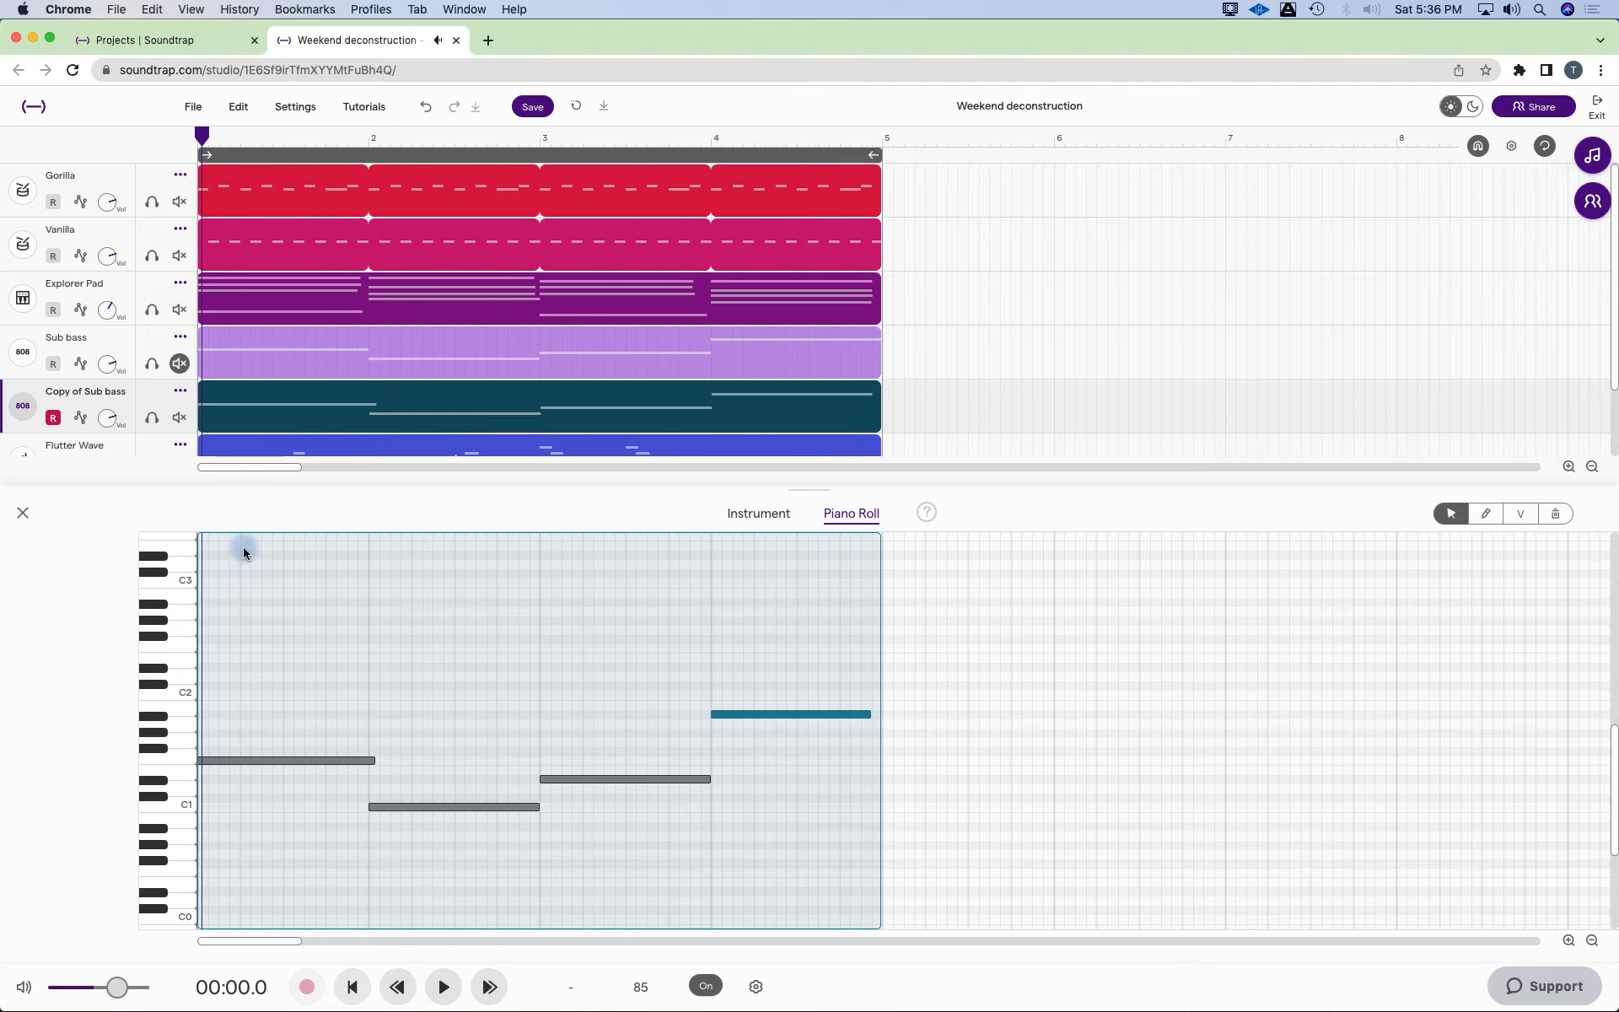
Close the note editor and duplicate the Copy of Sub bass track via its options menu.
{"action": "left_click", "coordinate": [22, 513]}
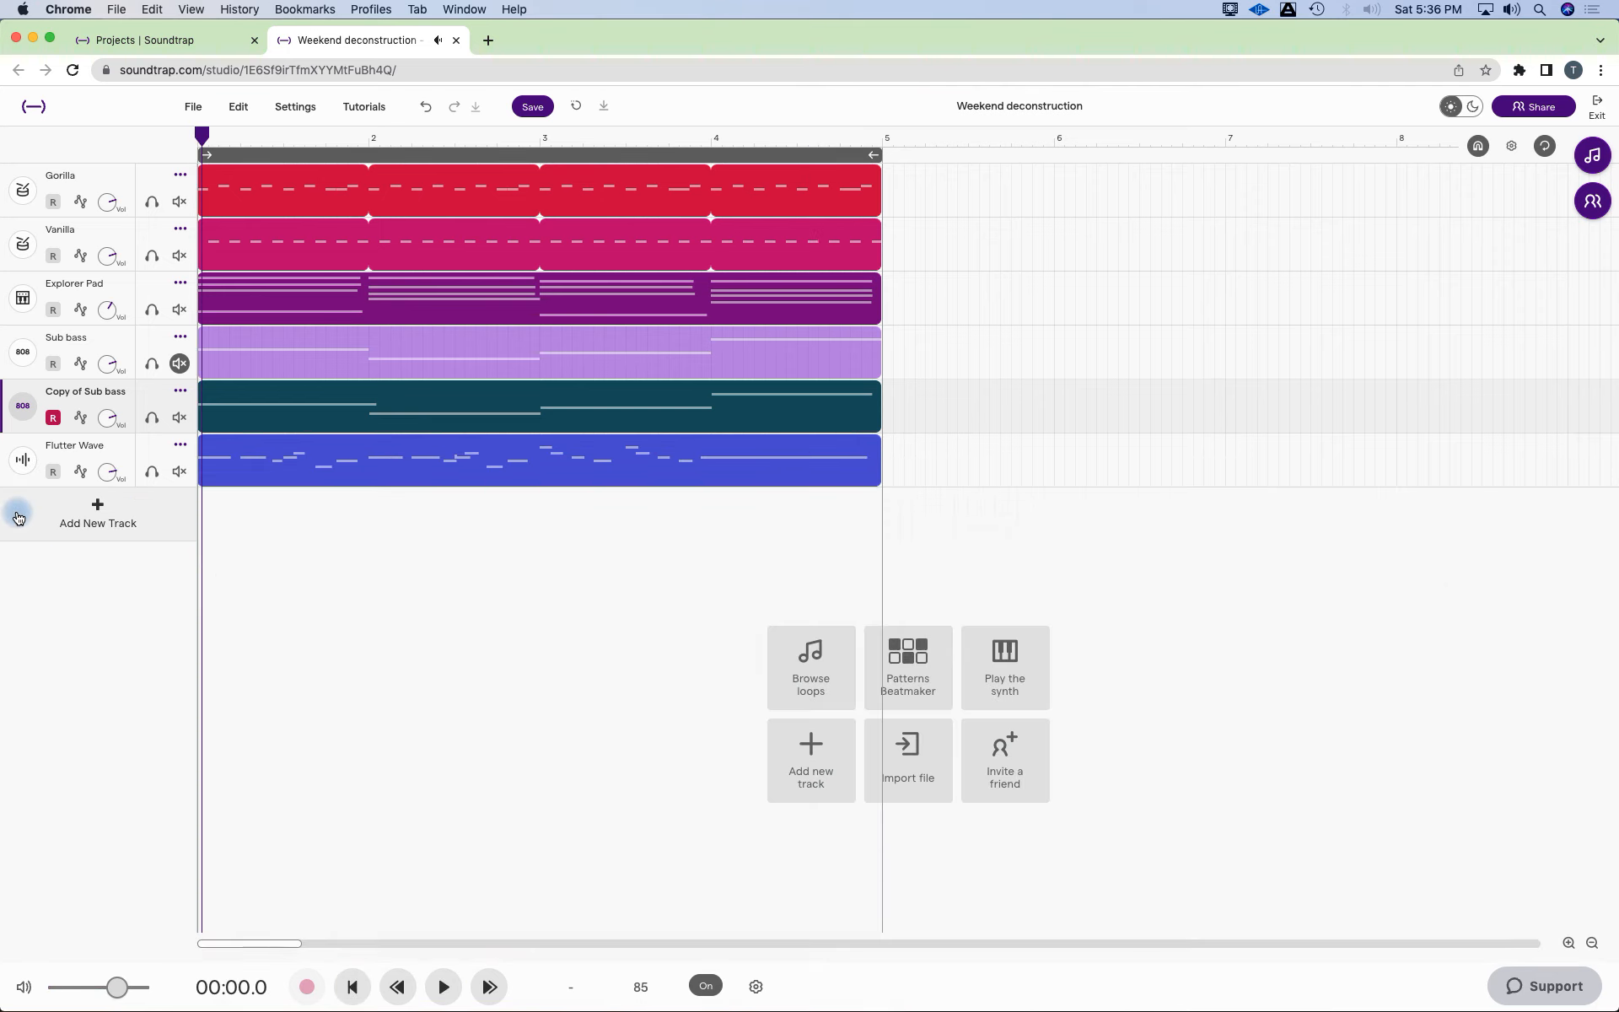
{"action": "mouse_move", "coordinate": [154, 403]}
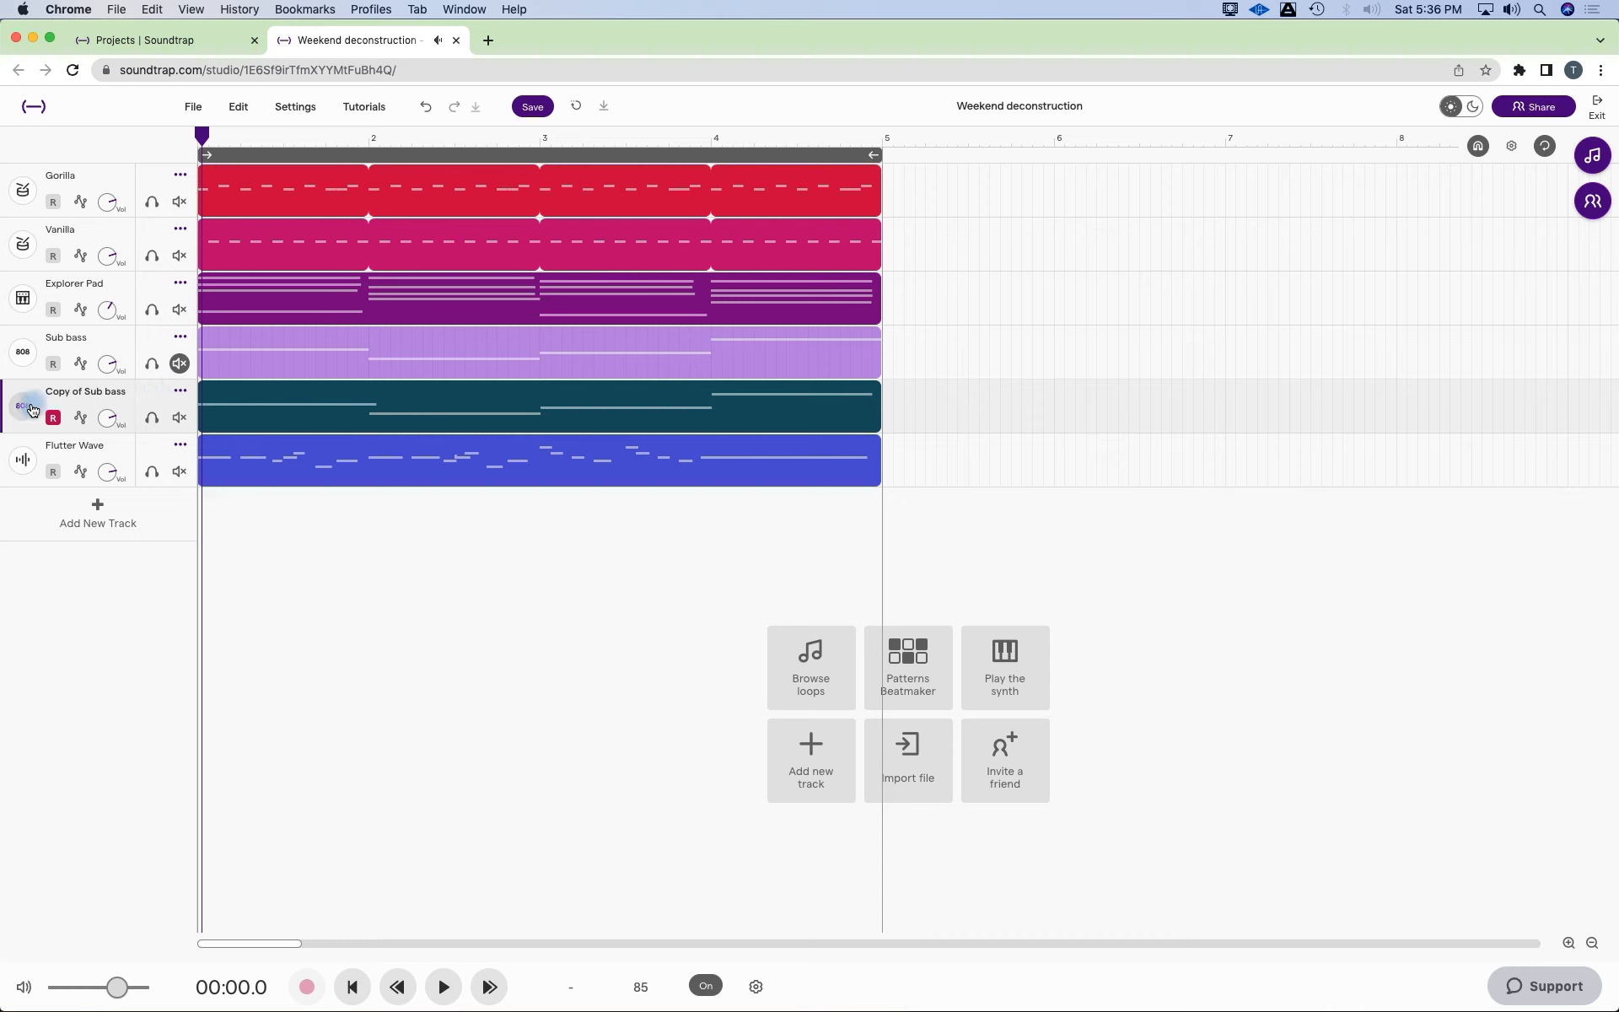
{"action": "left_click", "coordinate": [180, 390]}
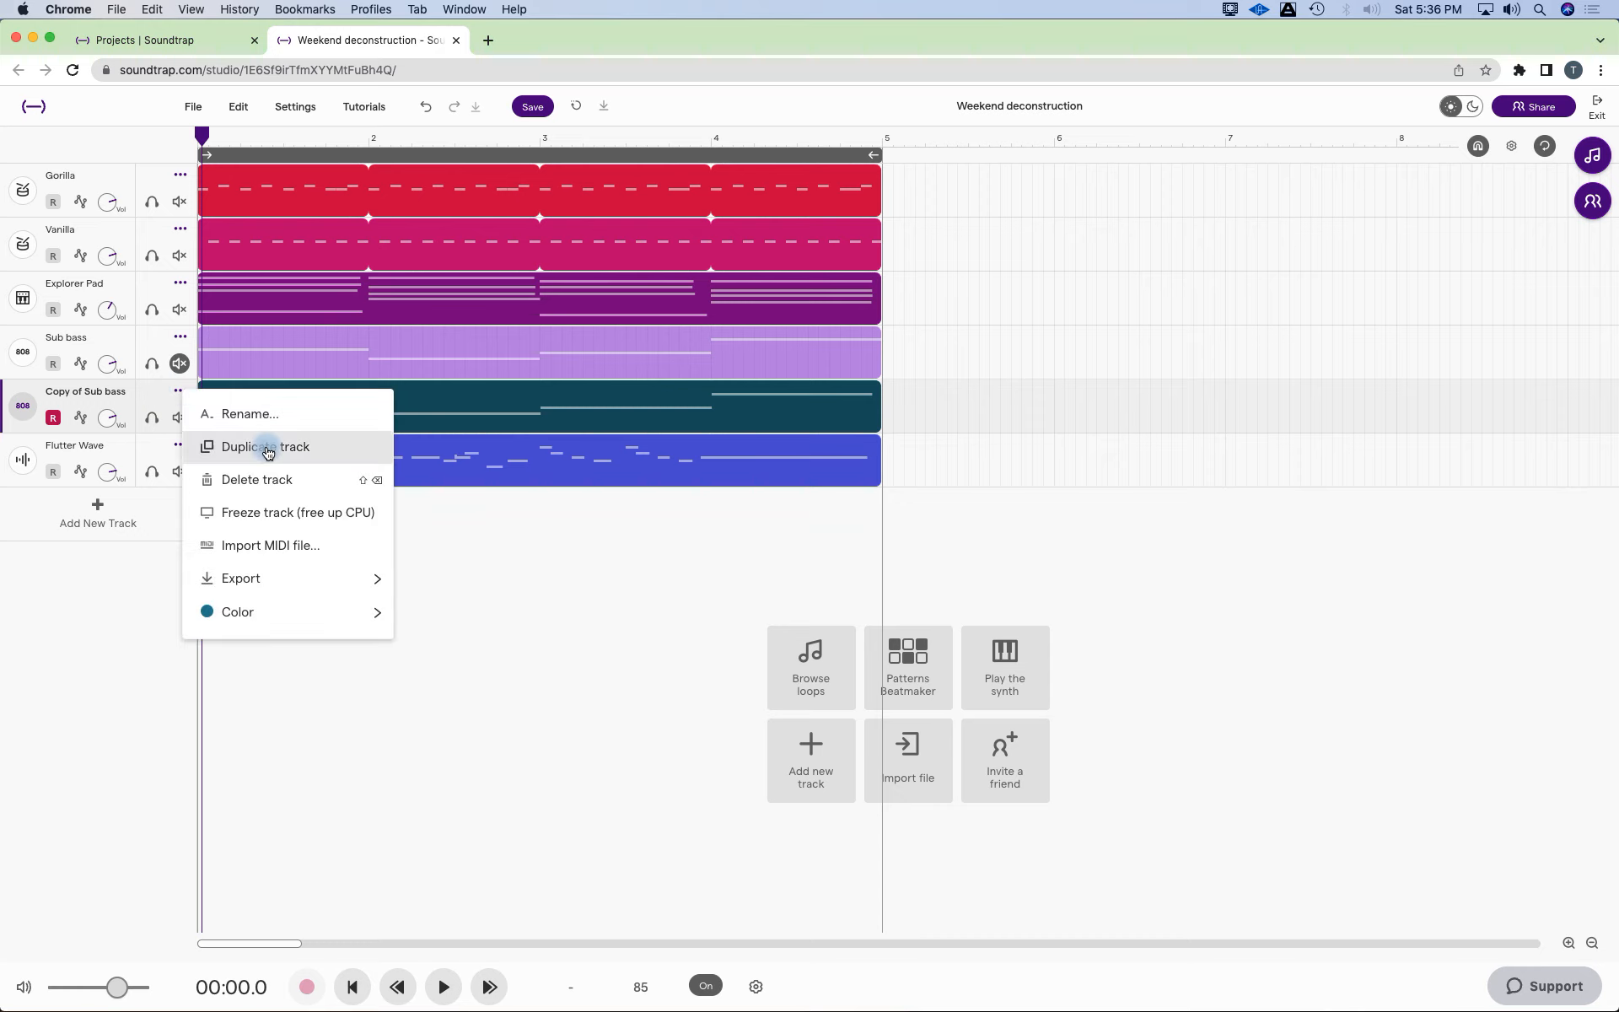
{"action": "mouse_move", "coordinate": [305, 452]}
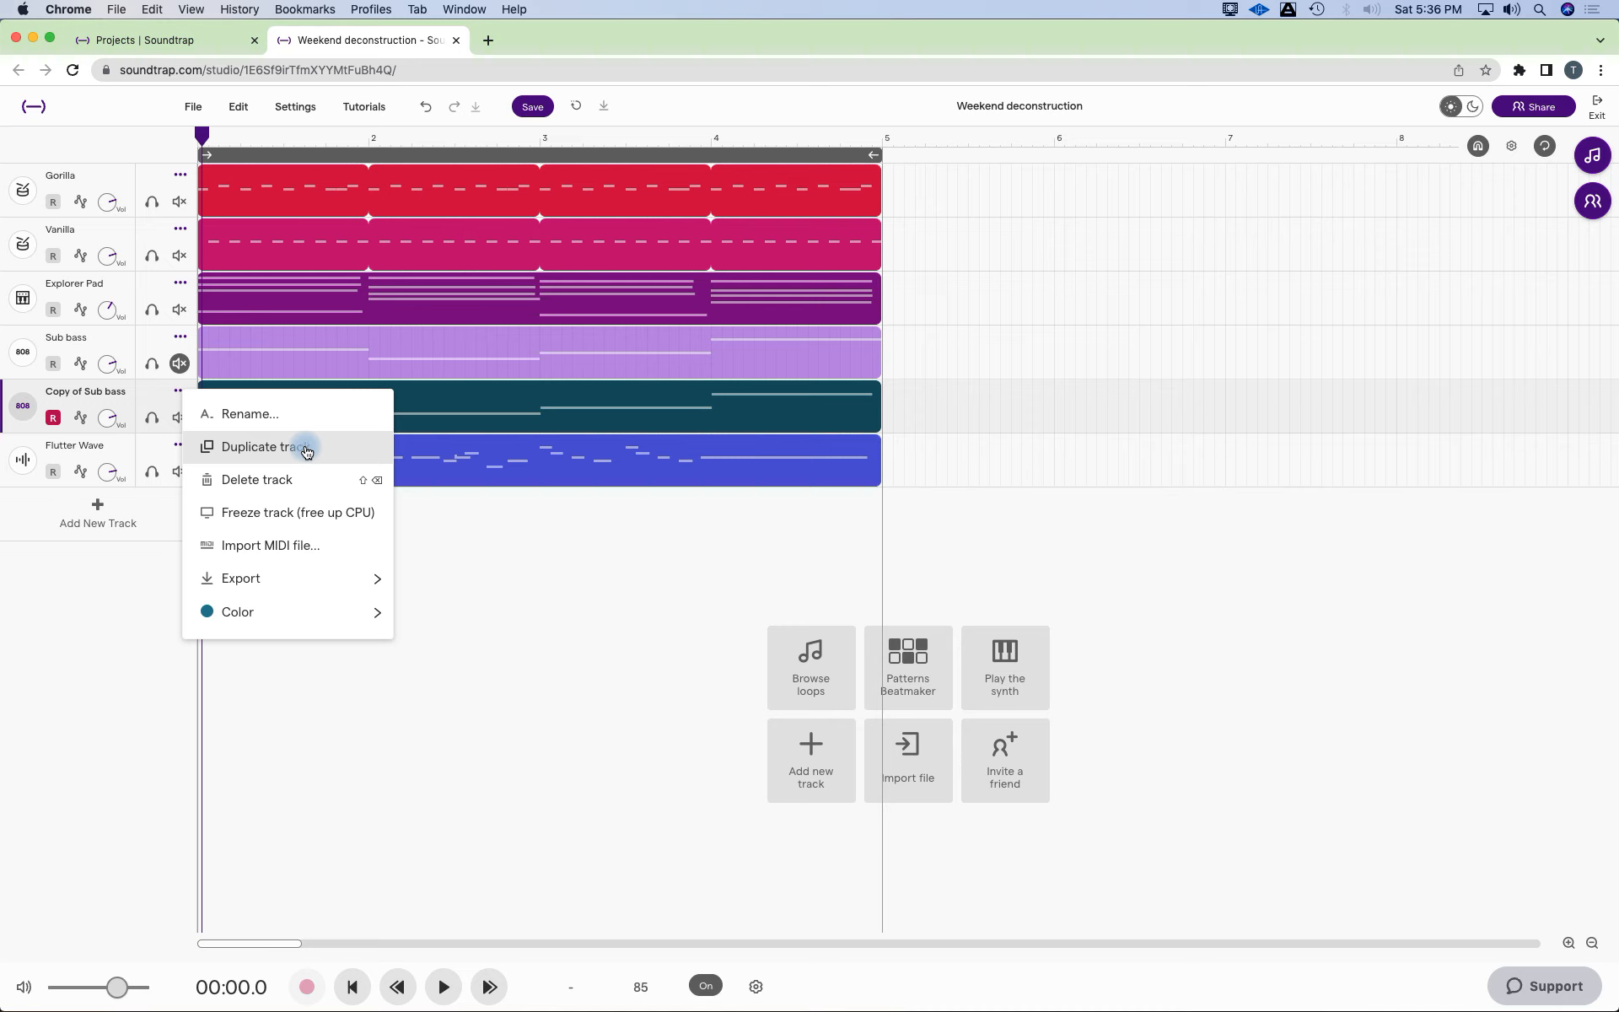
{"action": "mouse_move", "coordinate": [297, 447]}
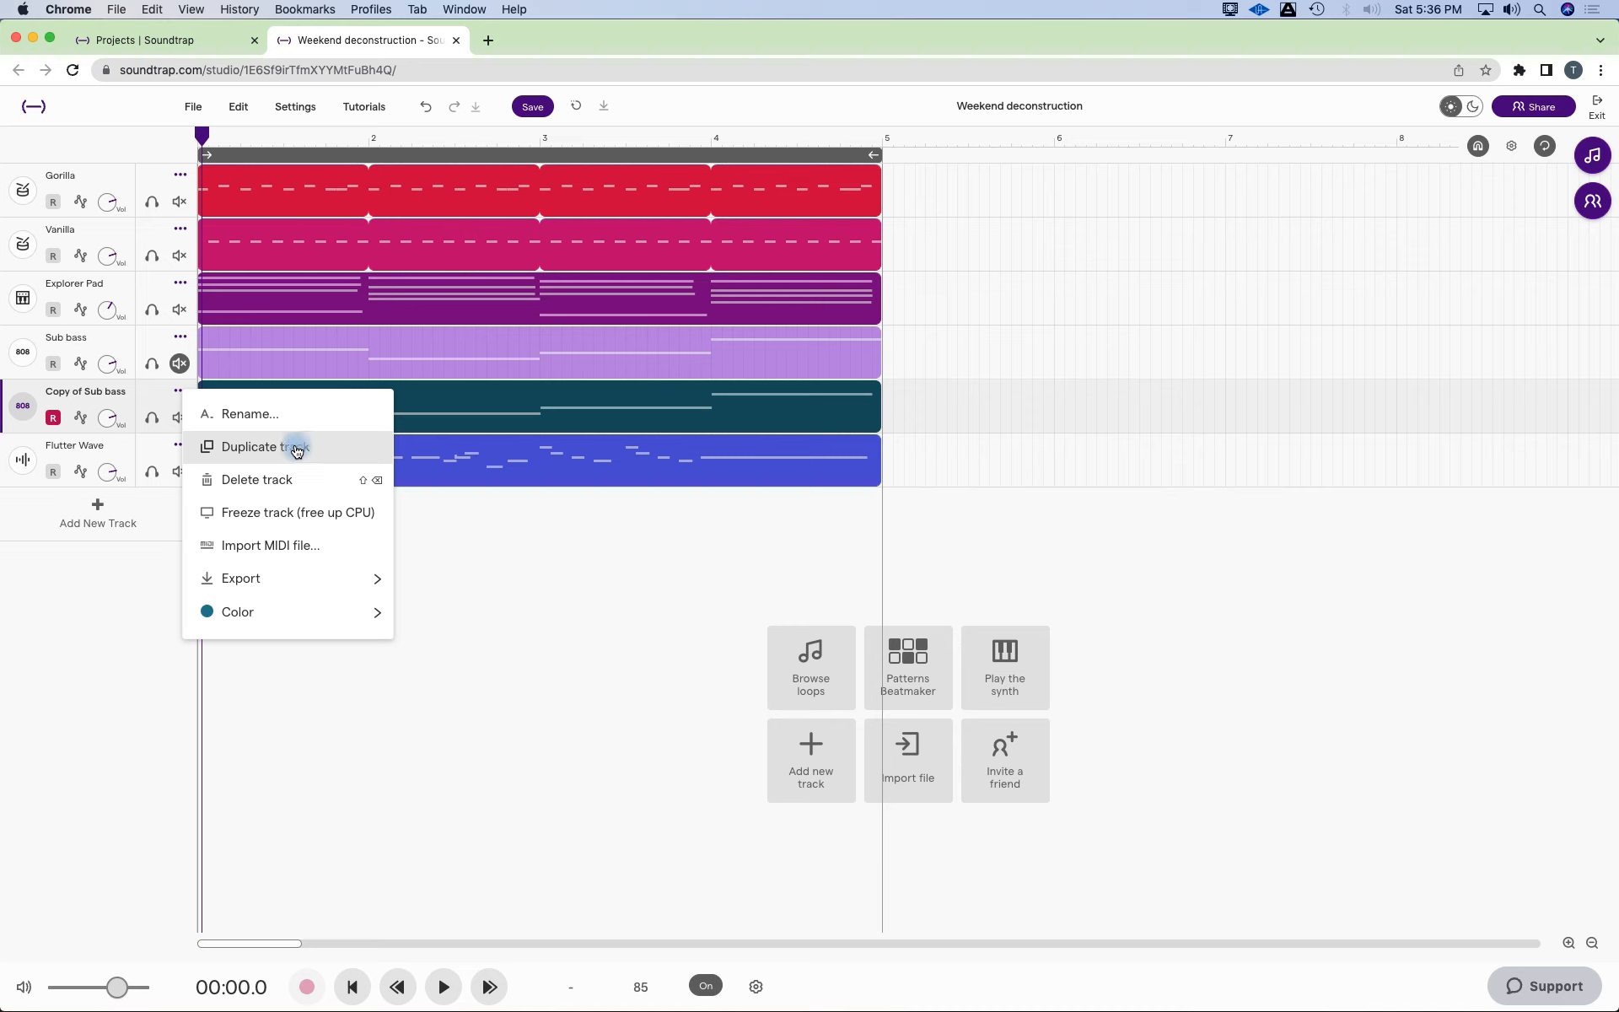
{"action": "left_click", "coordinate": [263, 447]}
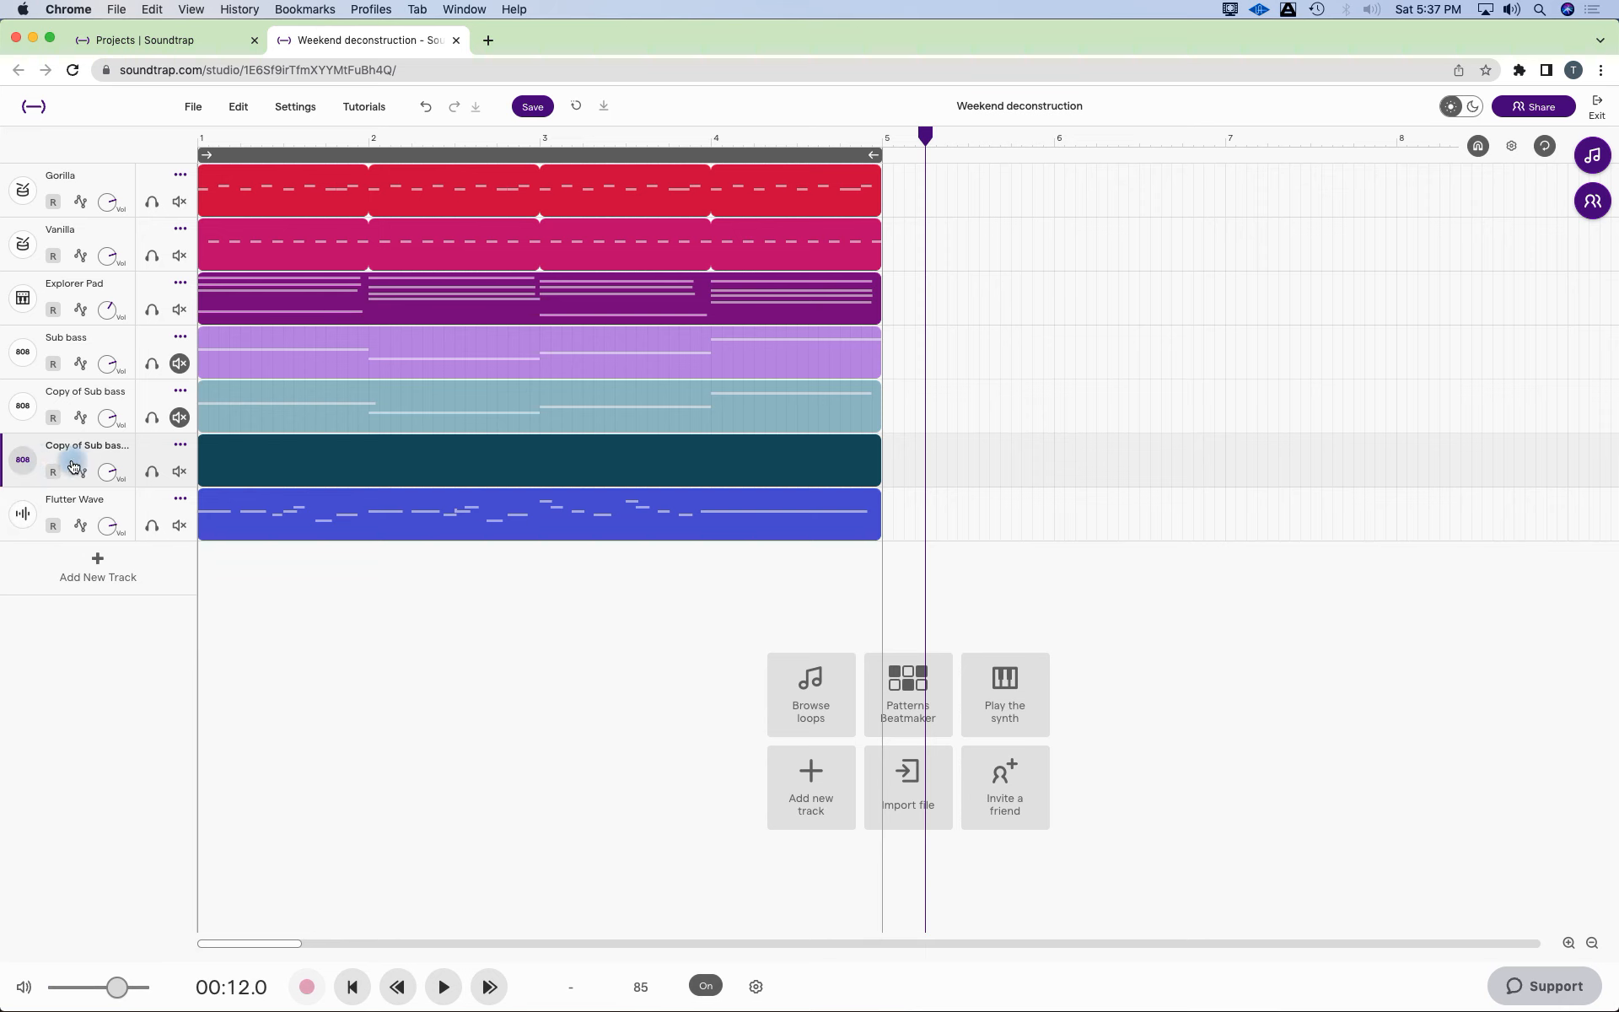
Shift the new bass copy's synth keyboard down one octave to C0 and close the panel.
{"action": "left_click", "coordinate": [22, 461]}
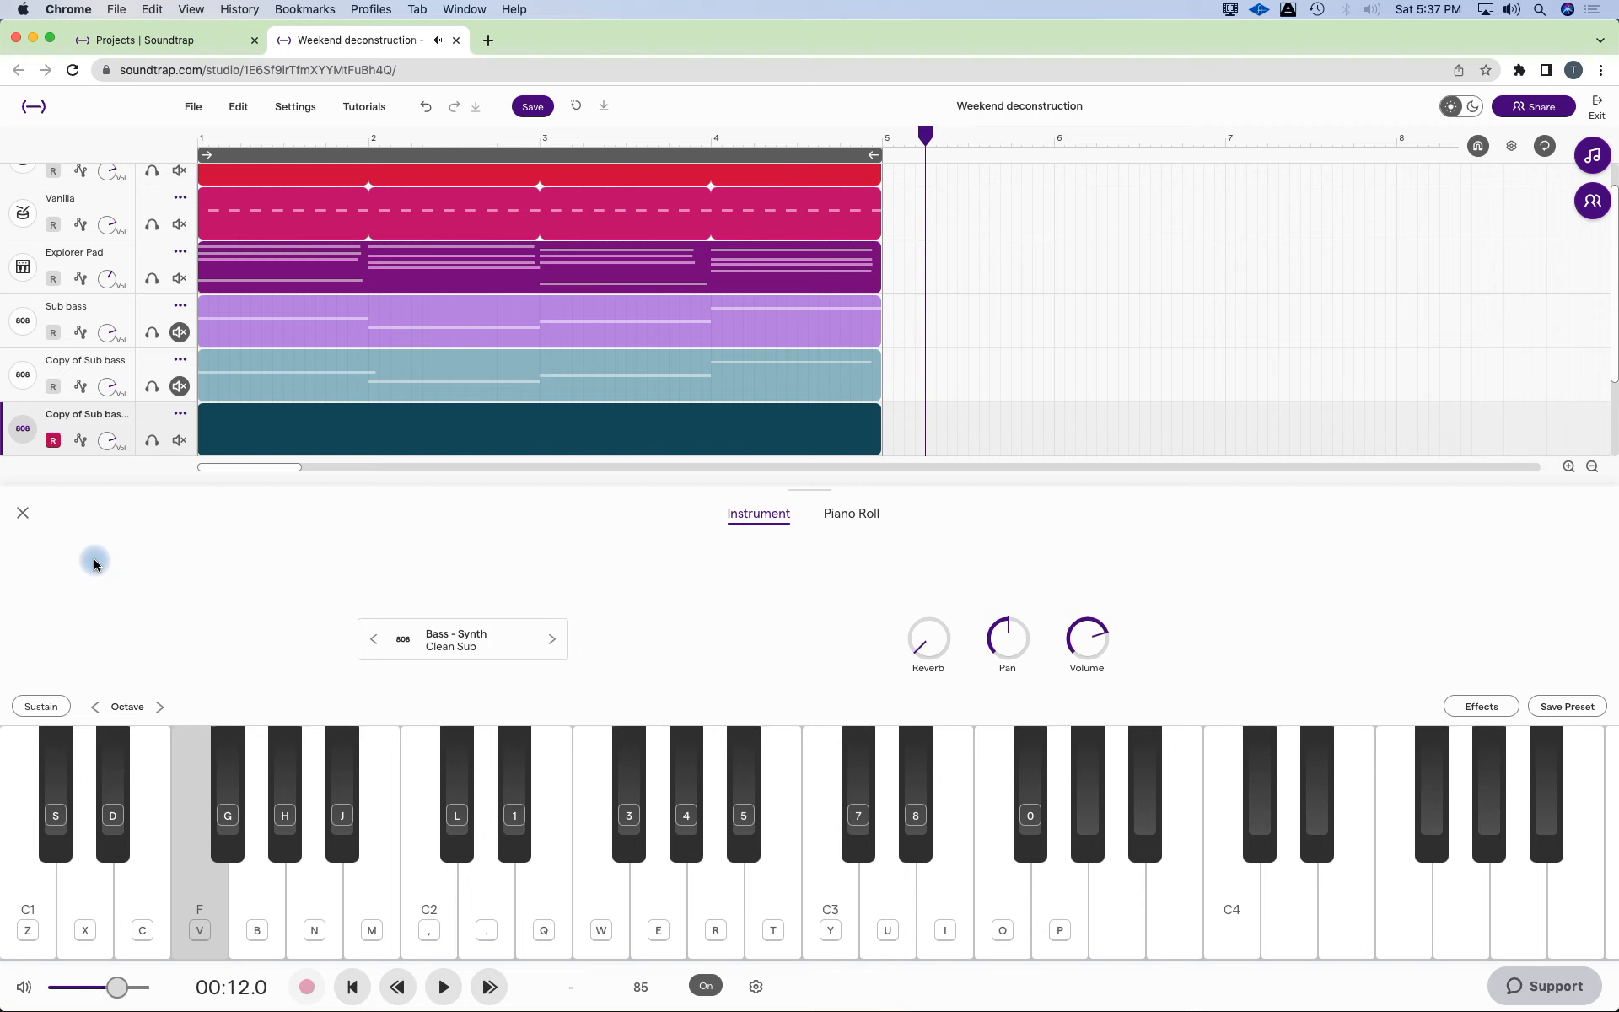
{"action": "left_click", "coordinate": [94, 707]}
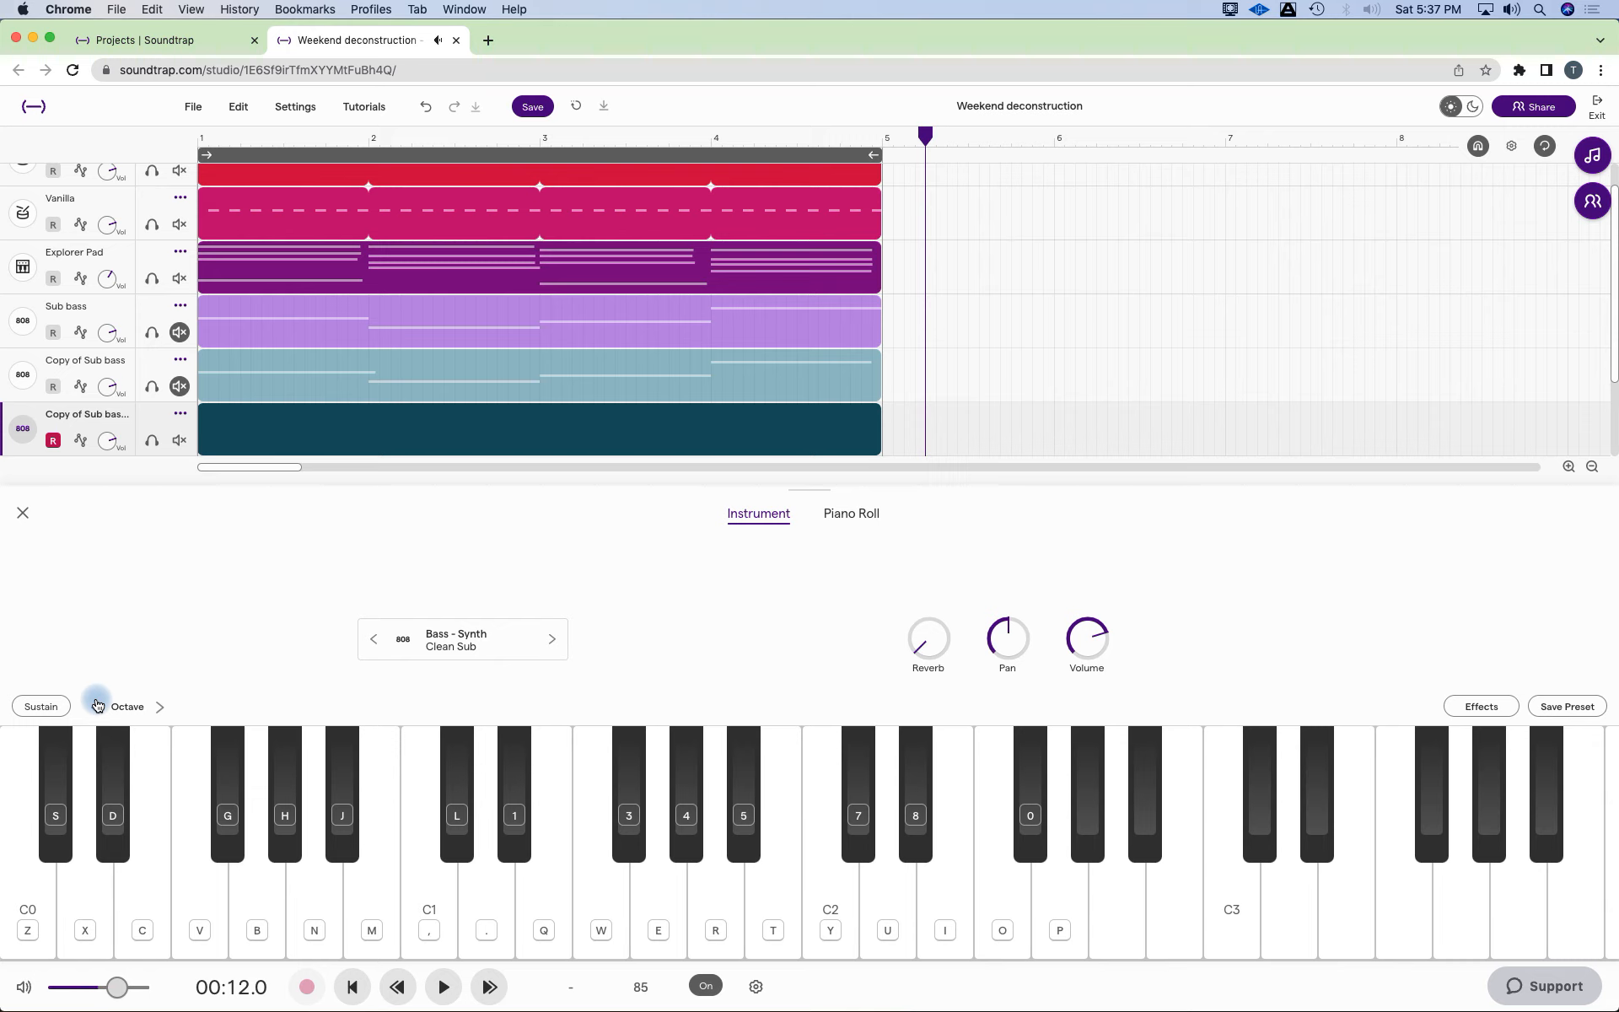
{"action": "left_click", "coordinate": [742, 806]}
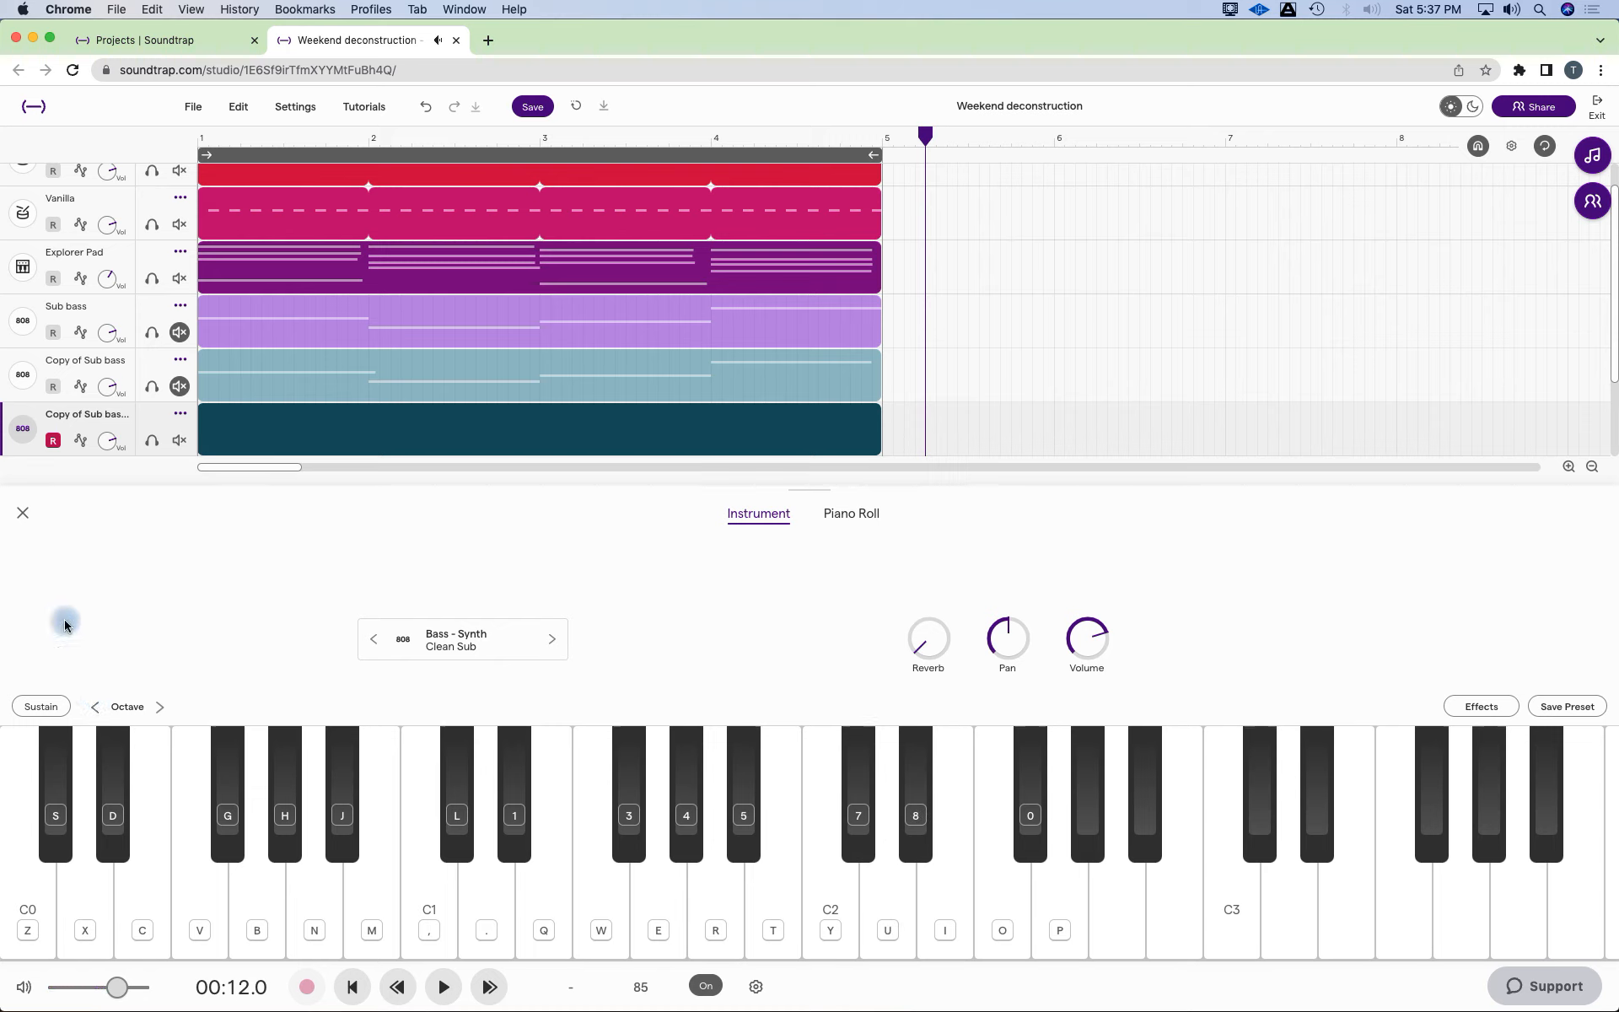
{"action": "left_click", "coordinate": [22, 513]}
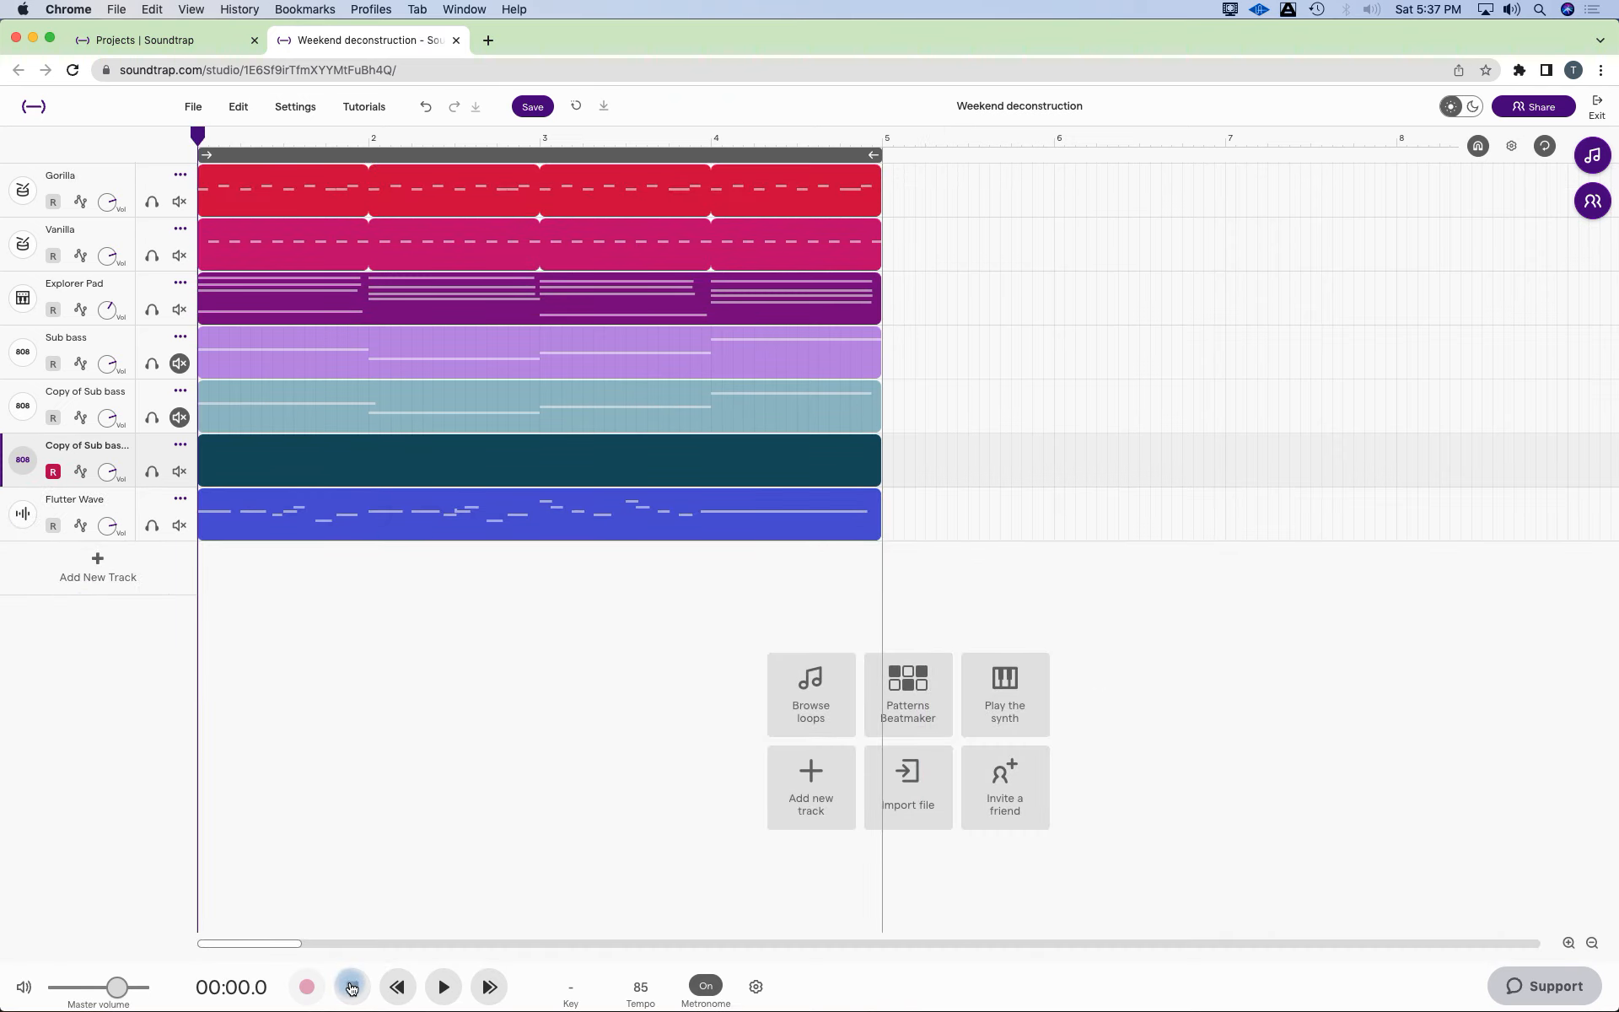
{"action": "left_click", "coordinate": [351, 987]}
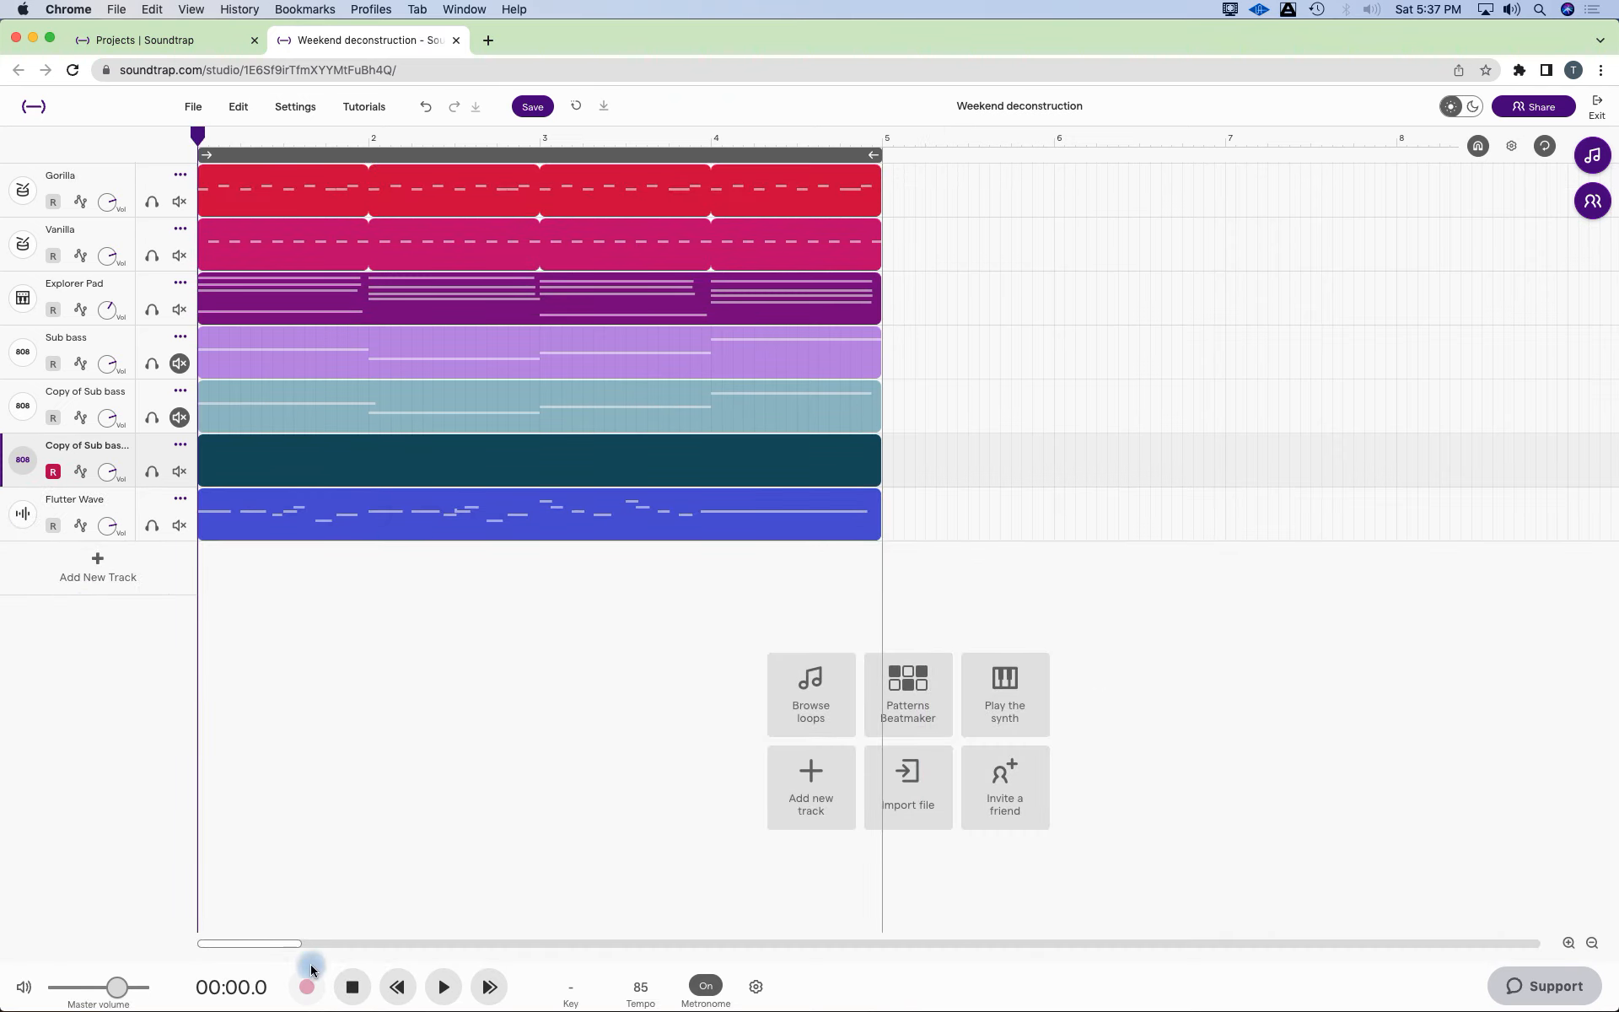
{"action": "mouse_move", "coordinate": [307, 989]}
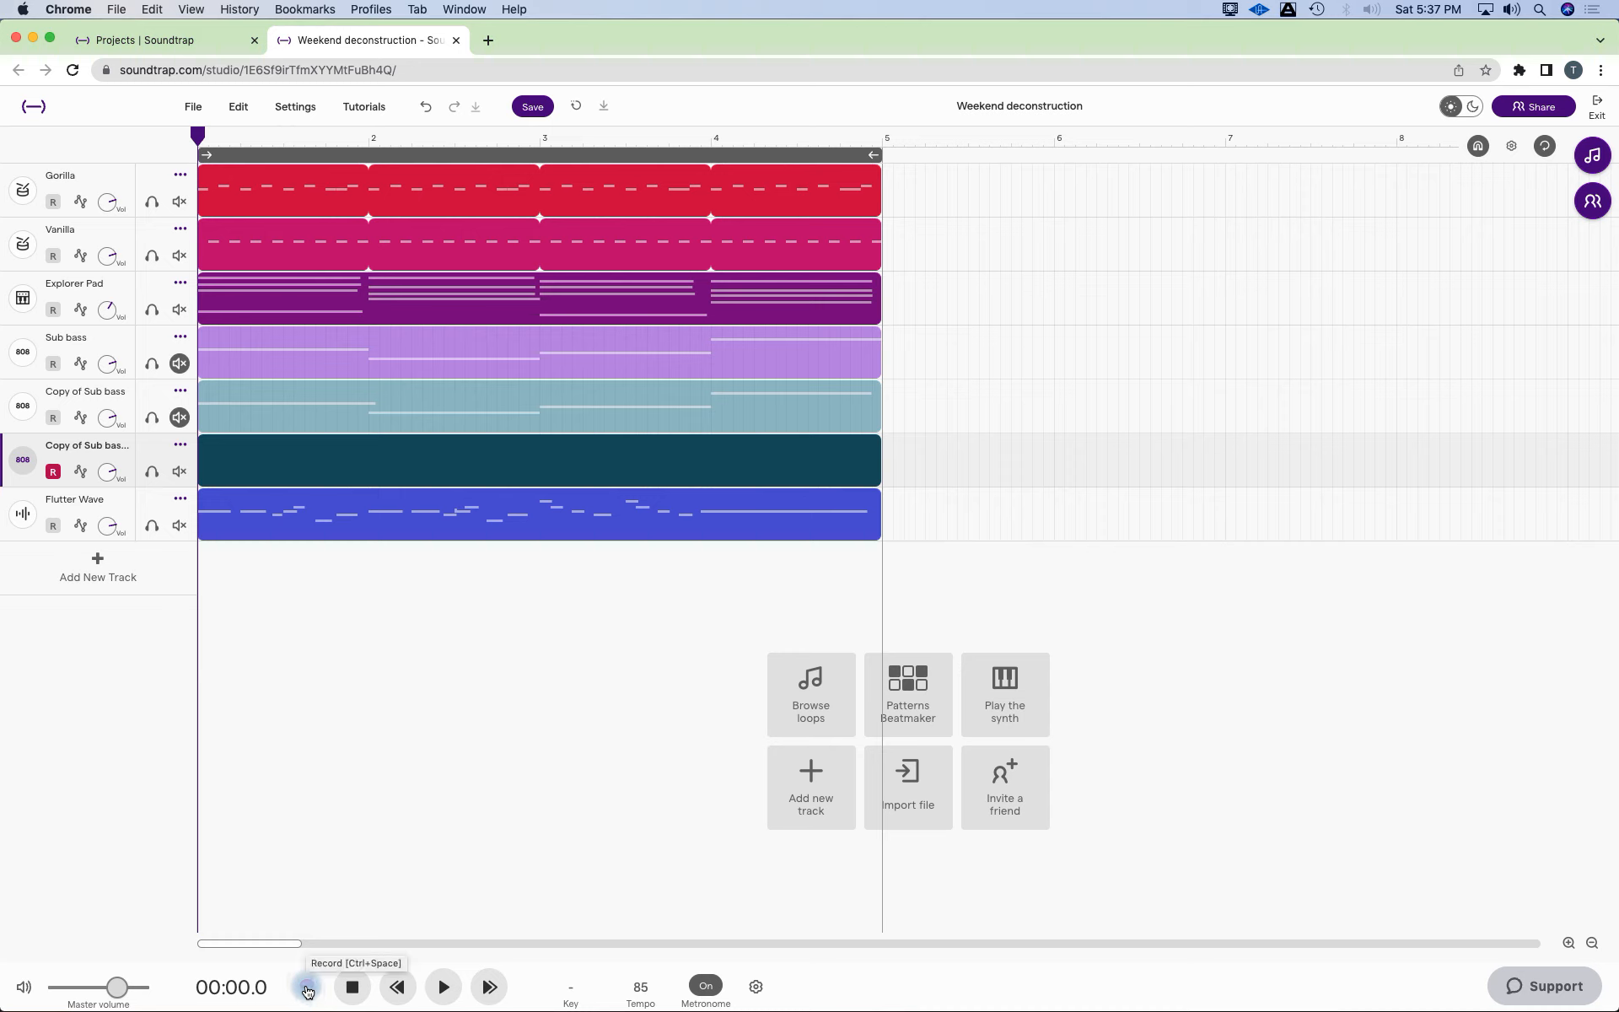
{"action": "left_click", "coordinate": [305, 987]}
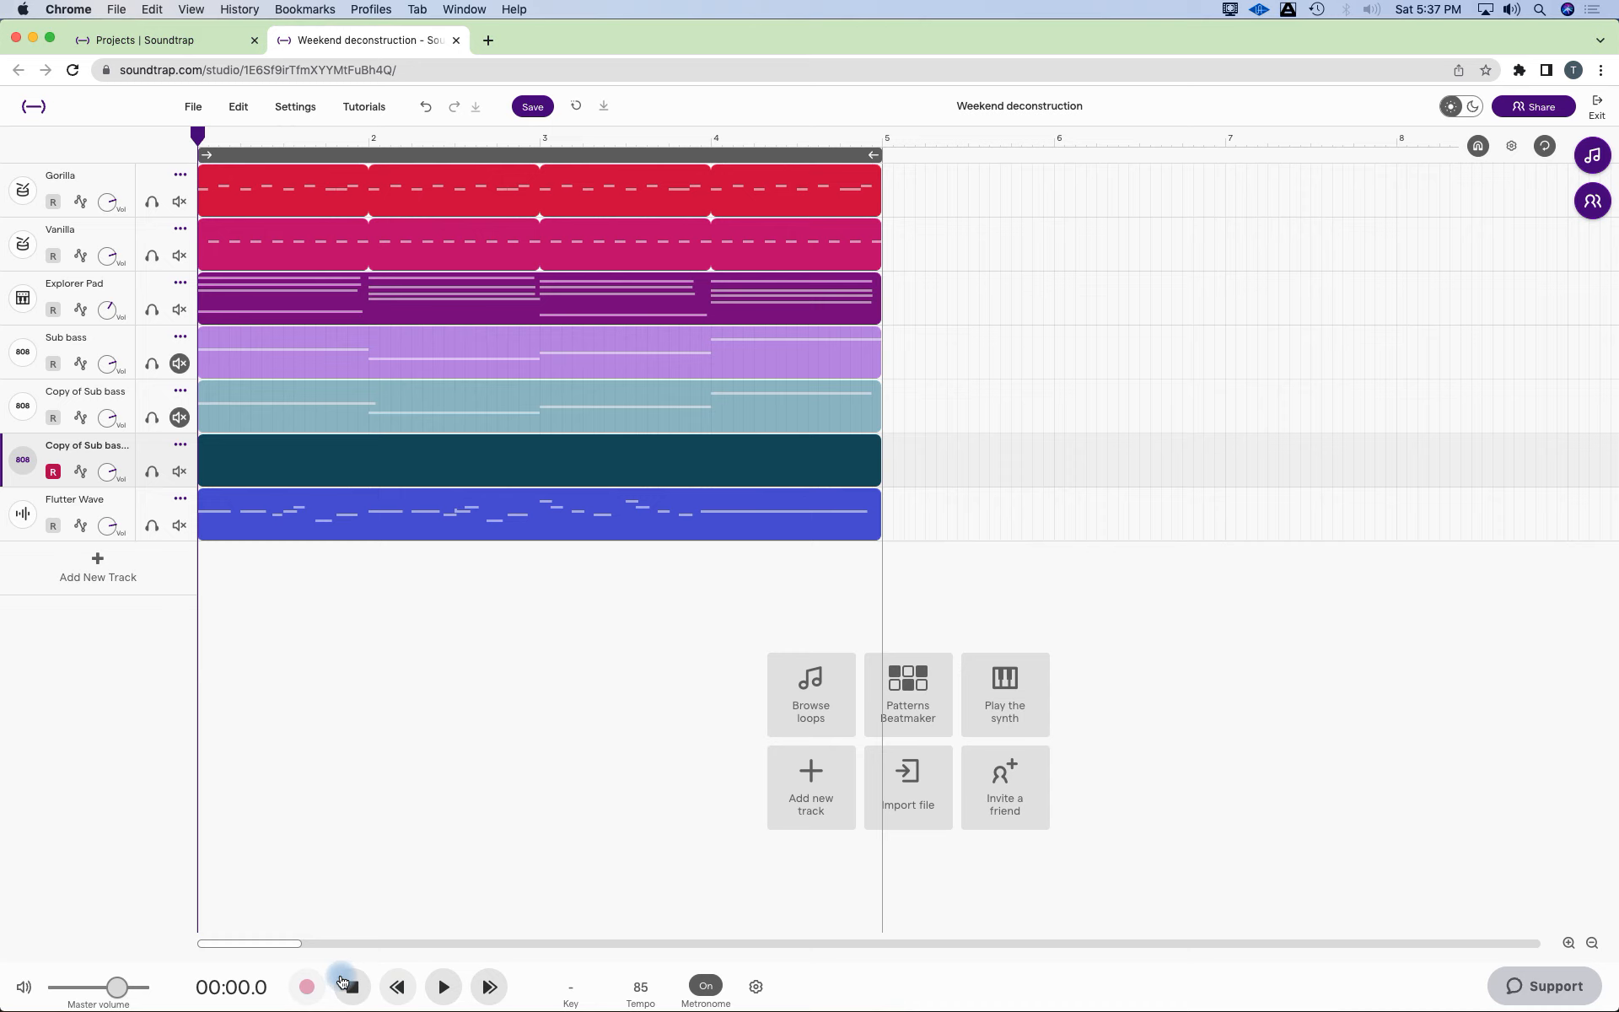
{"action": "left_click", "coordinate": [305, 987]}
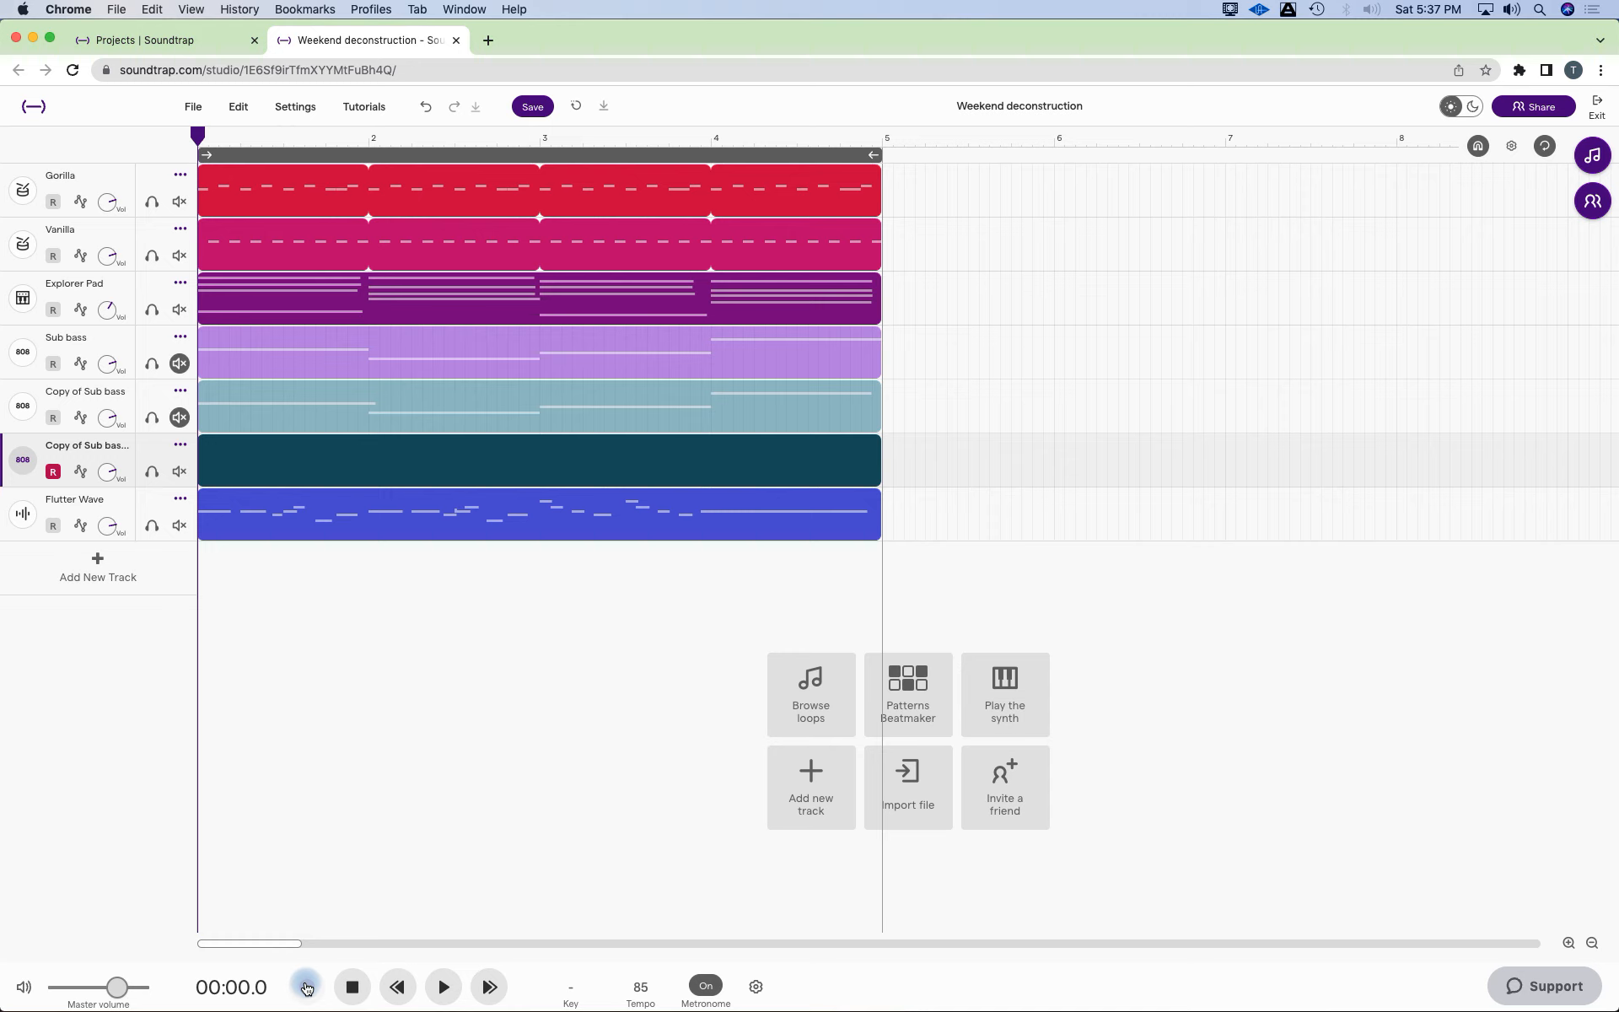
{"action": "mouse_move", "coordinate": [306, 987]}
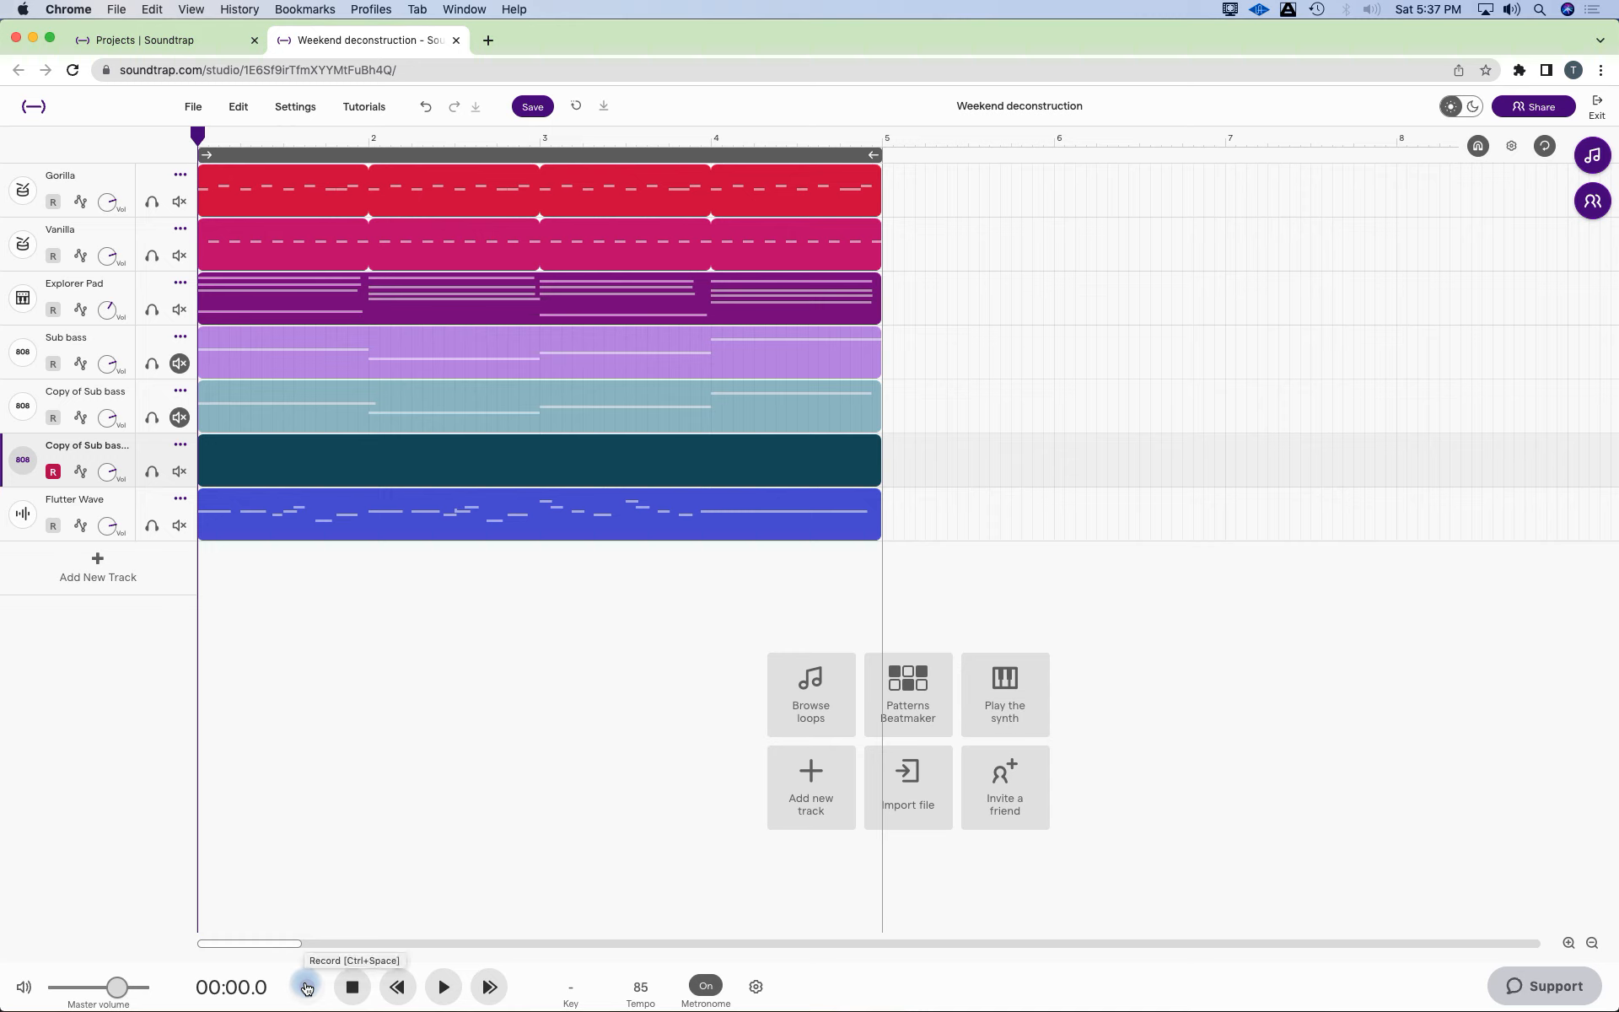
{"action": "left_click", "coordinate": [306, 986]}
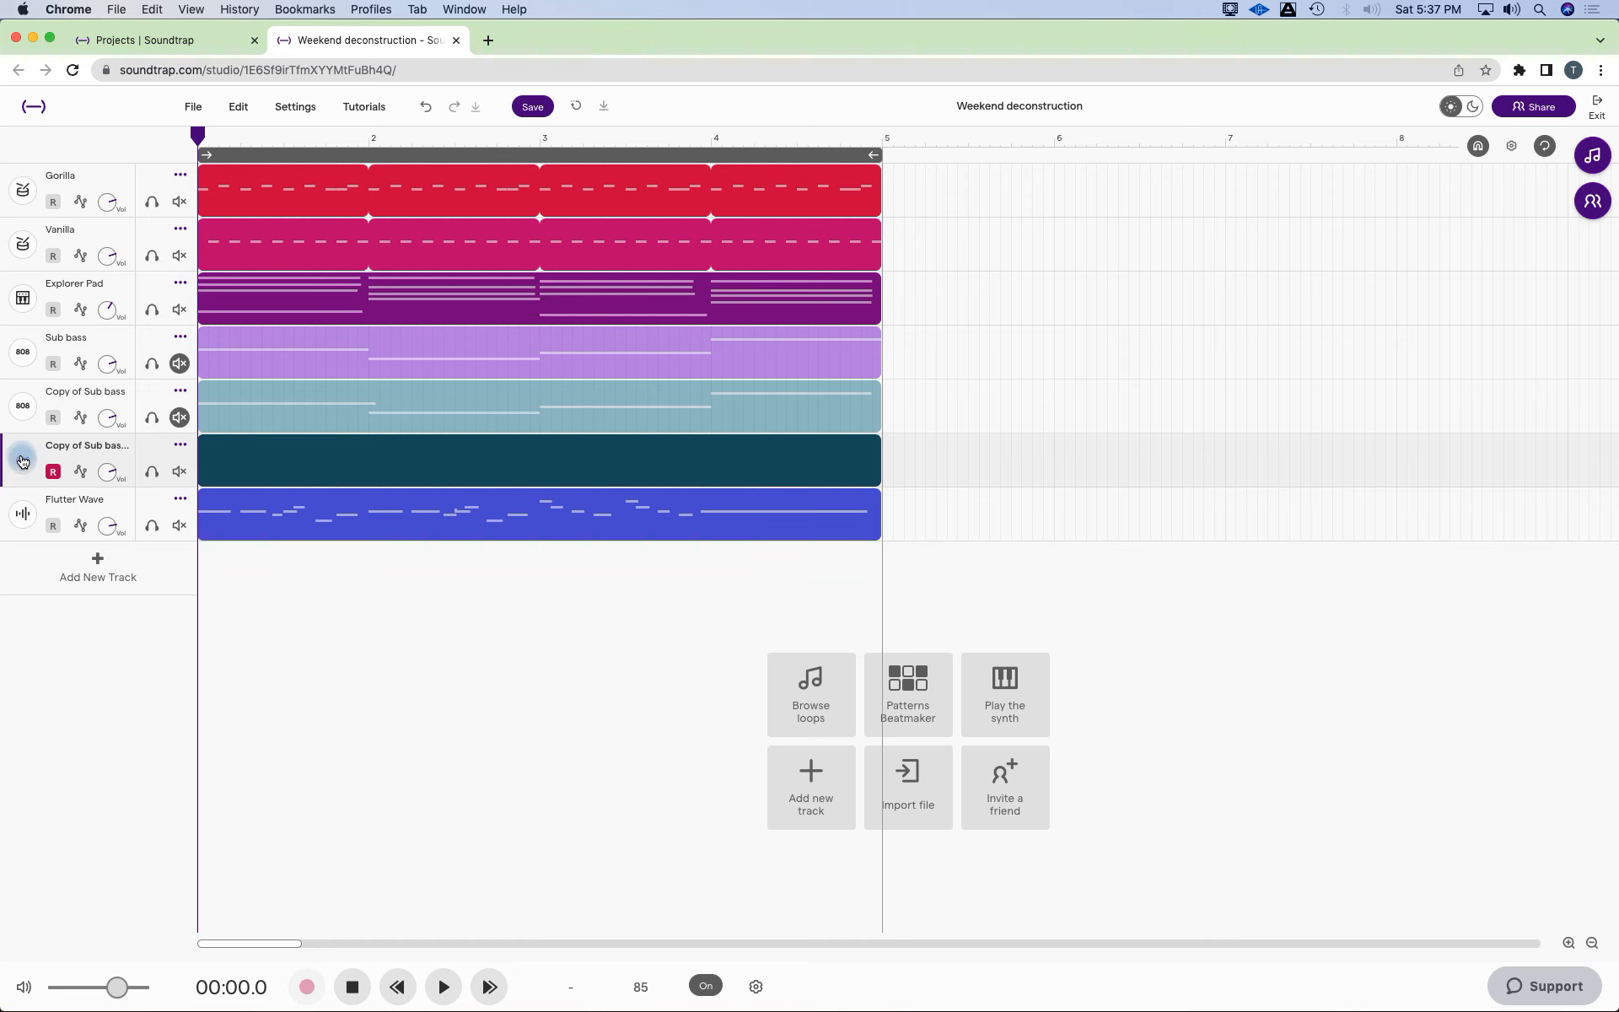
Record a four-bar take of deliberately wrong notes on the second Sub bass copy.
{"action": "left_click", "coordinate": [1002, 693]}
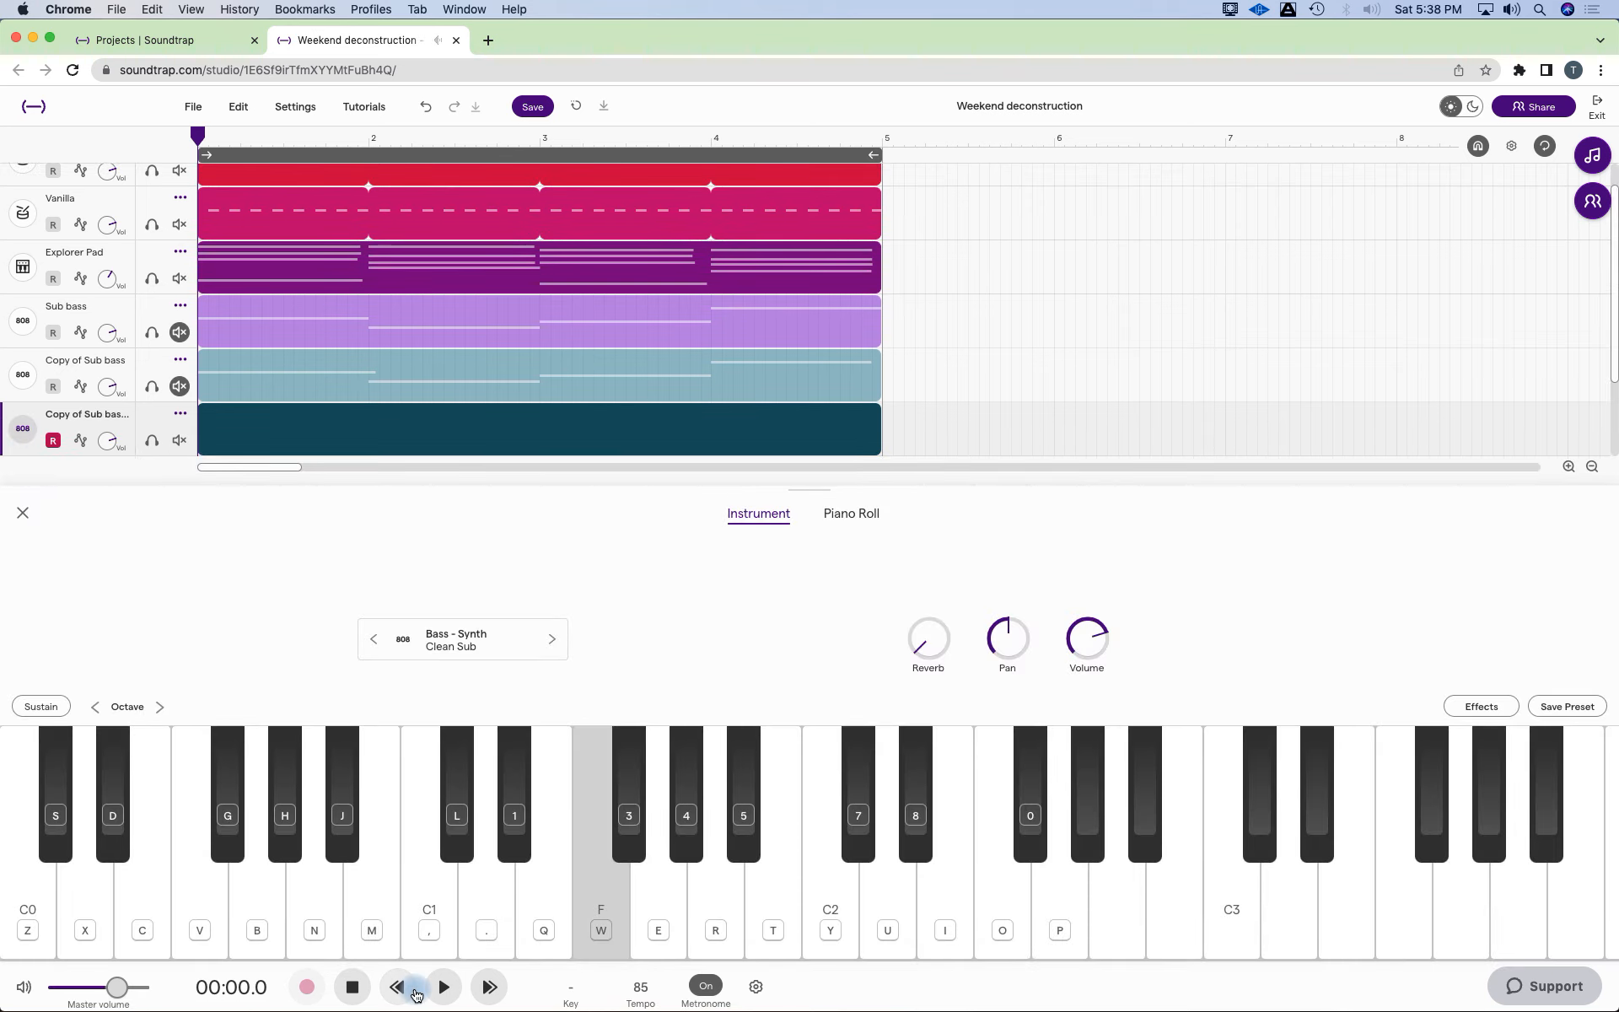
{"action": "mouse_move", "coordinate": [169, 973]}
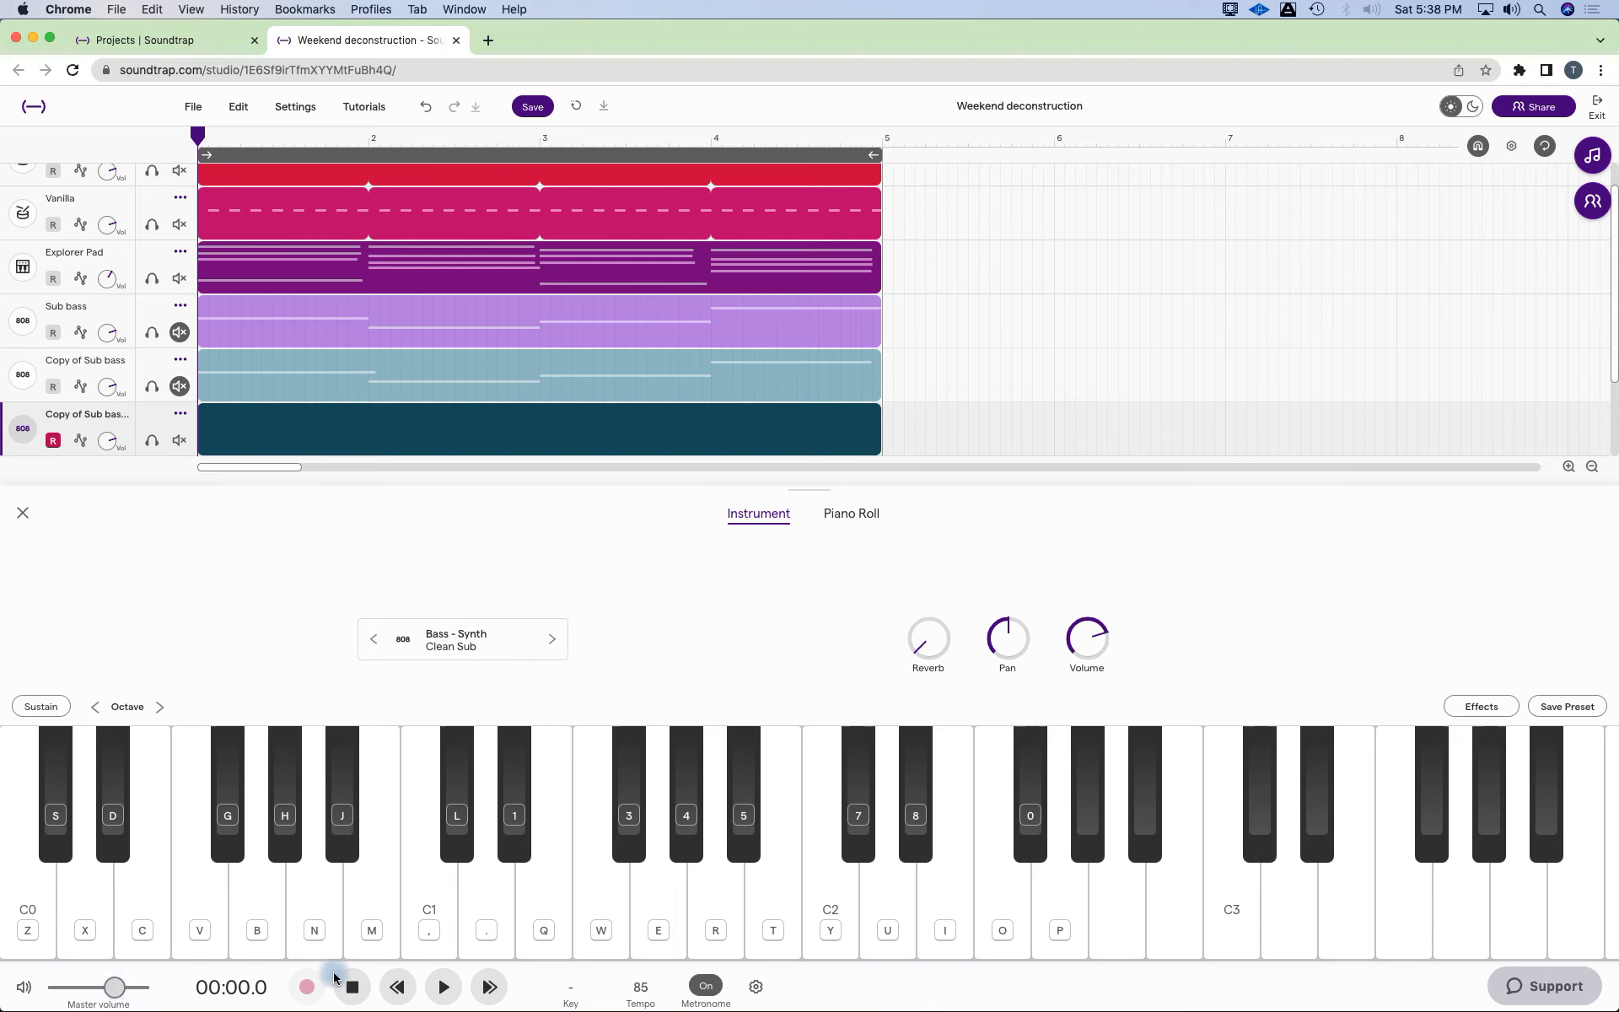
{"action": "left_click", "coordinate": [305, 987]}
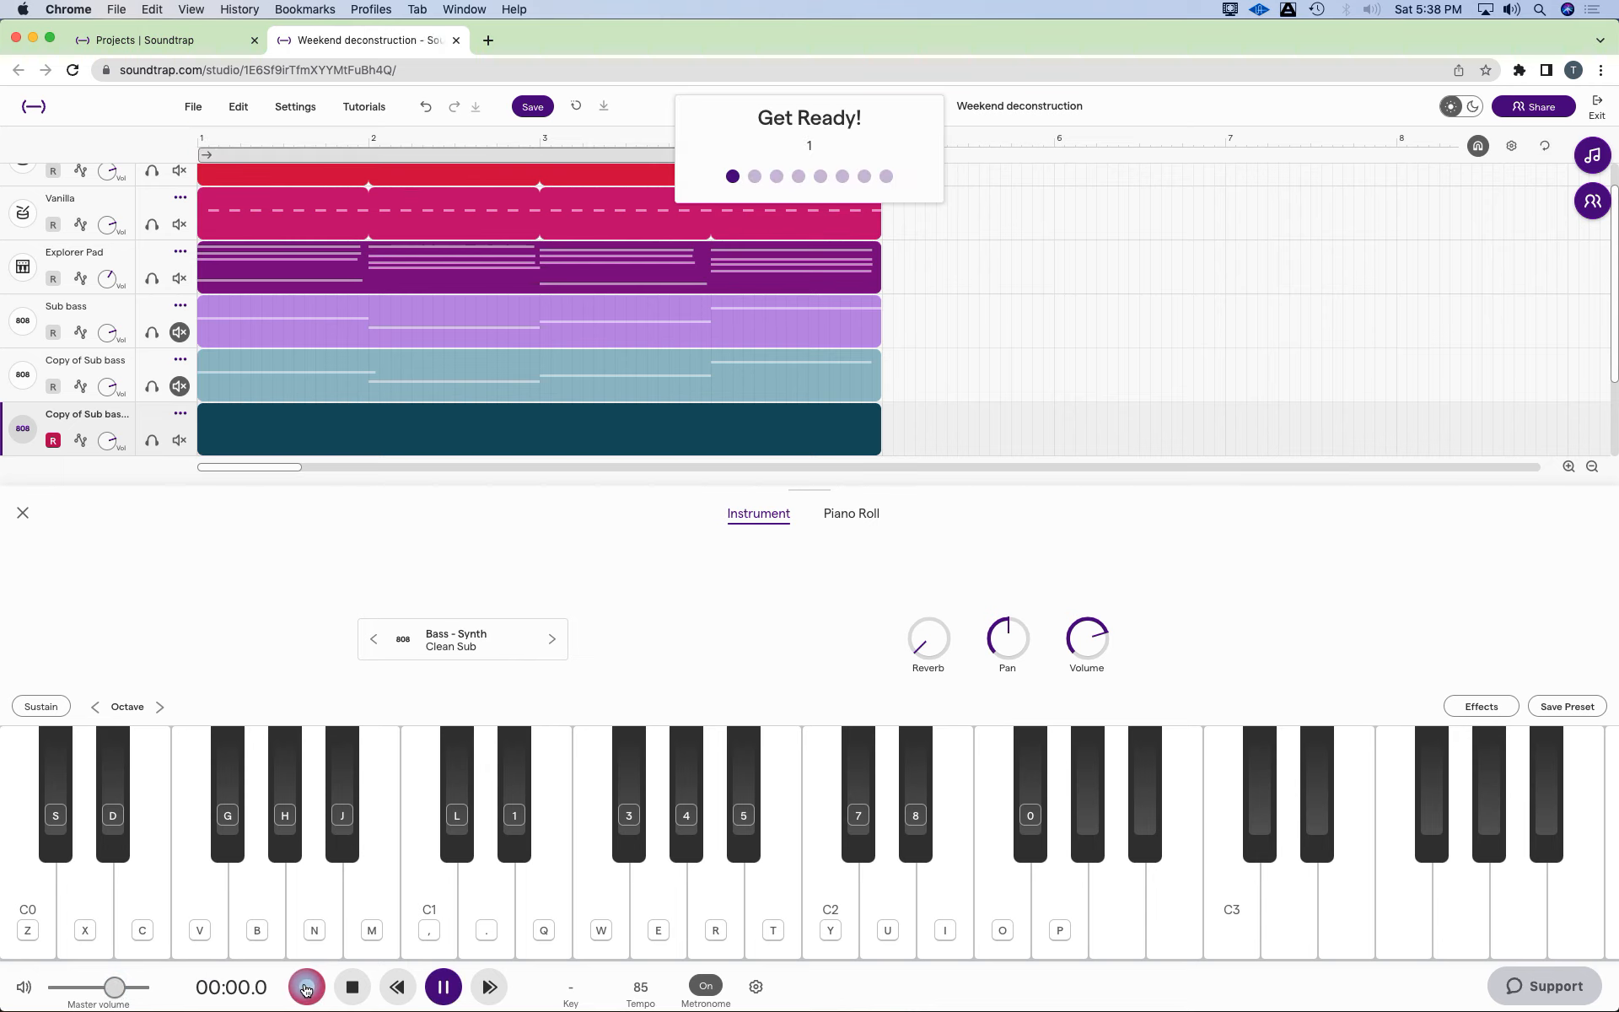
{"action": "left_click", "coordinate": [306, 987]}
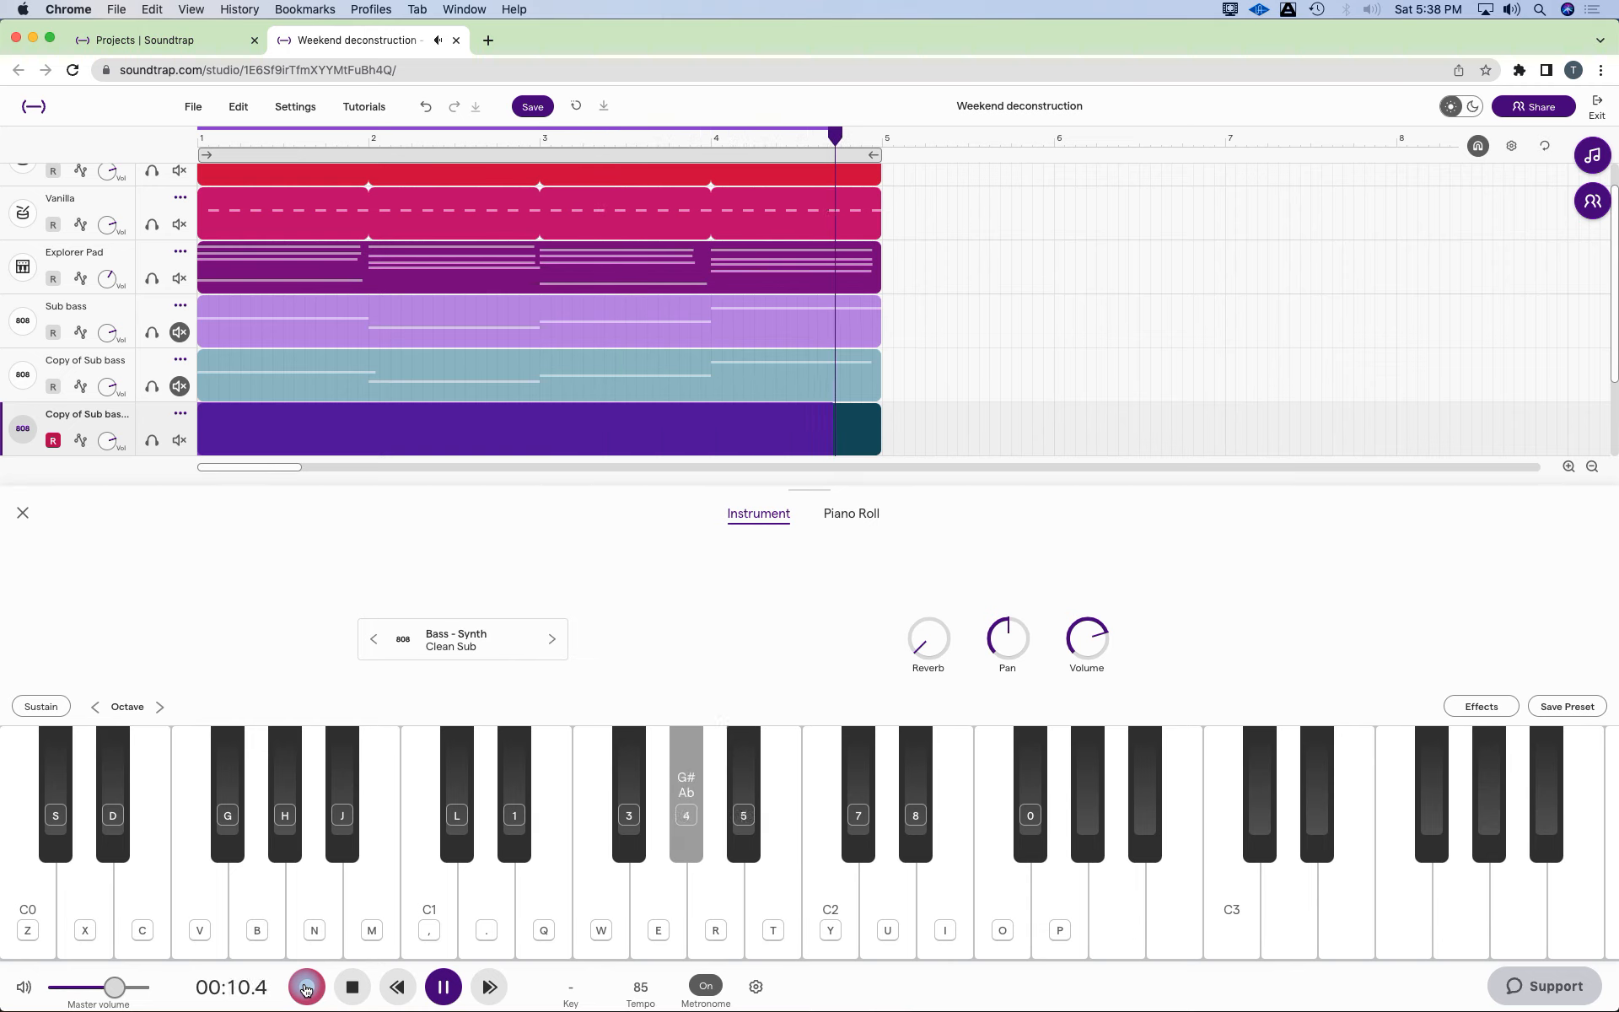
{"action": "left_click", "coordinate": [305, 986]}
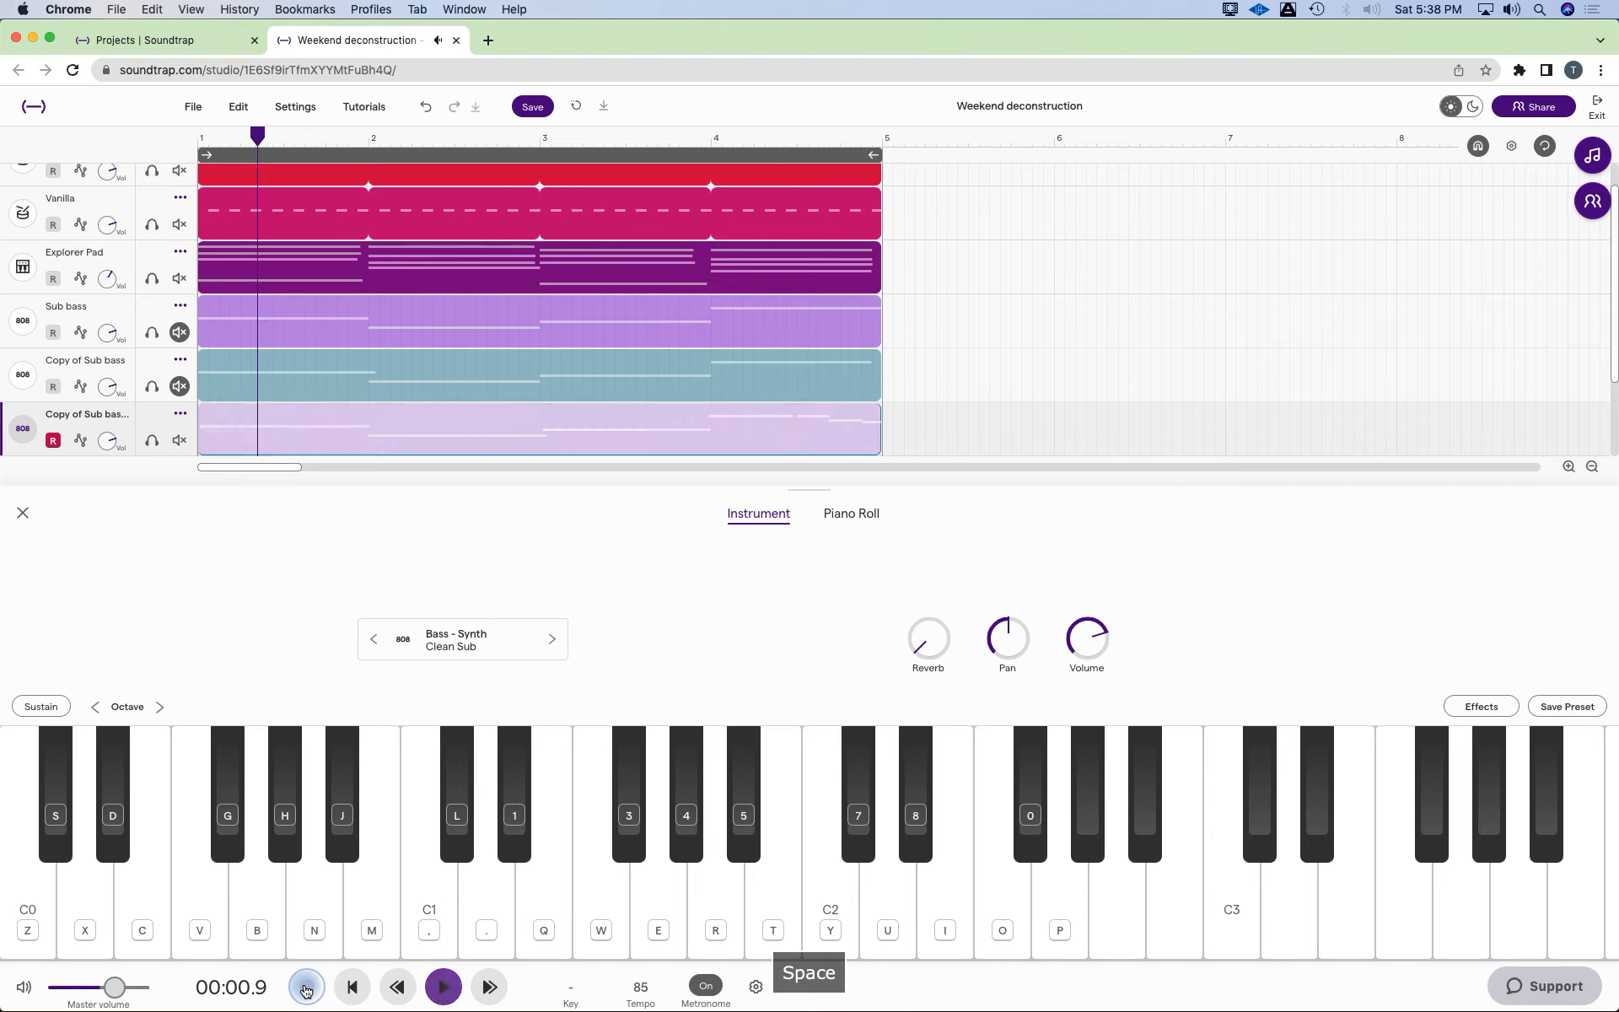
{"action": "left_click", "coordinate": [305, 987]}
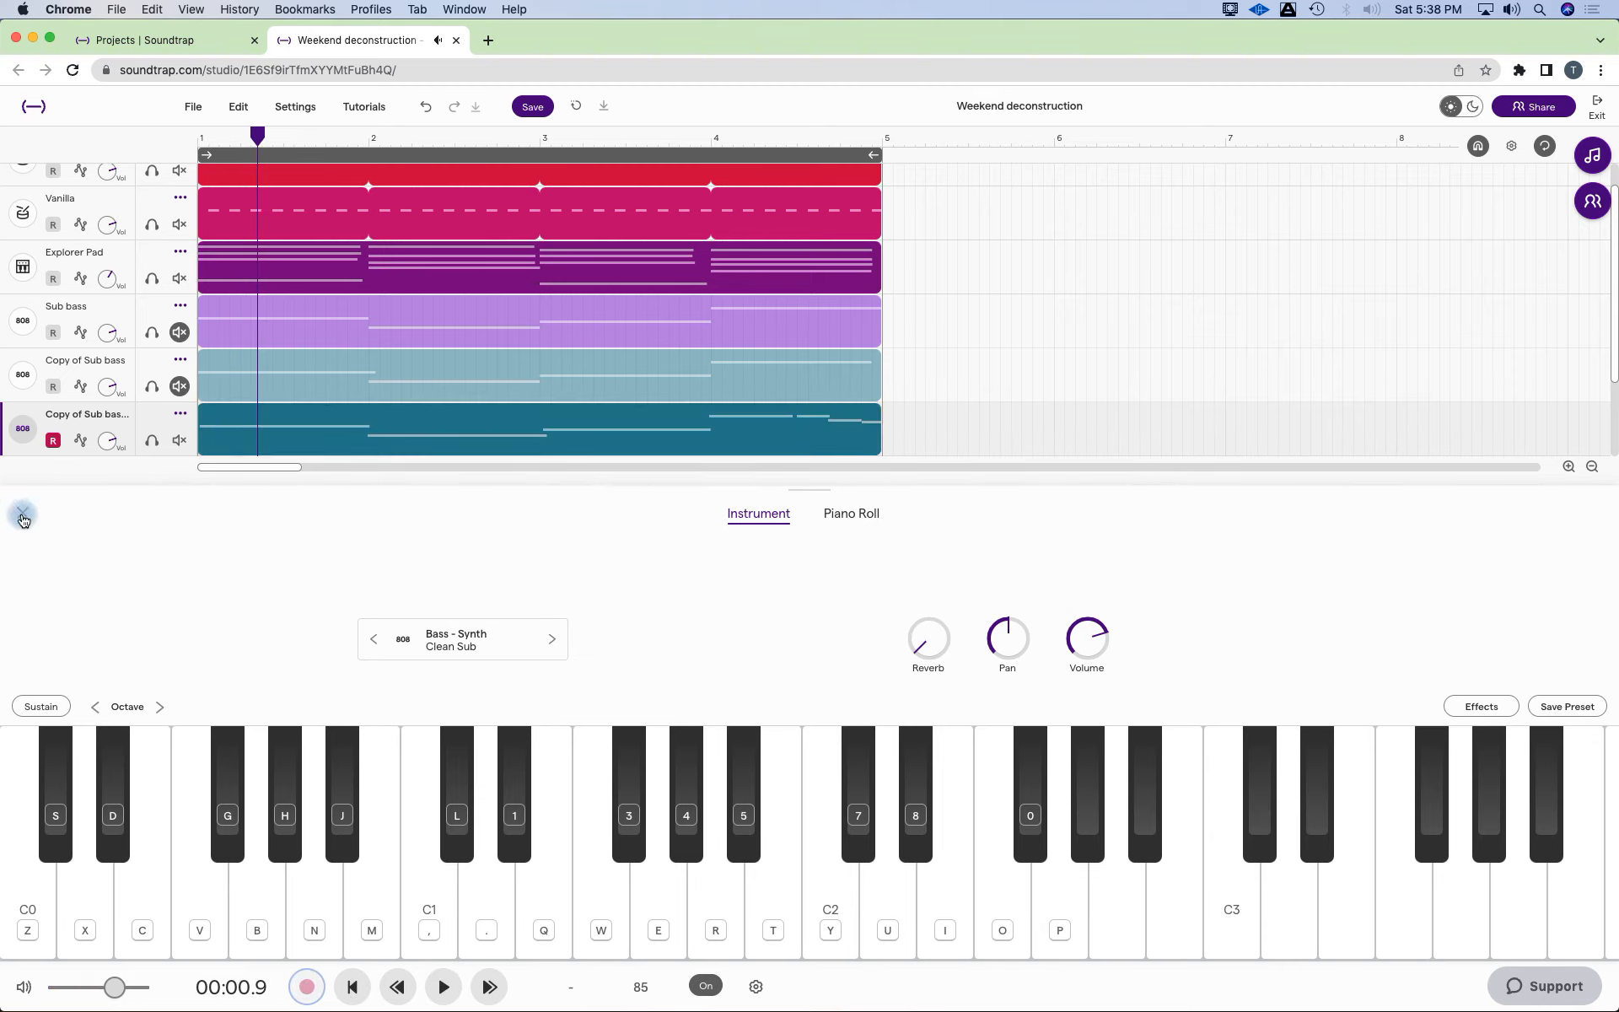
Show the new wrong-note take's notes in the Piano Roll.
{"action": "left_click", "coordinate": [21, 516]}
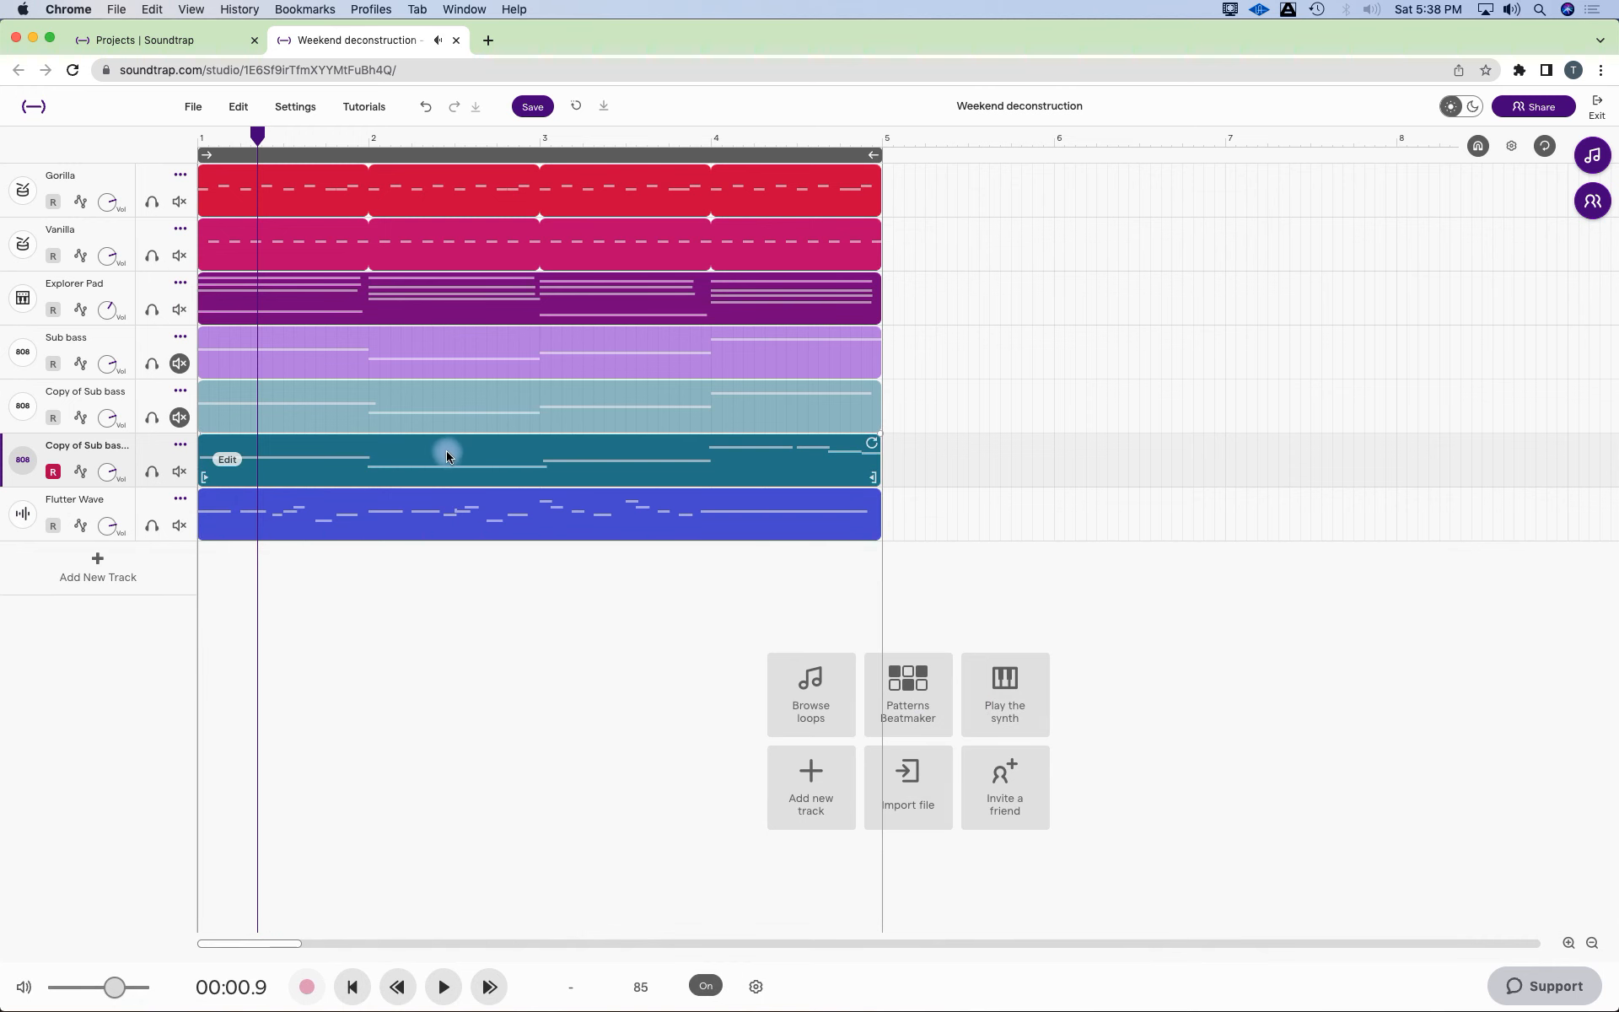
{"action": "double_click", "coordinate": [447, 457]}
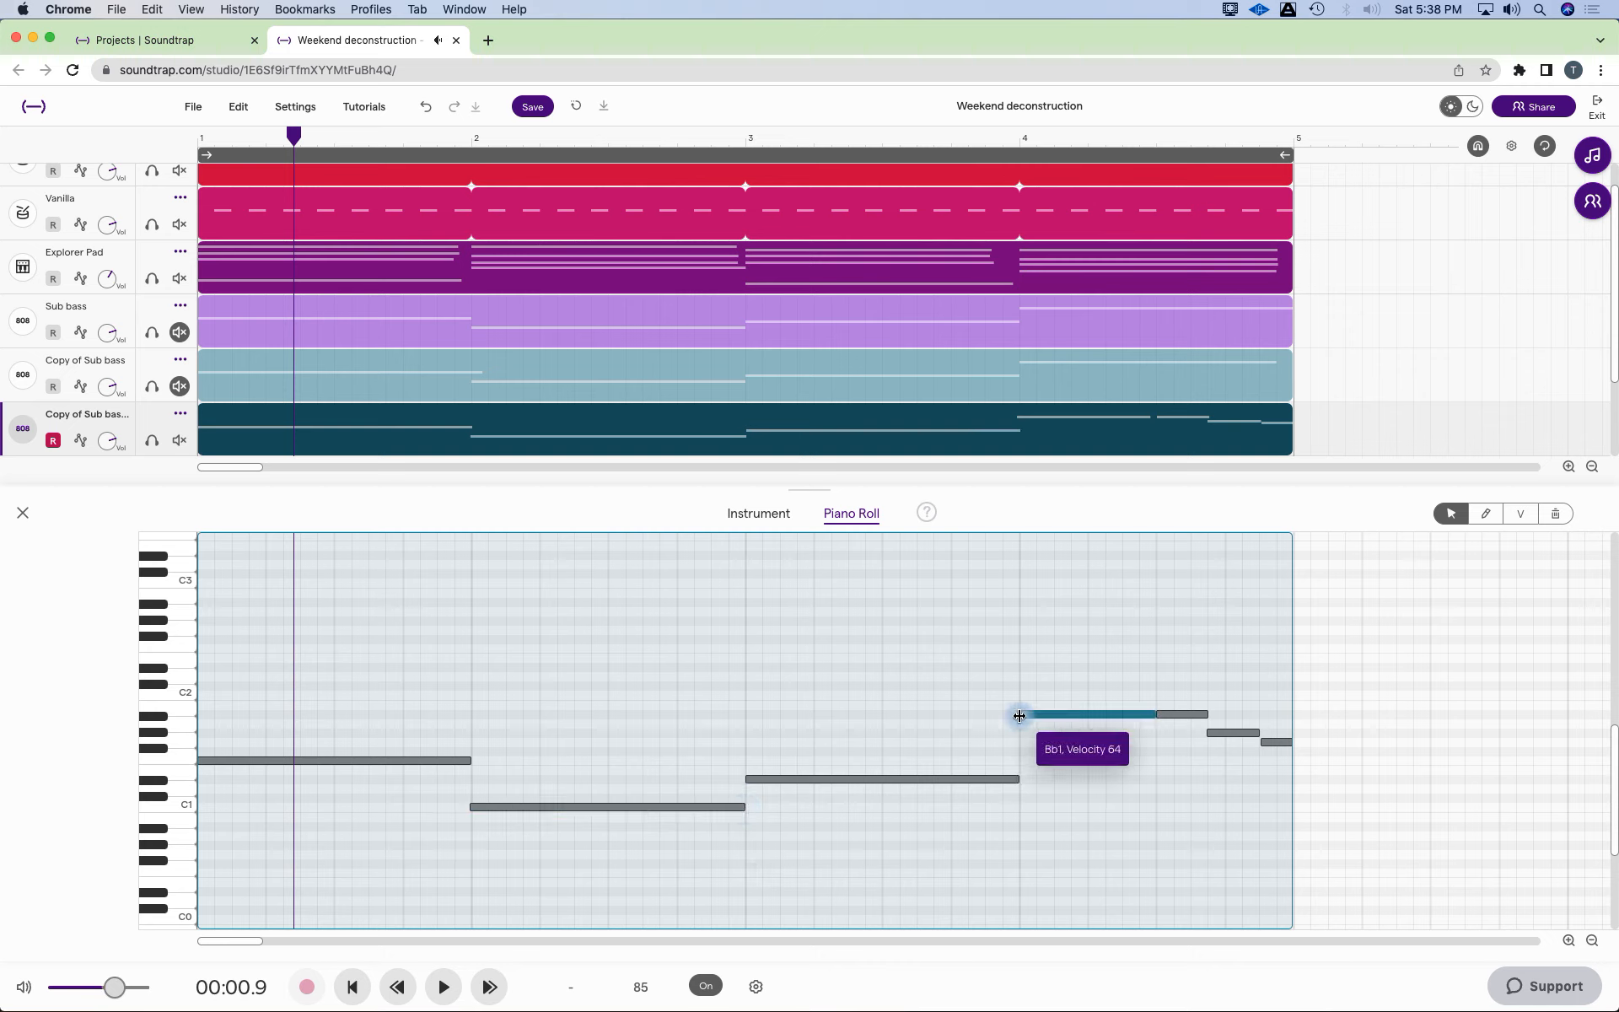
{"action": "mouse_move", "coordinate": [1018, 715]}
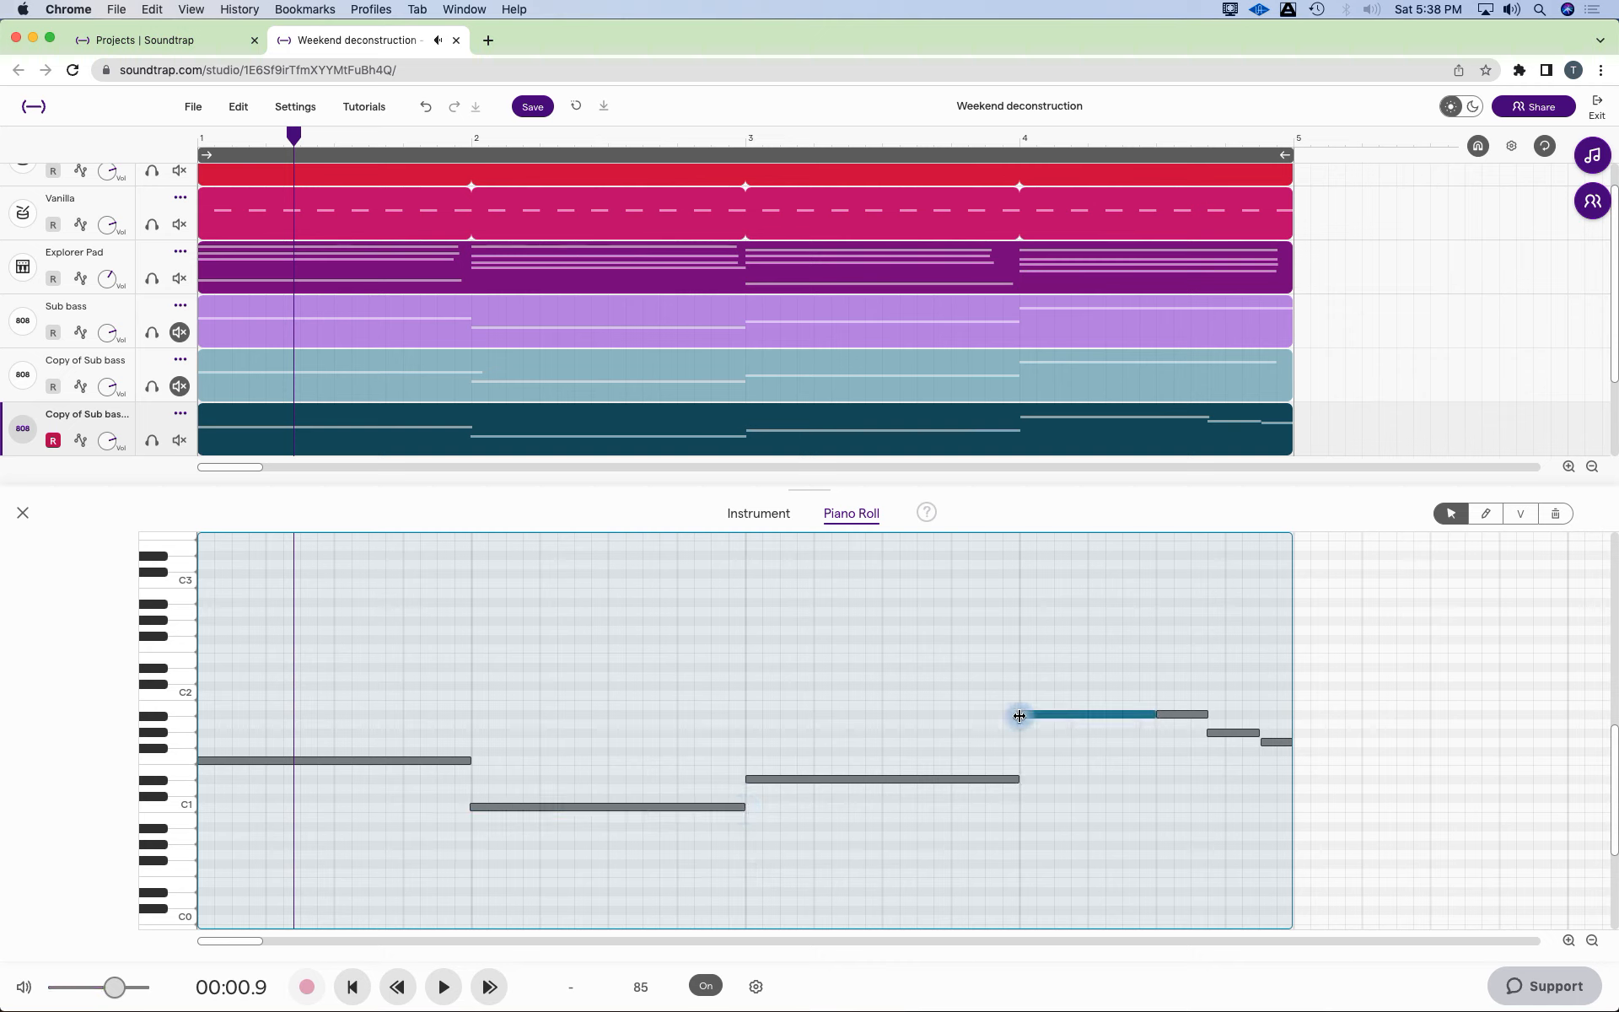
Play the arrangement back from the start to hear the take, then stop.
{"action": "left_click", "coordinate": [444, 986]}
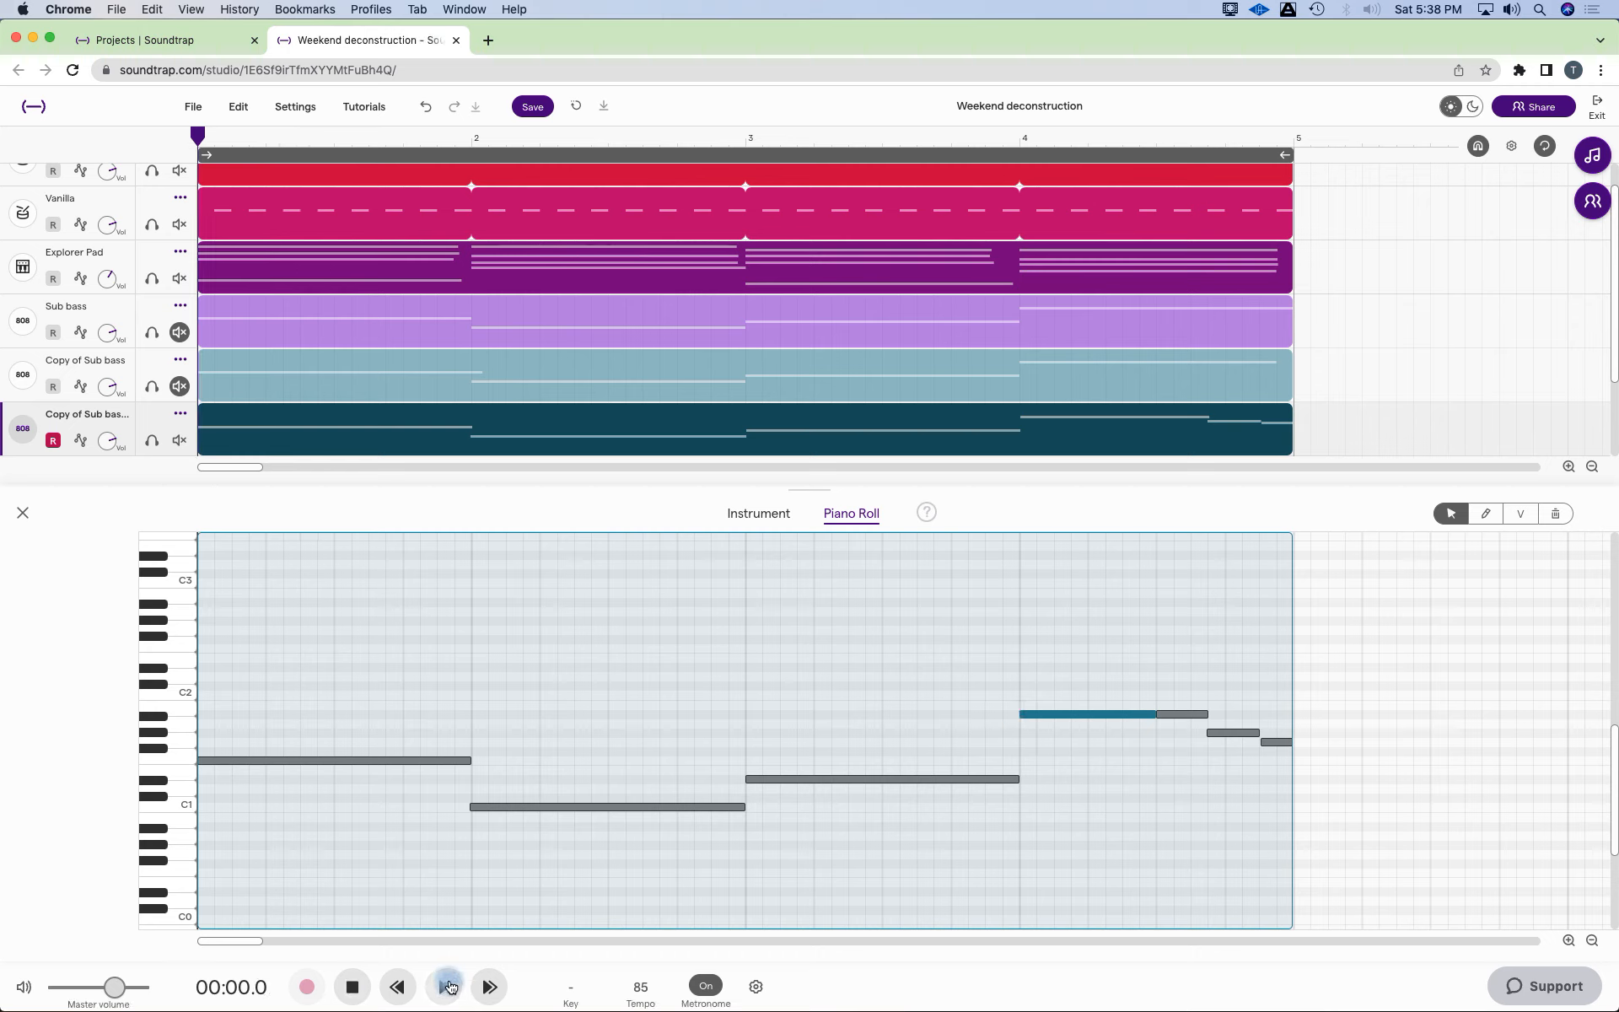
{"action": "left_click", "coordinate": [445, 987]}
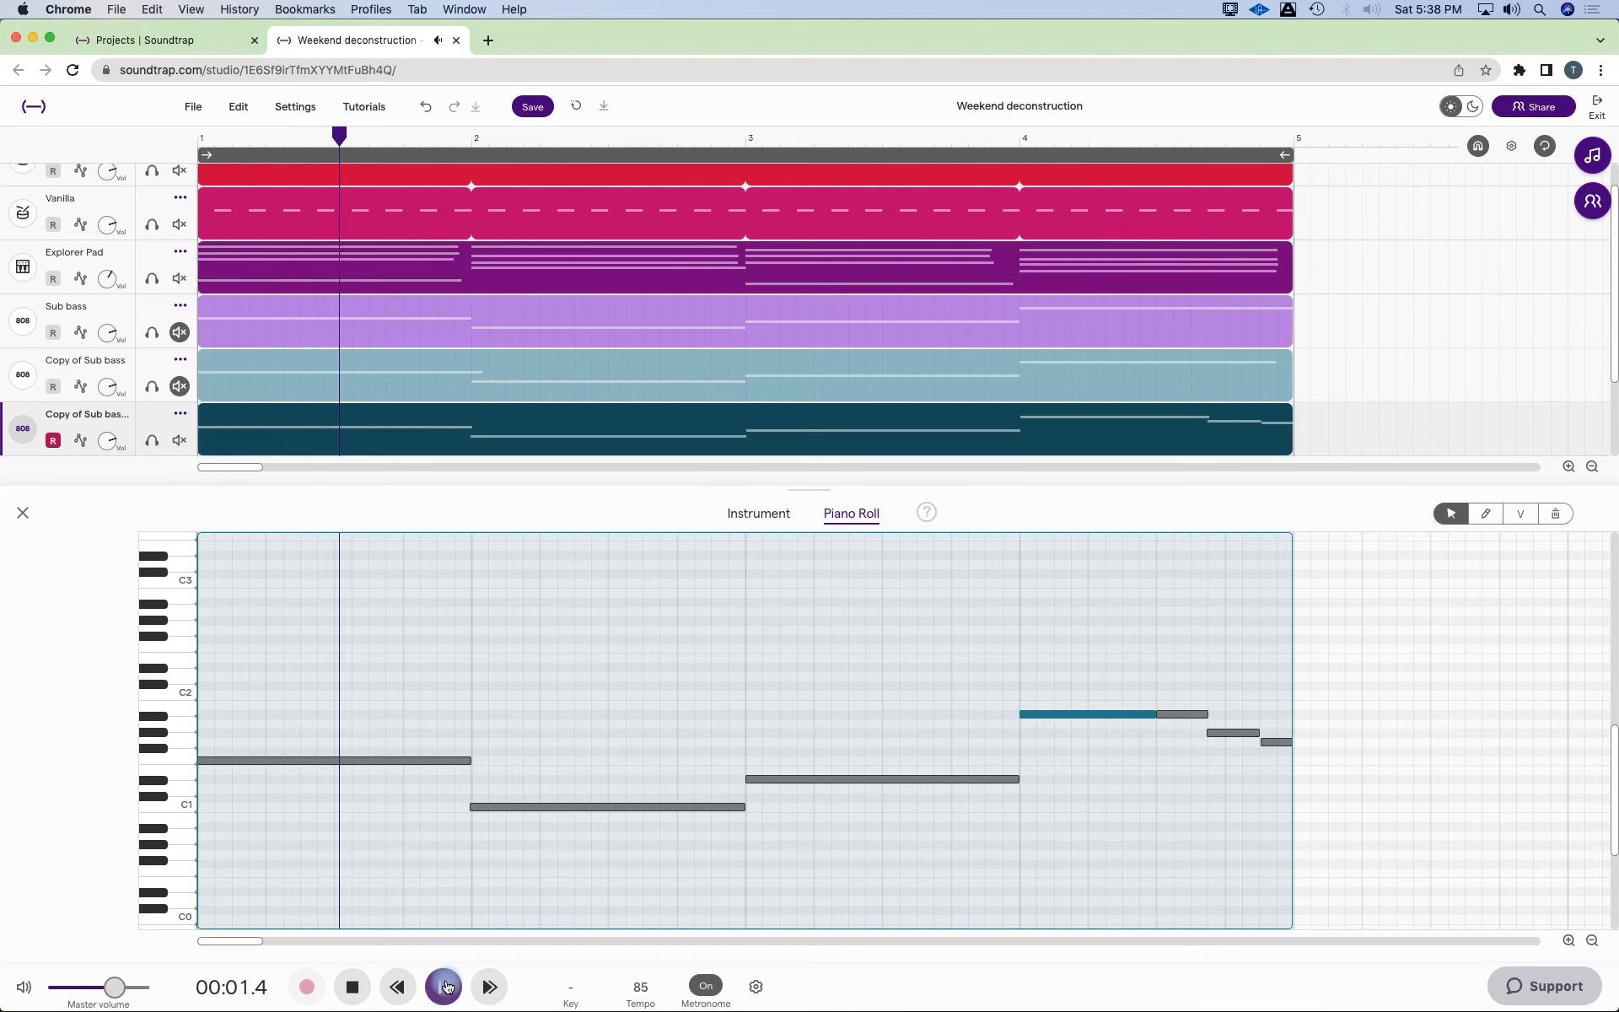
{"action": "left_click", "coordinate": [444, 986]}
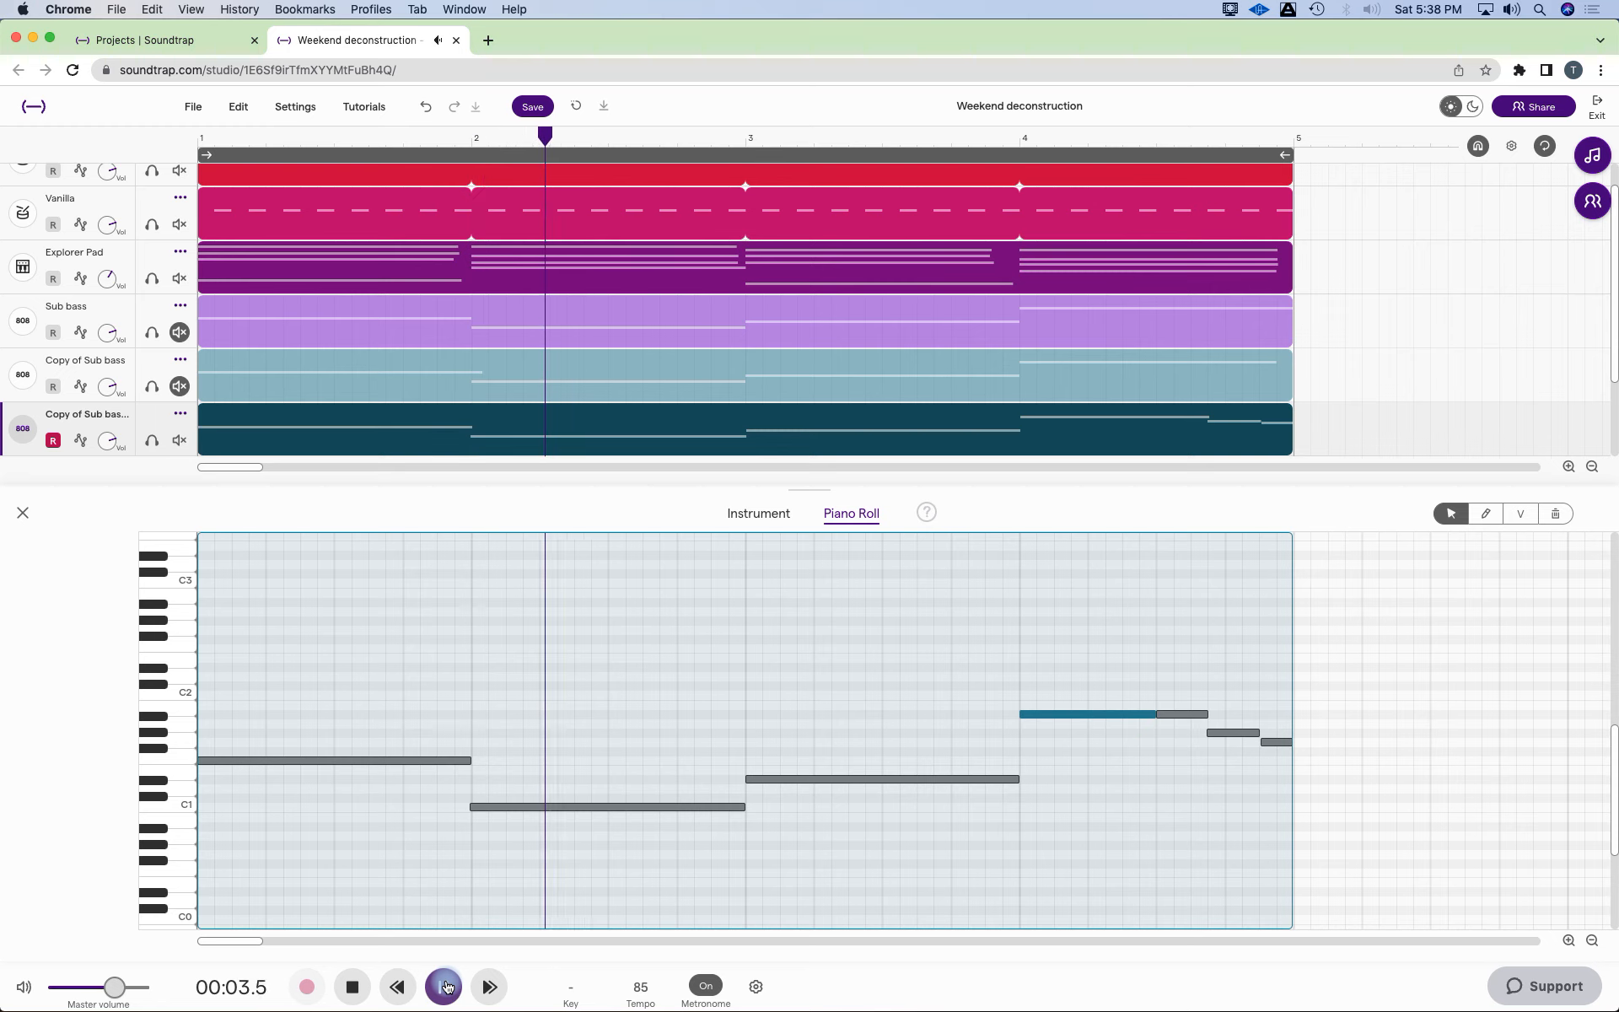
{"action": "left_click", "coordinate": [444, 987]}
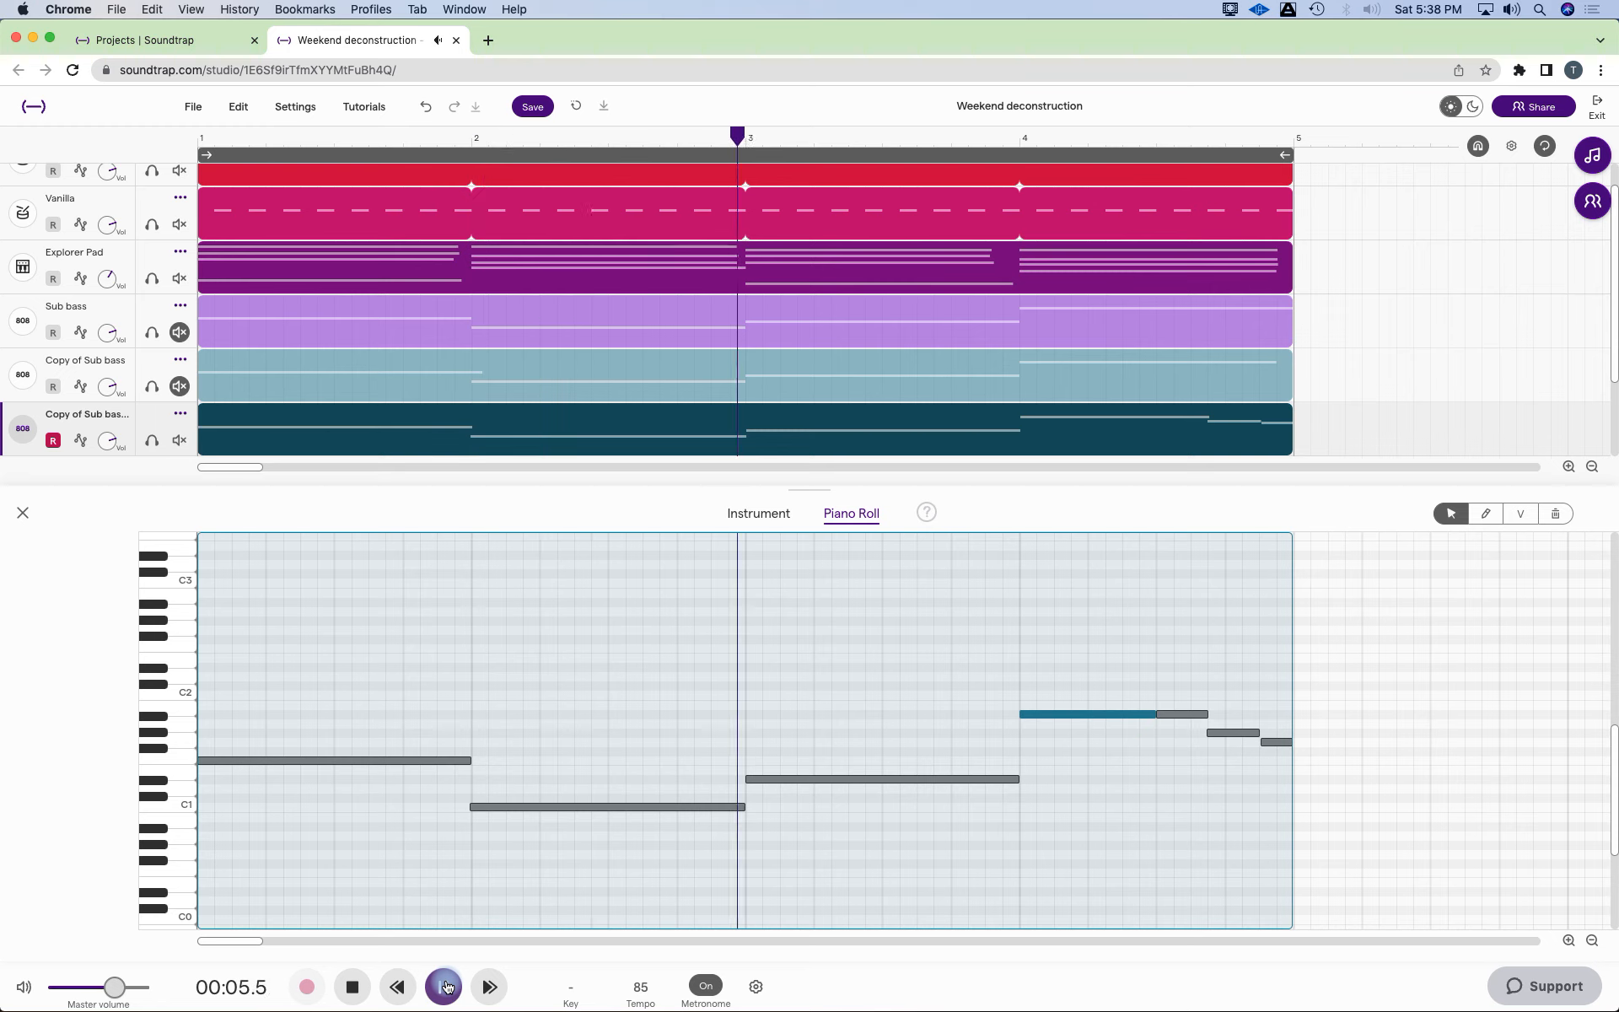
{"action": "left_click", "coordinate": [446, 987]}
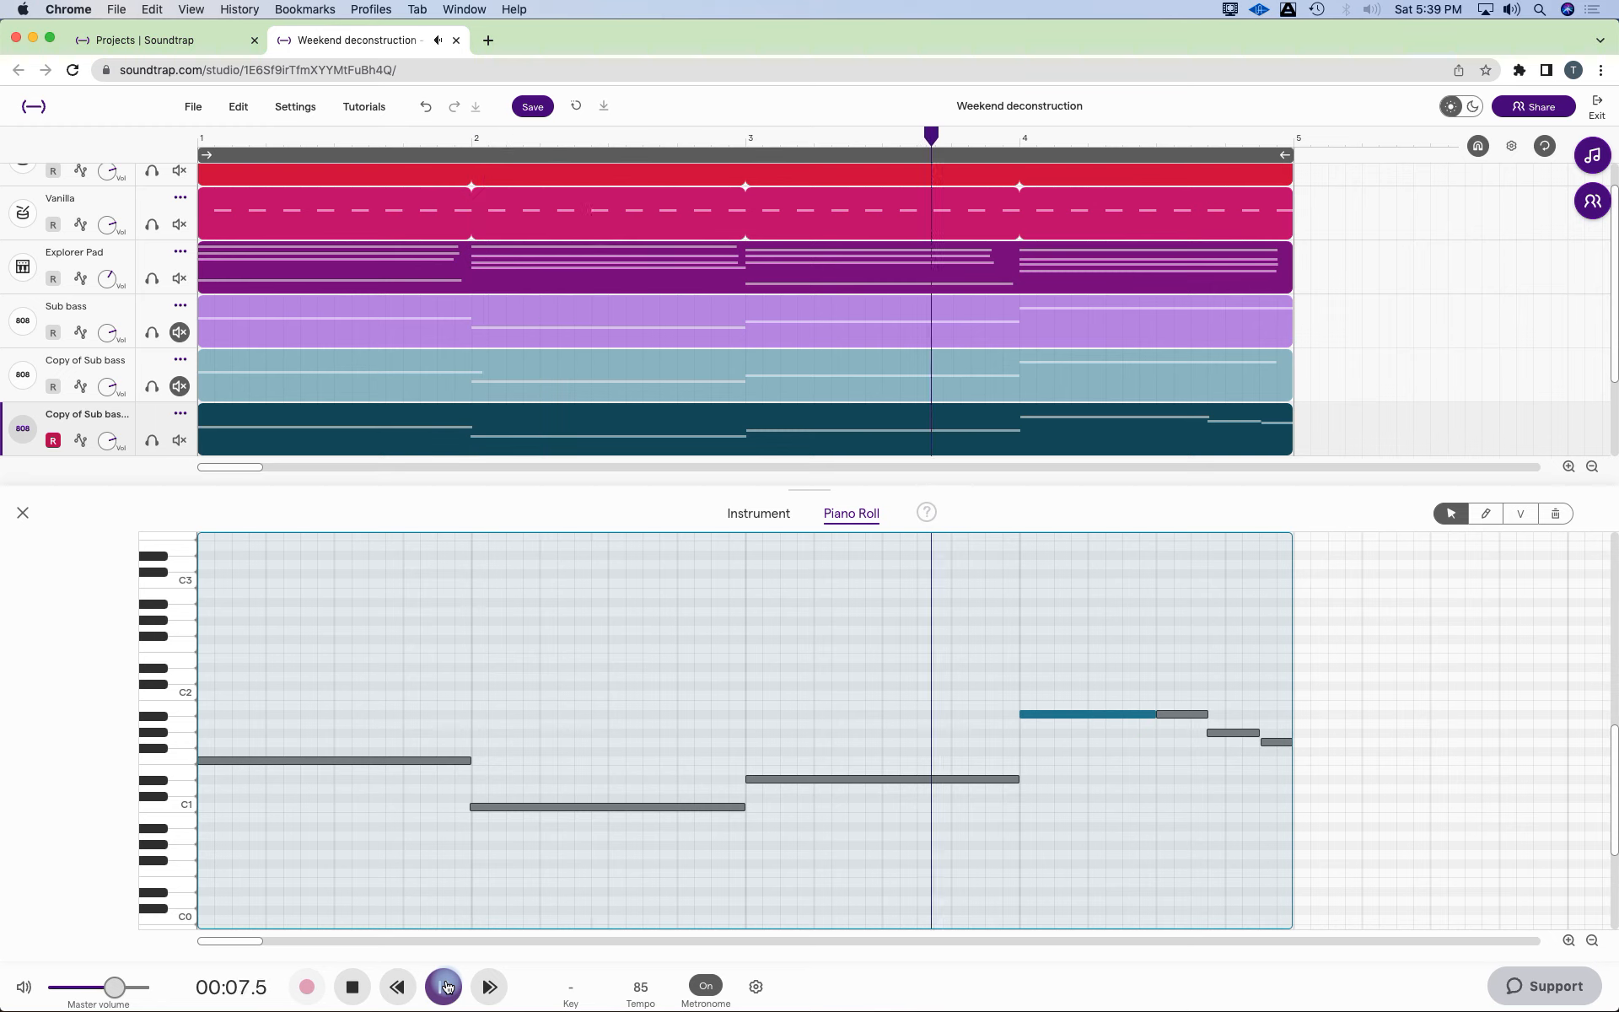
{"action": "left_click", "coordinate": [445, 987]}
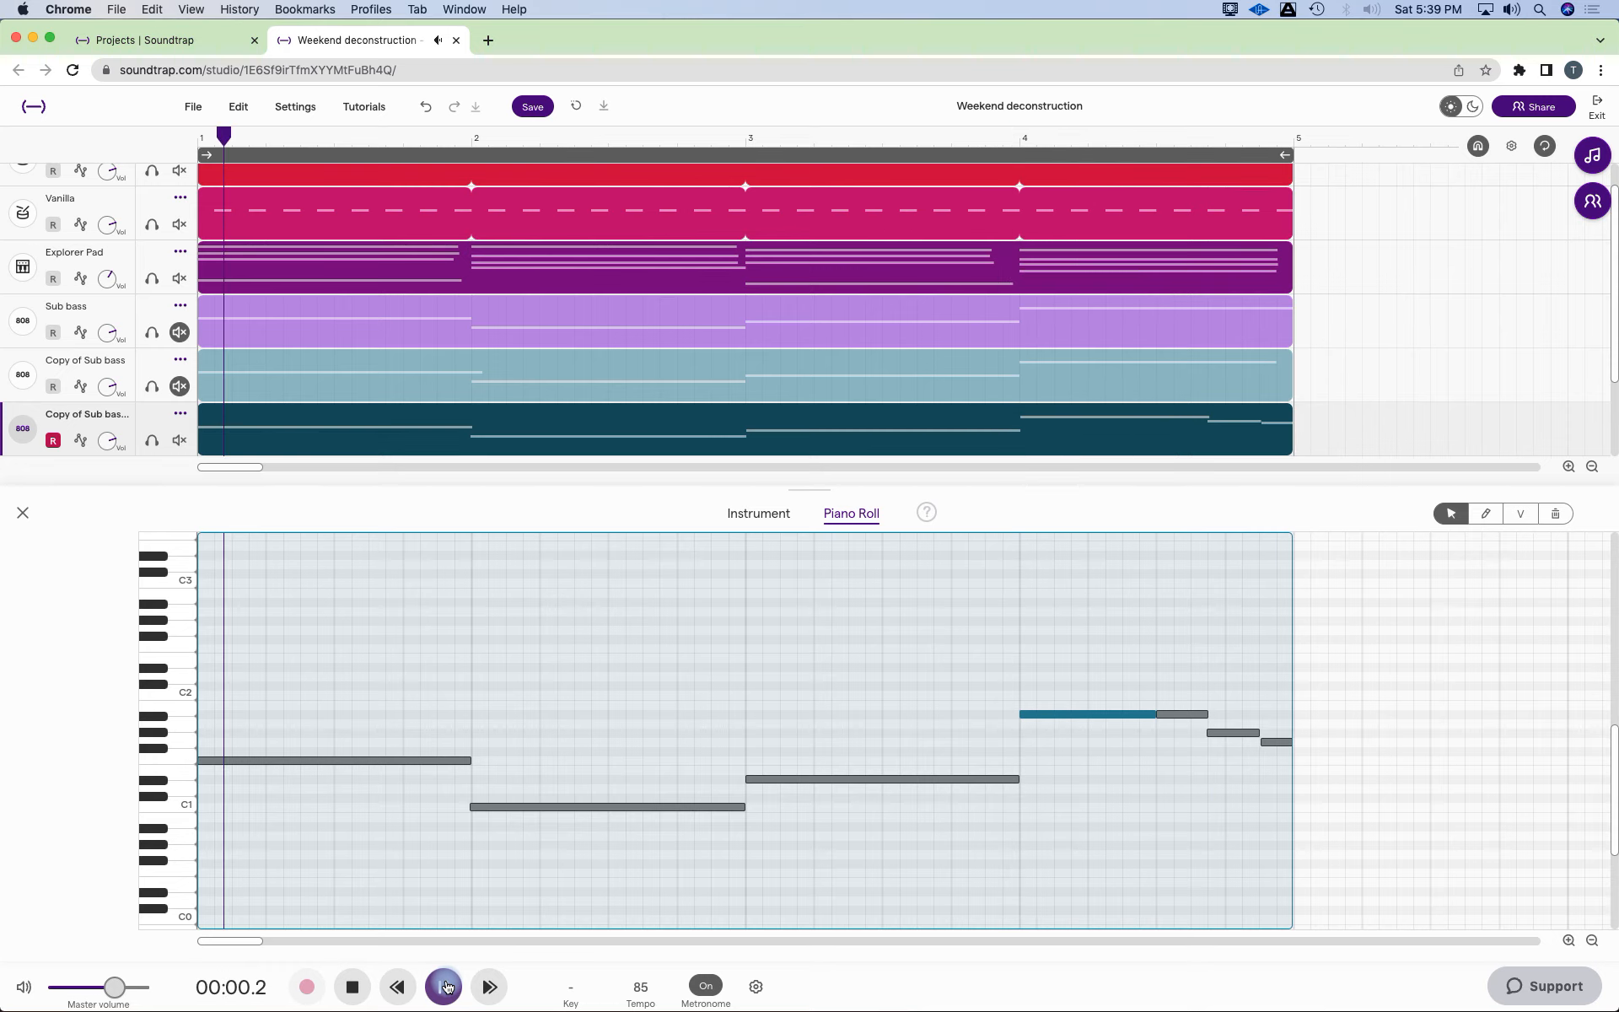
{"action": "left_click", "coordinate": [444, 986]}
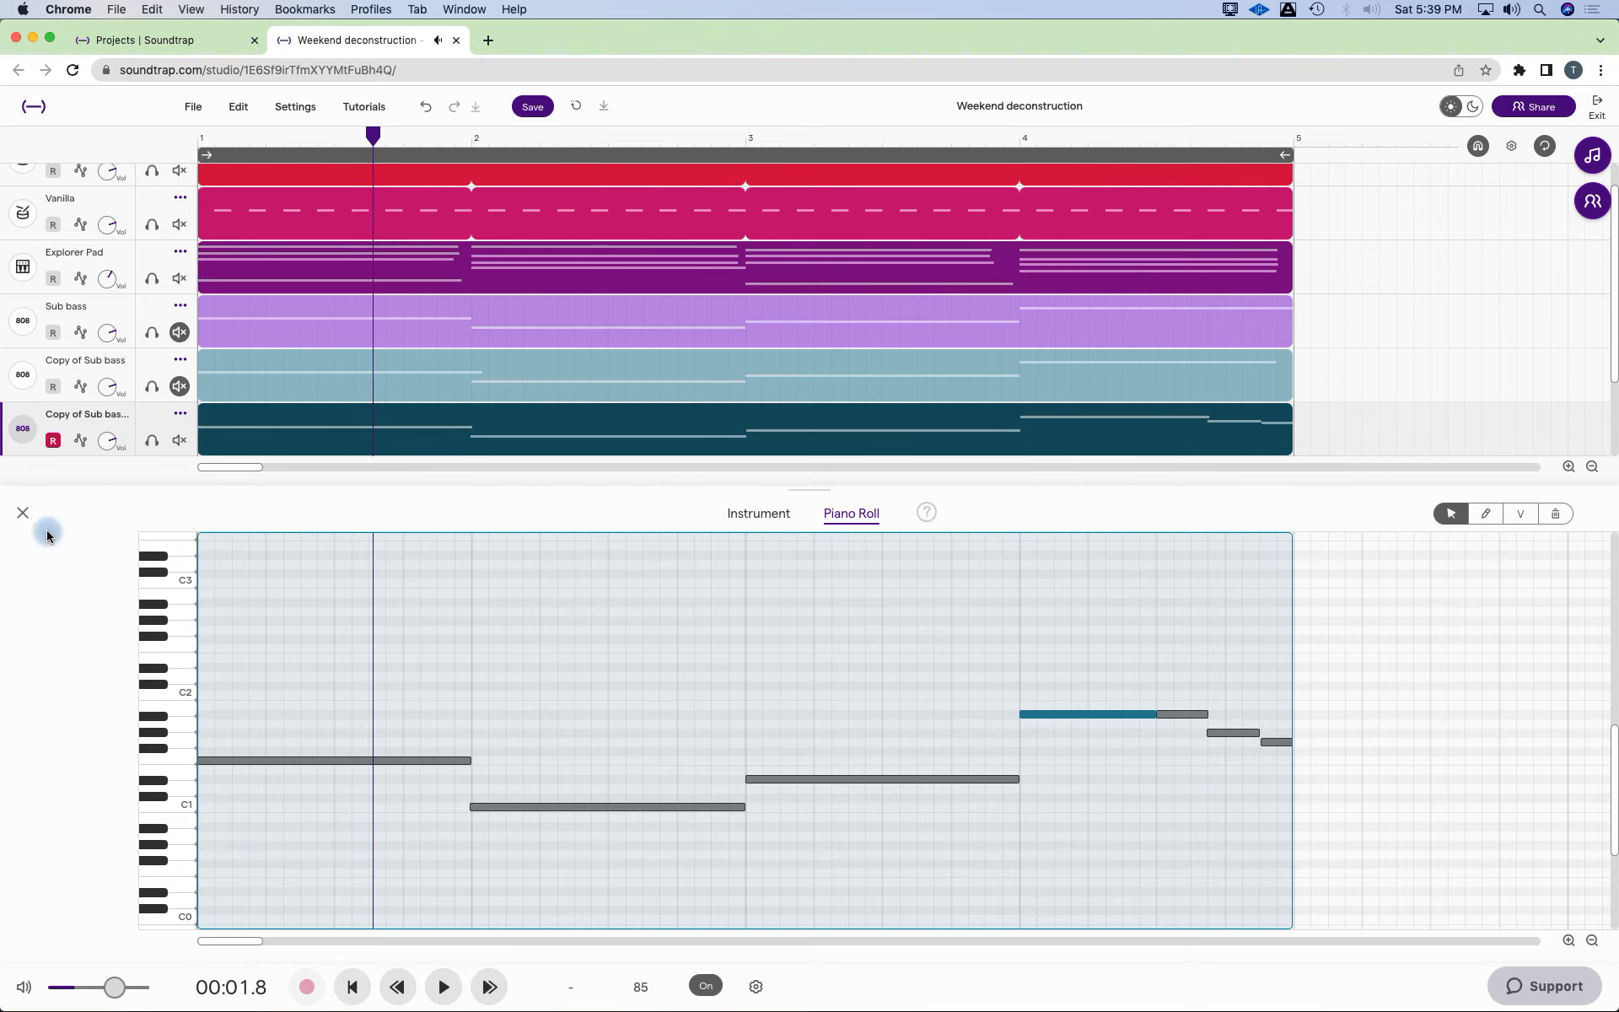
Close the Piano Roll to show all seven tracks and rewind to the song start.
{"action": "left_click", "coordinate": [22, 513]}
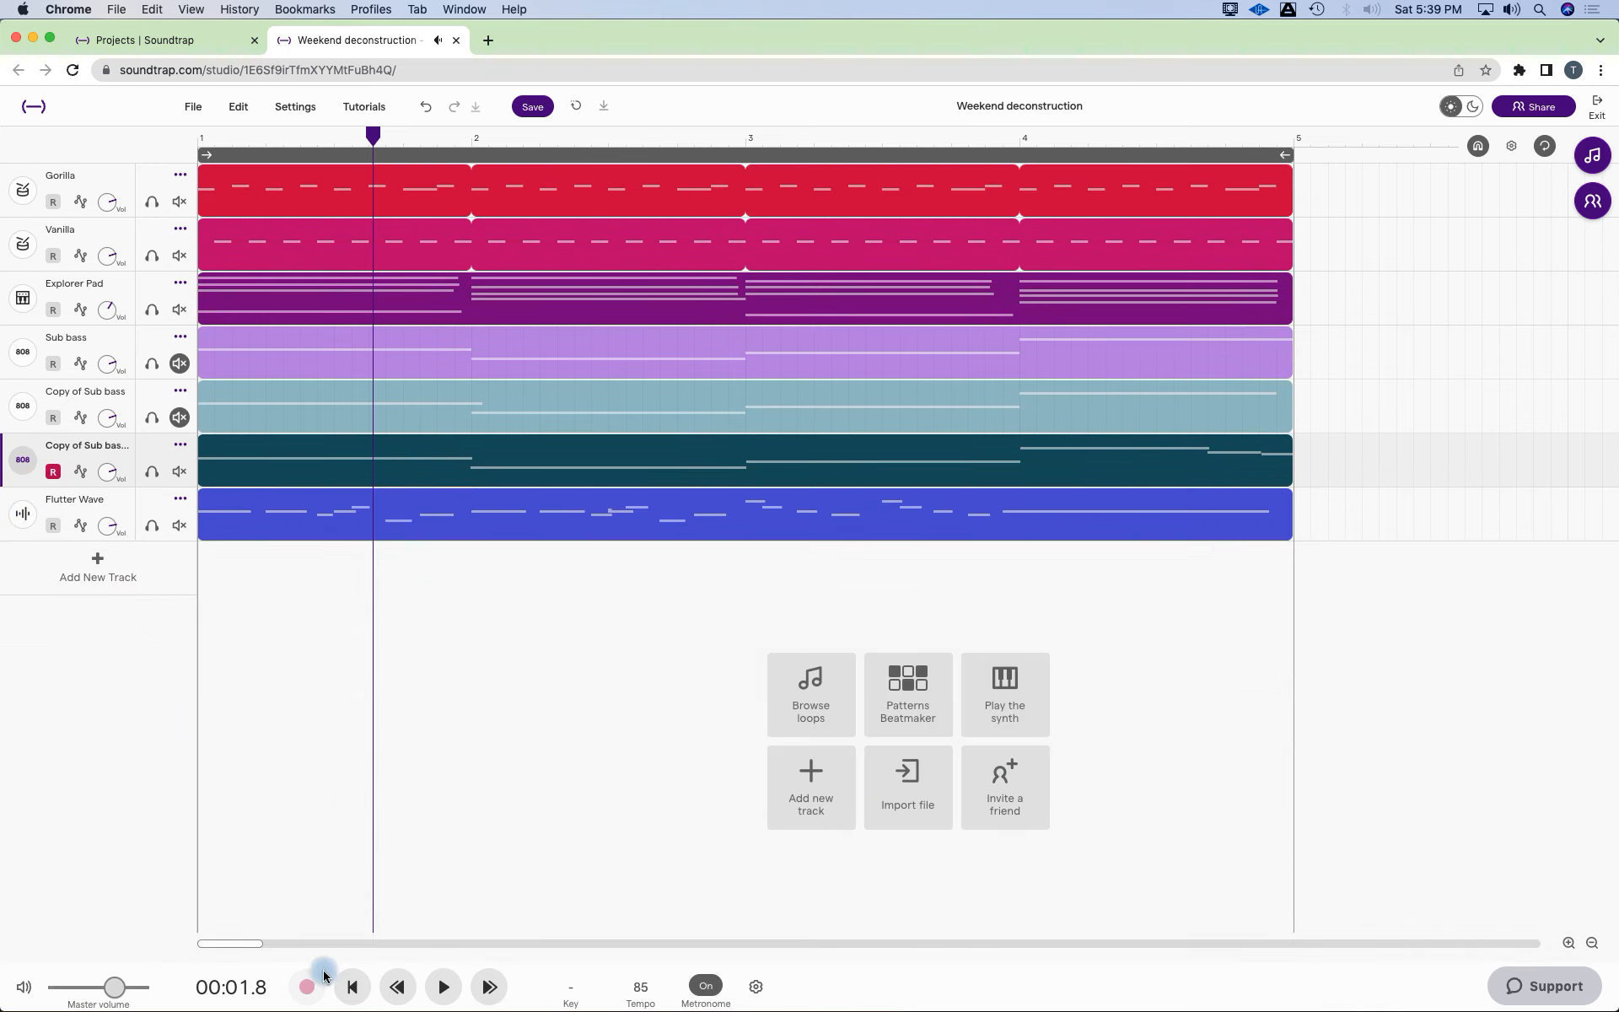
{"action": "left_click", "coordinate": [350, 987]}
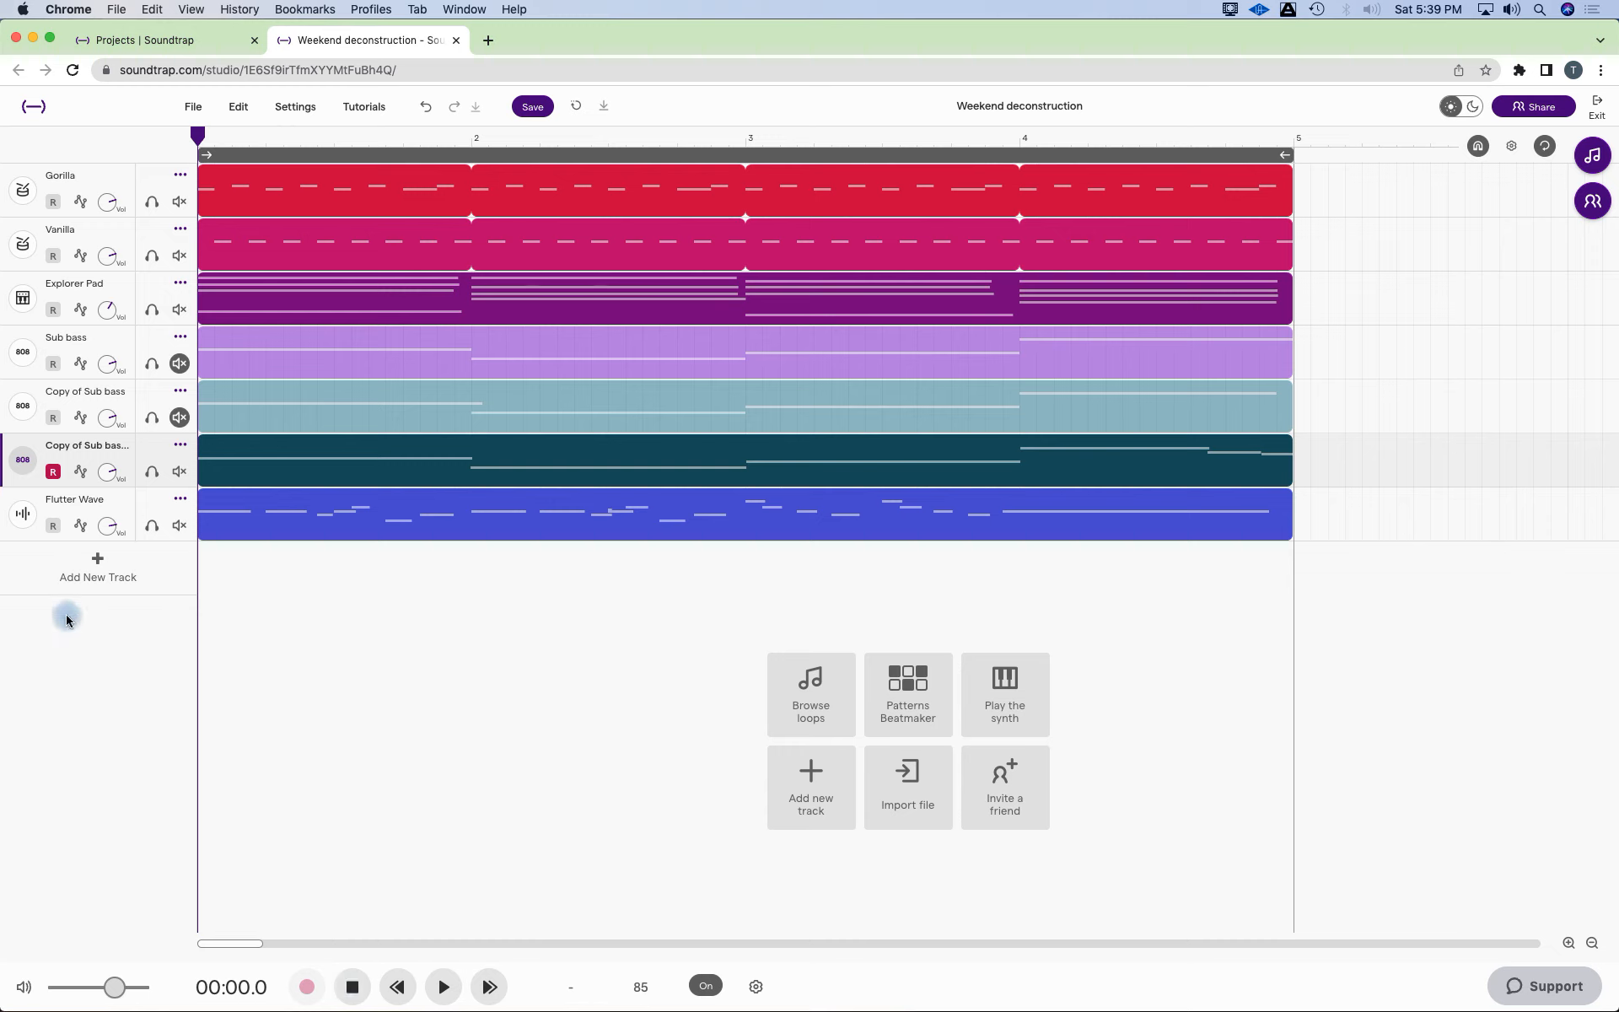
{"action": "mouse_move", "coordinate": [84, 511]}
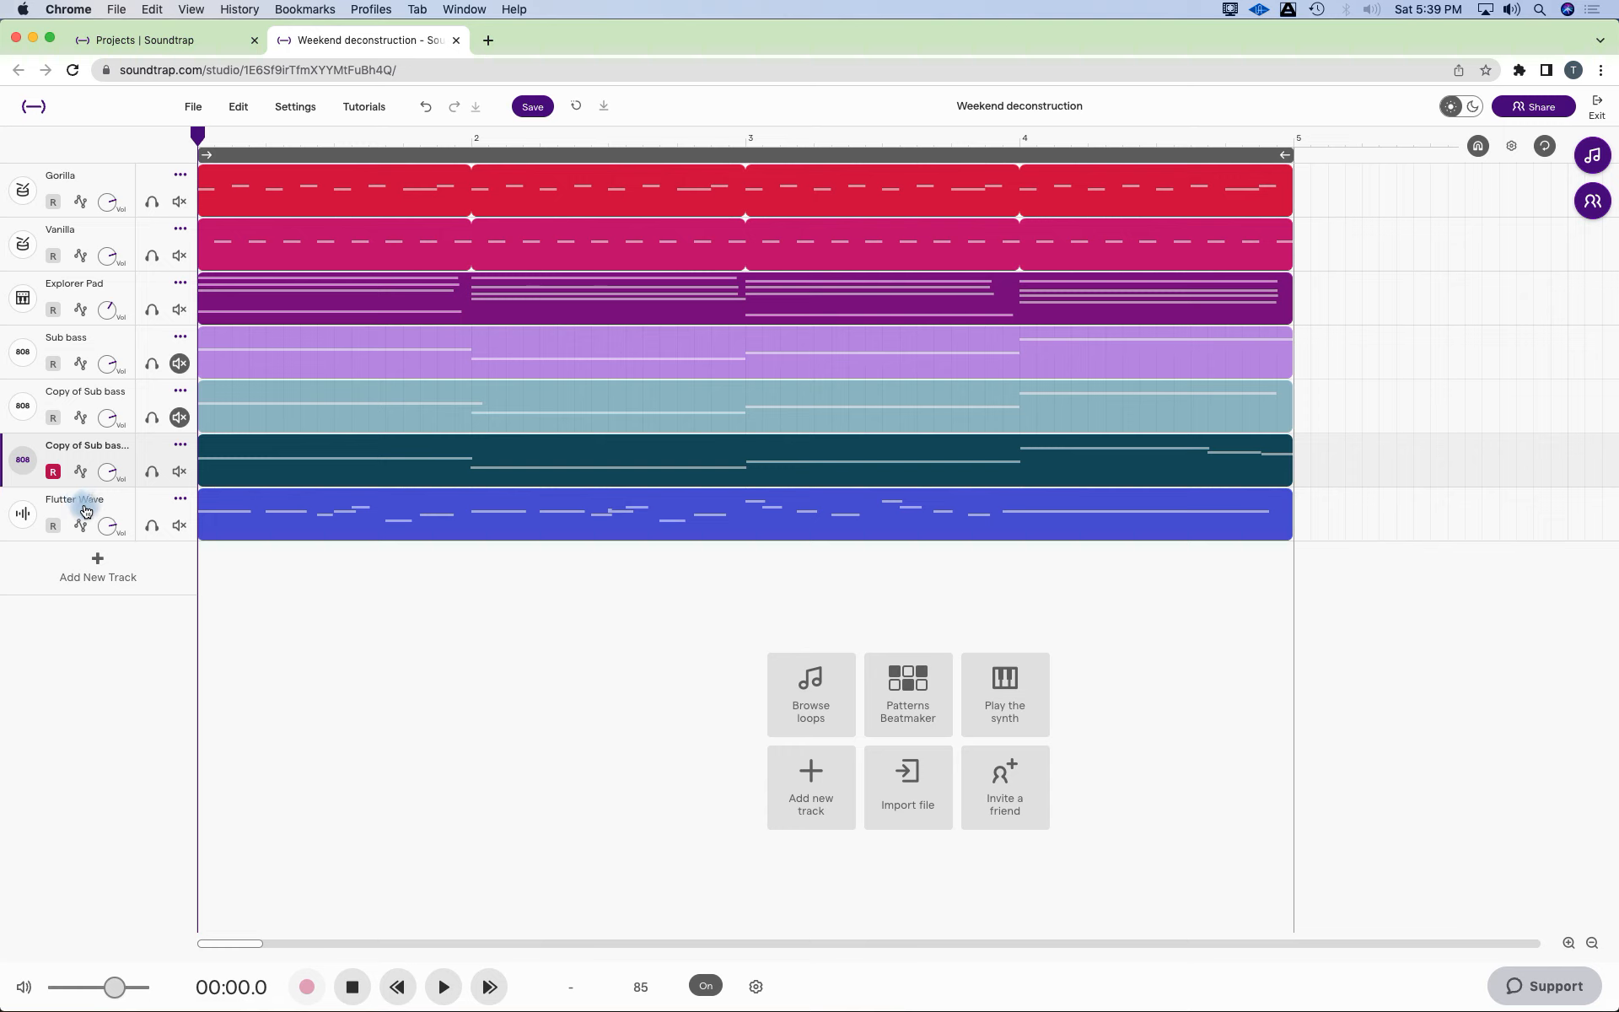
{"action": "mouse_move", "coordinate": [22, 514]}
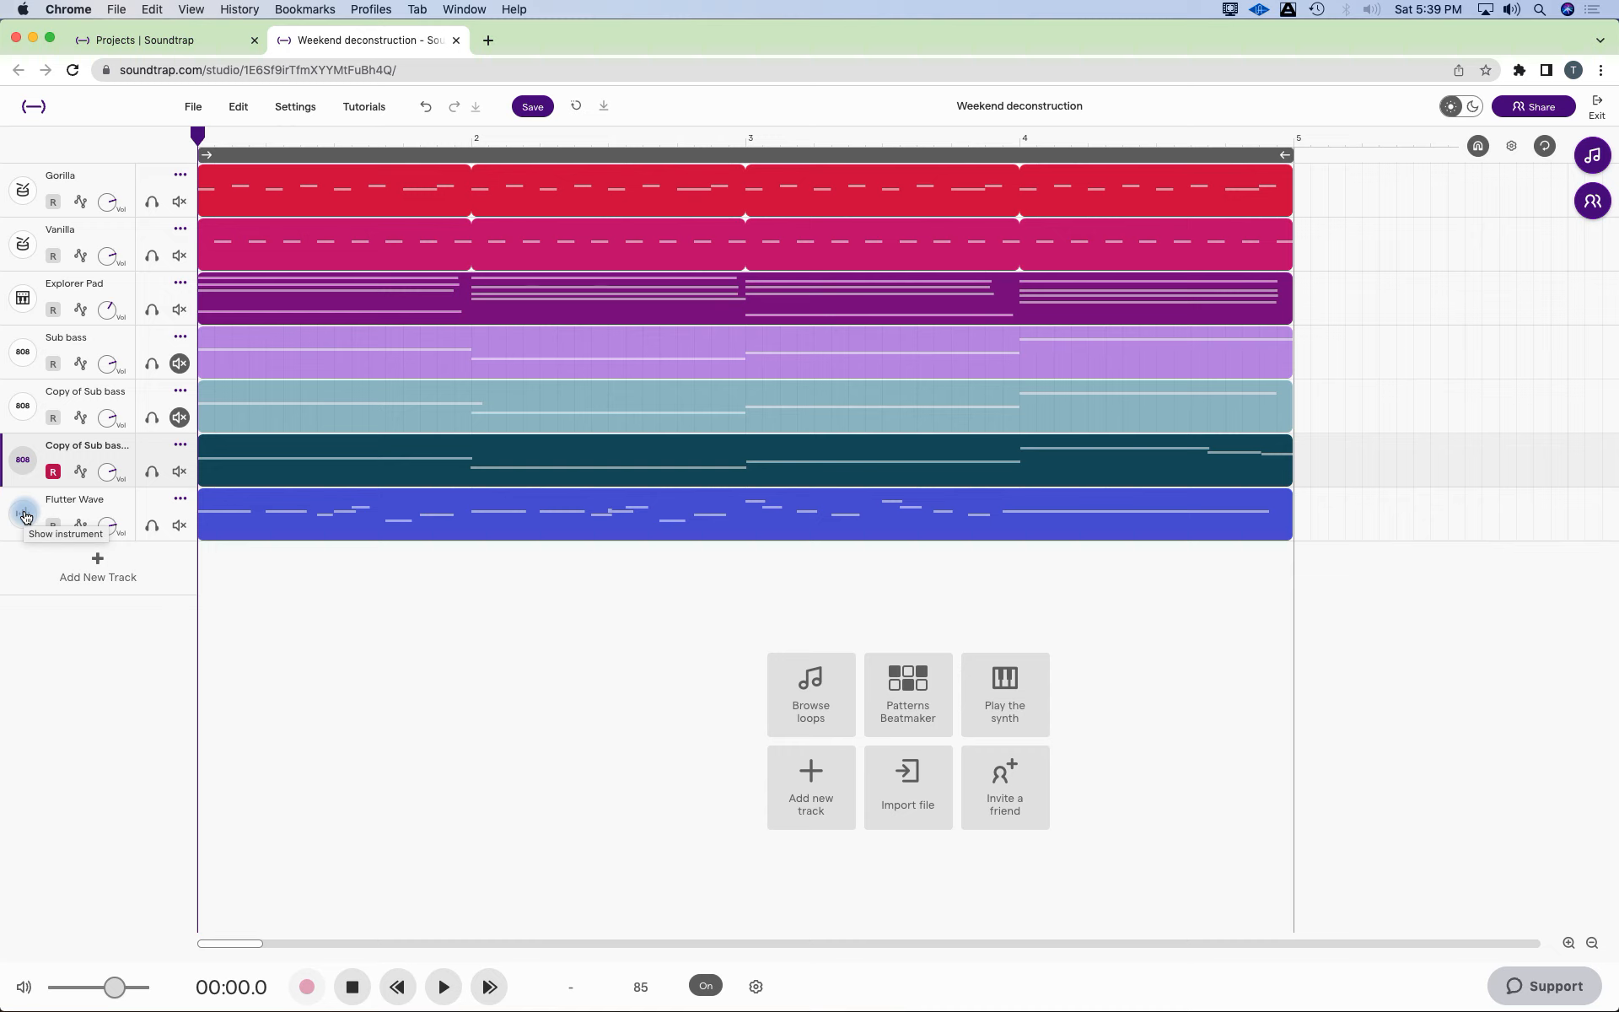
{"action": "mouse_move", "coordinate": [24, 517]}
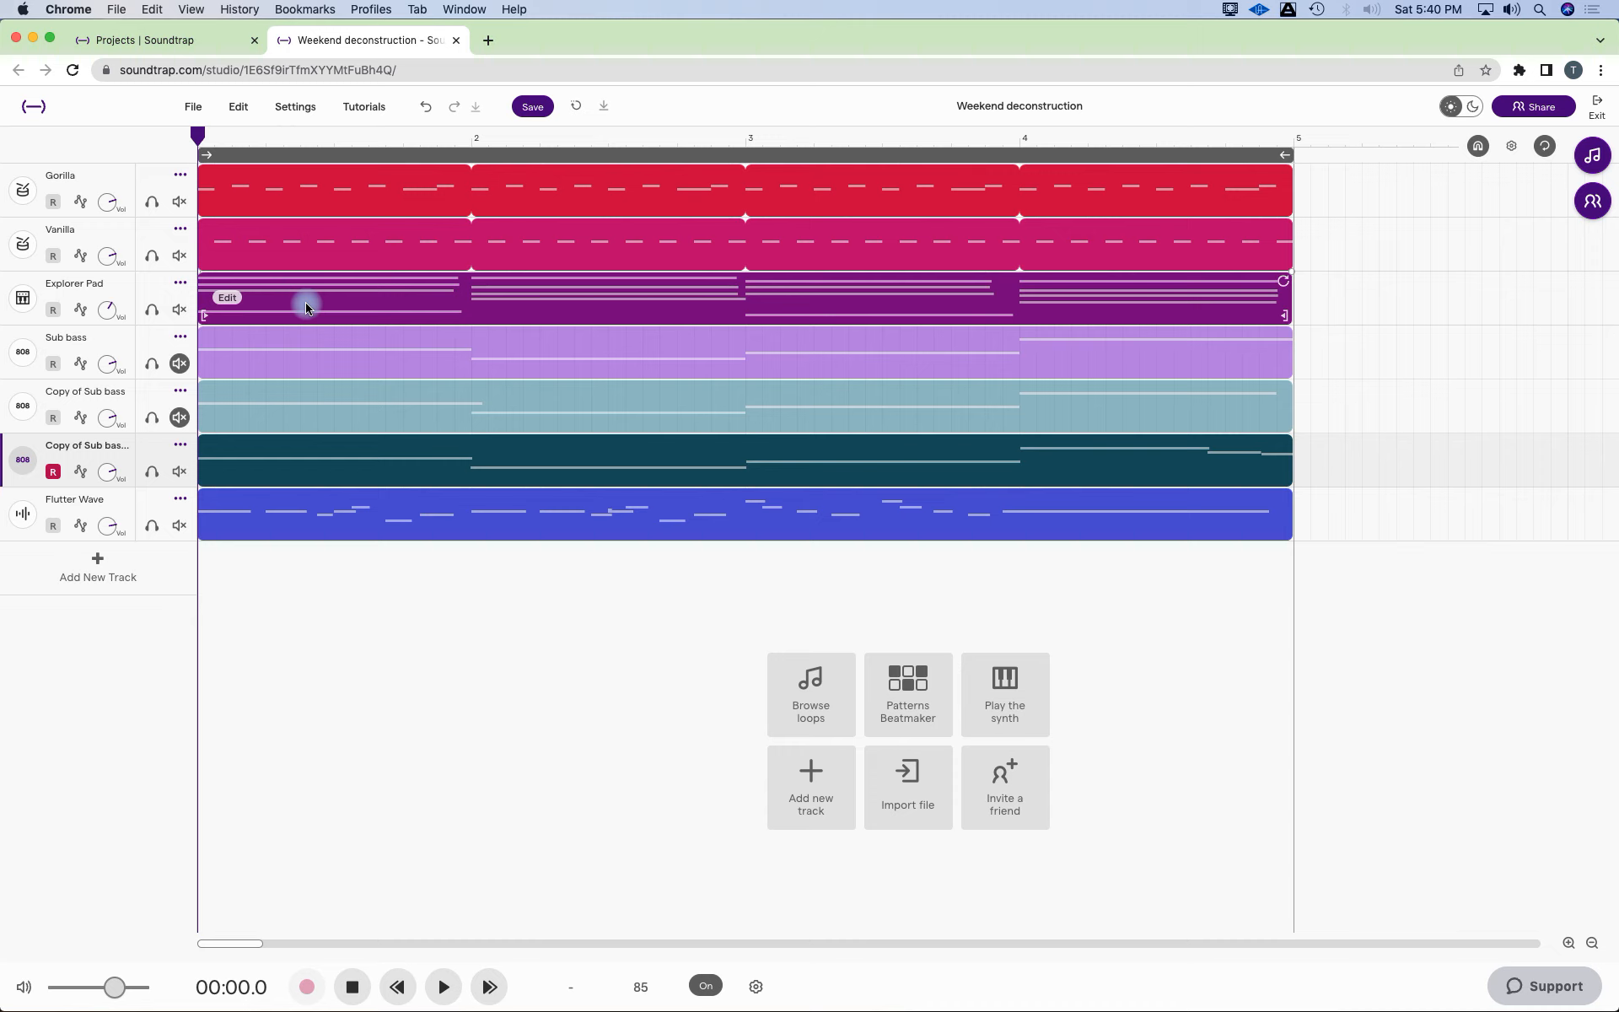
{"action": "mouse_move", "coordinate": [688, 305]}
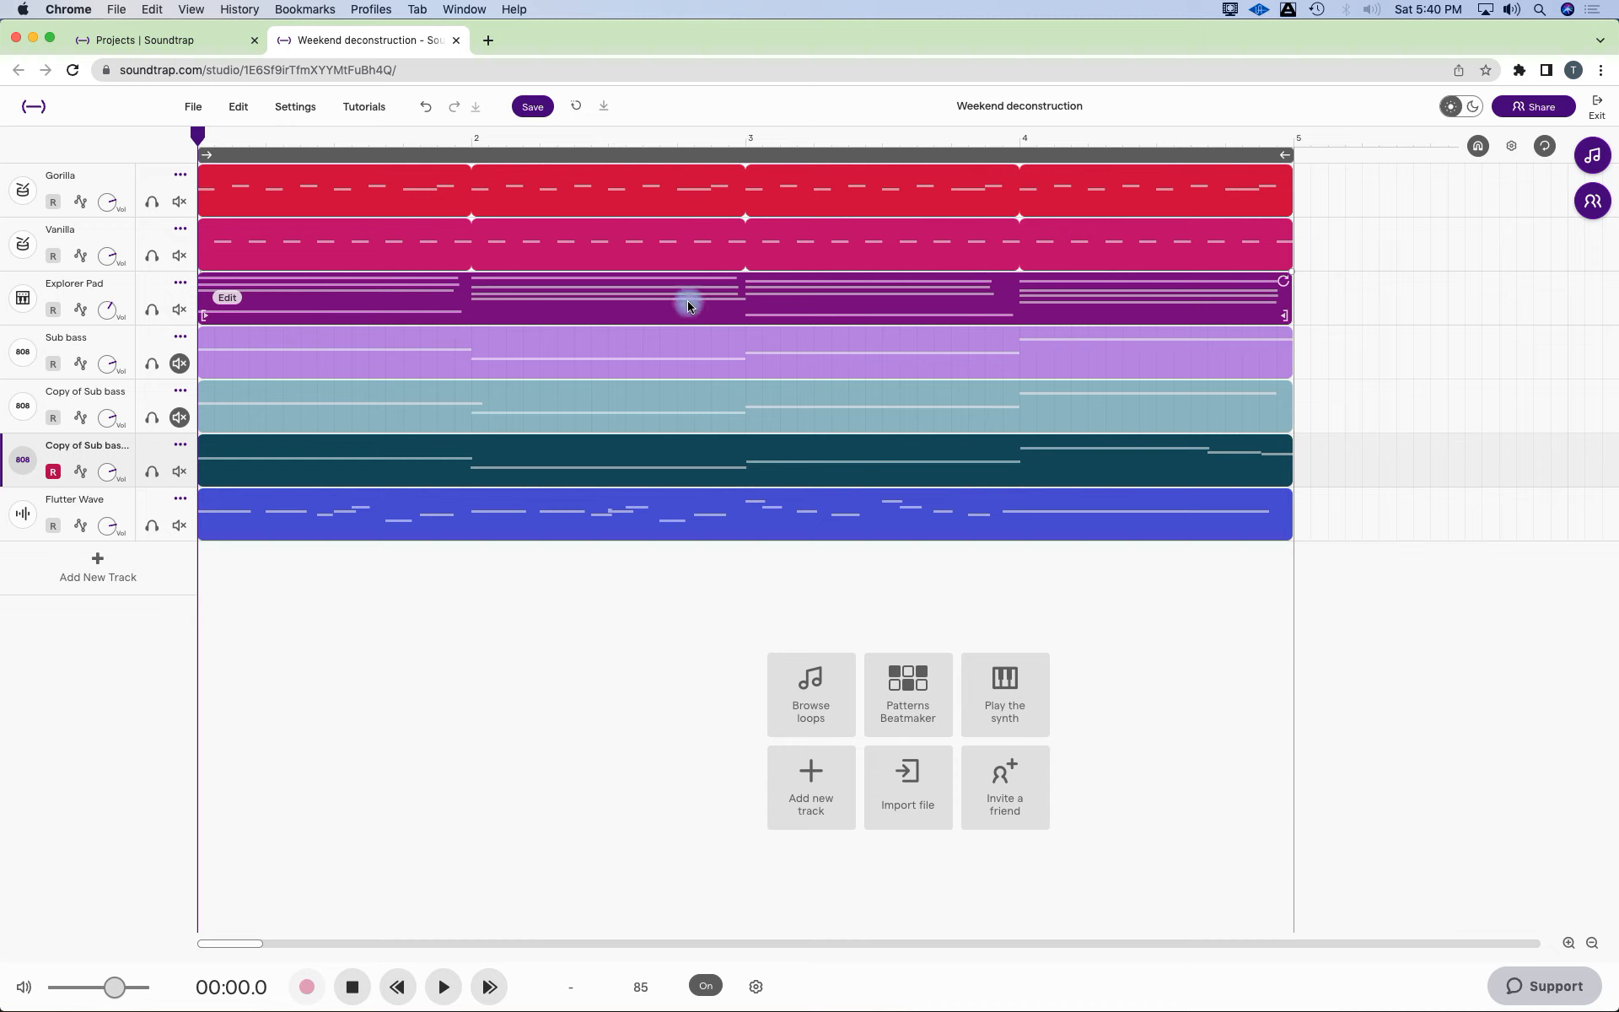
{"action": "mouse_move", "coordinate": [434, 315]}
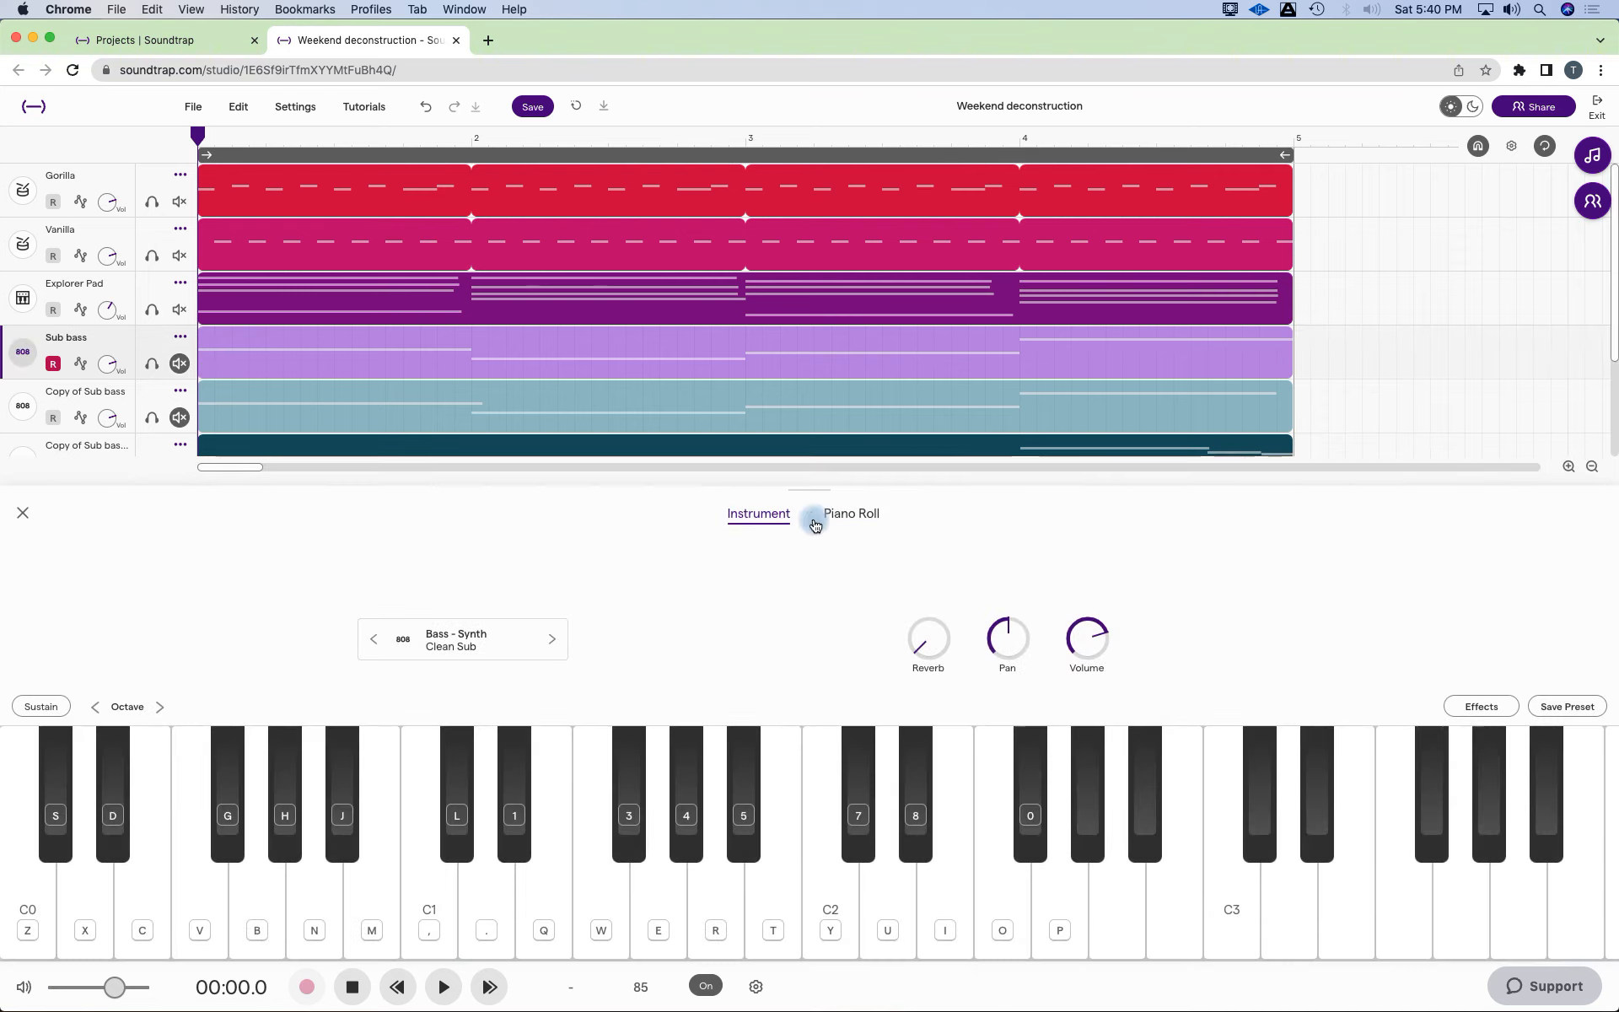
{"action": "left_click", "coordinate": [601, 904]}
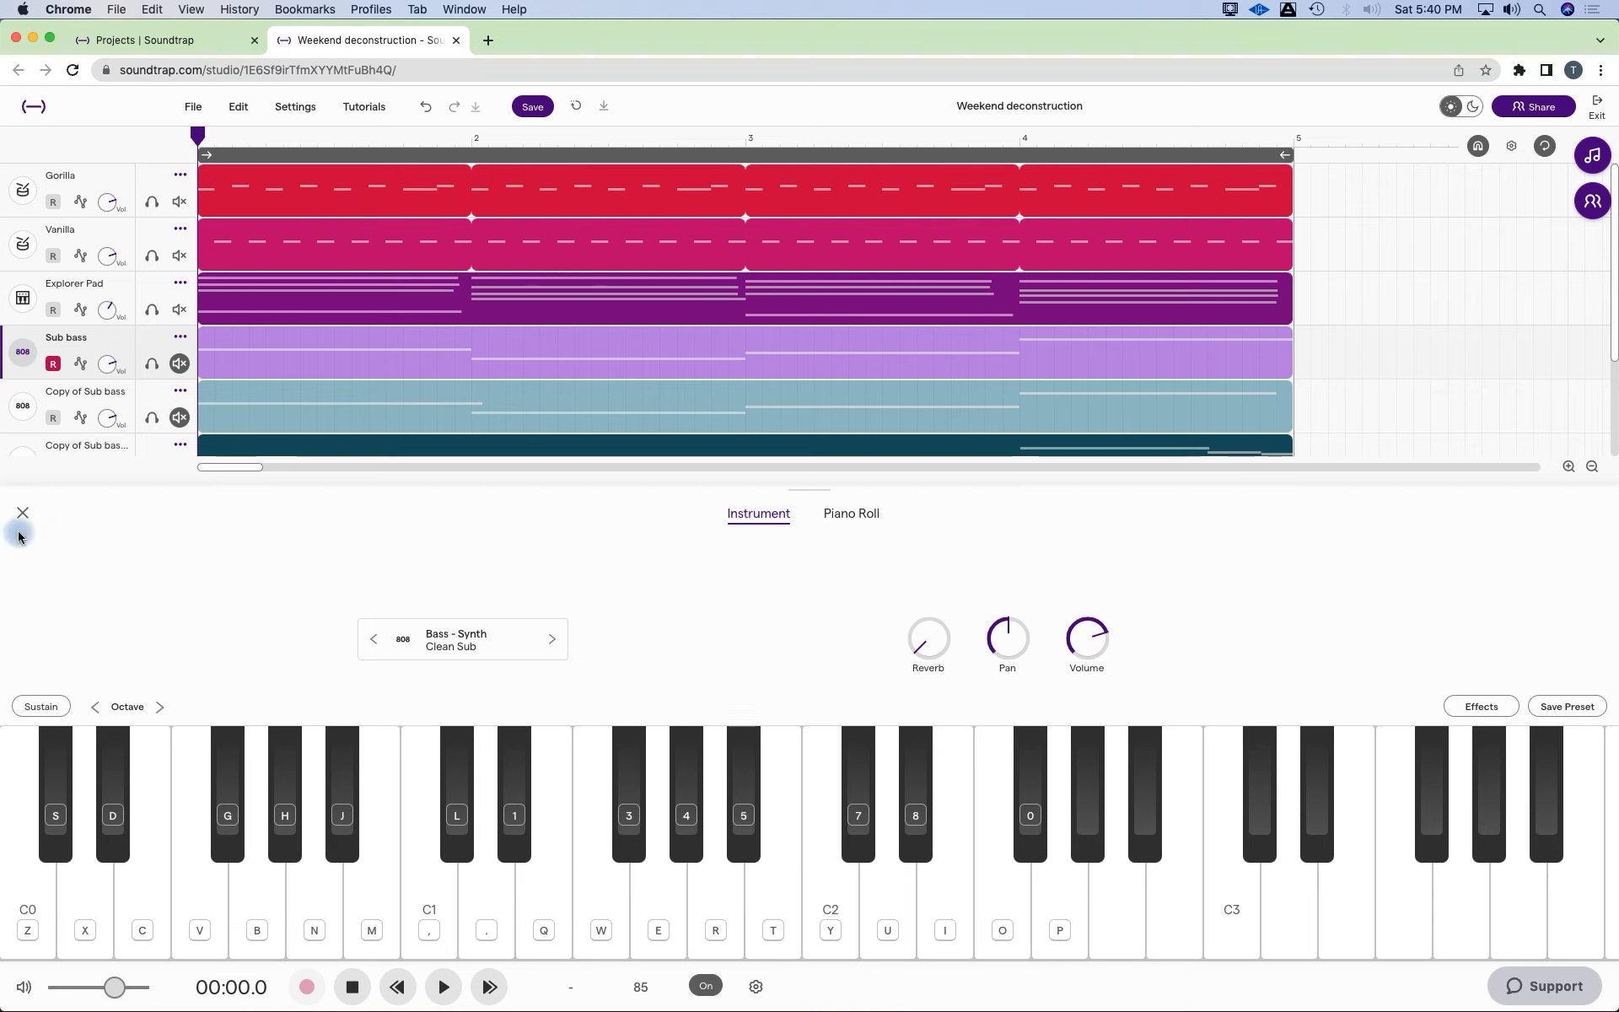
{"action": "left_click", "coordinate": [22, 513]}
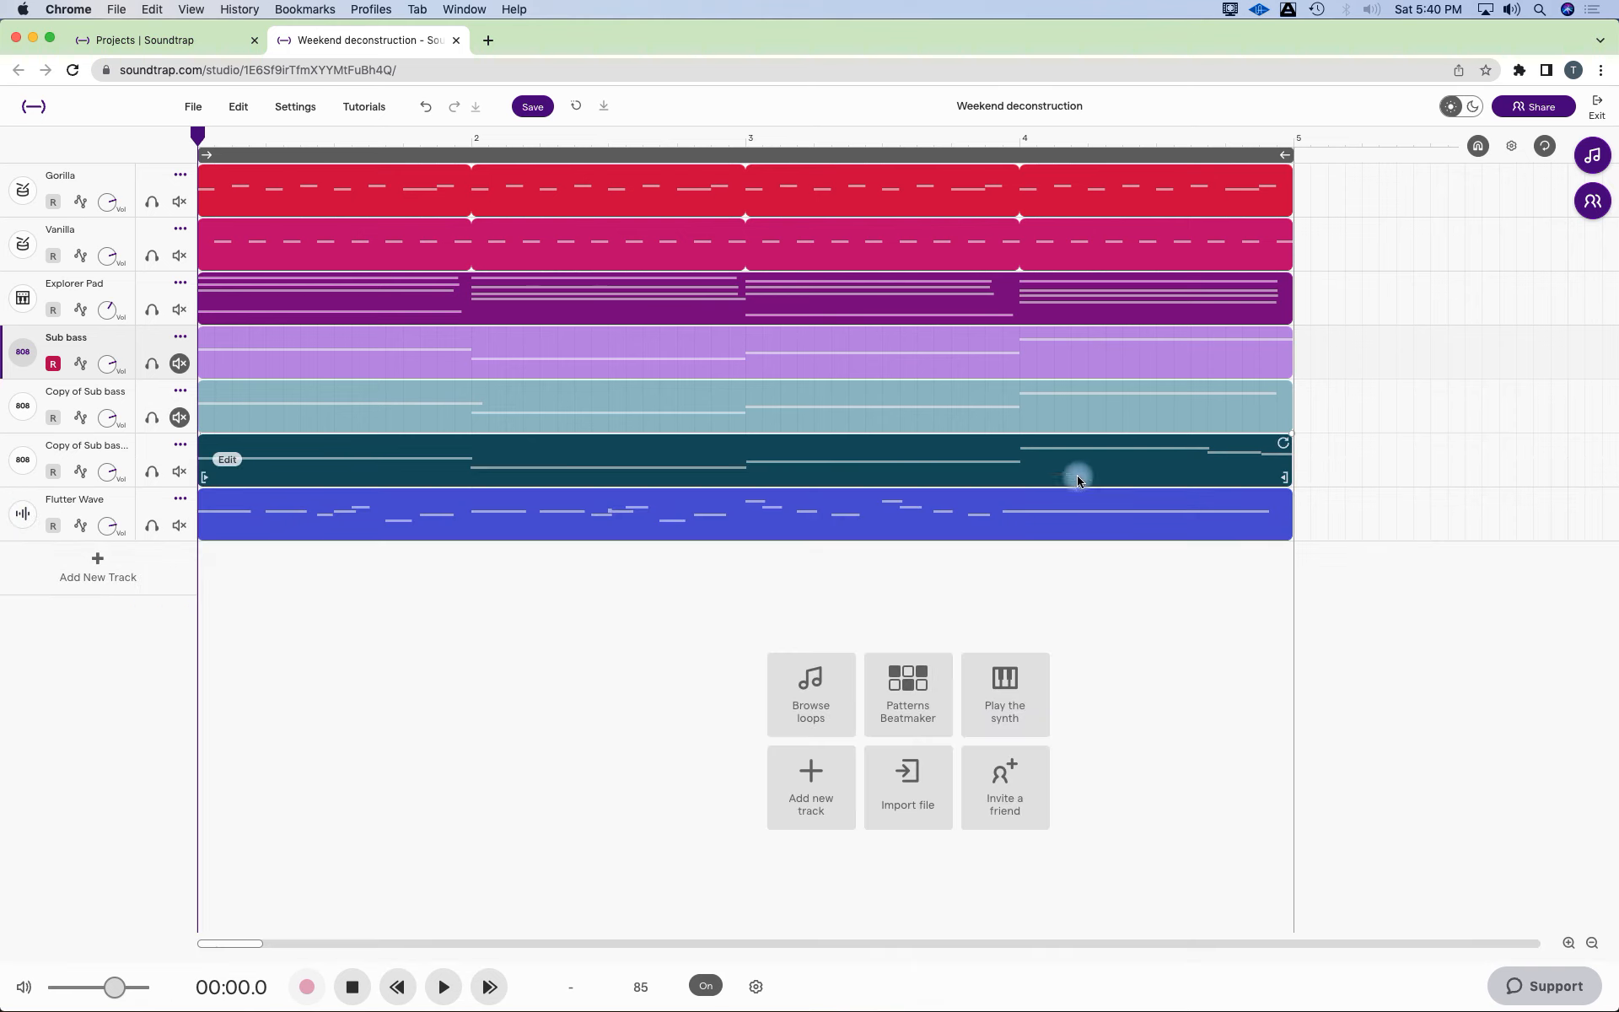
{"action": "mouse_move", "coordinate": [1132, 462]}
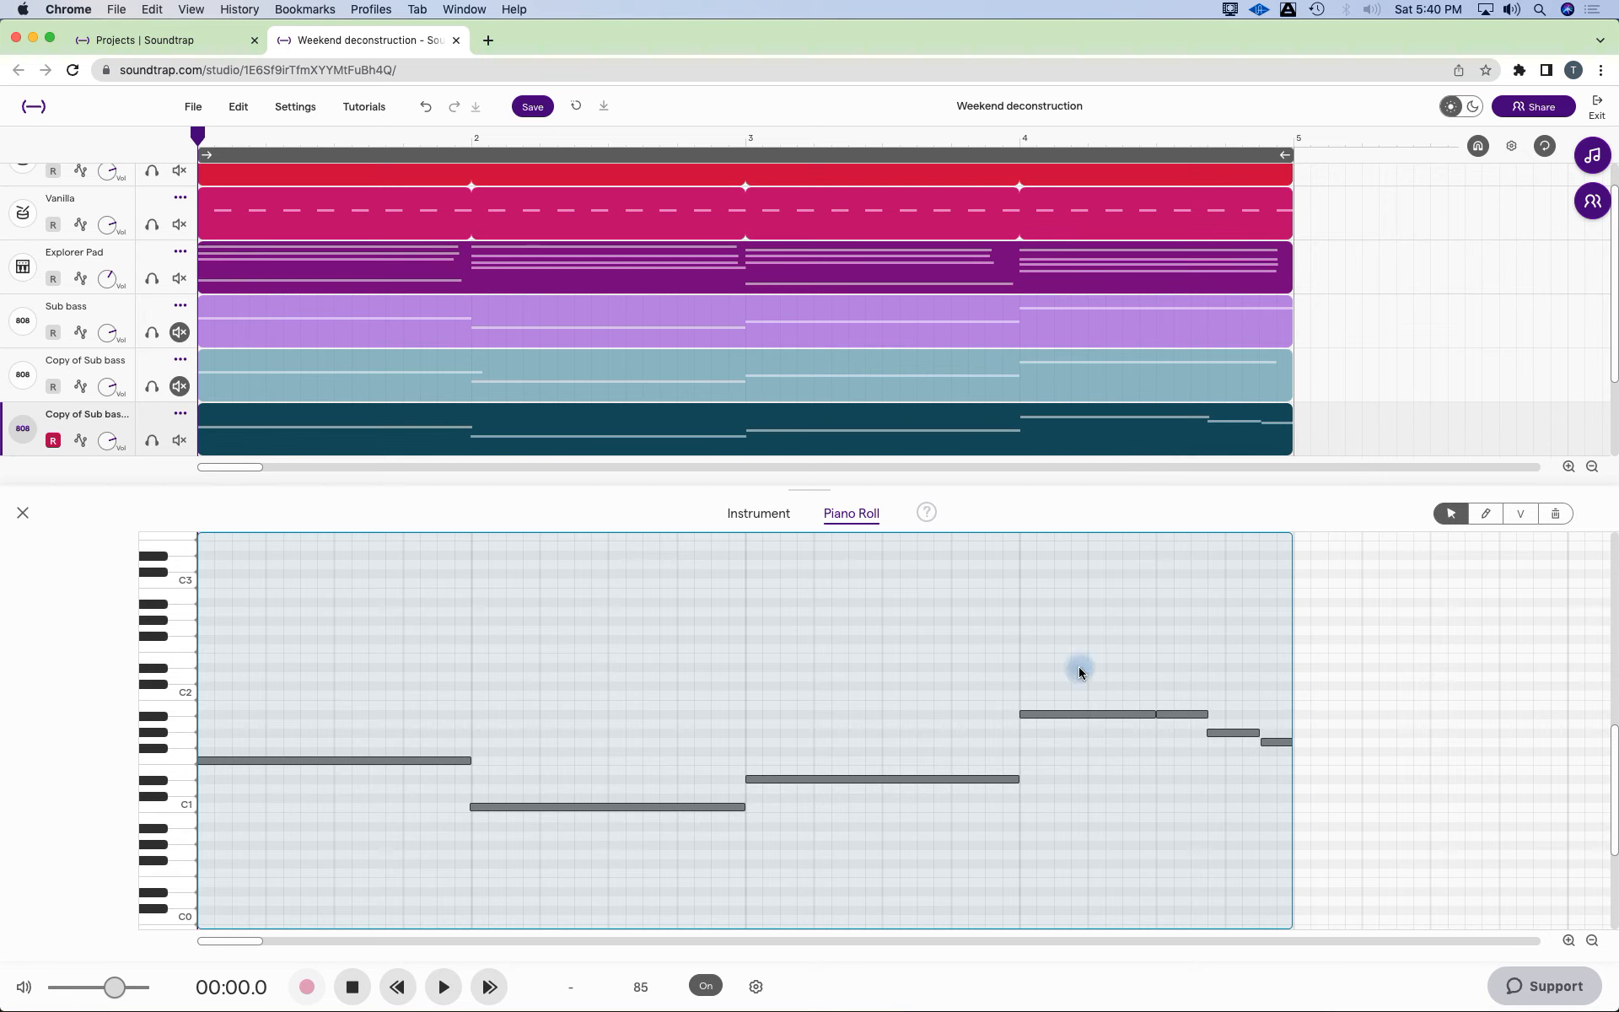
Mute Sub bass and its first copy, leaving the second copy armed as the only bass.
{"action": "left_click", "coordinate": [757, 512]}
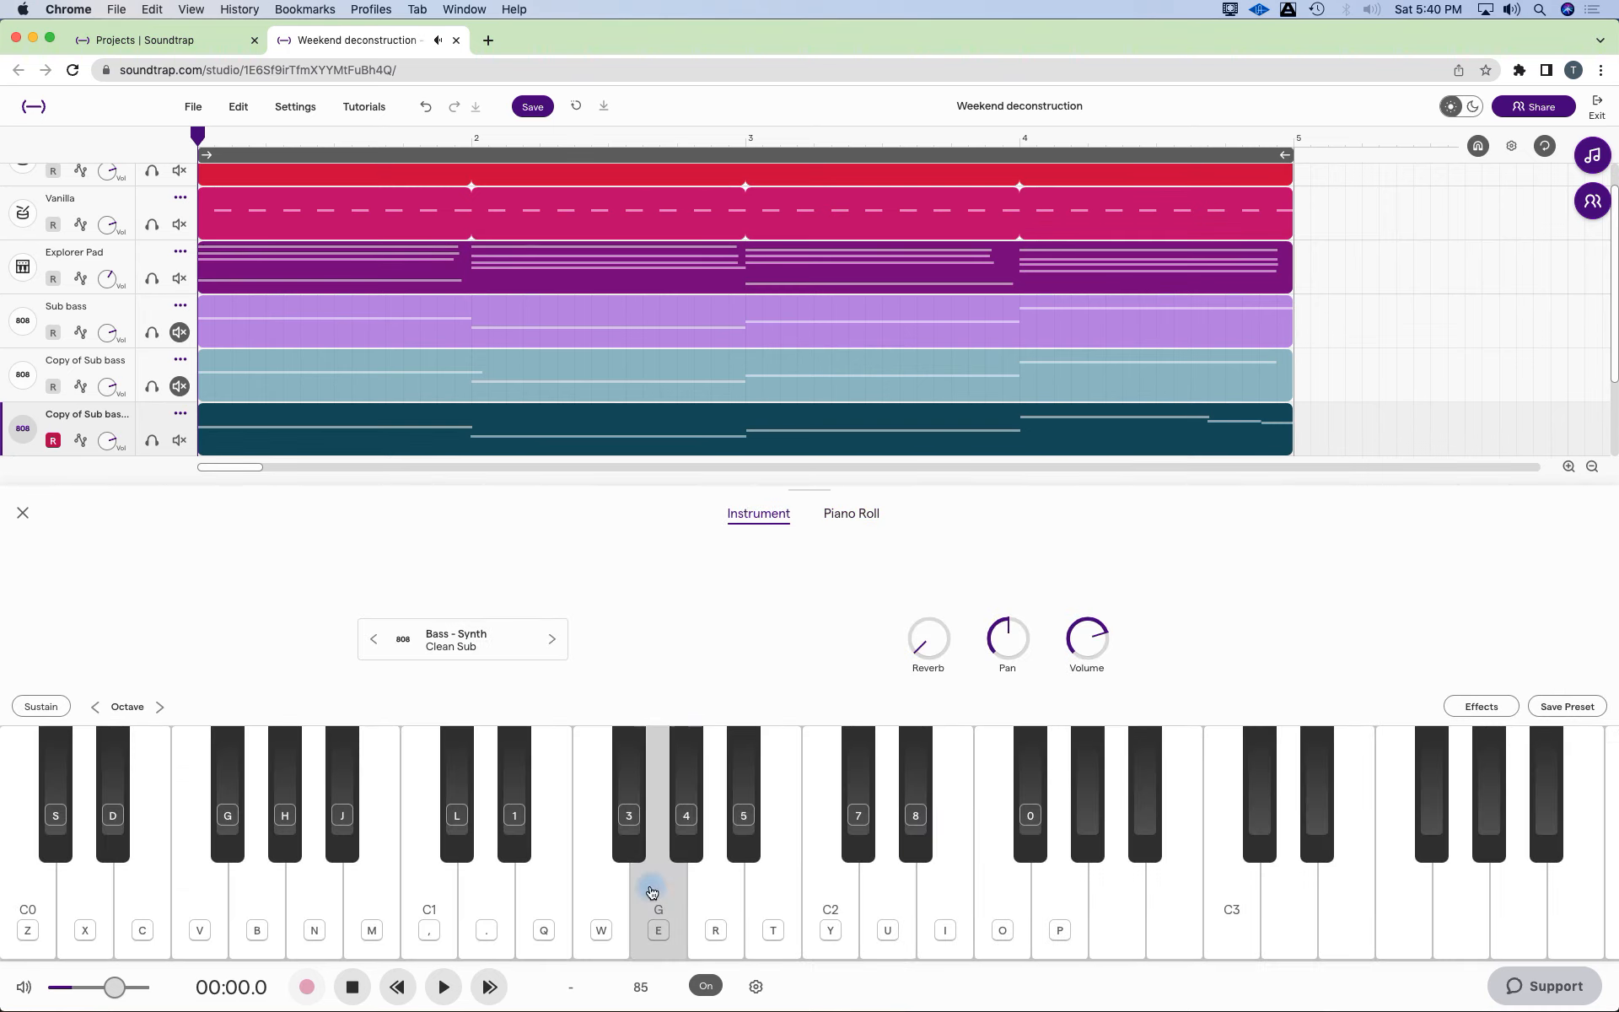
{"action": "mouse_move", "coordinate": [124, 578]}
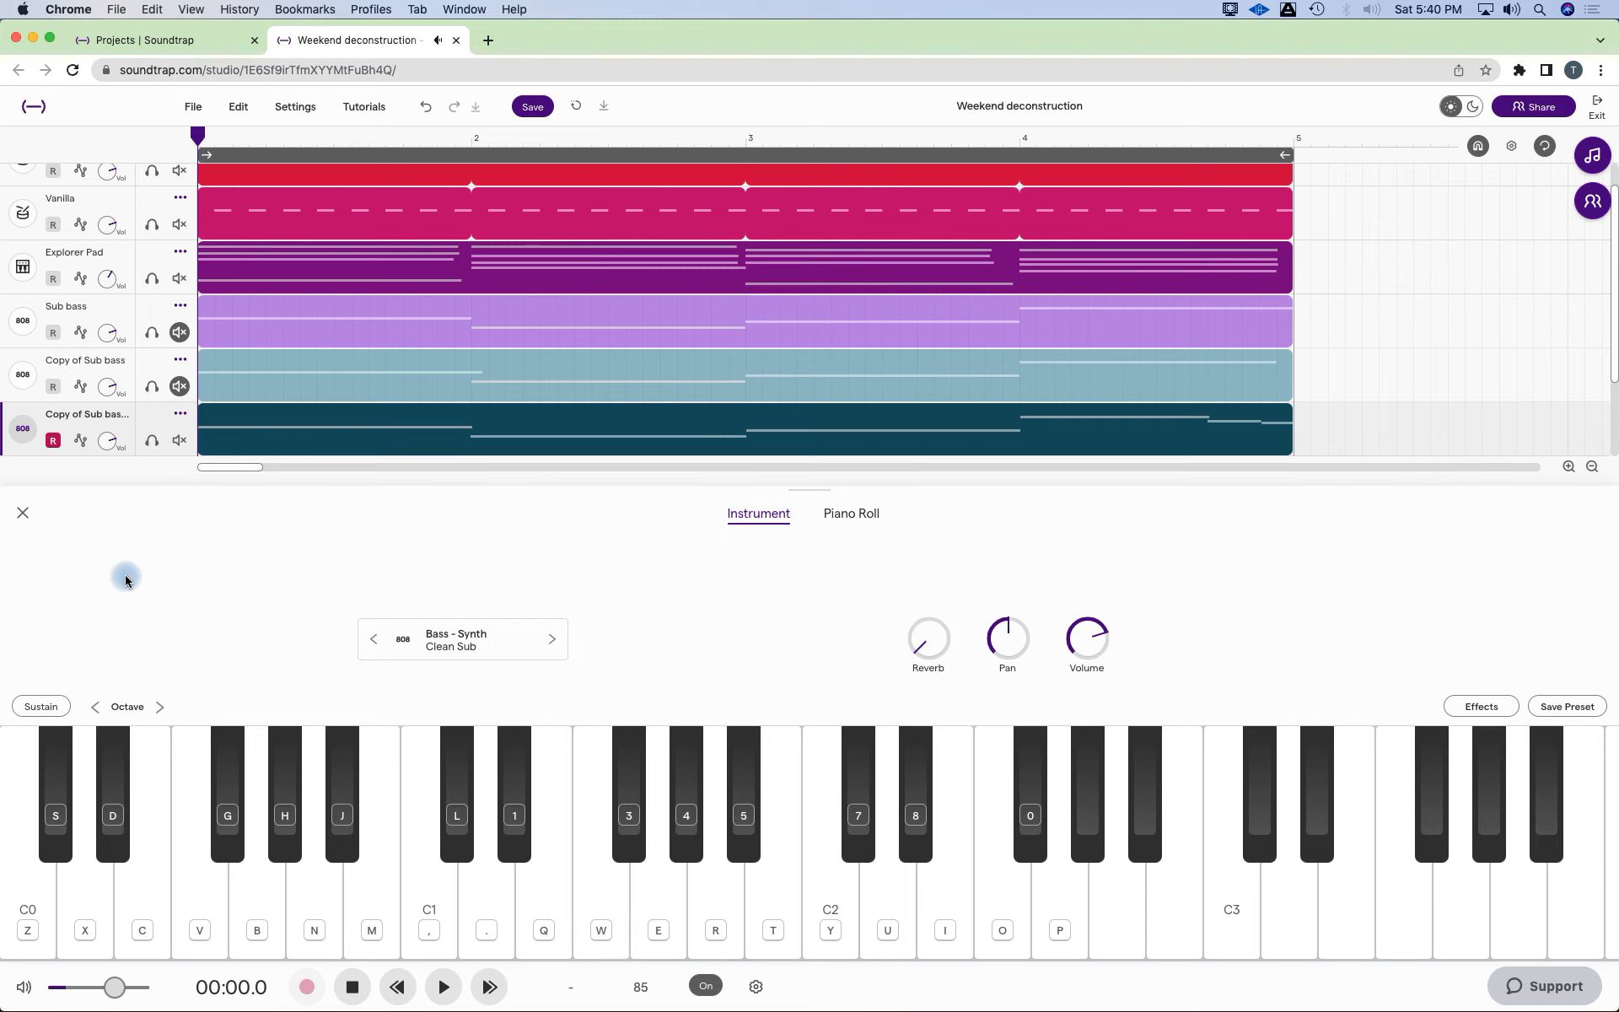
{"action": "left_click", "coordinate": [22, 513]}
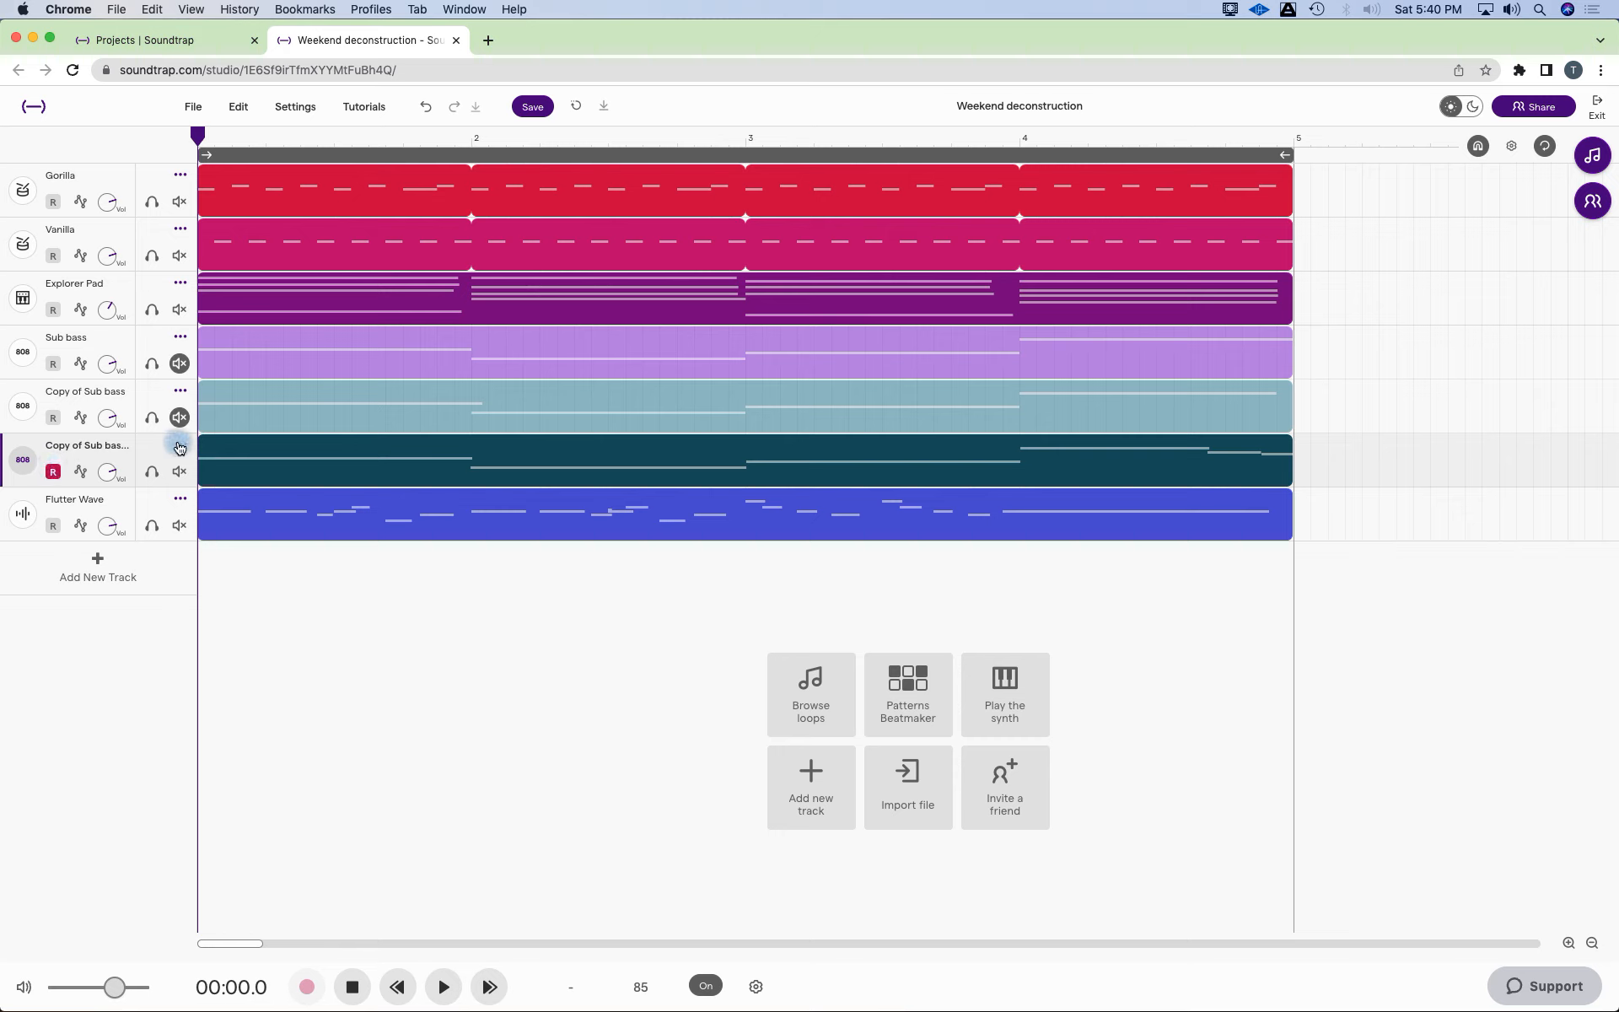
Duplicate the second bass copy into a third Copy of Sub bass with an empty clip.
{"action": "left_click", "coordinate": [177, 445]}
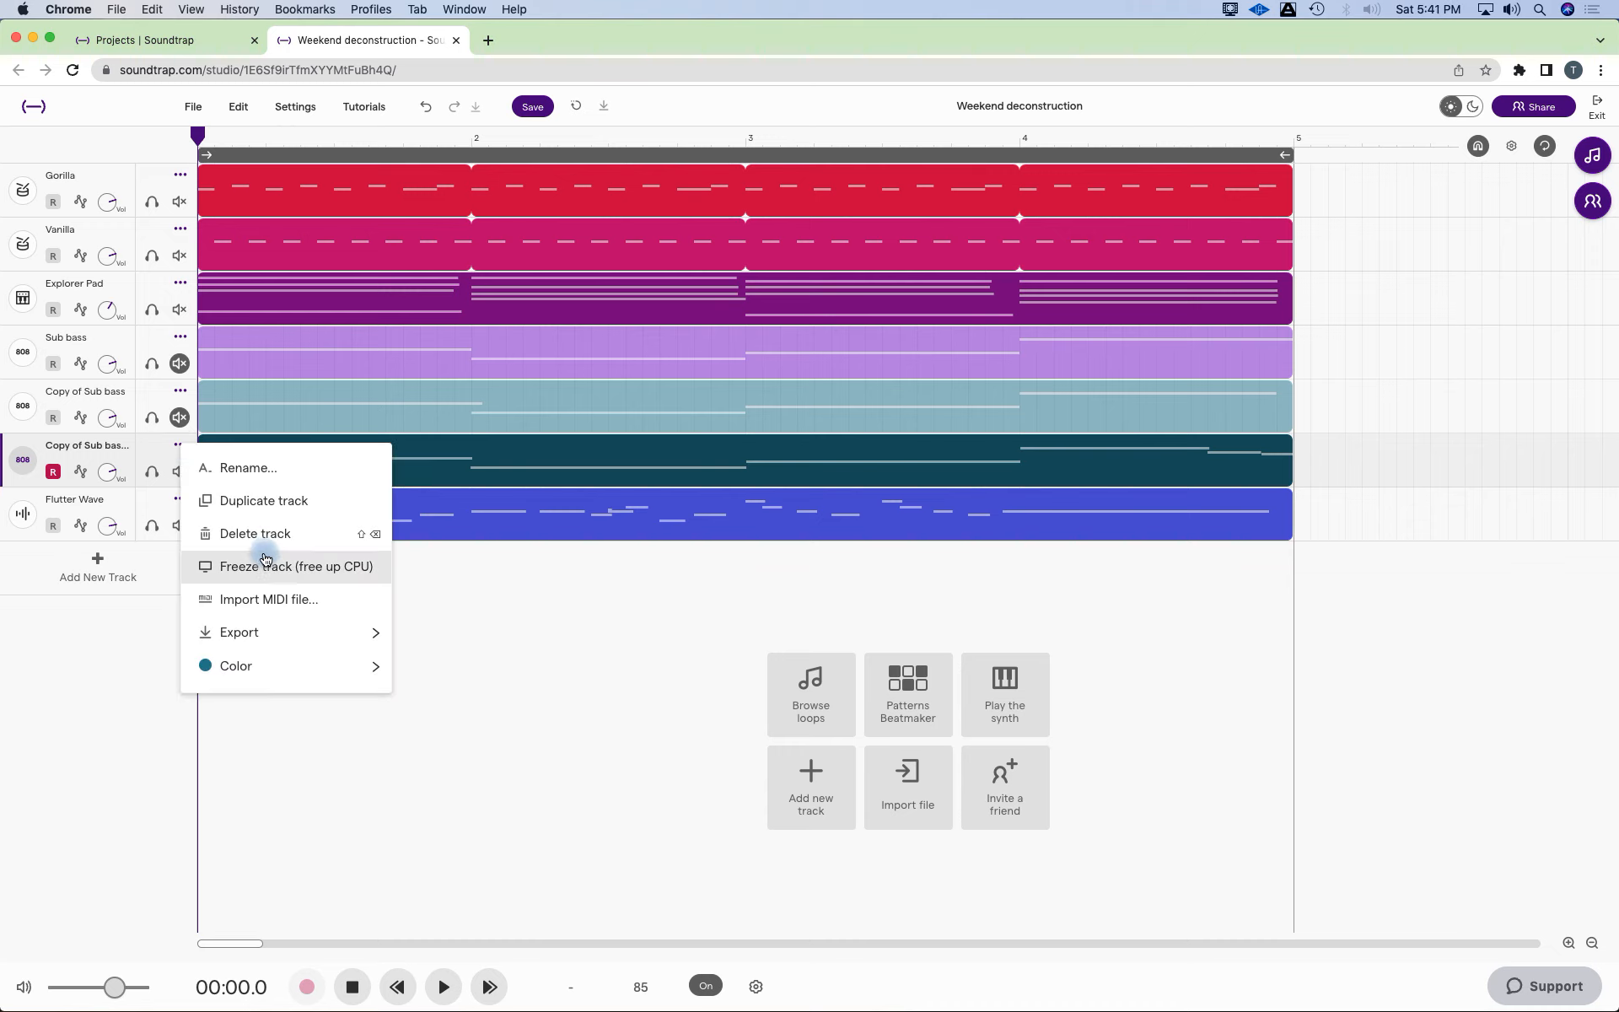
{"action": "left_click", "coordinate": [263, 501]}
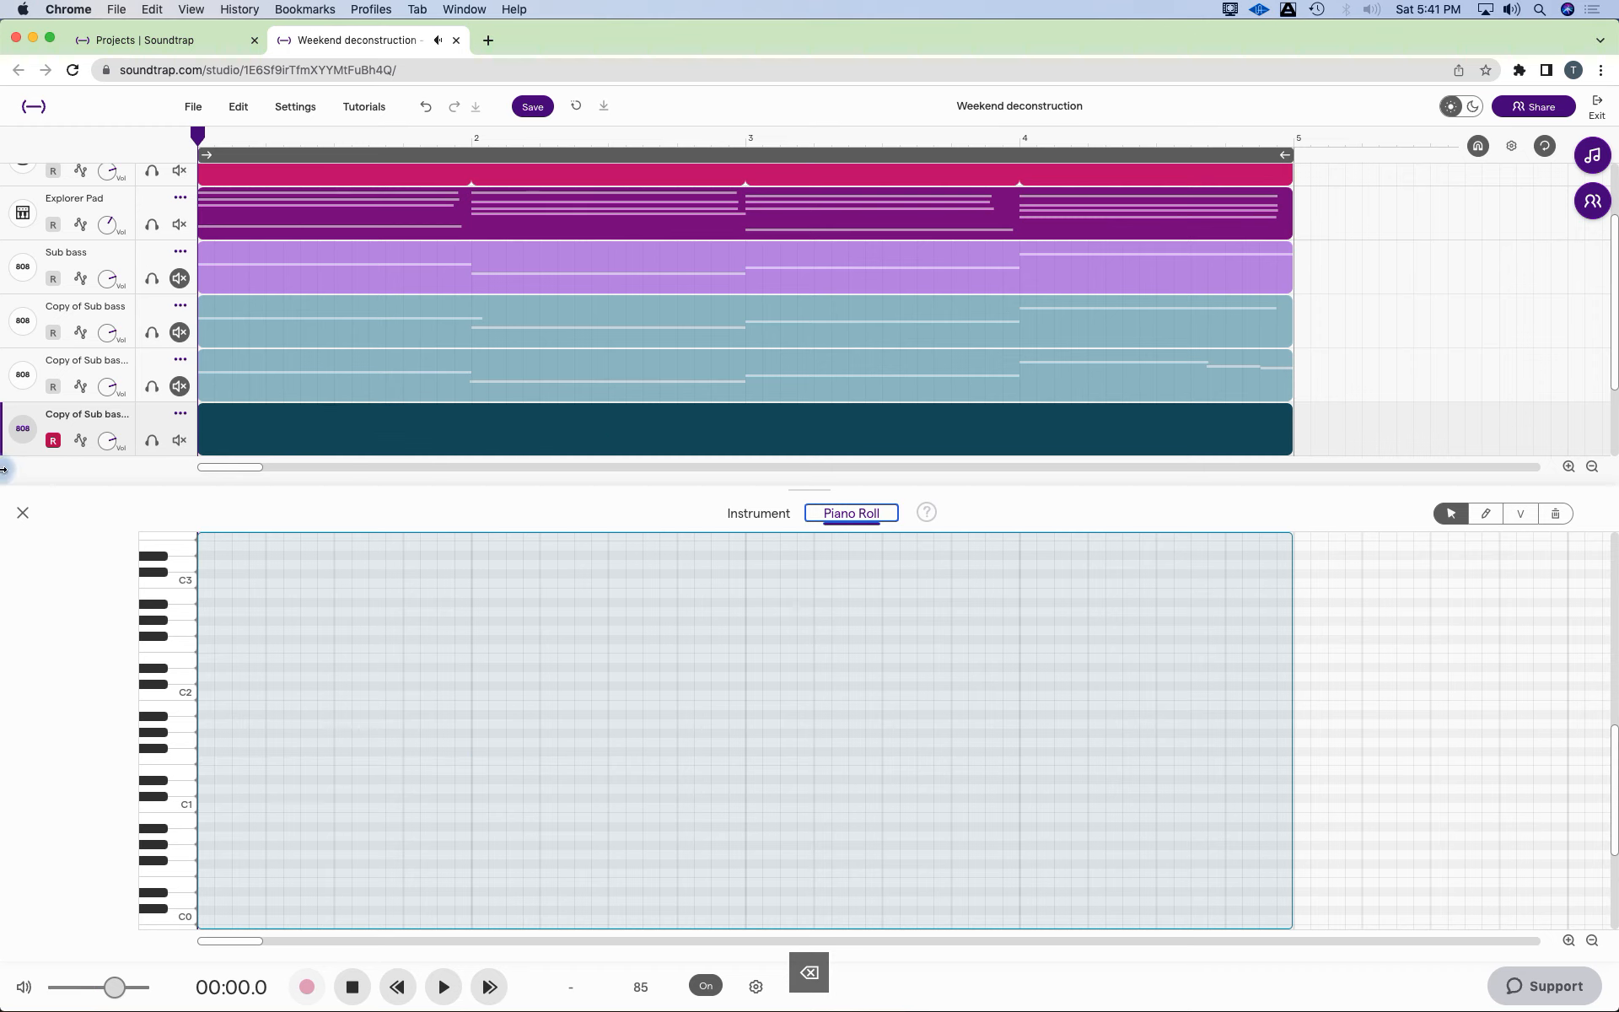
{"action": "left_click", "coordinate": [22, 513]}
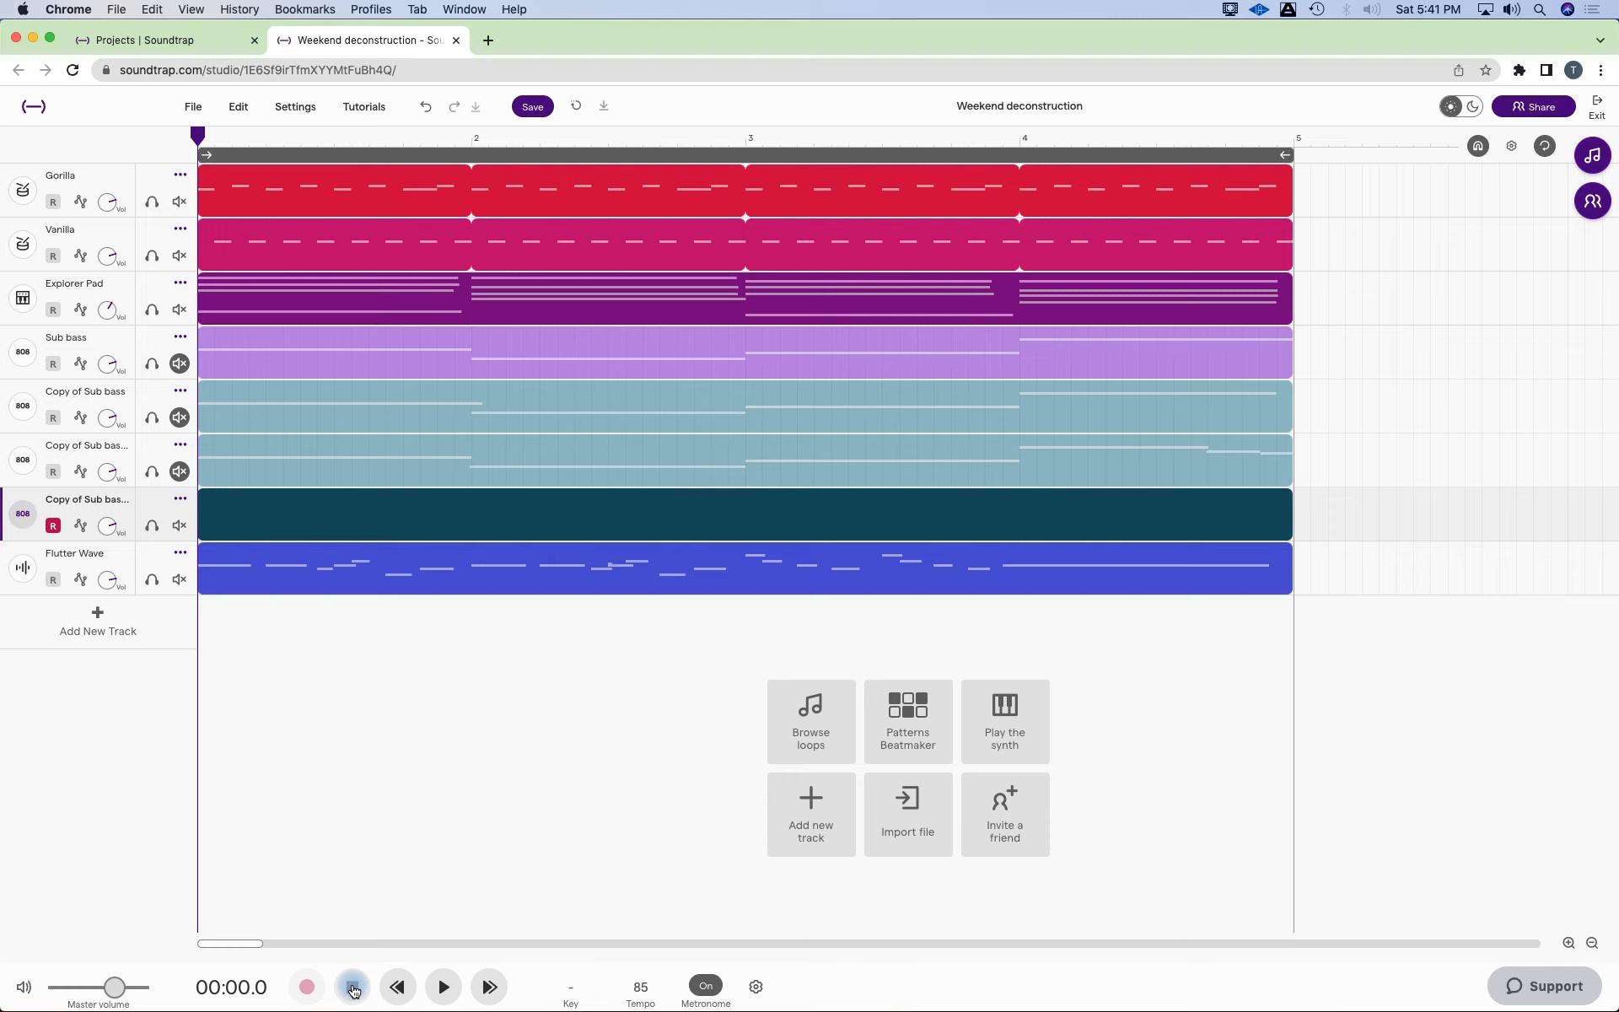
Record four long bass notes, one per bar, onto the empty third copy track.
{"action": "left_click", "coordinate": [441, 987]}
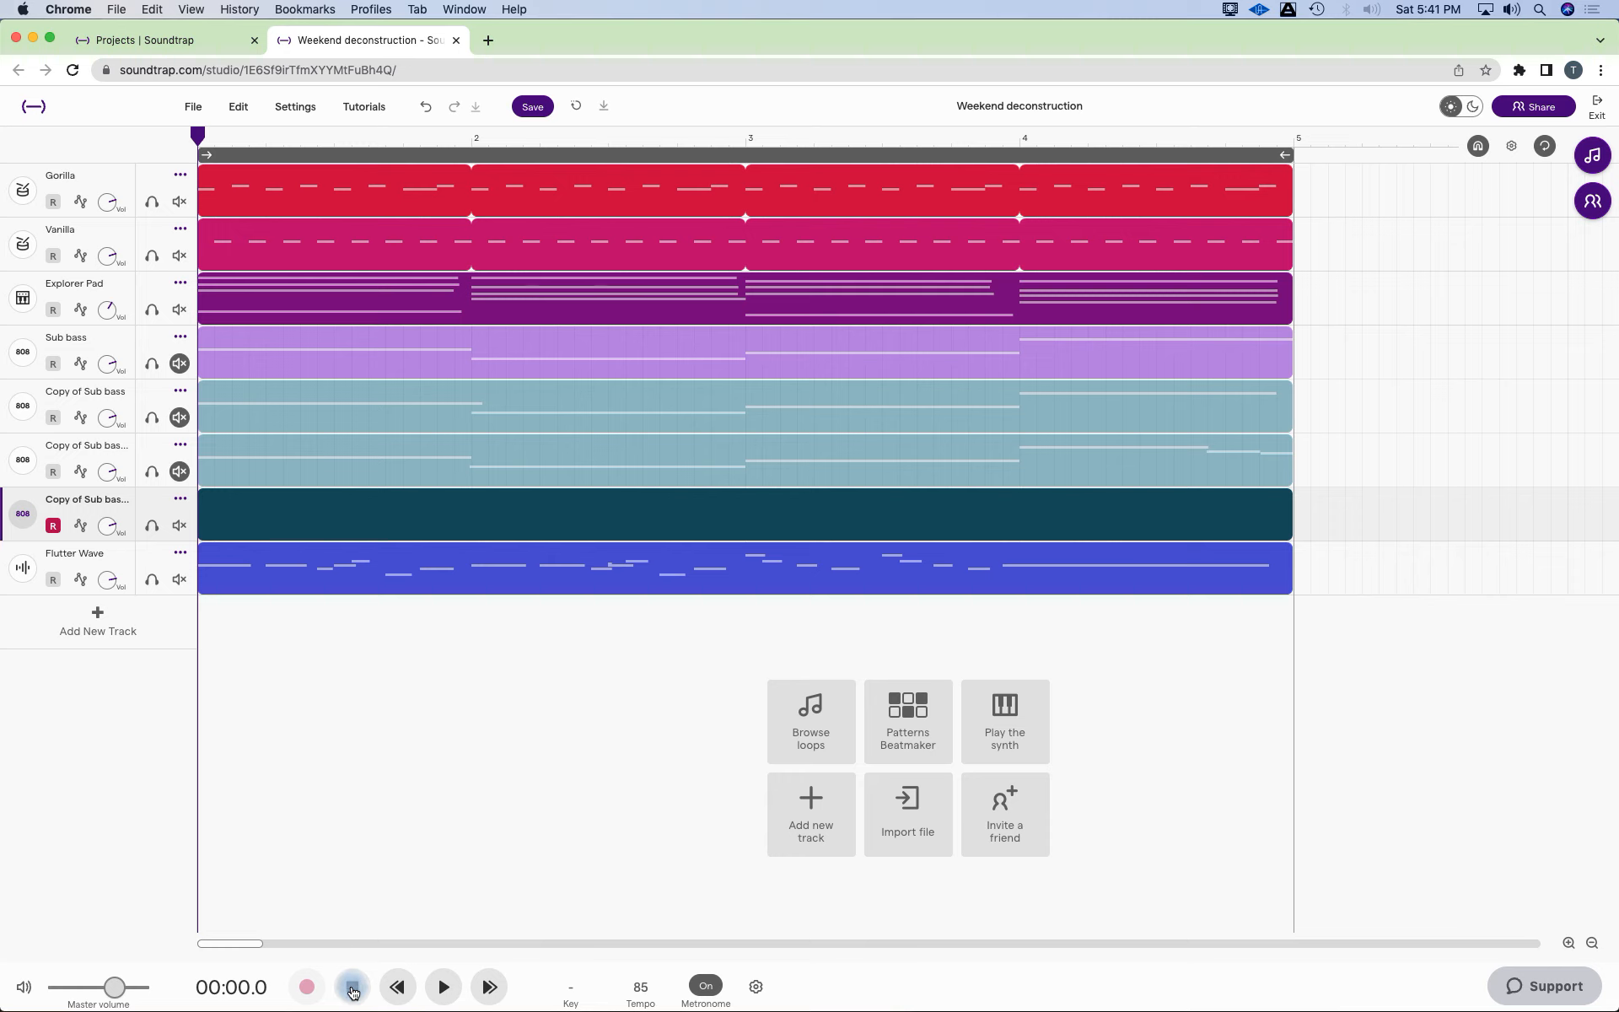
{"action": "mouse_move", "coordinate": [352, 989]}
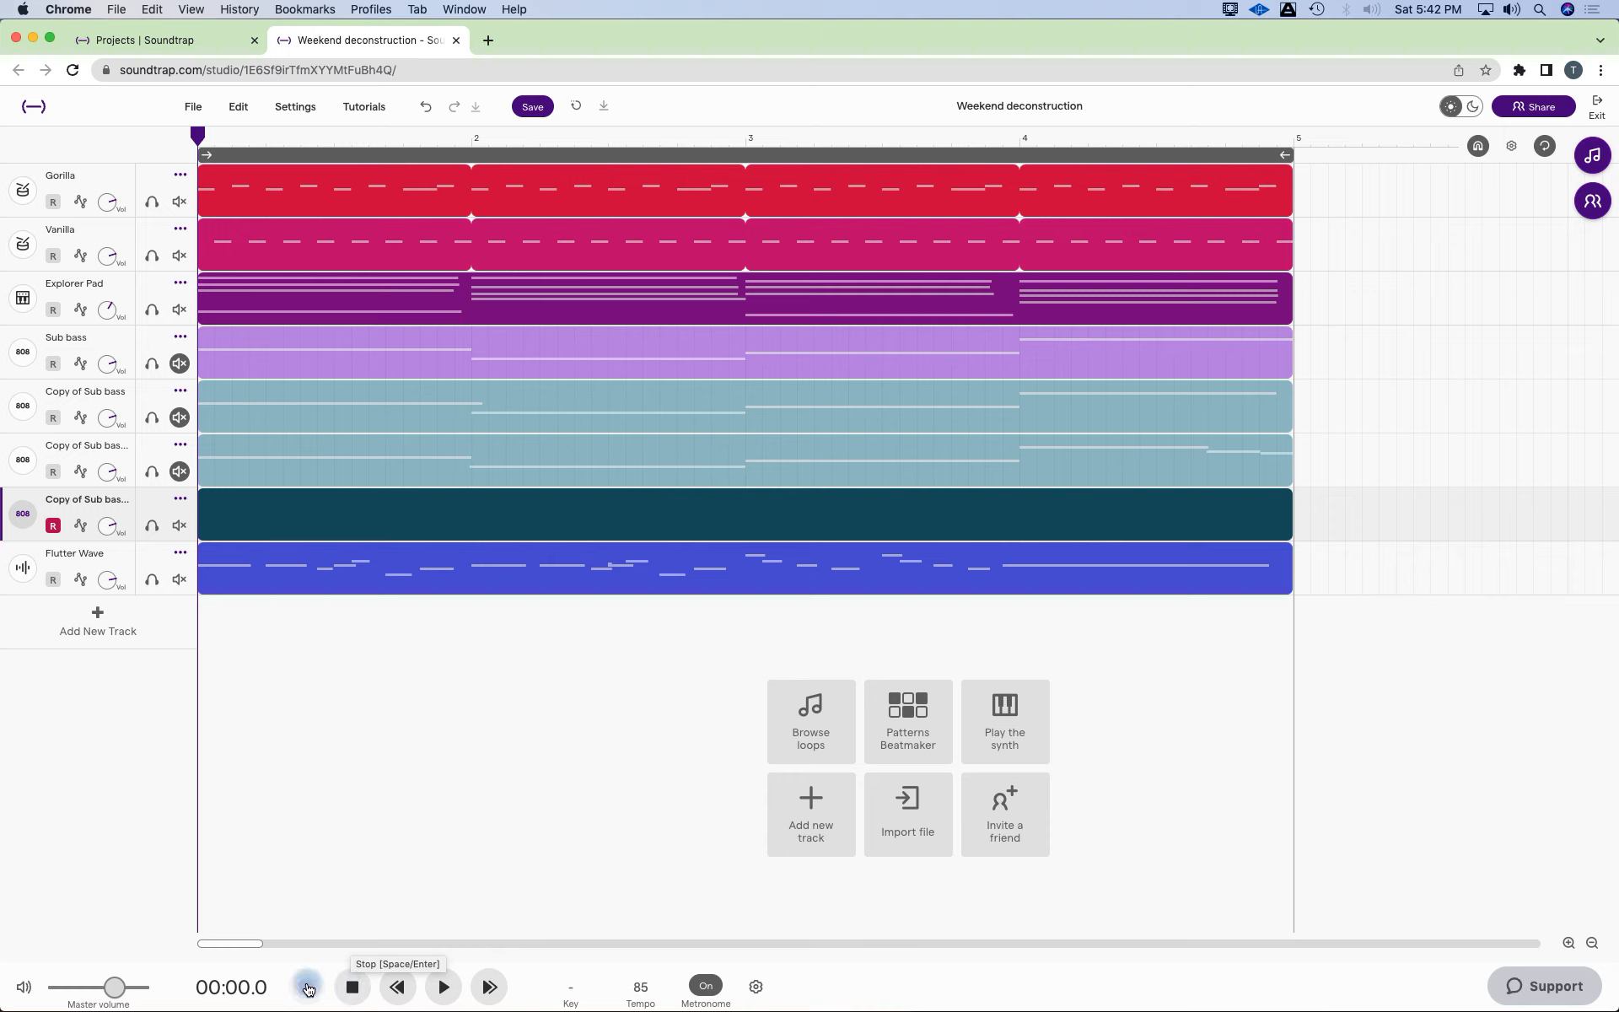
{"action": "mouse_move", "coordinate": [305, 989]}
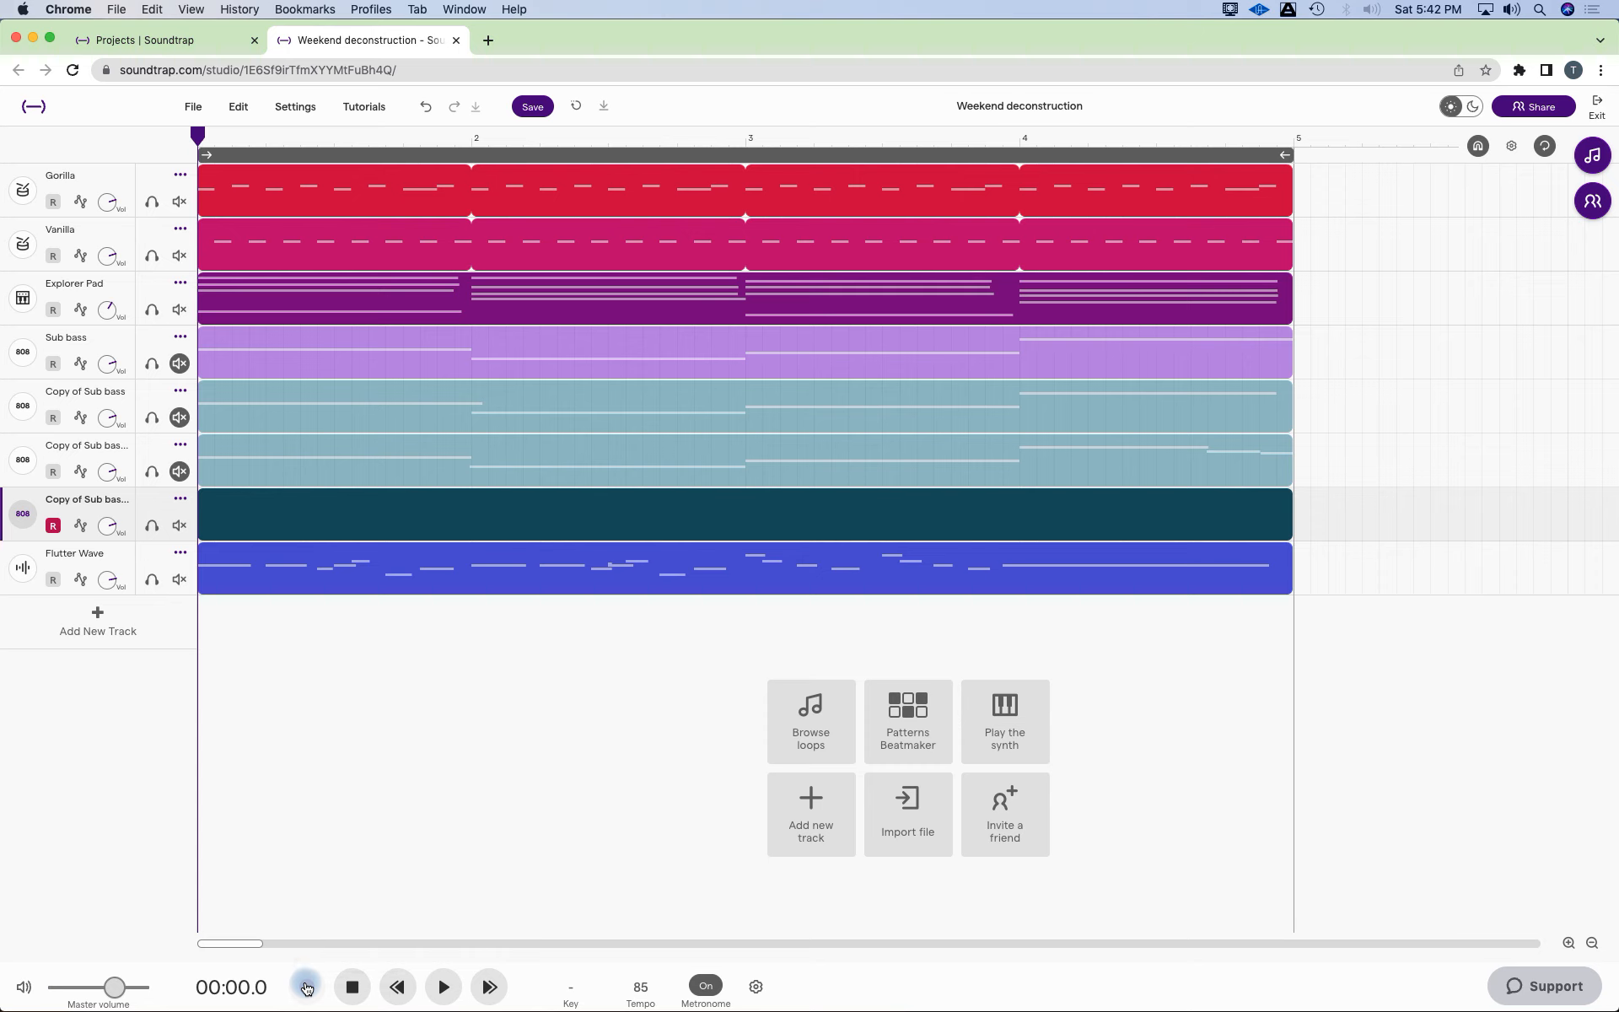
{"action": "left_click", "coordinate": [305, 987]}
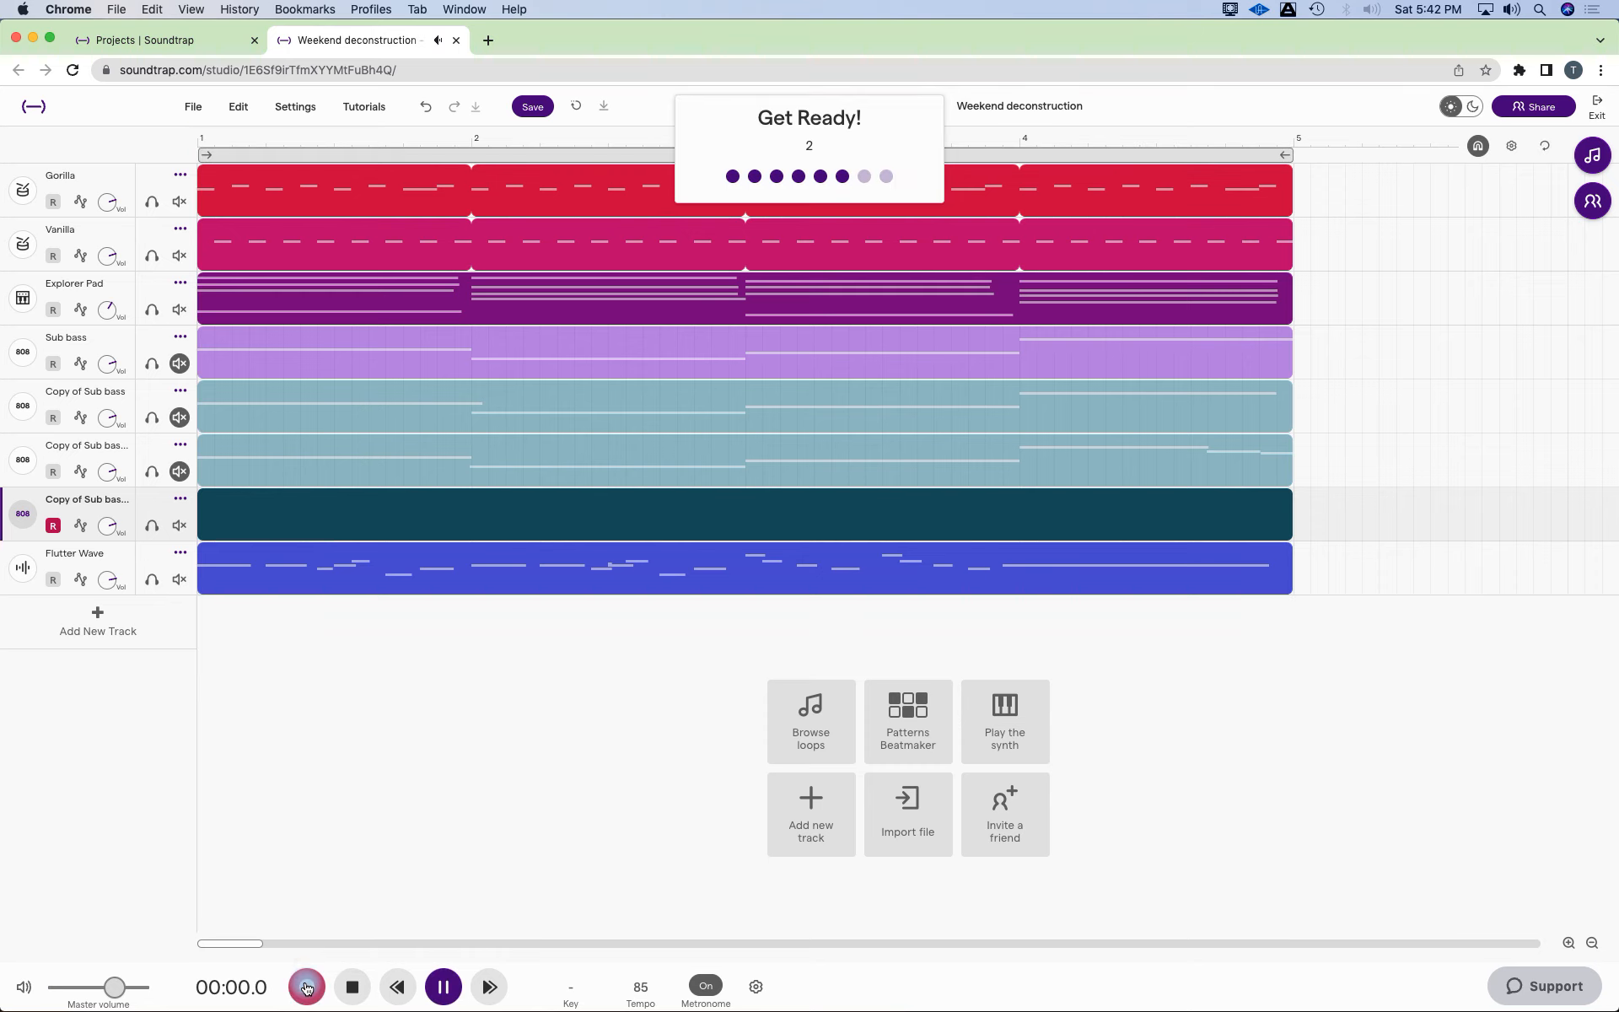
{"action": "left_click", "coordinate": [306, 987]}
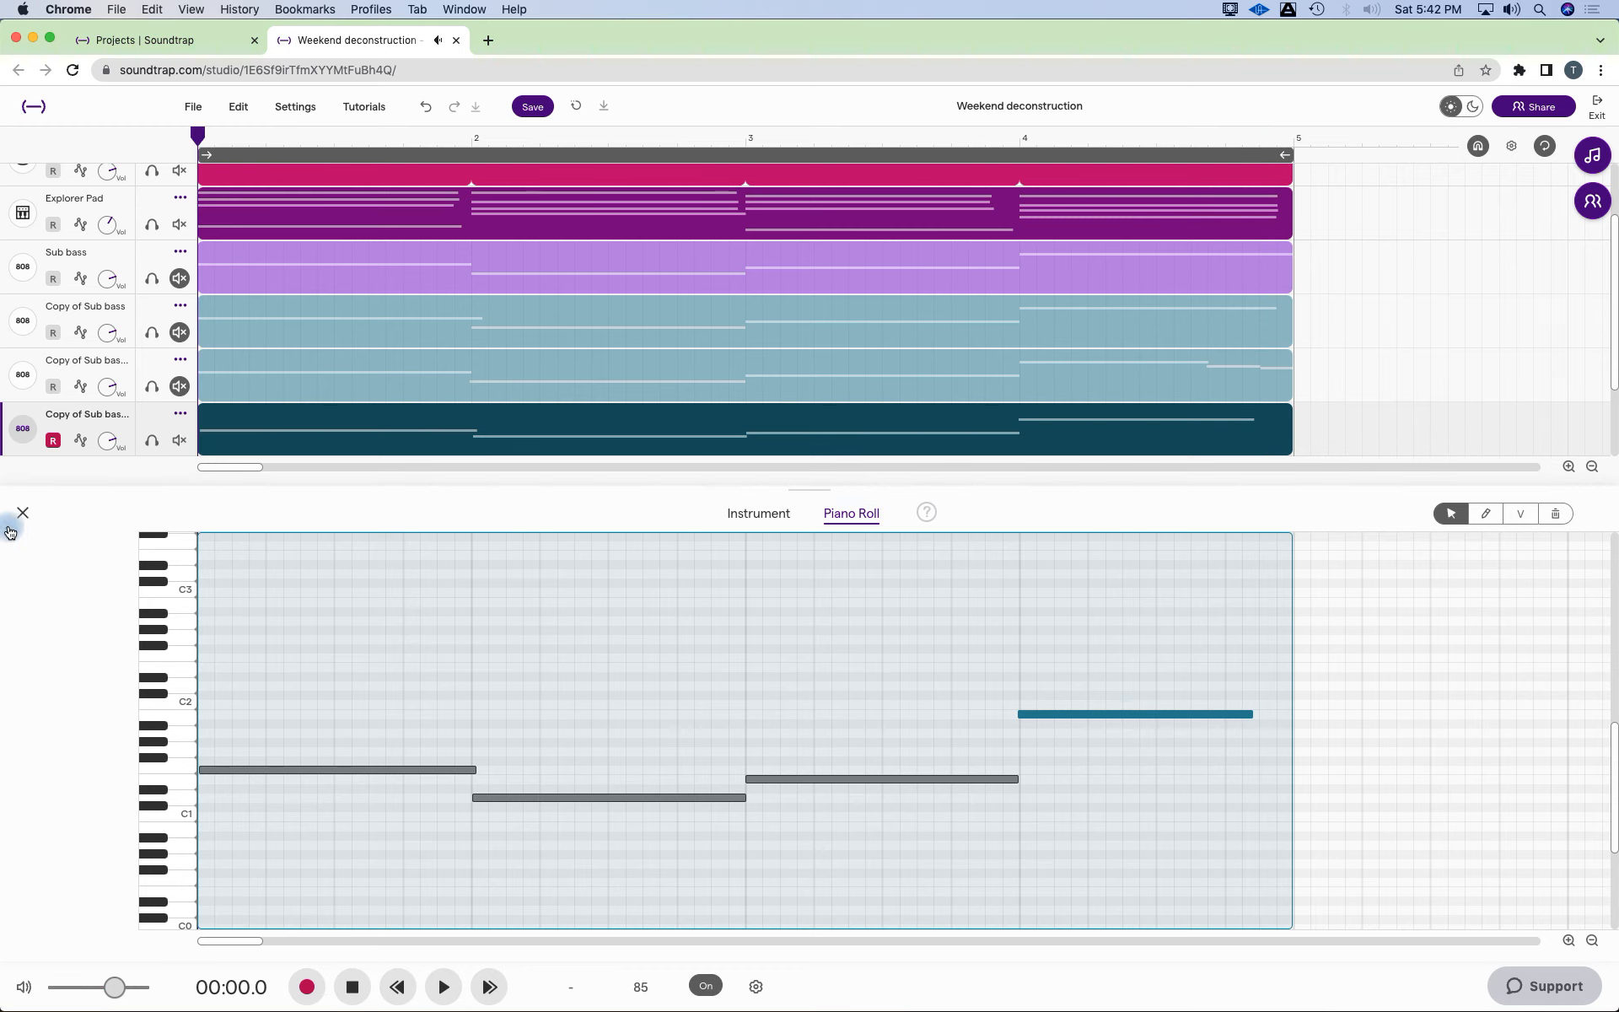
Close the Piano Roll and play the eight-track arrangement with the new take to the end.
{"action": "left_click", "coordinate": [22, 513]}
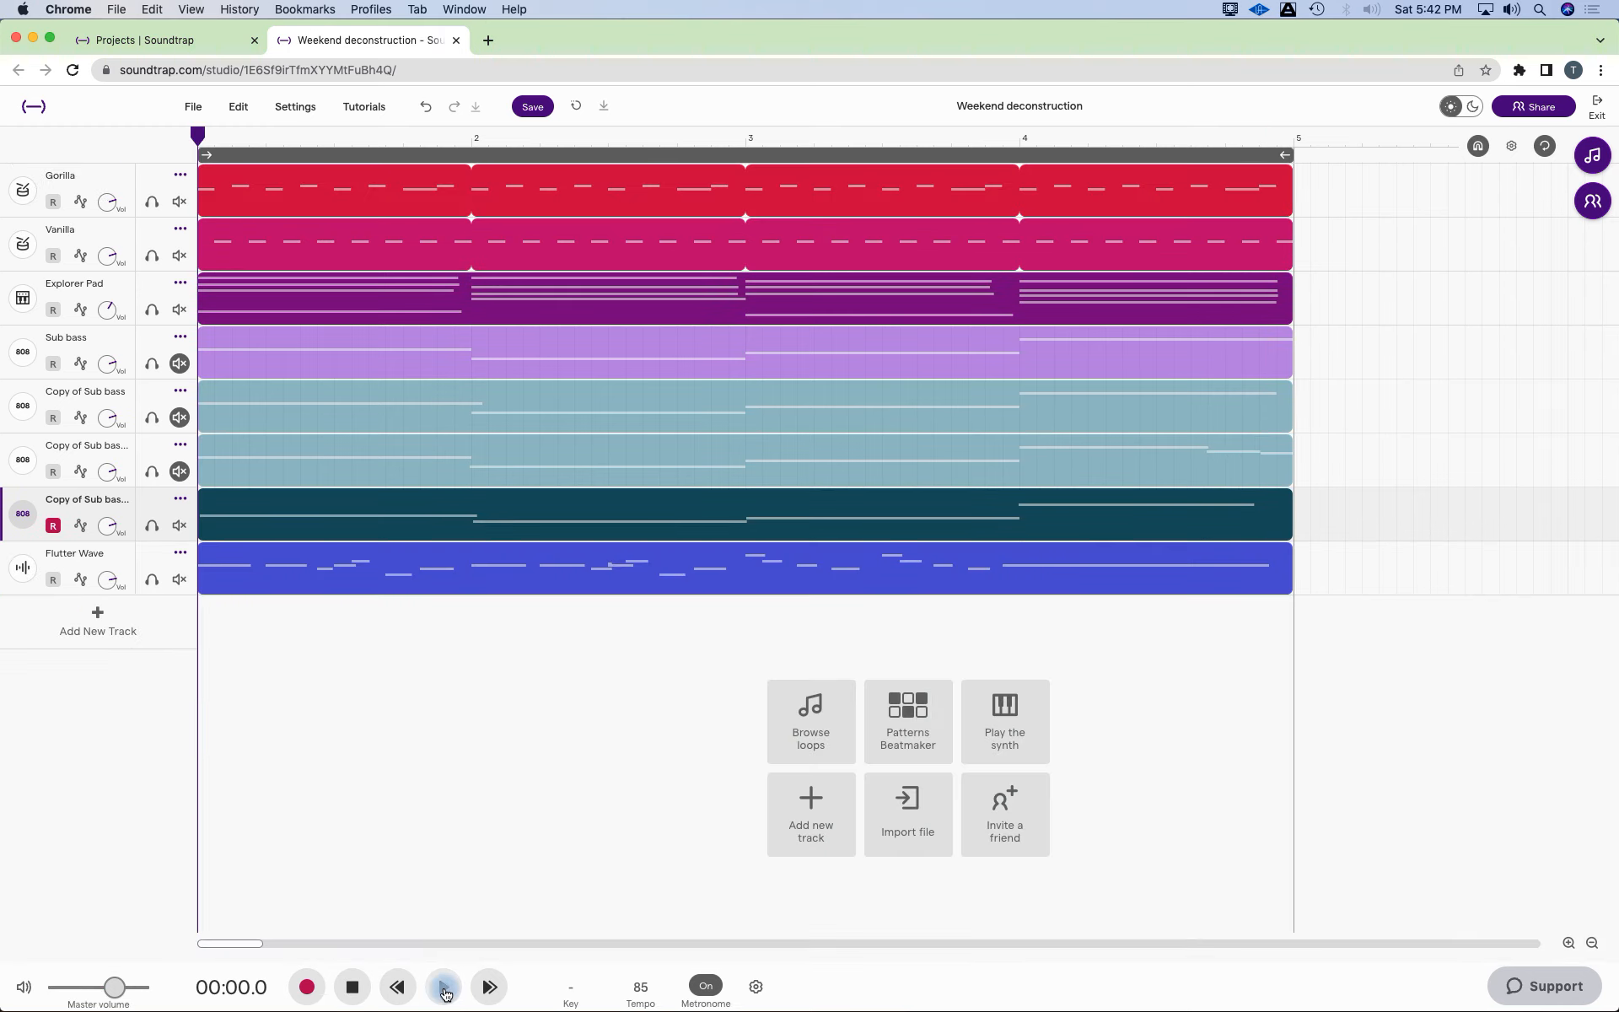
{"action": "left_click", "coordinate": [443, 987]}
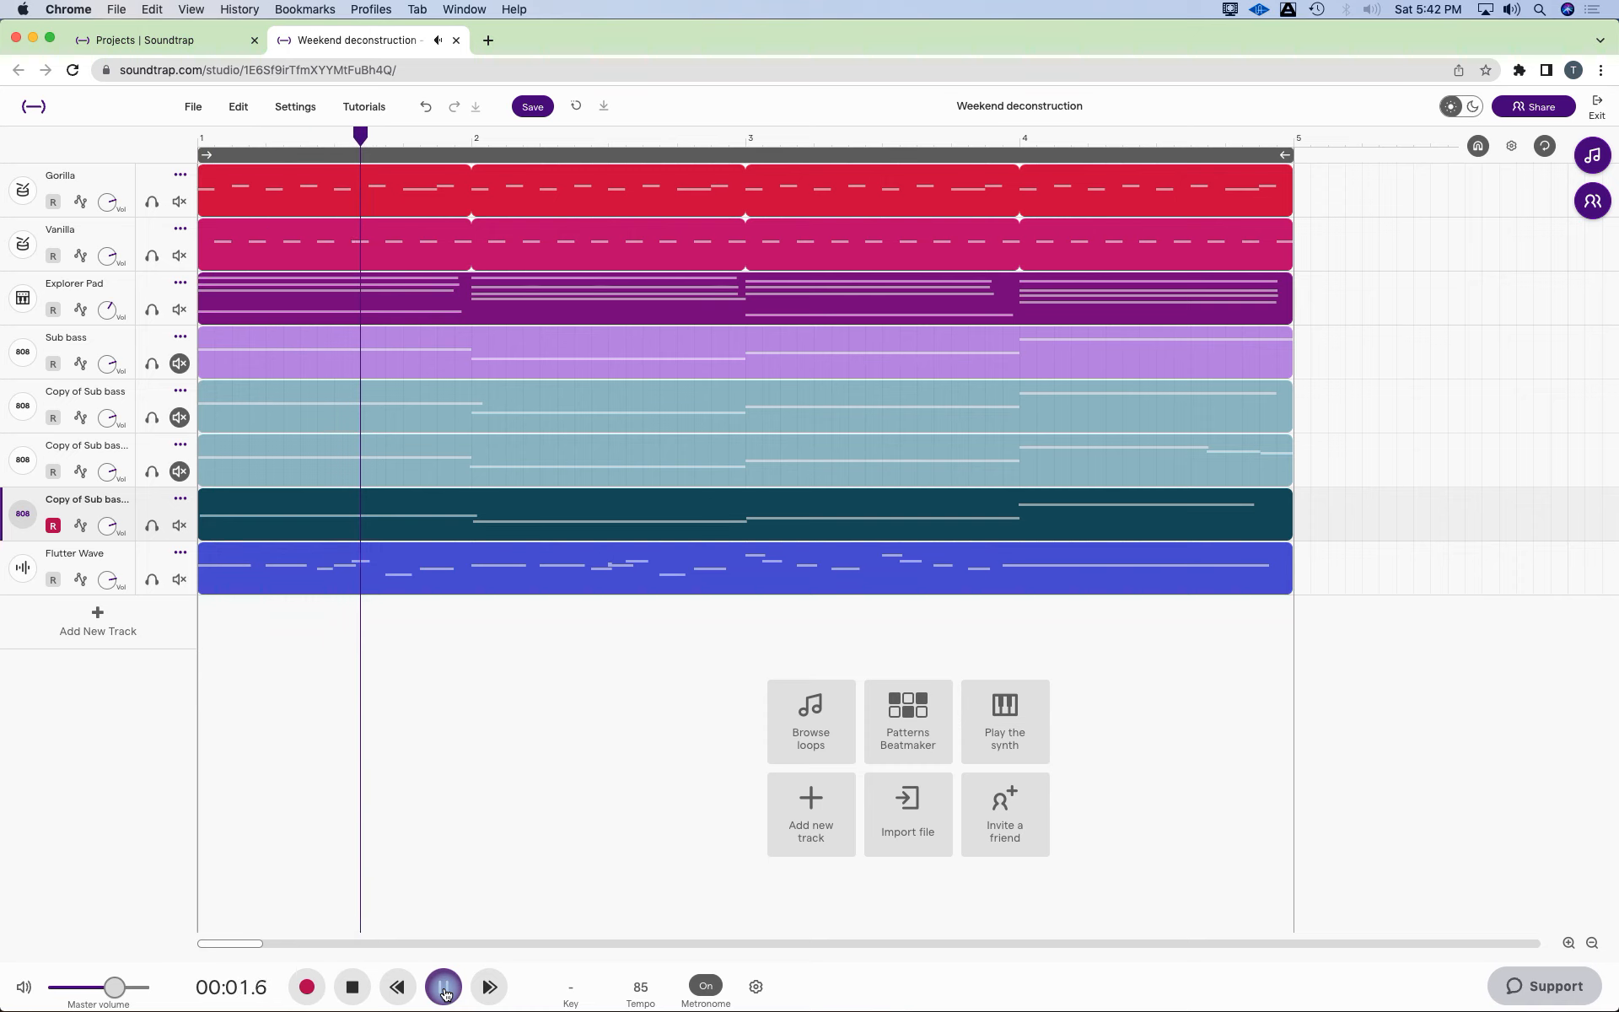
{"action": "left_click", "coordinate": [444, 987]}
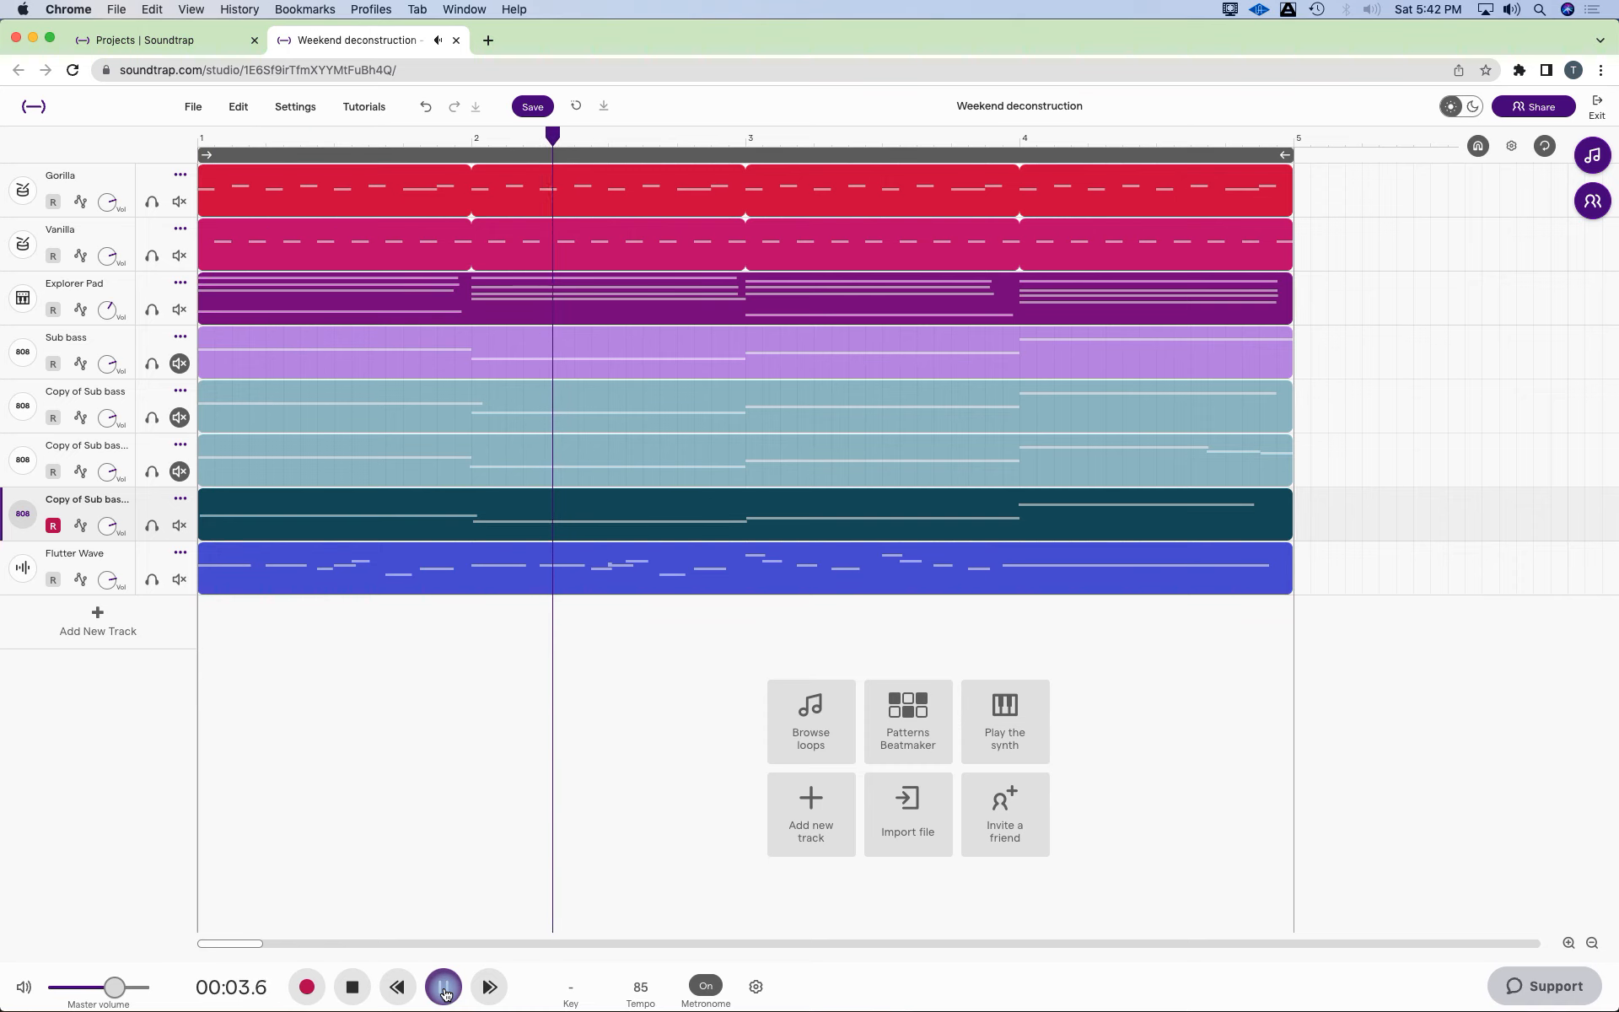
{"action": "left_click", "coordinate": [443, 986]}
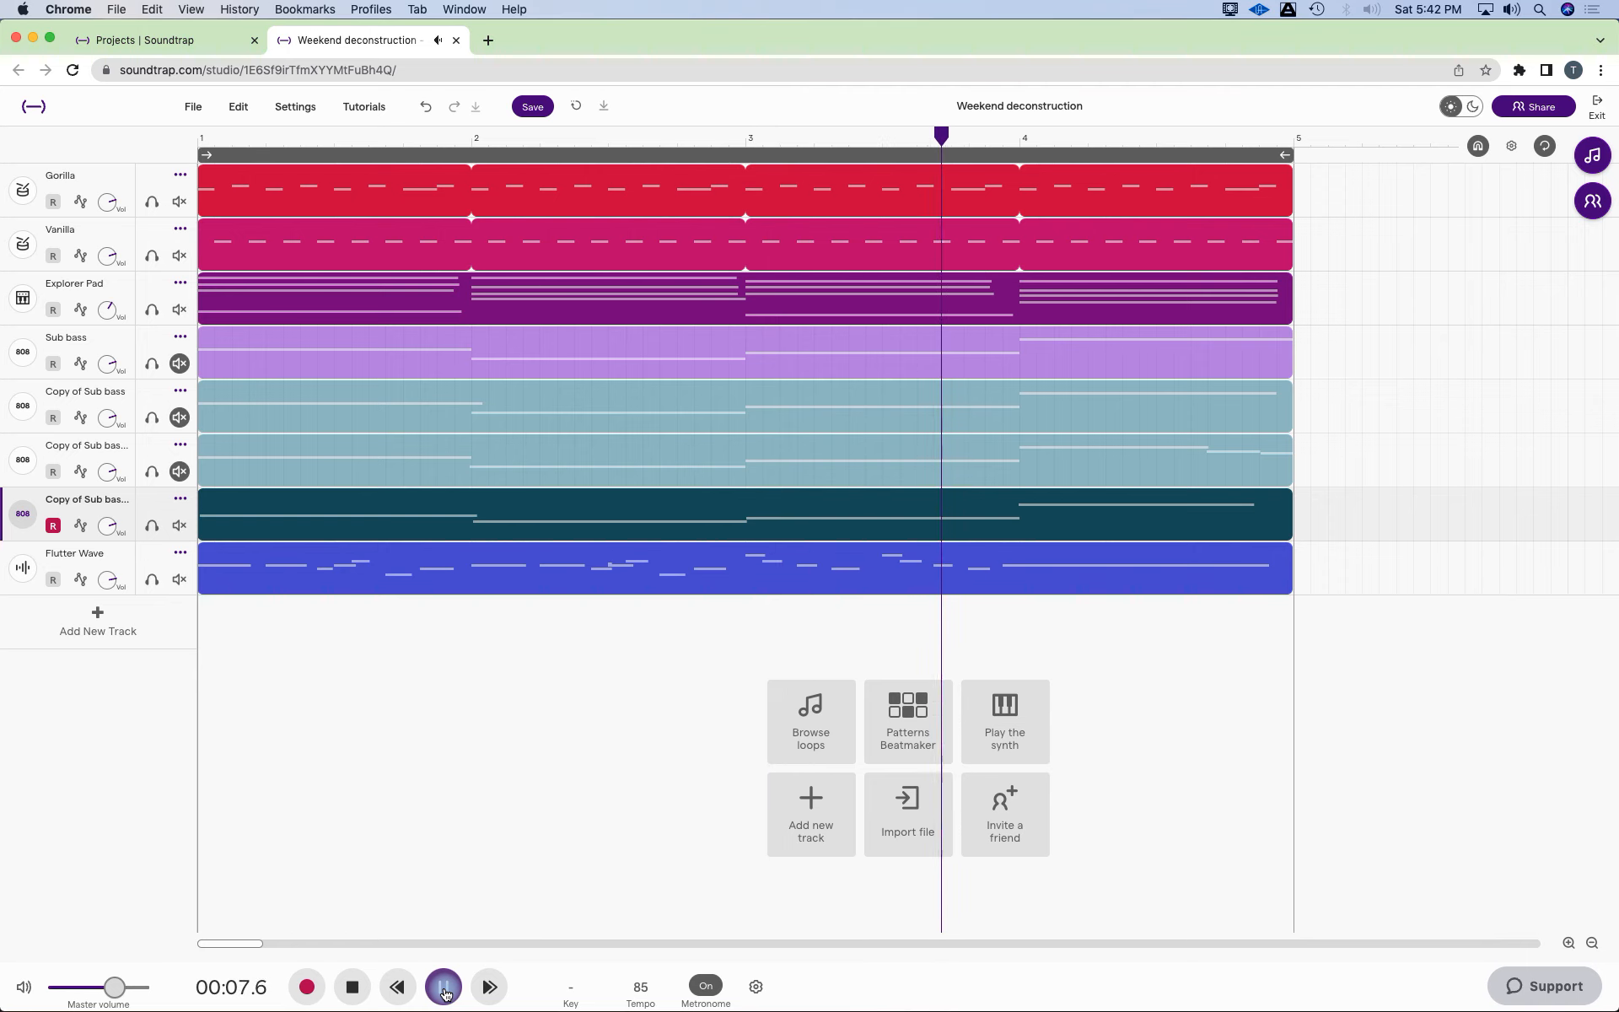
{"action": "left_click", "coordinate": [486, 986]}
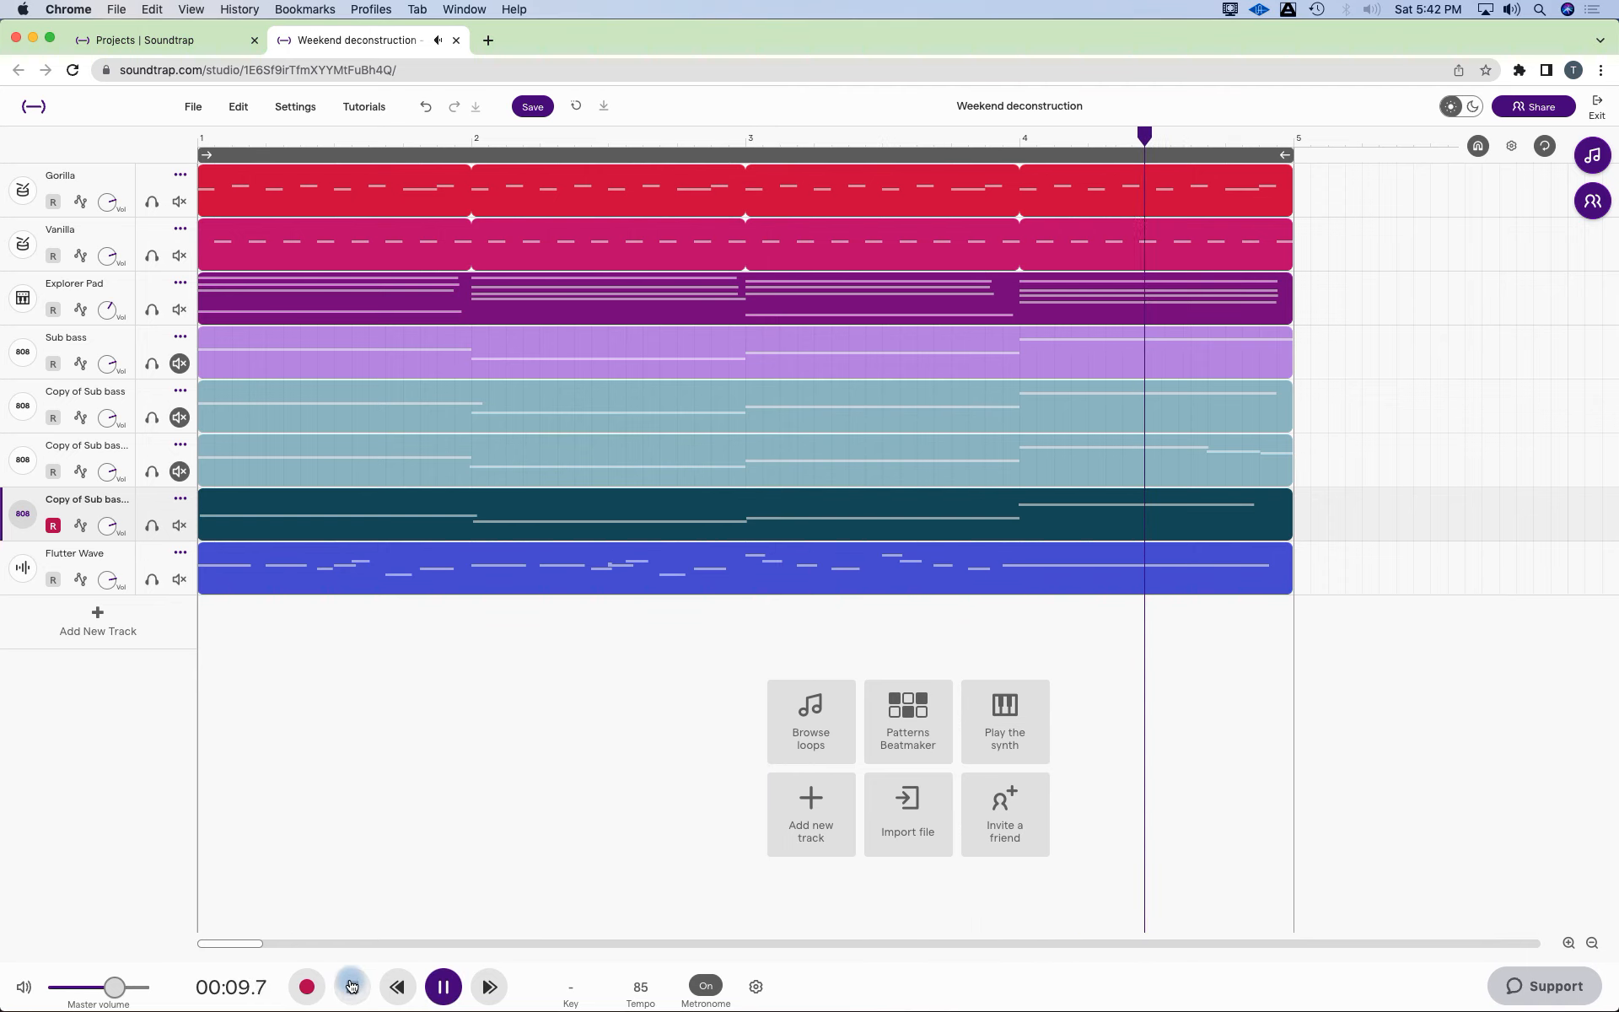
{"action": "left_click", "coordinate": [442, 986]}
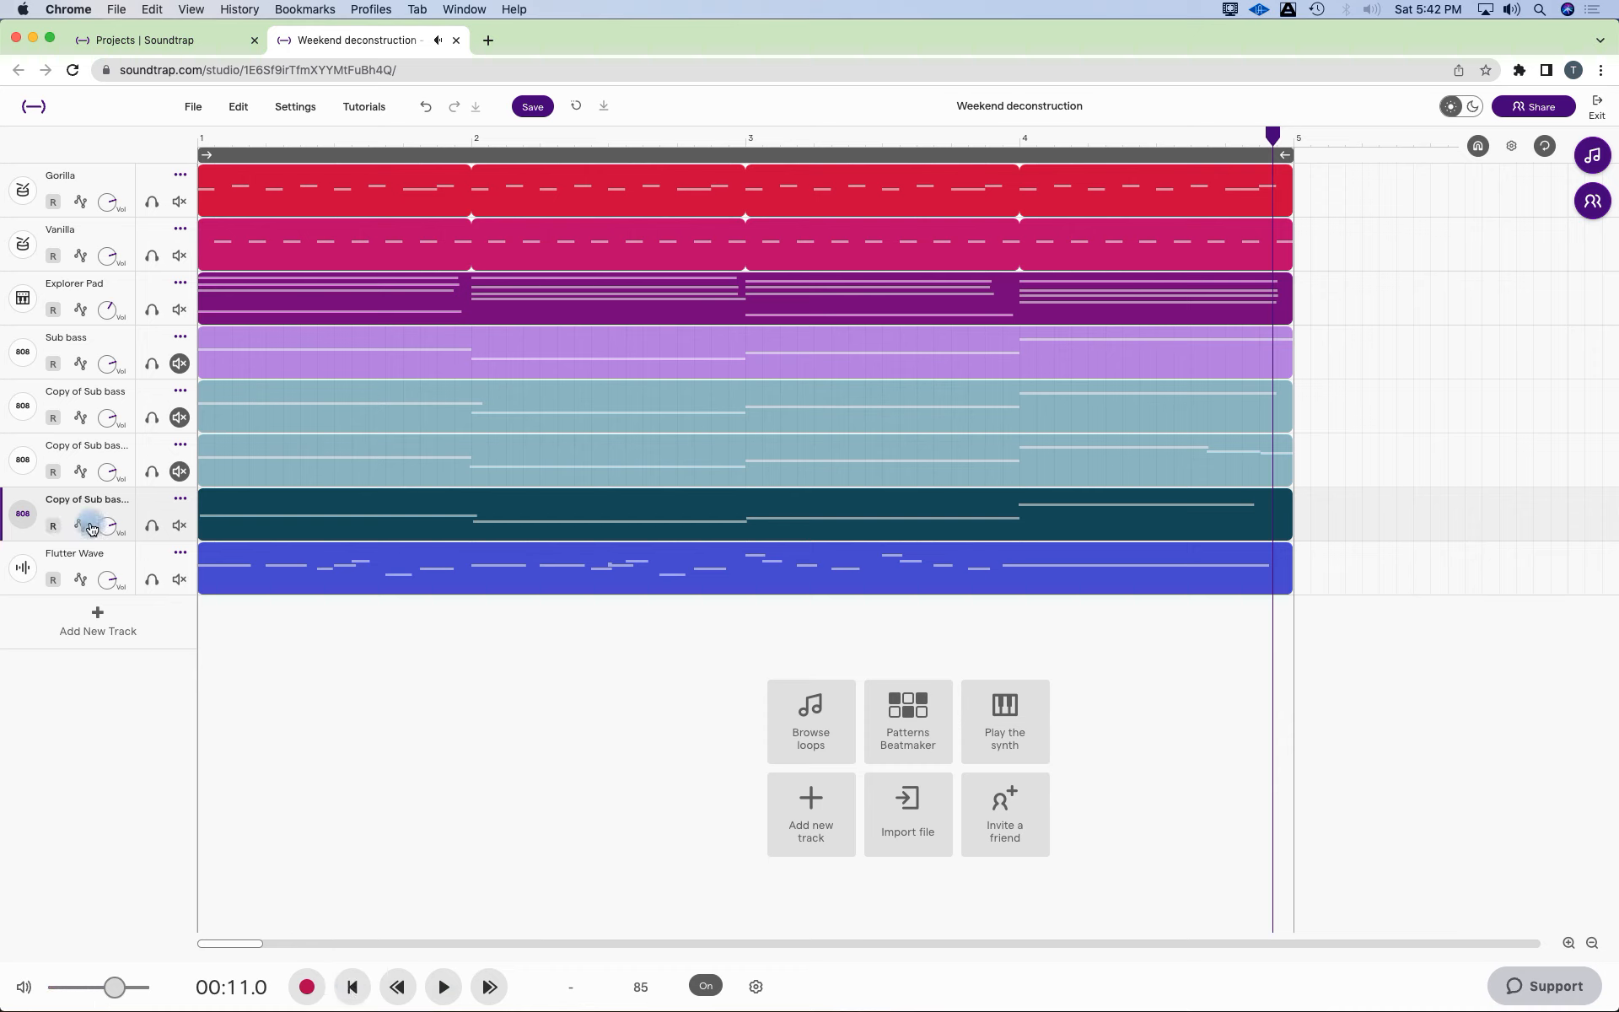
Mute the third bass copy and unmute the correct second copy.
{"action": "left_click", "coordinate": [179, 472]}
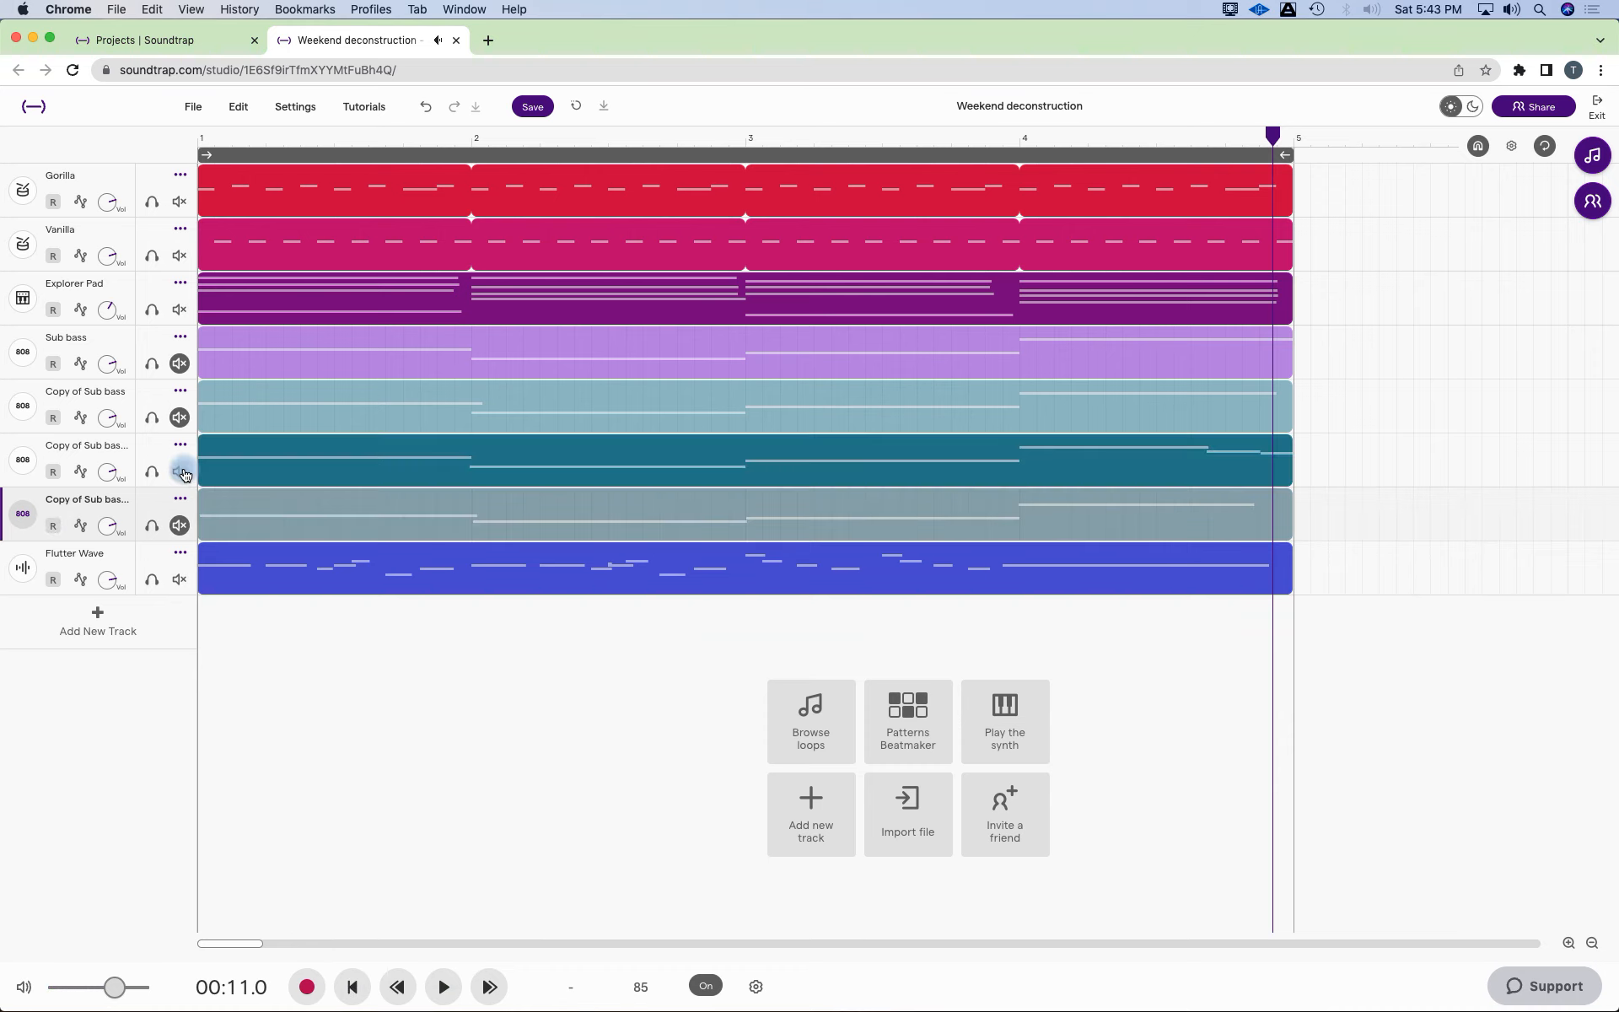
{"action": "left_click", "coordinate": [444, 987]}
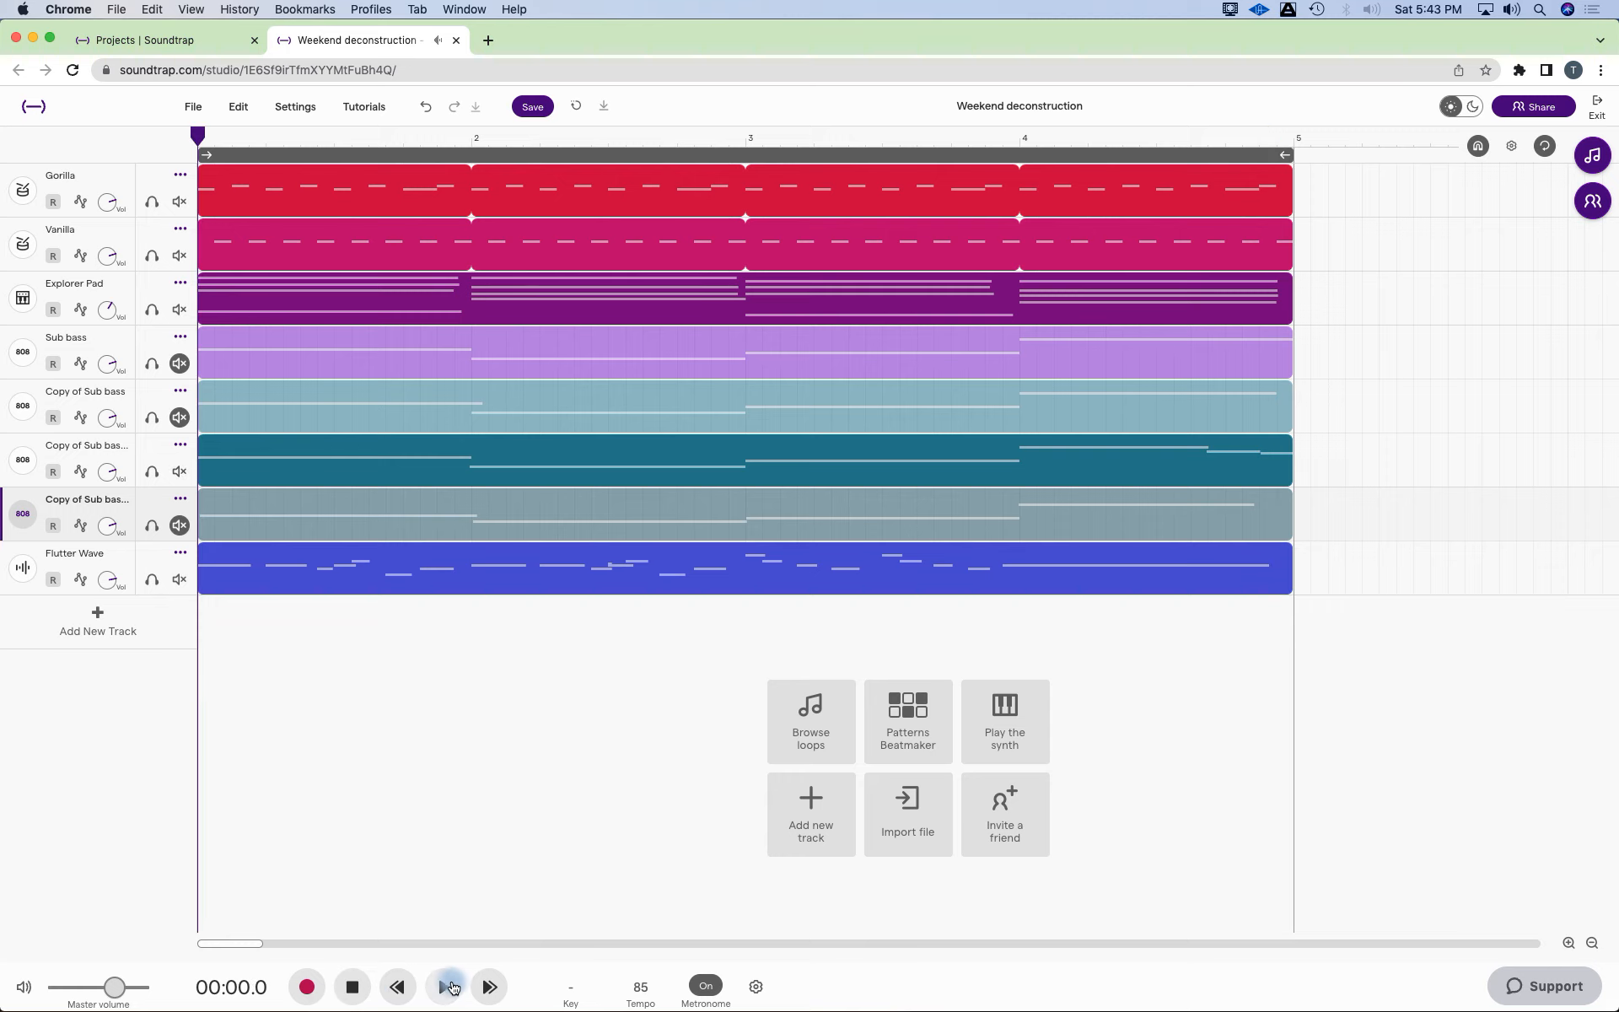
Play the arrangement through with the correct bass, then stop and rewind to the start.
{"action": "left_click", "coordinate": [445, 986]}
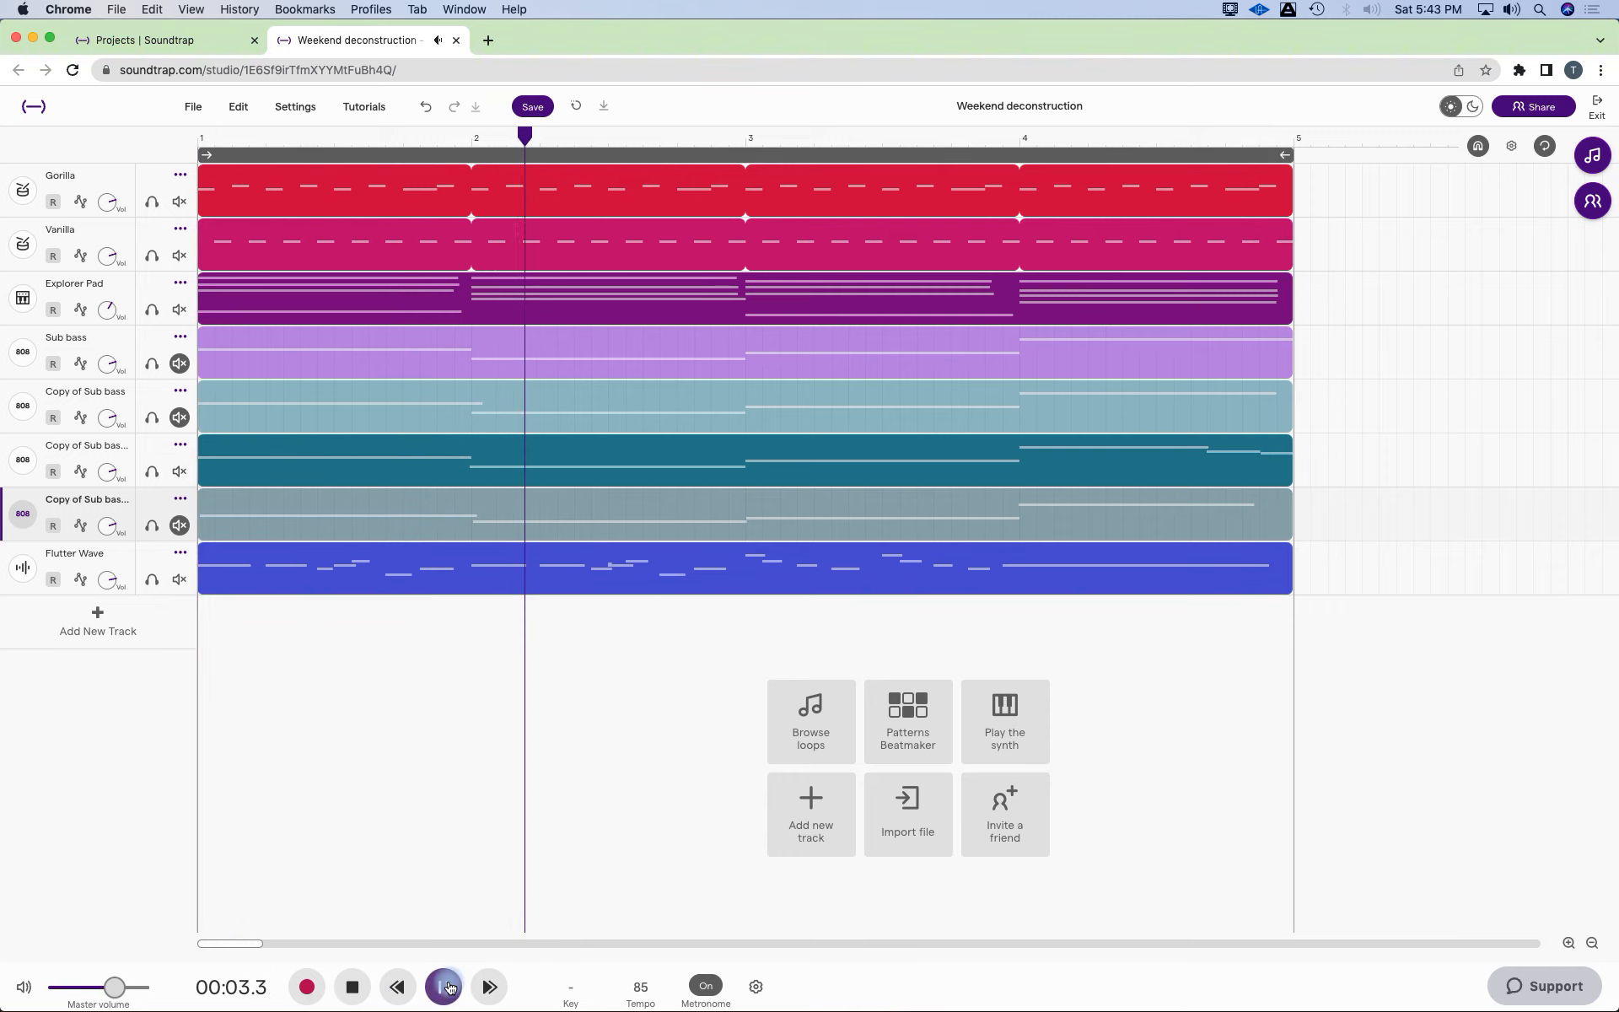
{"action": "left_click", "coordinate": [444, 987]}
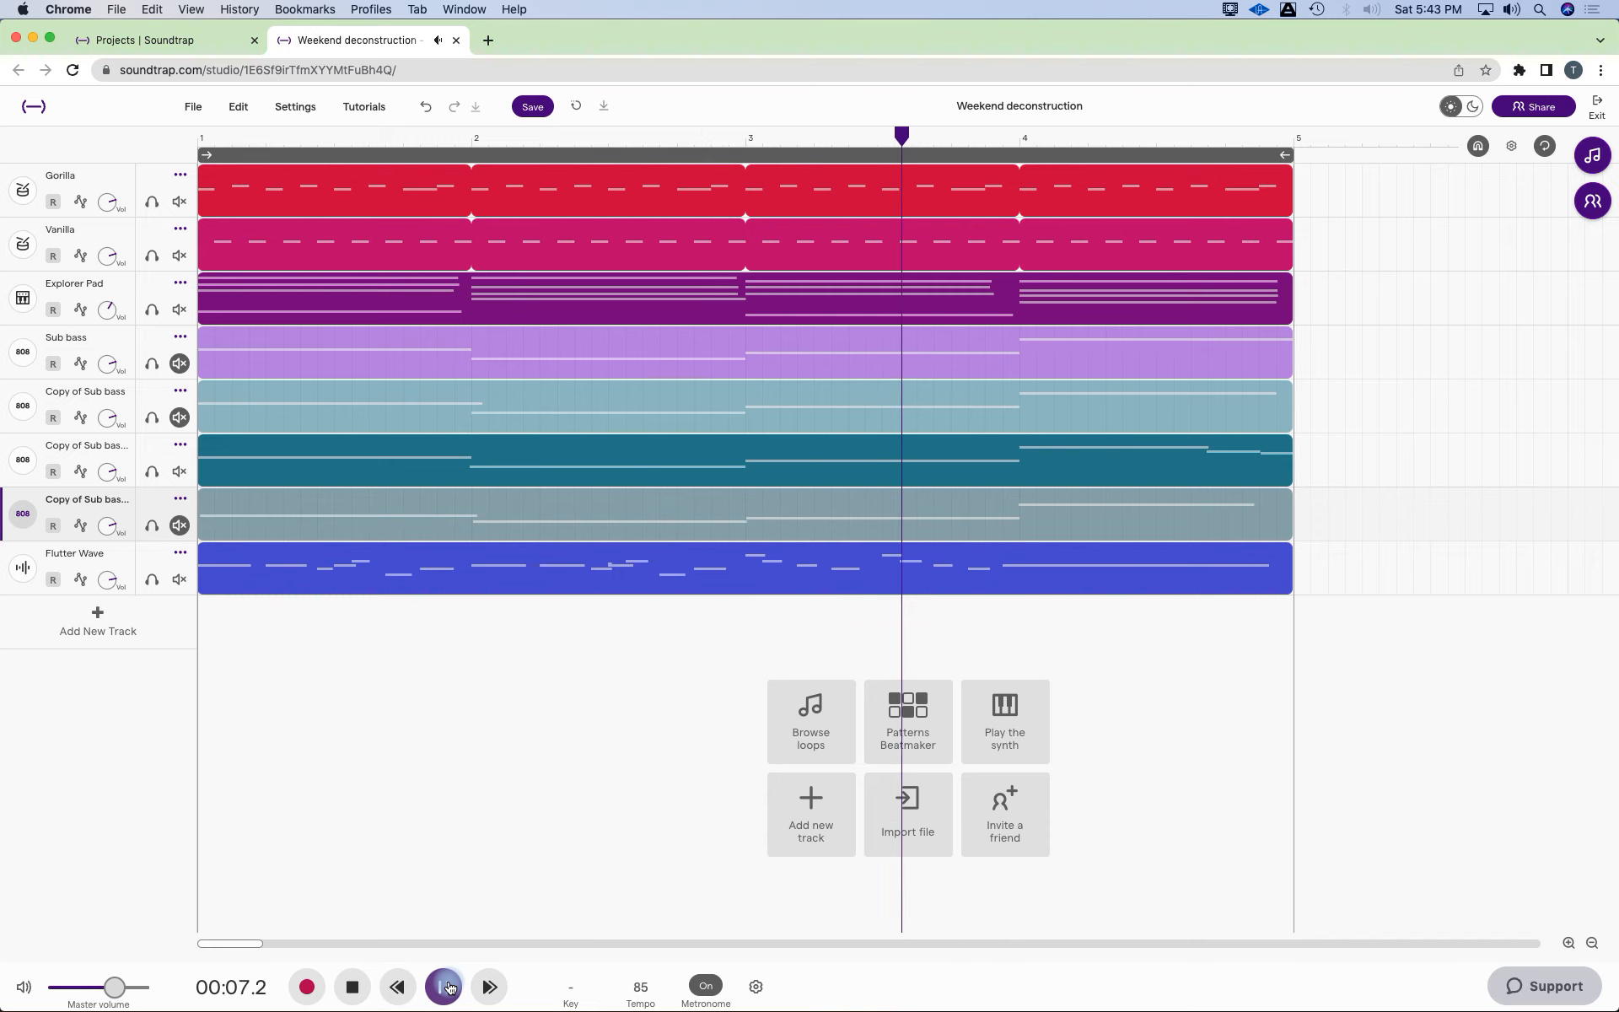
{"action": "left_click", "coordinate": [446, 987]}
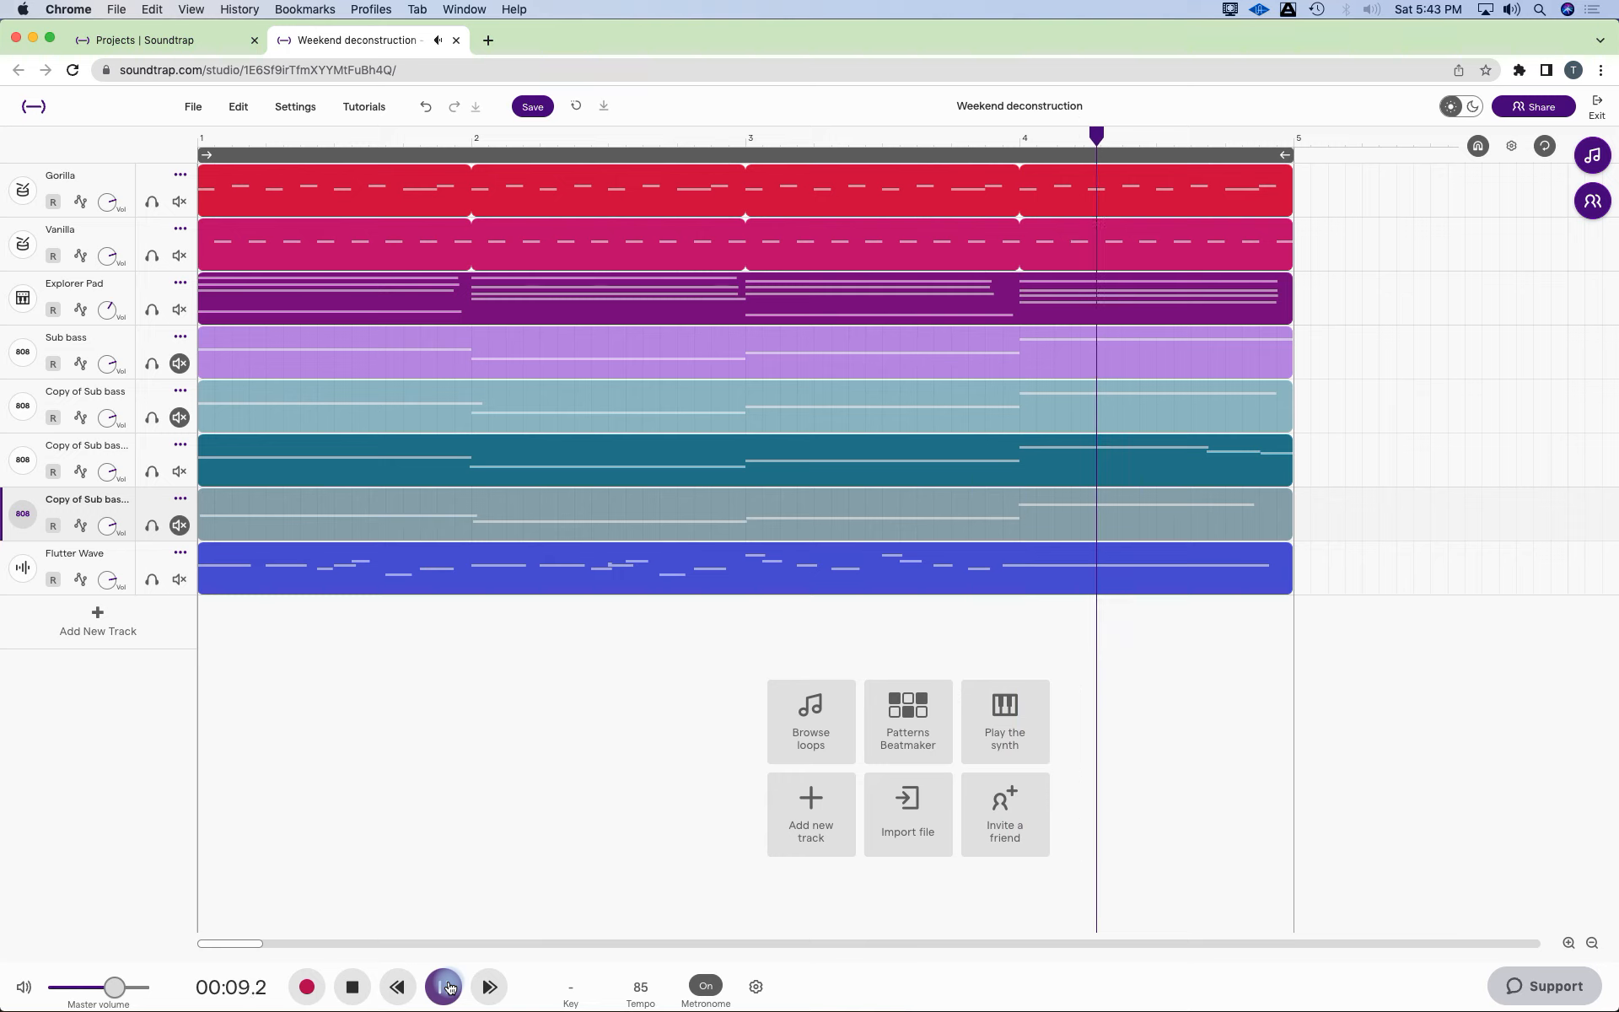
{"action": "left_click", "coordinate": [444, 987]}
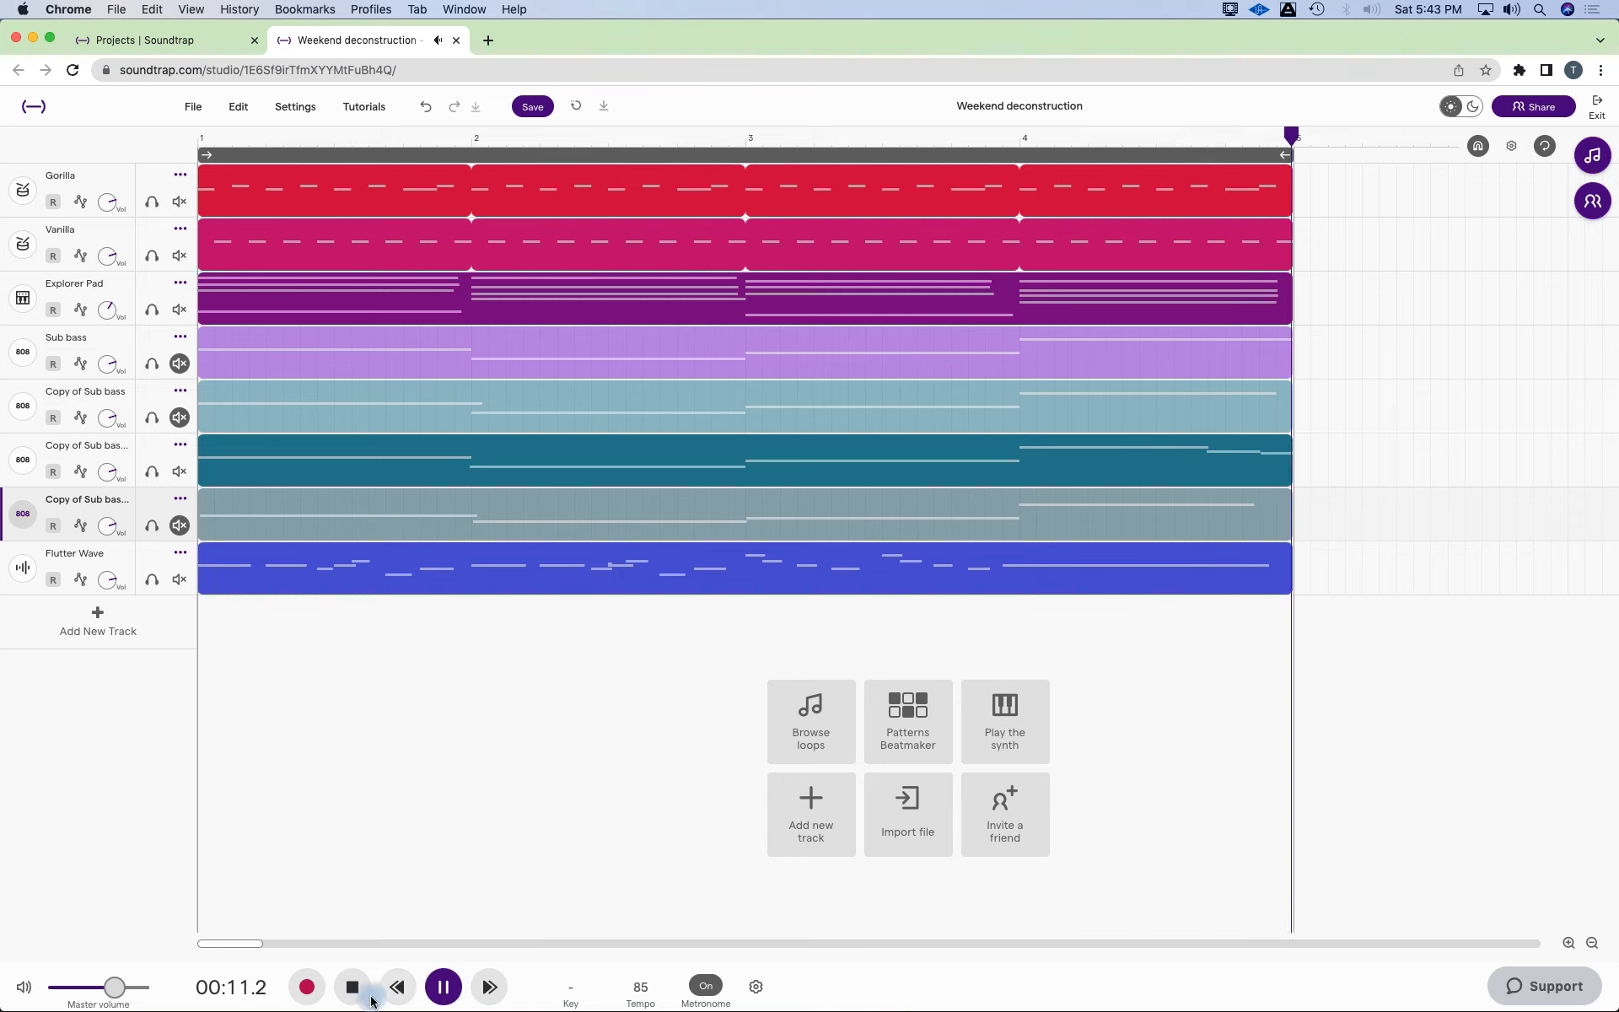
{"action": "left_click", "coordinate": [352, 987]}
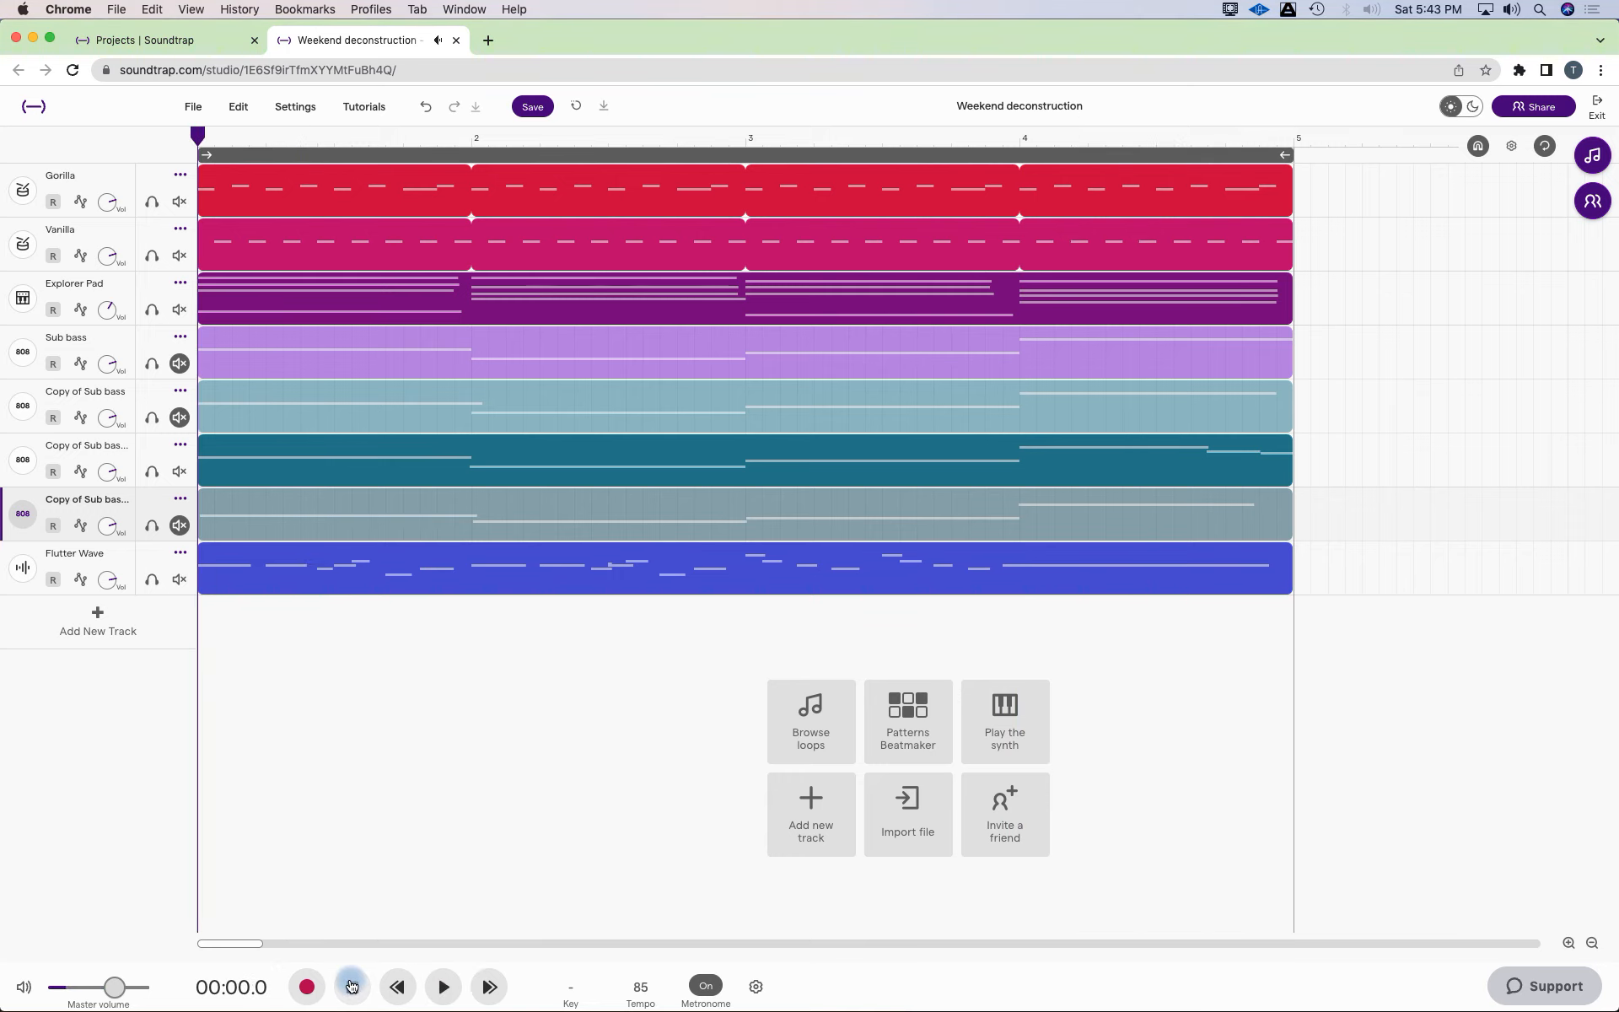